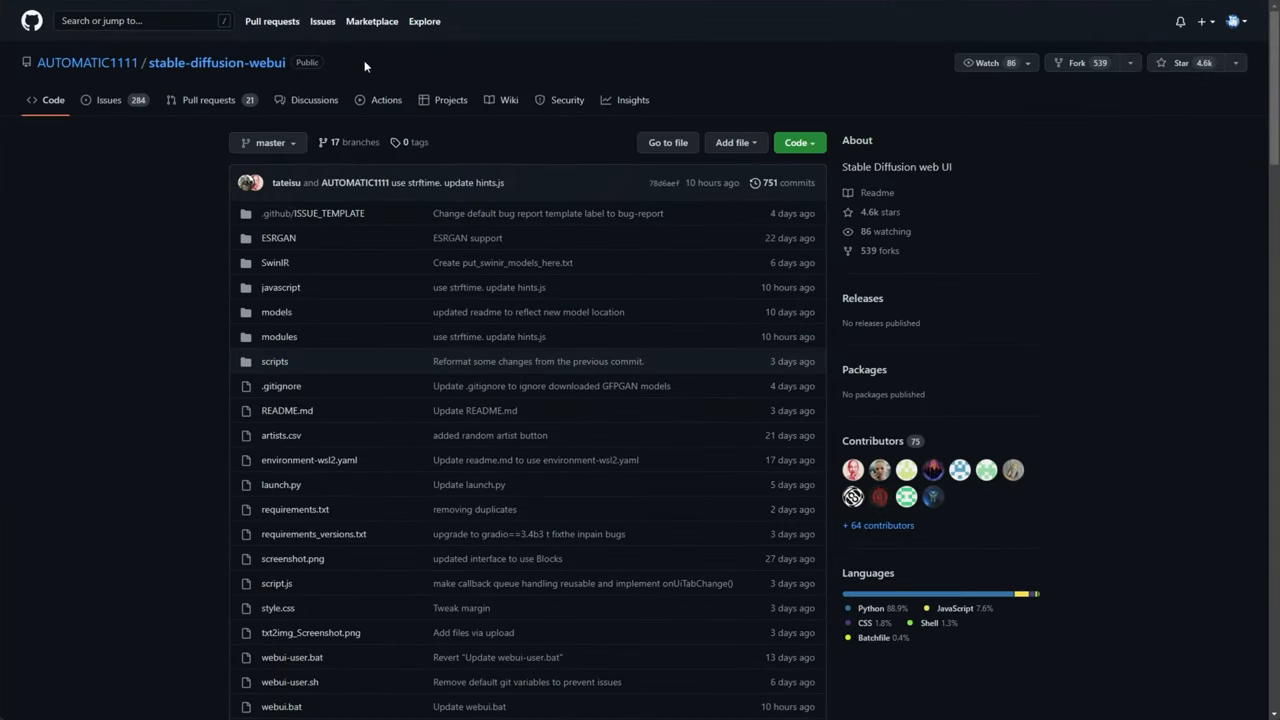
Step: Scroll through the README's feature list down to the Installation and Running section
scroll(down, 3)
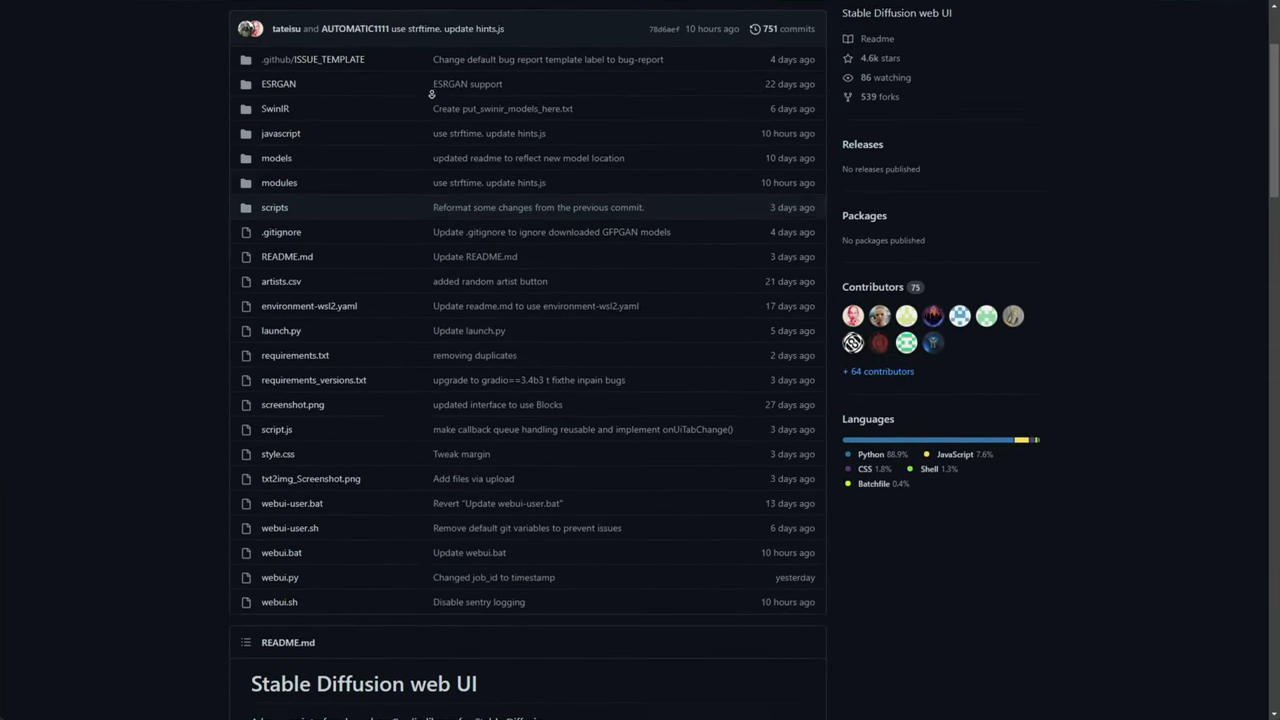
scroll(down, 3)
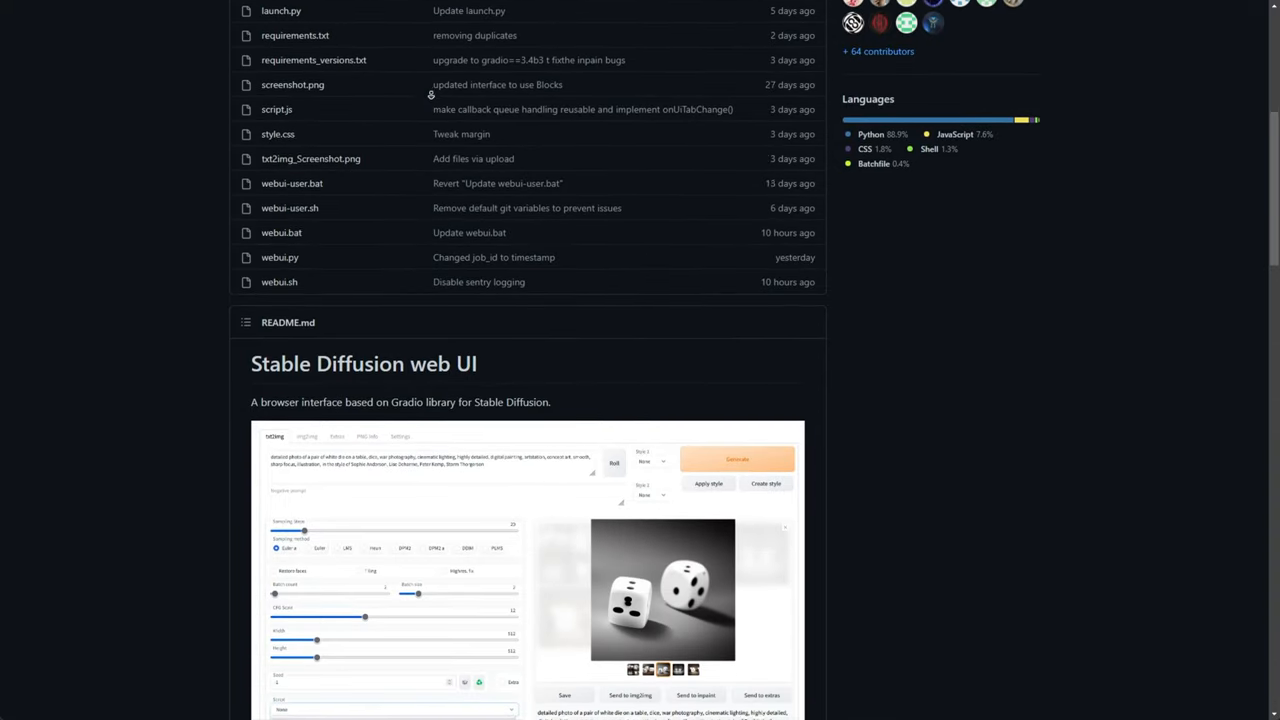
scroll(down, 3)
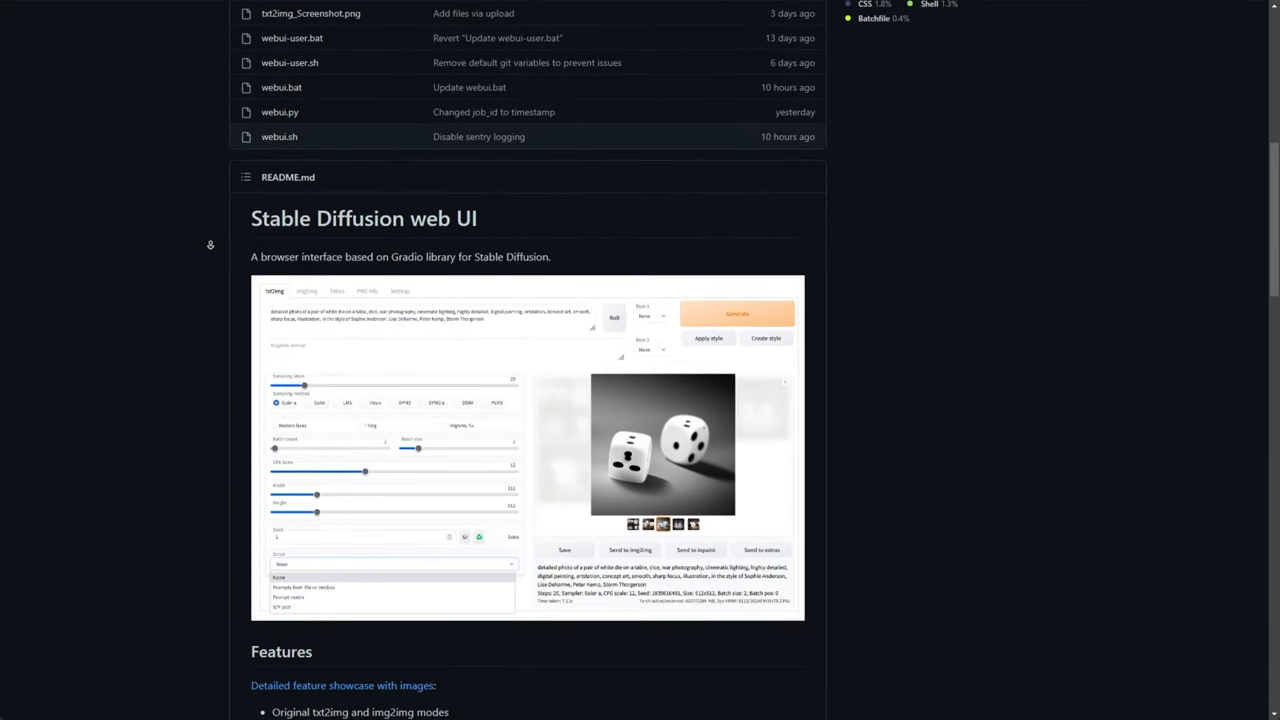
scroll(down, 3)
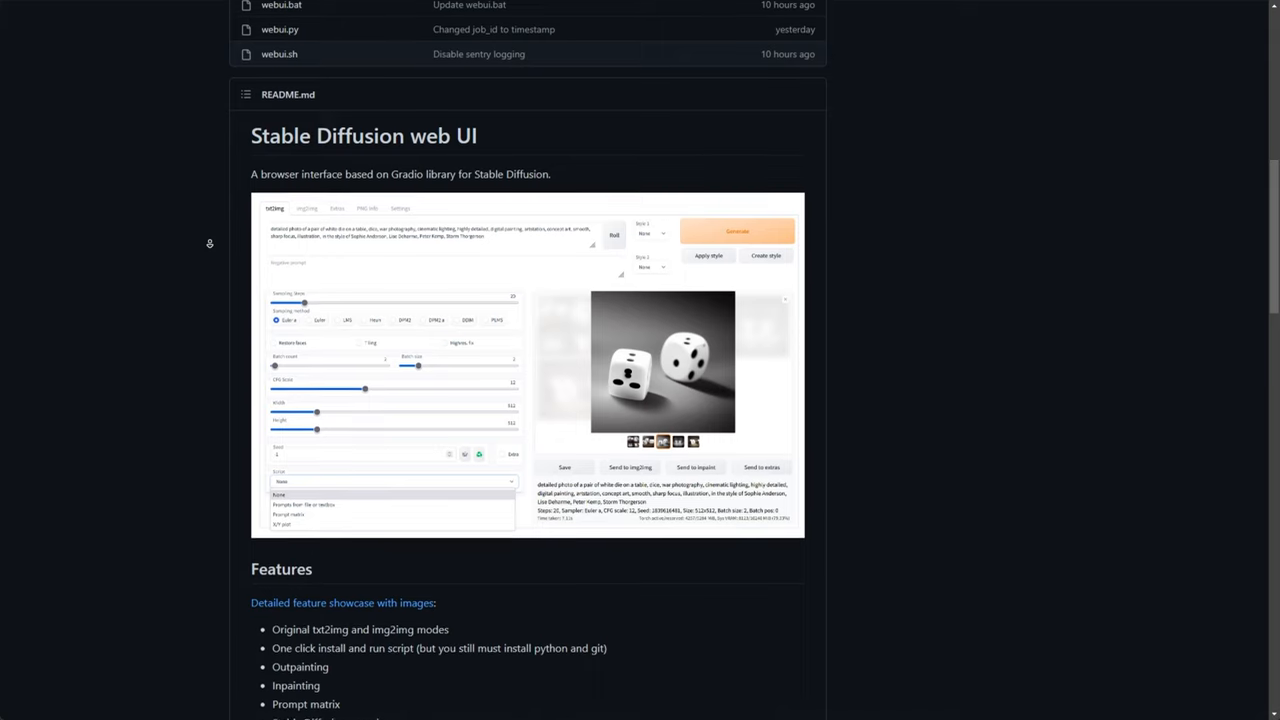
scroll(down, 3)
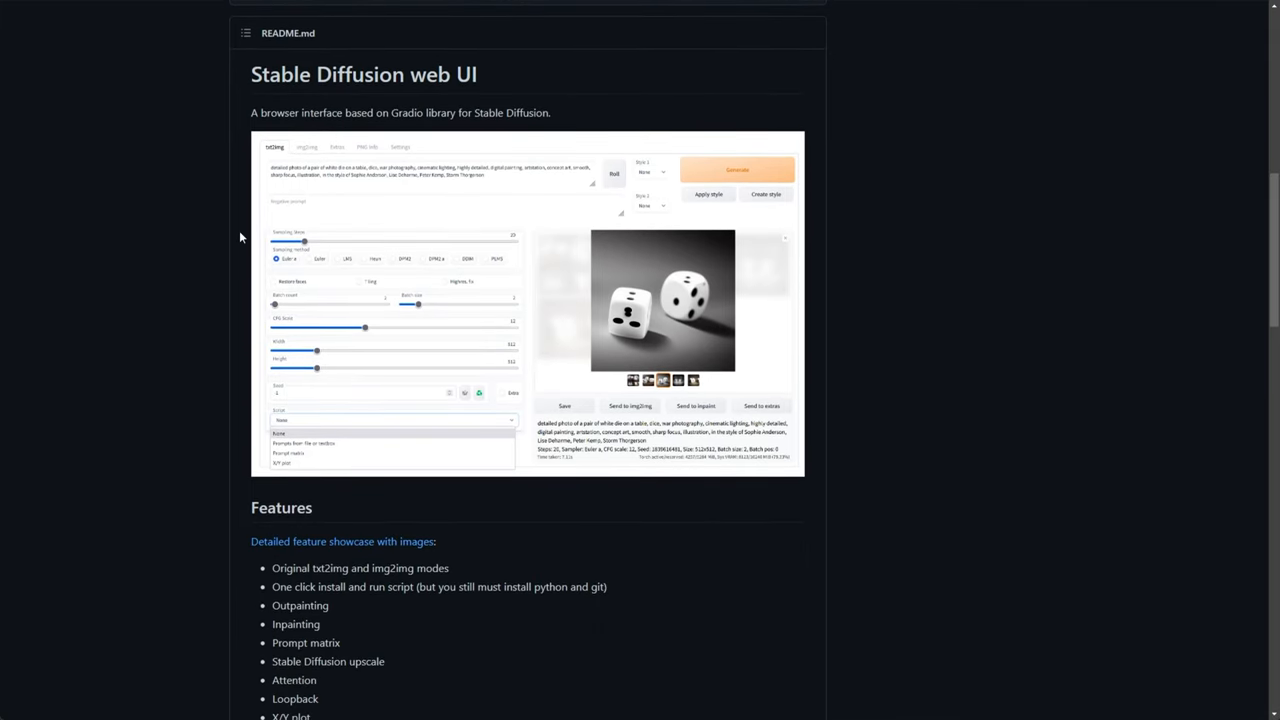
mouse_move(356, 152)
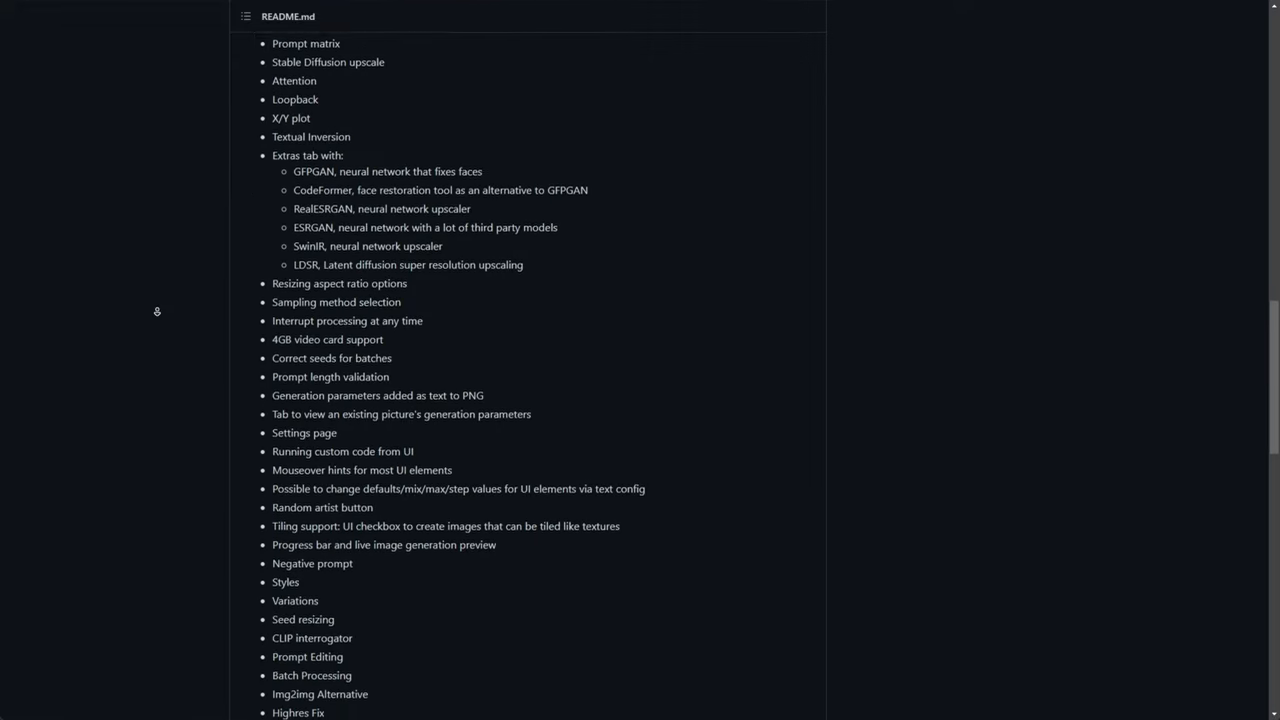
scroll(down, 3)
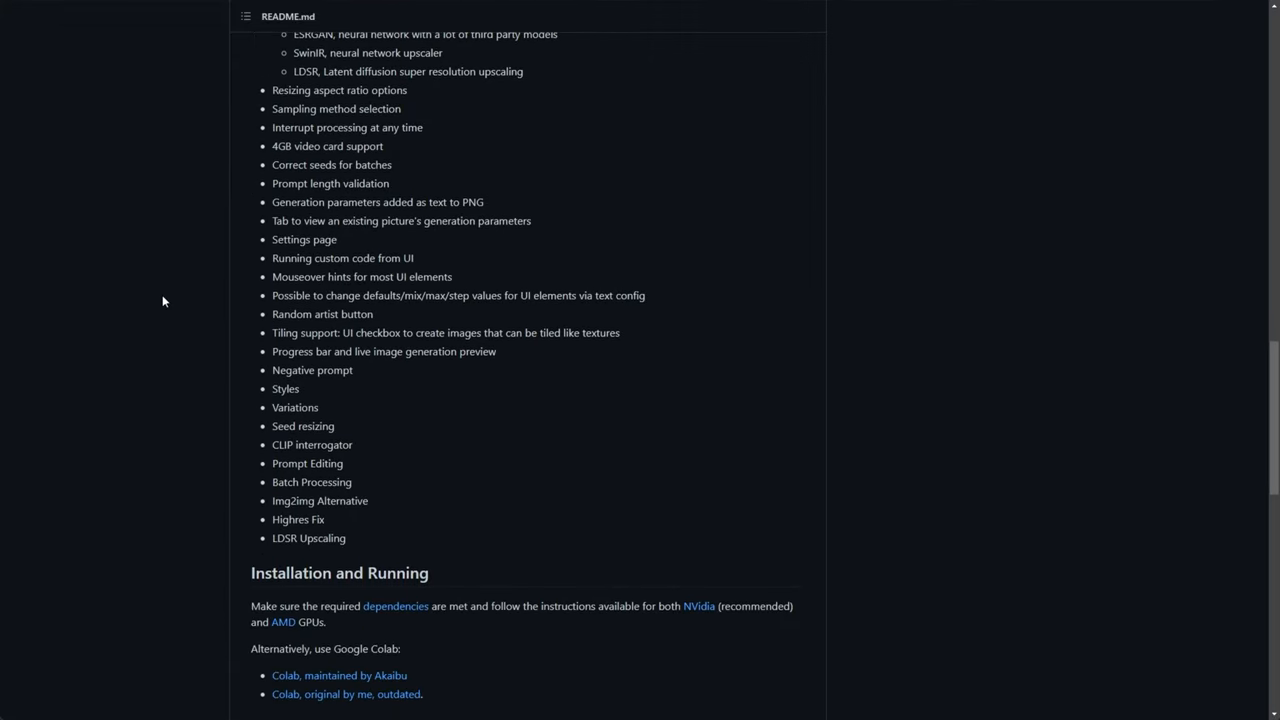
mouse_move(164, 278)
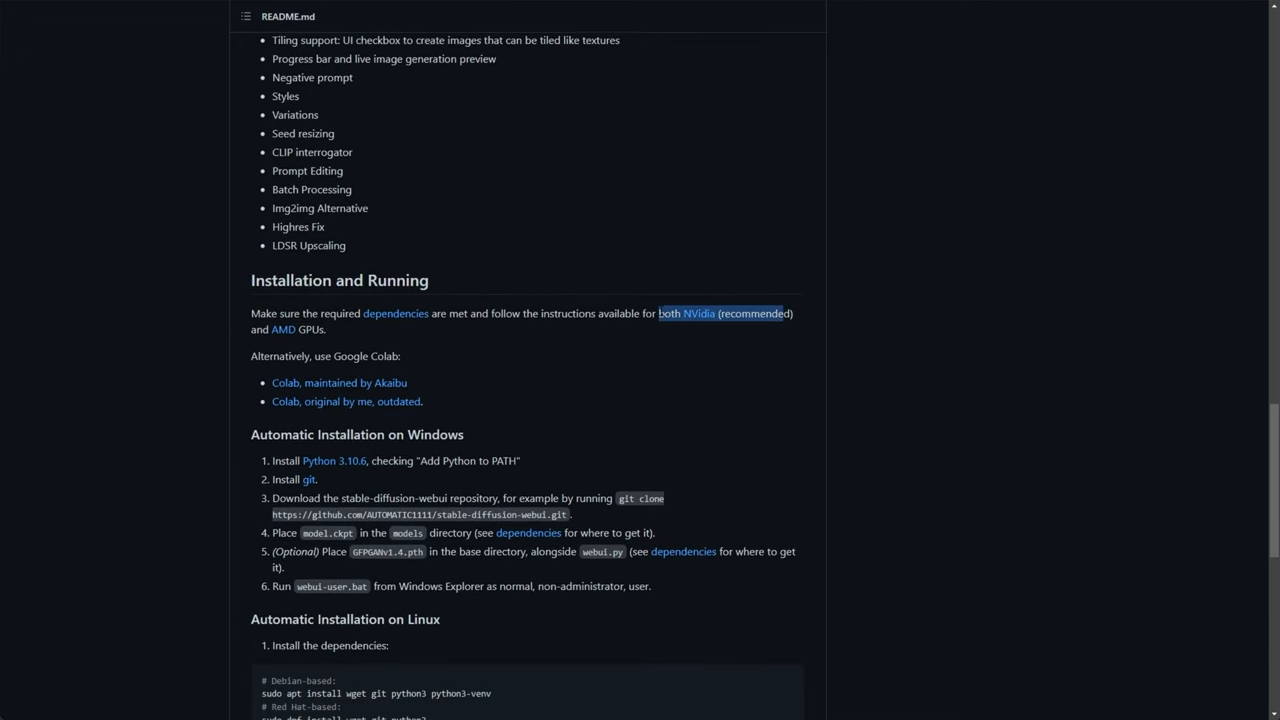
scroll(down, 3)
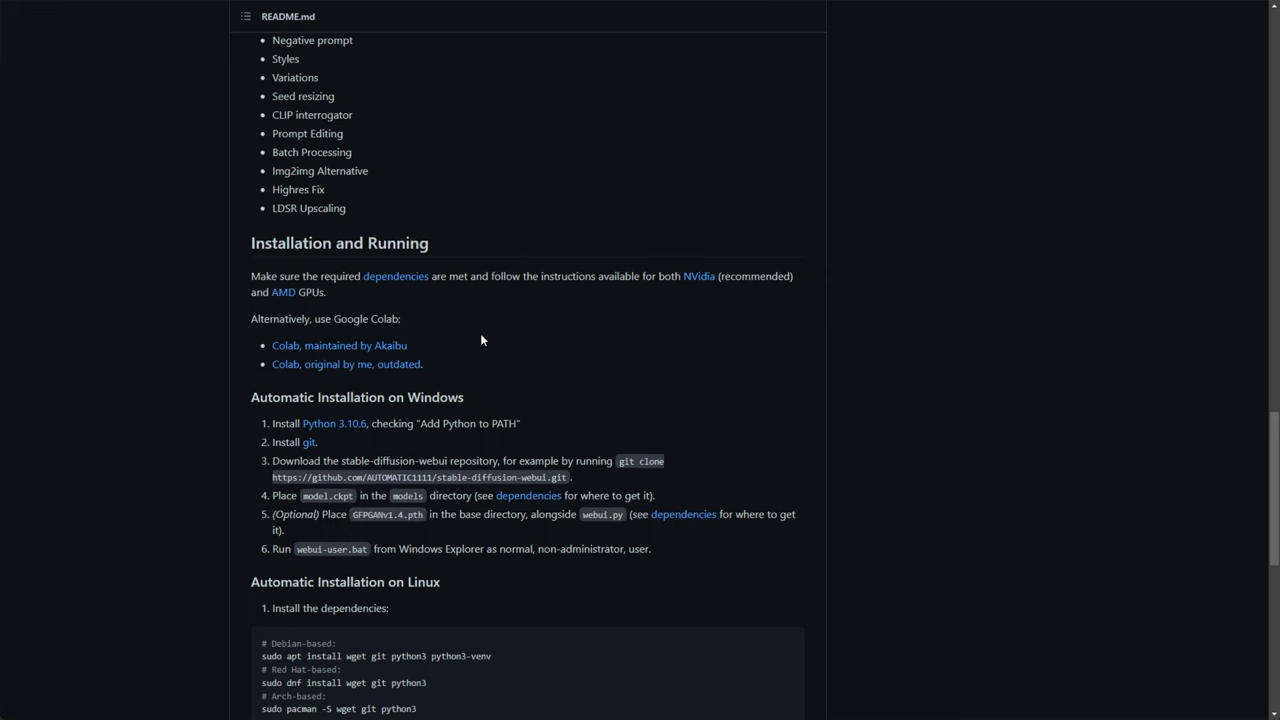
Step: Read the installation steps, highlighting a word in them
scroll(down, 3)
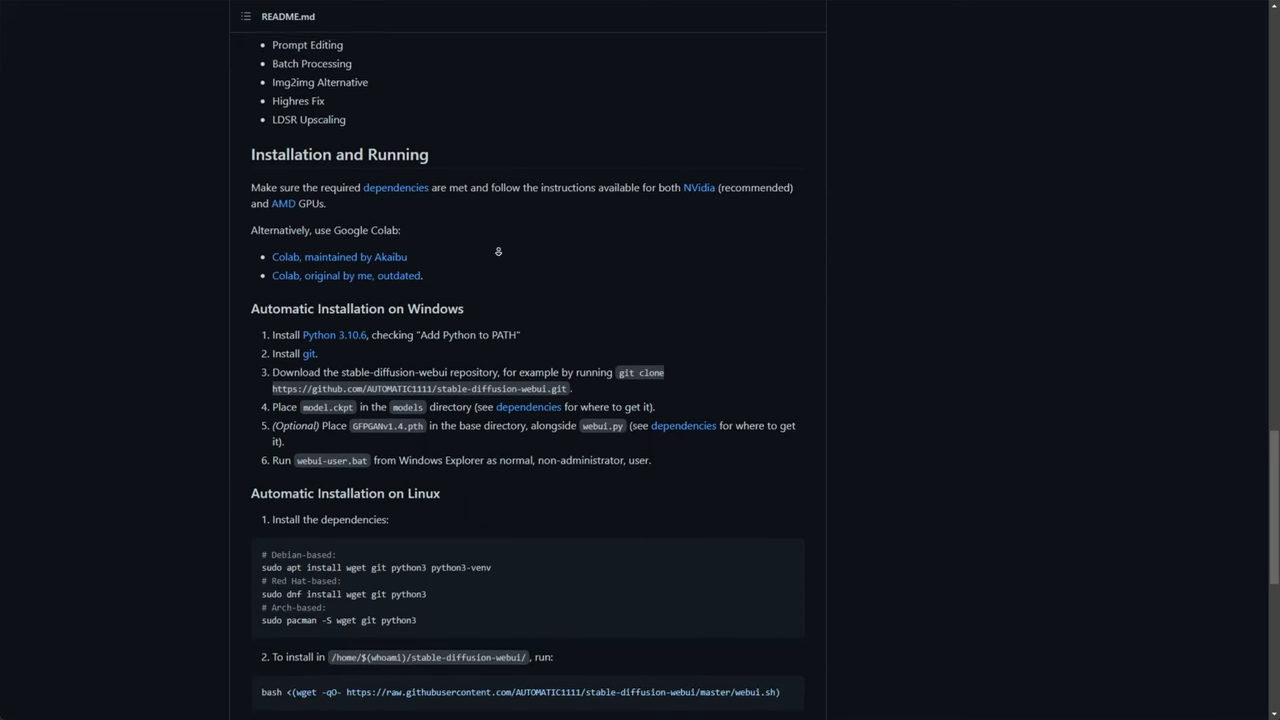
scroll(down, 3)
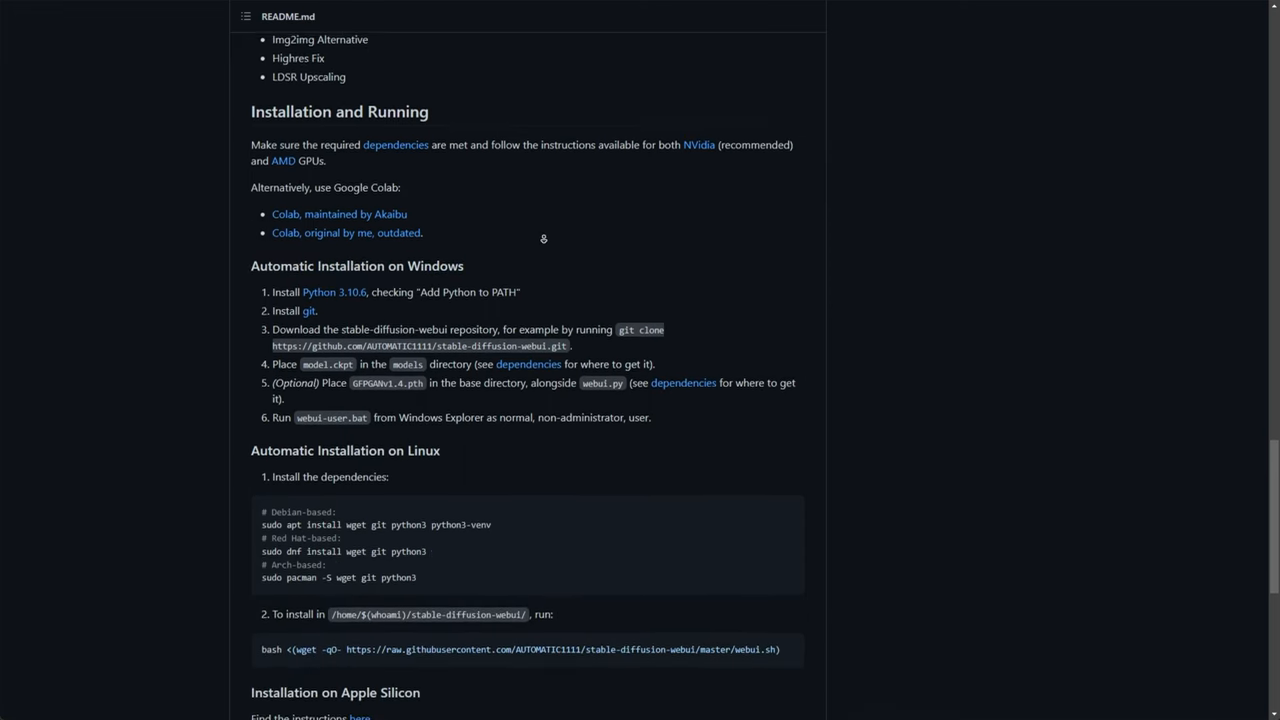
scroll(down, 3)
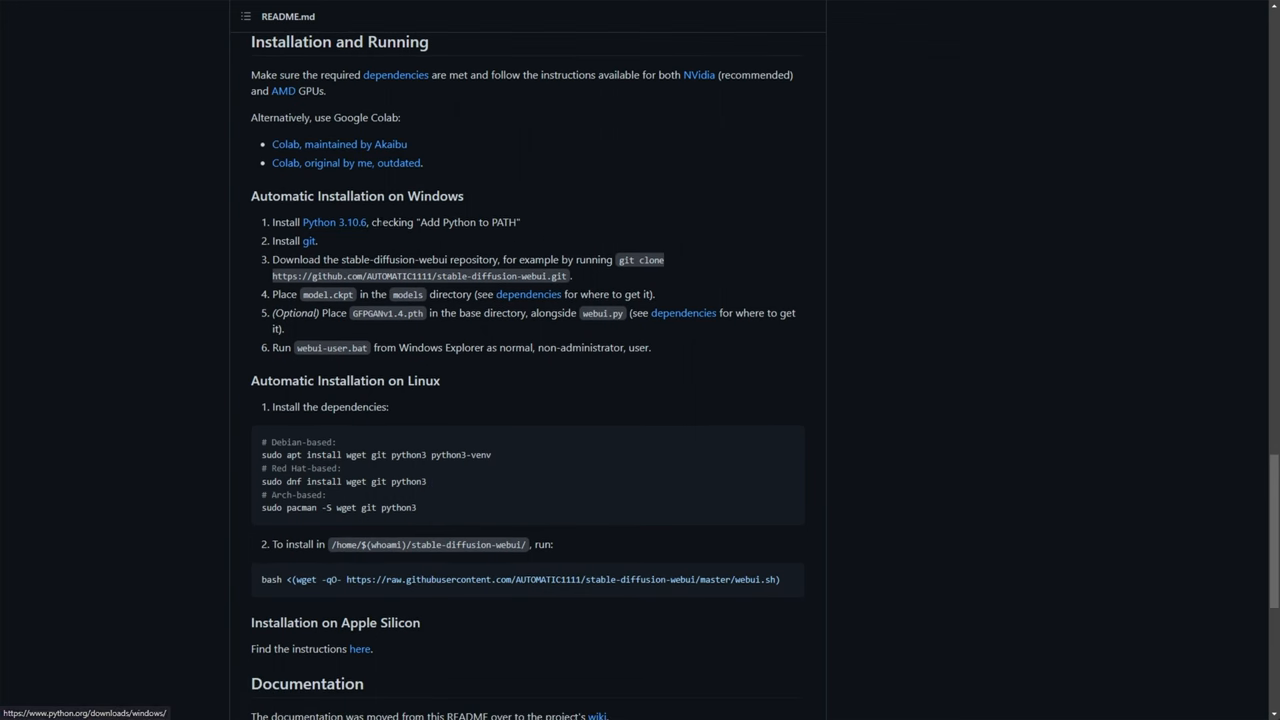
double_click(468, 222)
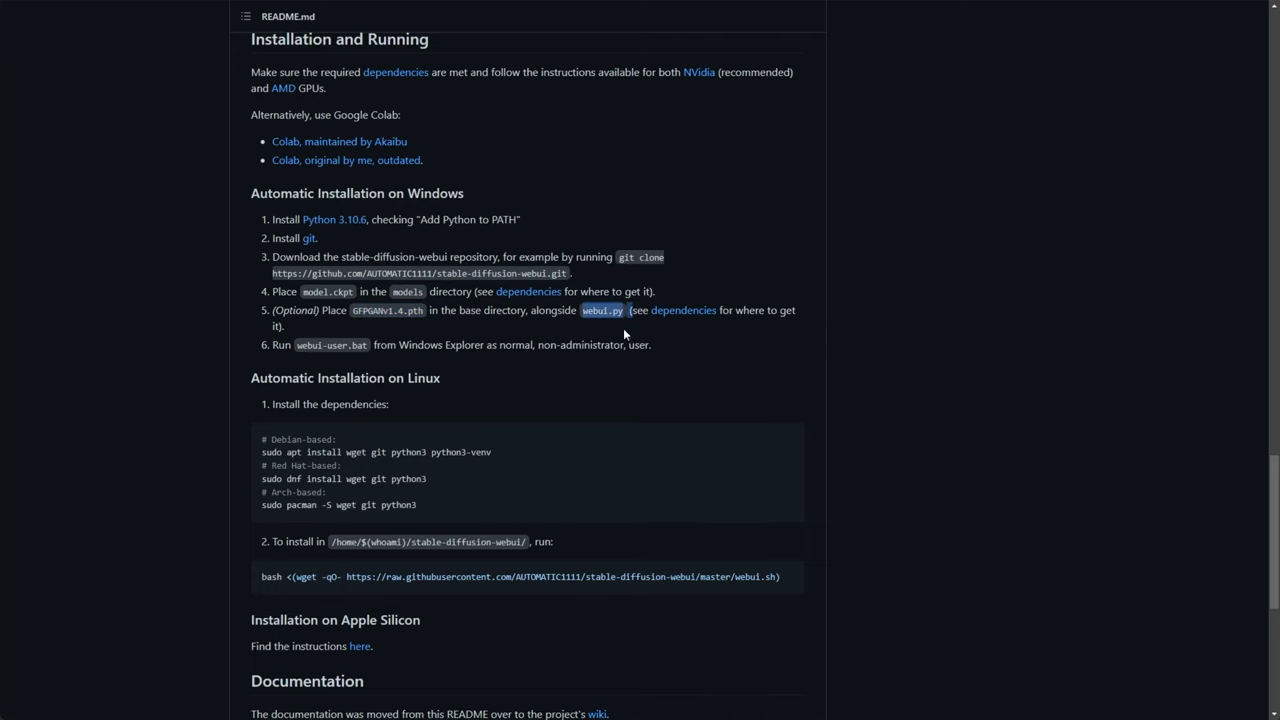
Step: Continue down the README to the Documentation and Credits sections
scroll(down, 3)
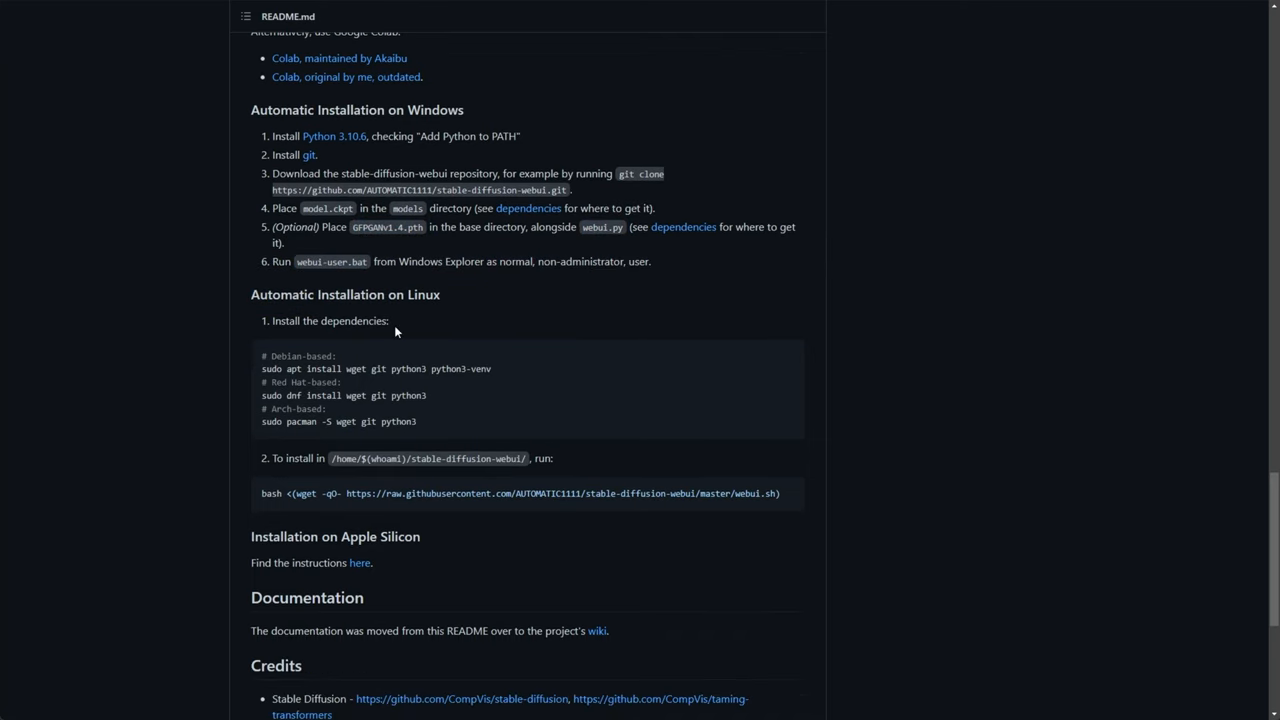
scroll(down, 3)
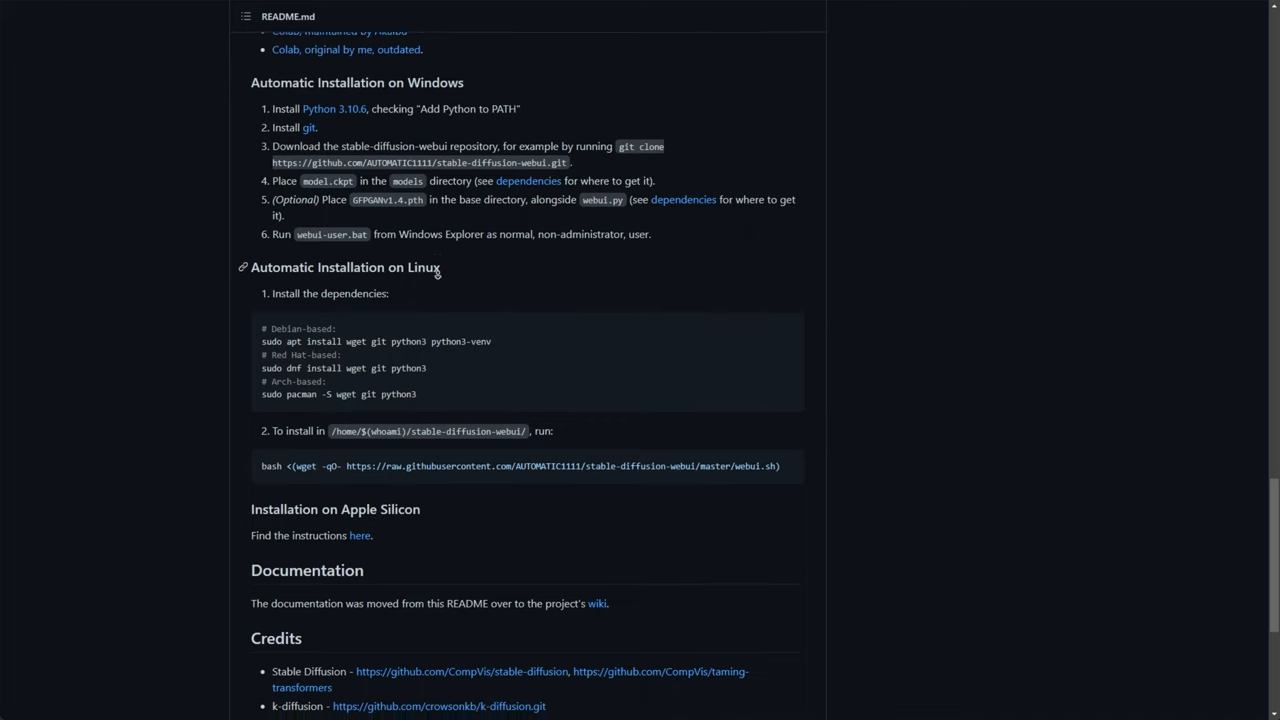
scroll(down, 3)
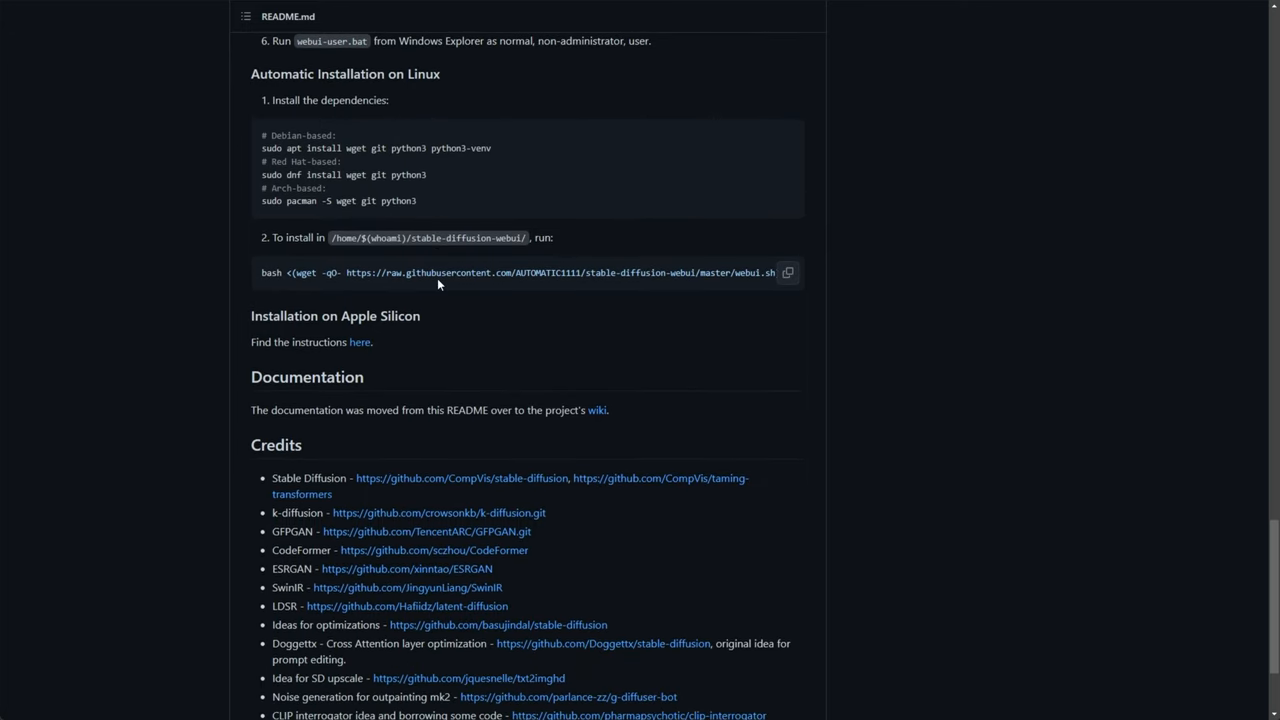
scroll(down, 3)
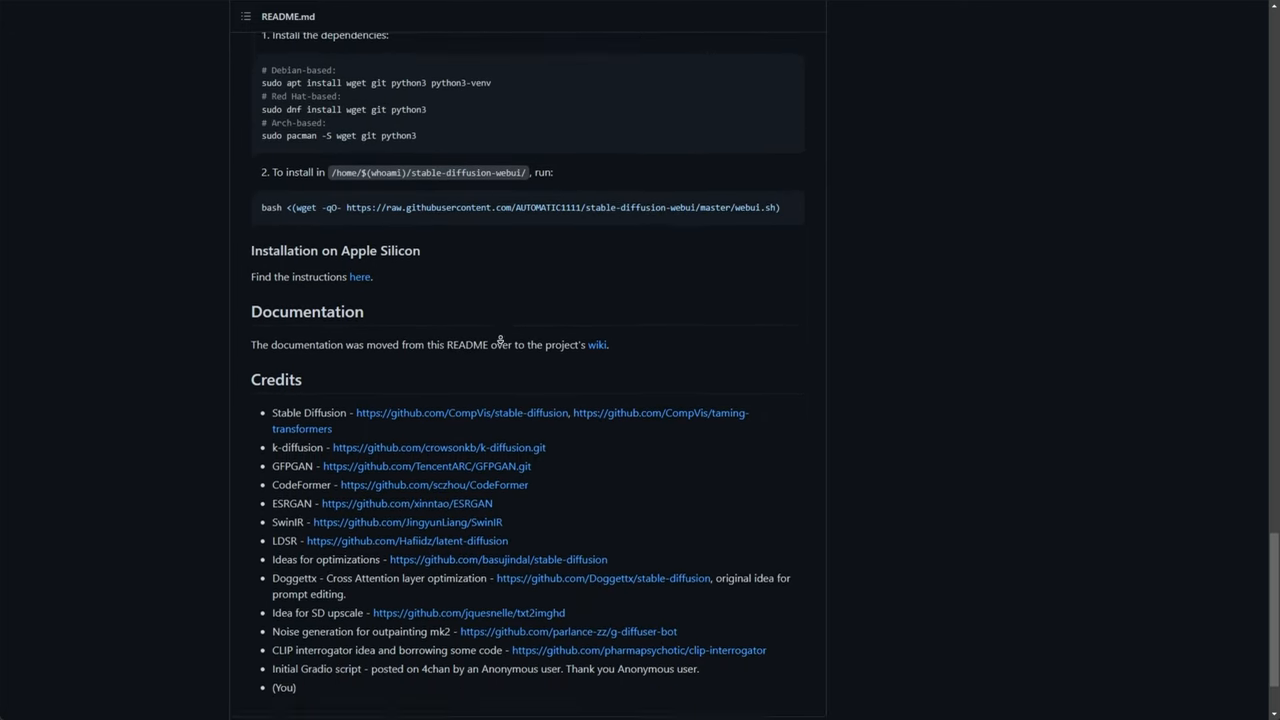
scroll(down, 3)
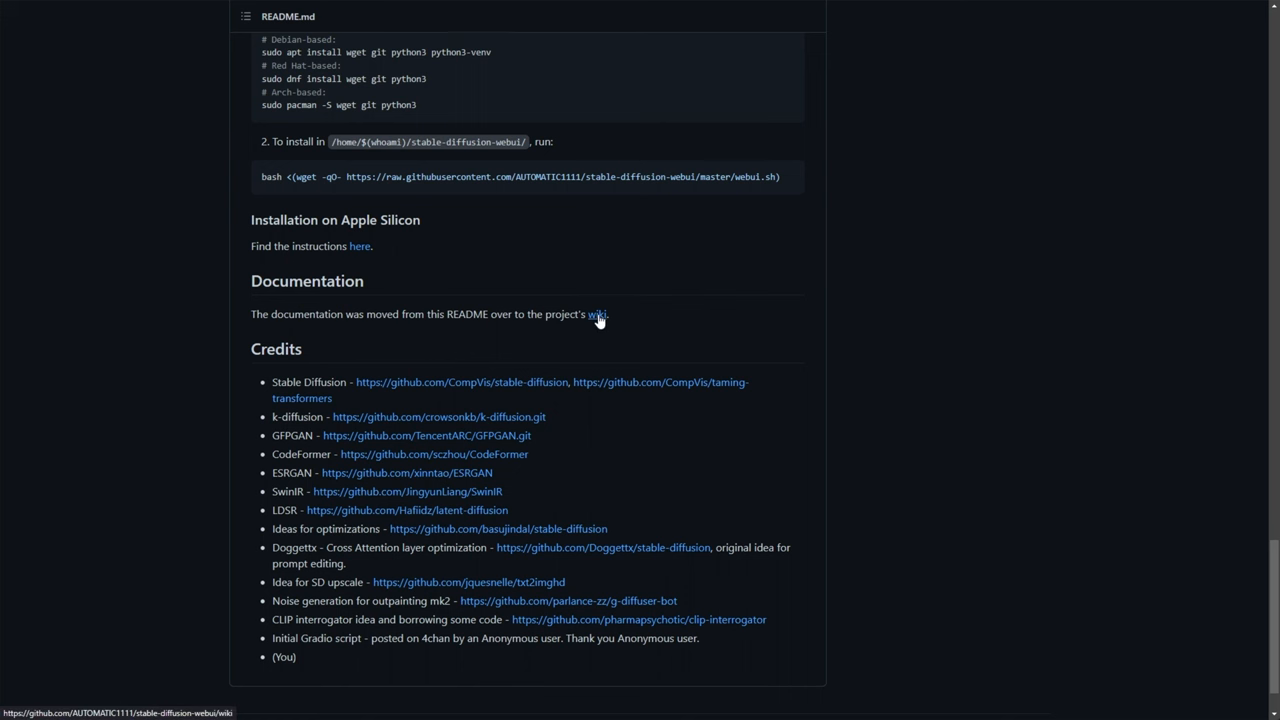
Step: Reach the wiki's 'Install and Run on NVidia GPUs' page and its Windows 11 WSL2 instructions
click(596, 314)
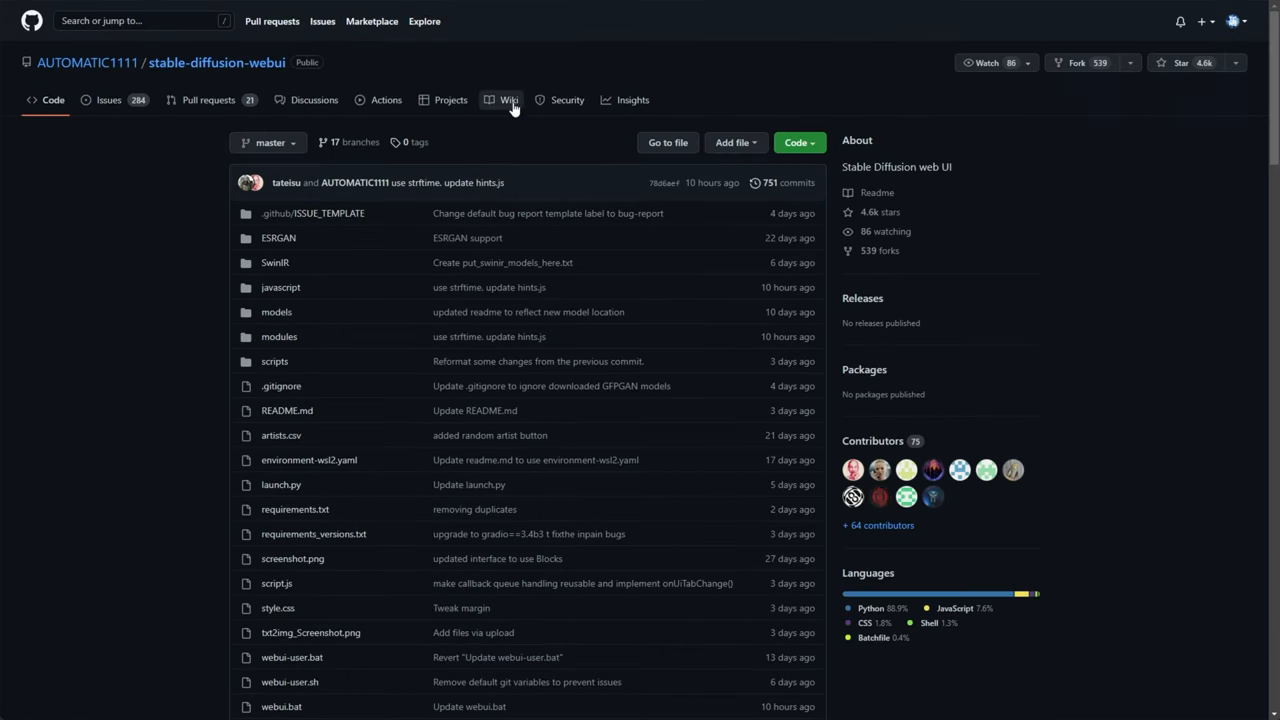
click(508, 100)
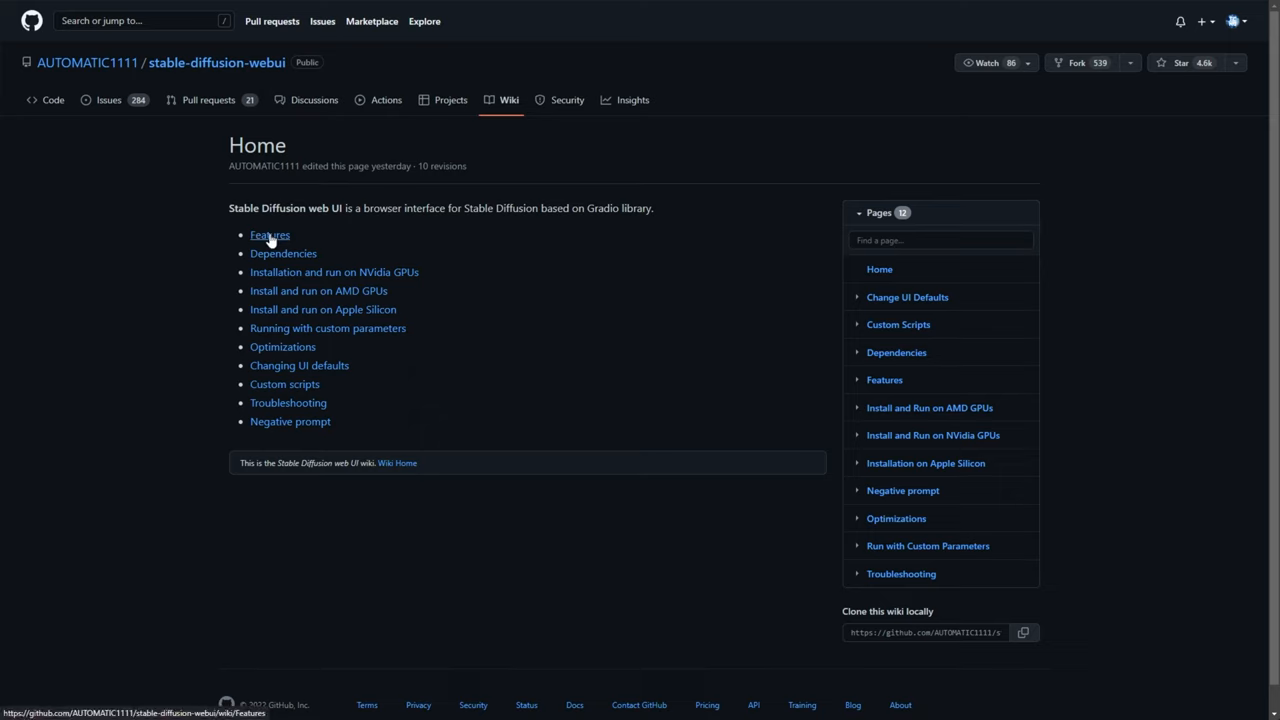
mouse_move(318, 290)
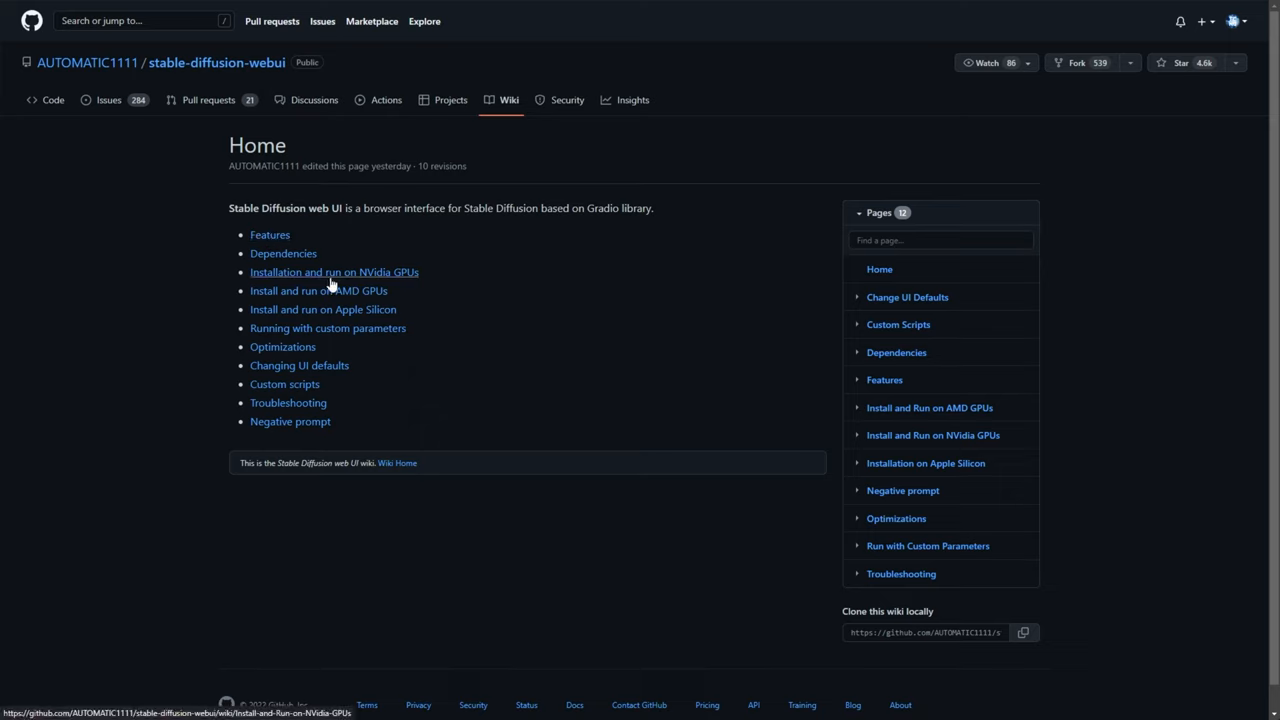
click(334, 272)
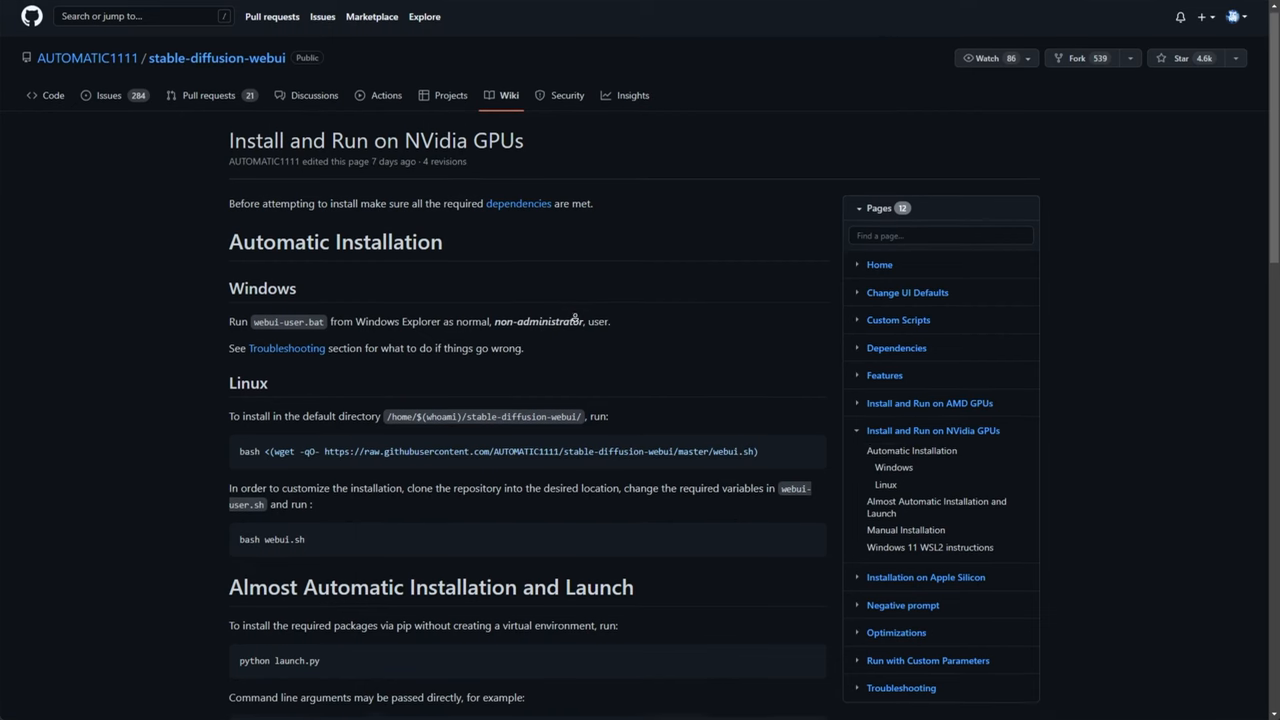
scroll(down, 3)
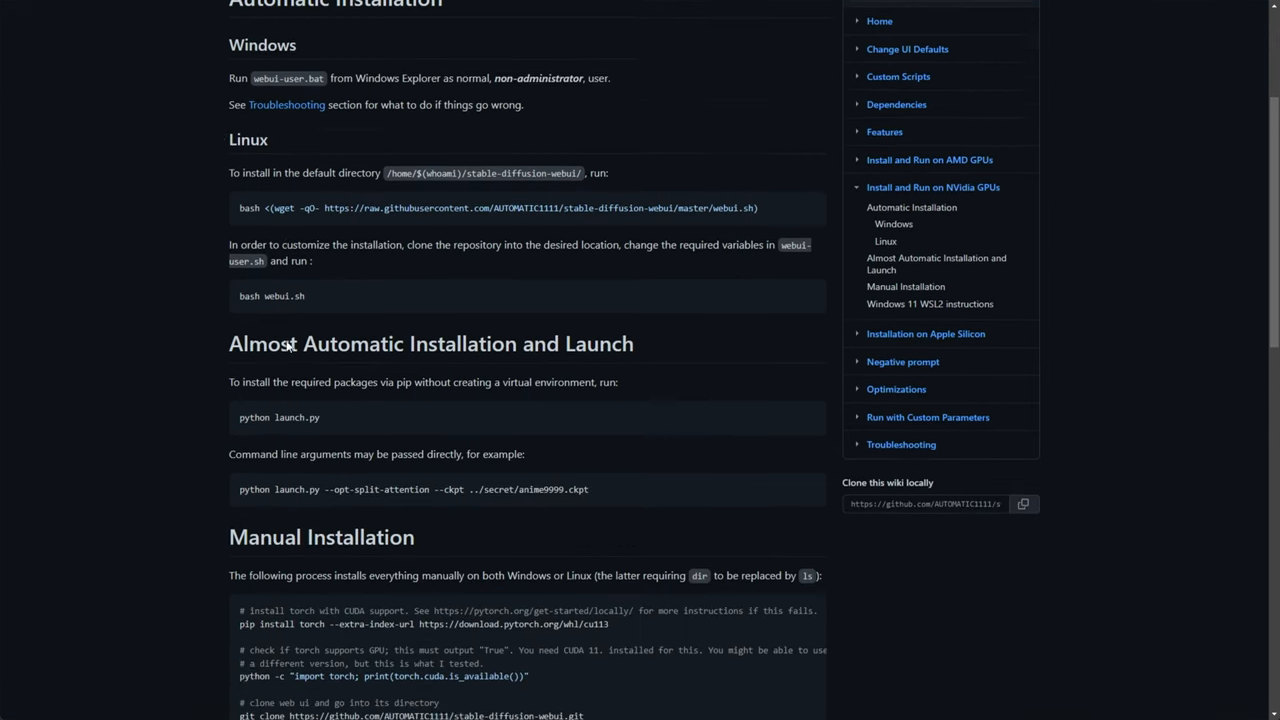
scroll(down, 3)
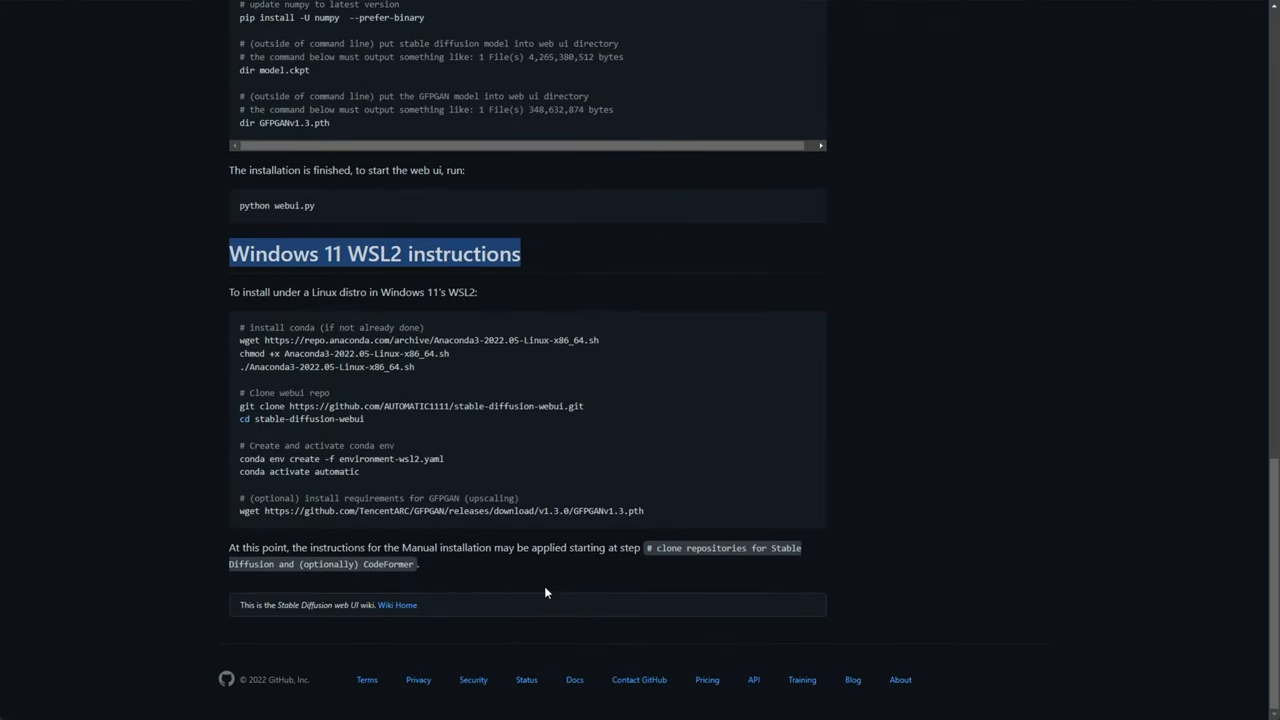
mouse_move(476, 584)
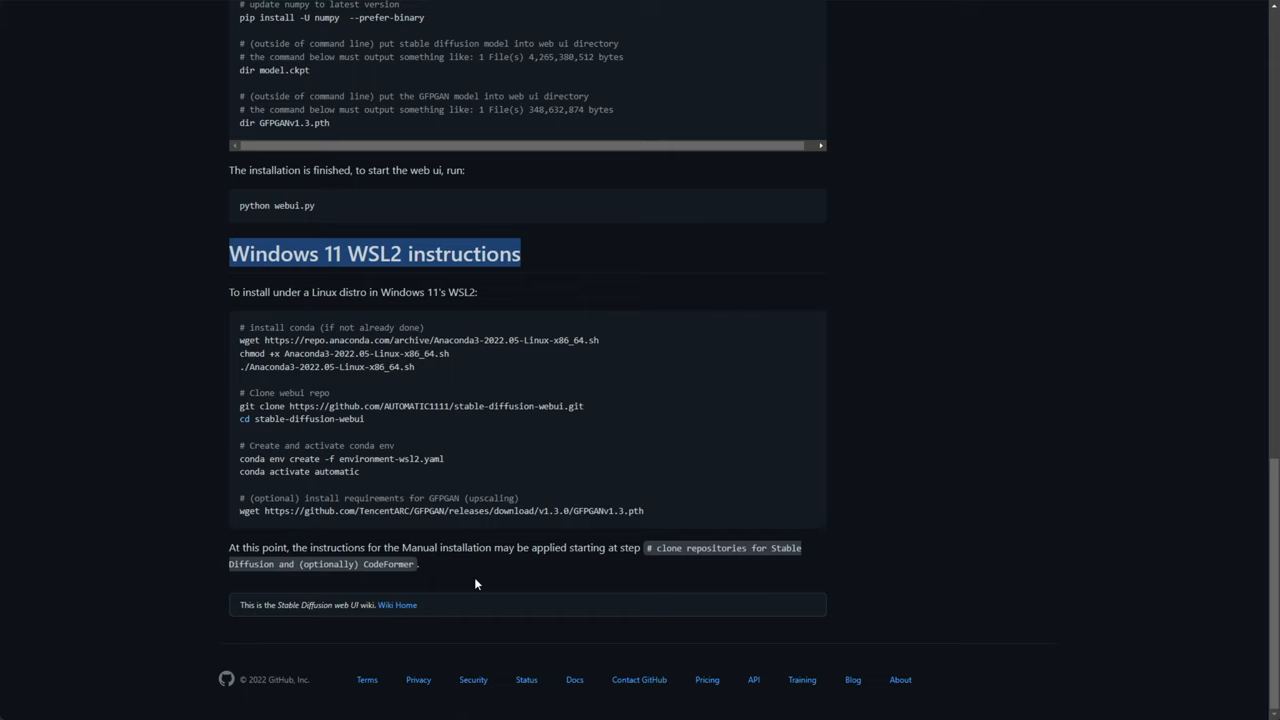
mouse_move(240, 332)
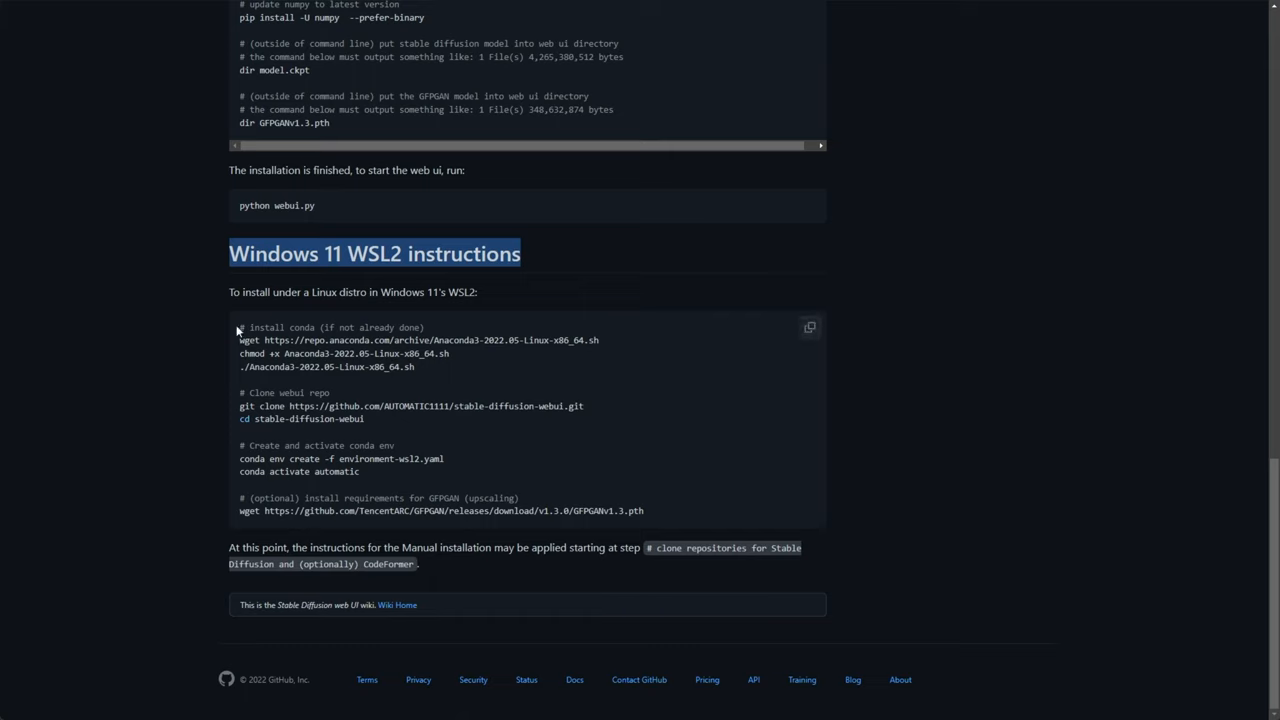
Step: Run the WSL2 commands in Ubuntu, fetching GFPGANv1.3.pth and listing stable-diffusion-webui and models
drag(240, 328, 644, 512)
text(ub)
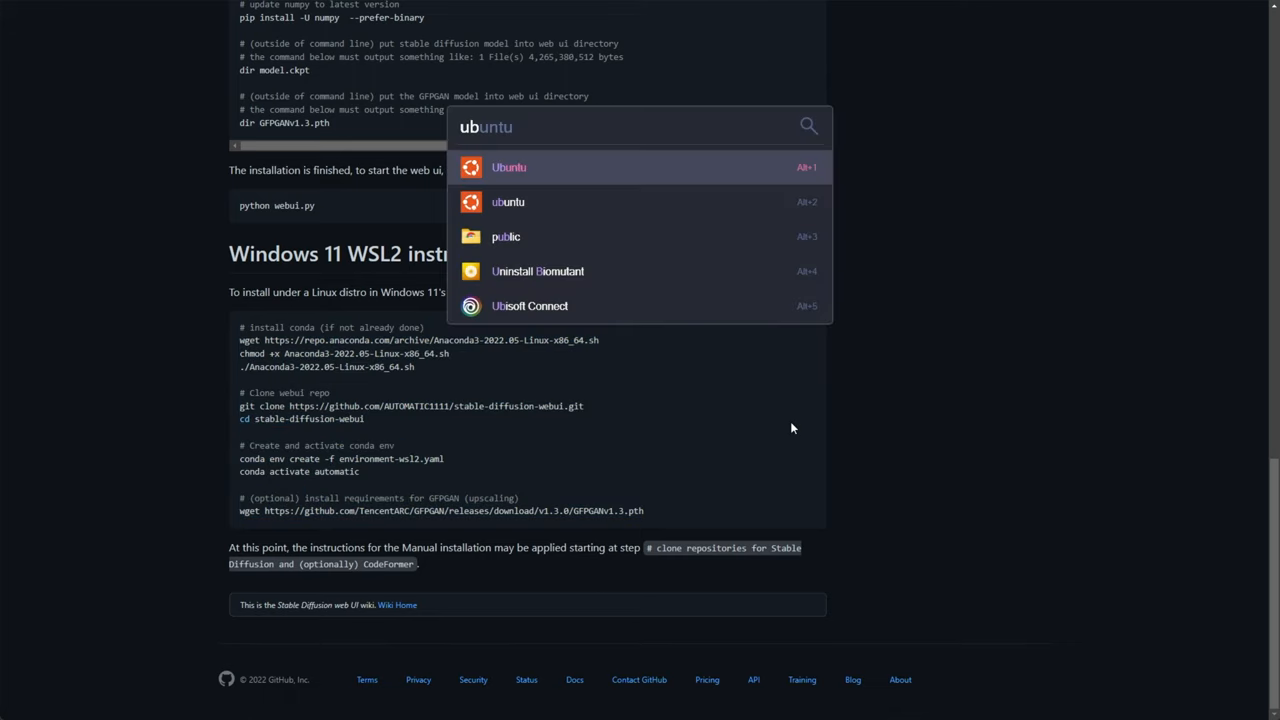
click(508, 168)
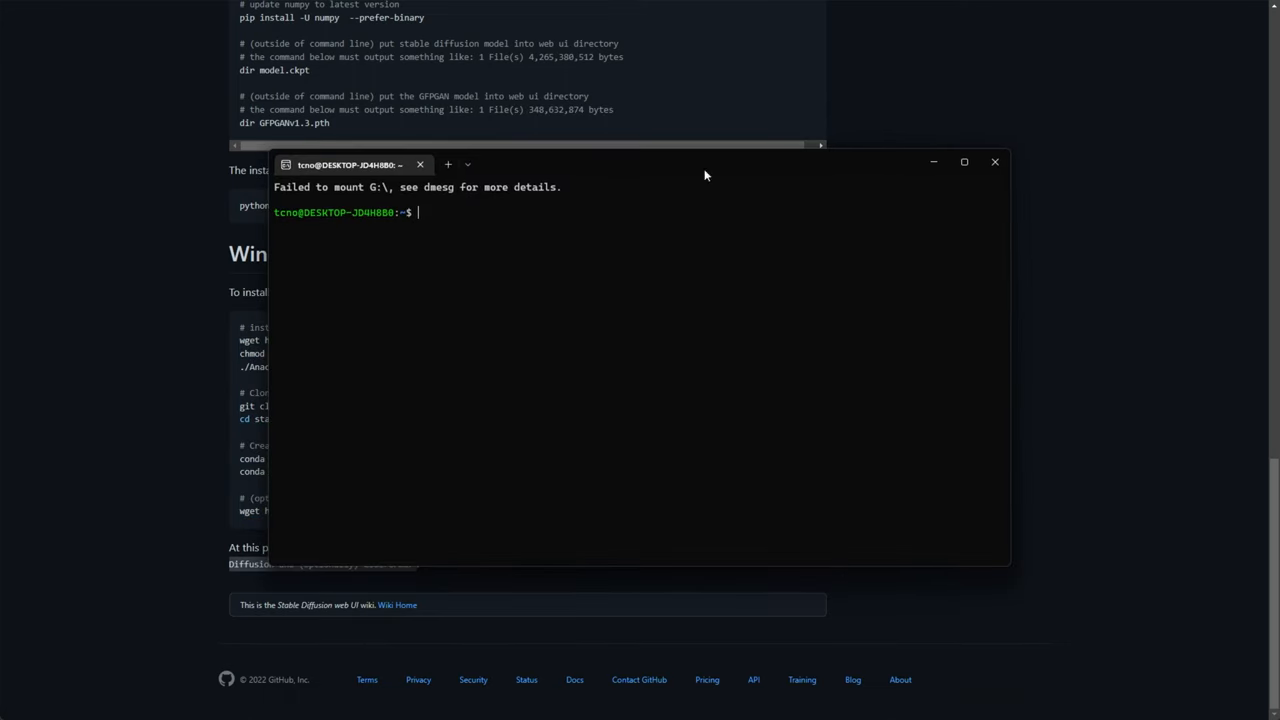
mouse_move(400, 272)
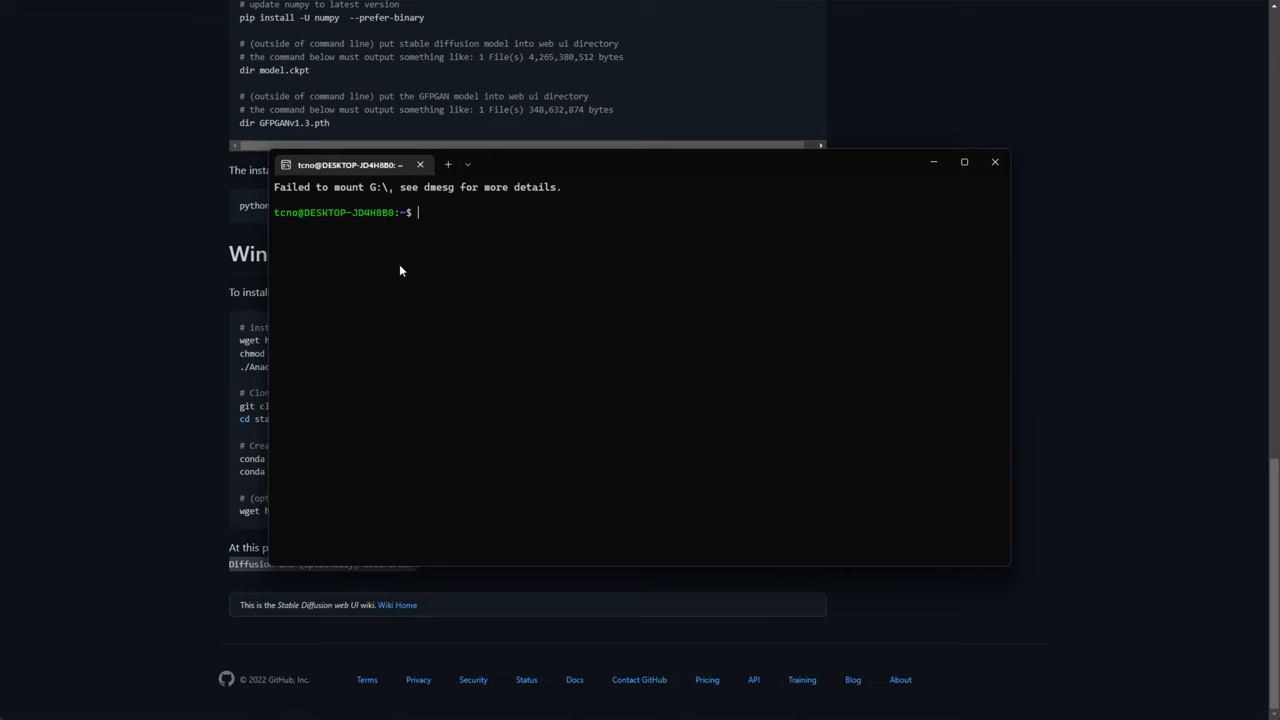
text(ls)
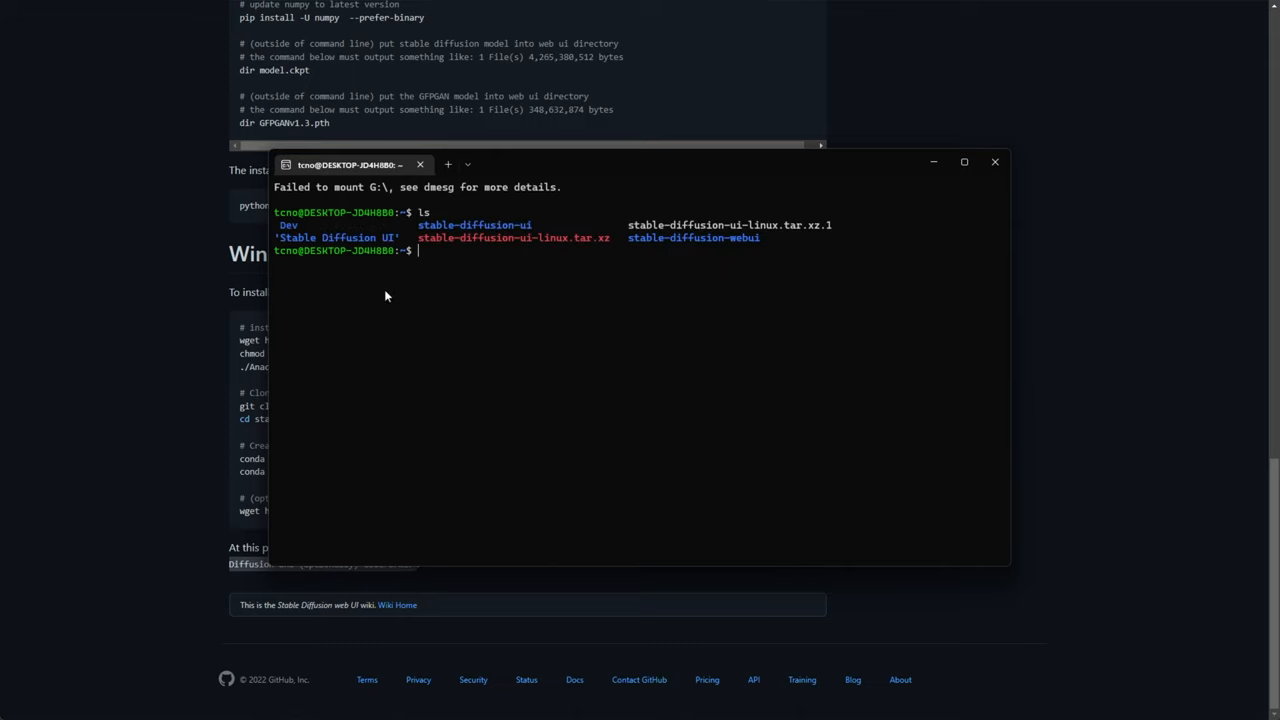
mouse_move(556, 296)
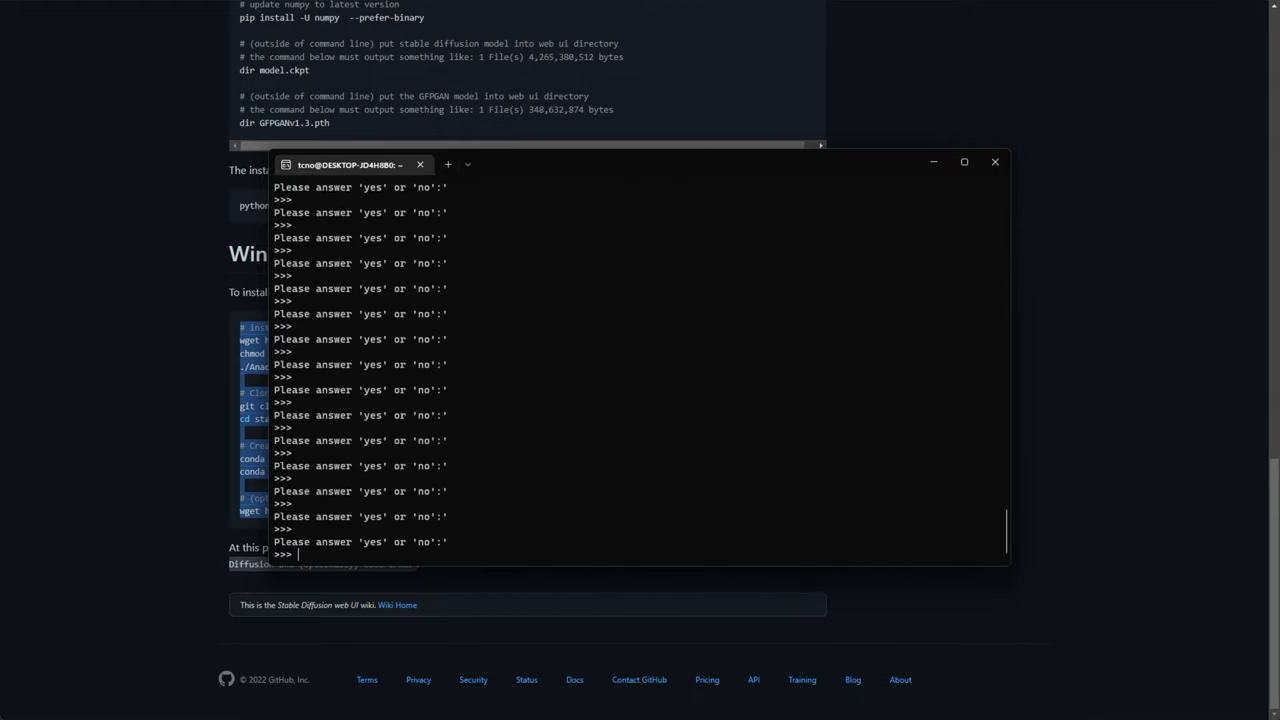
text(yes)
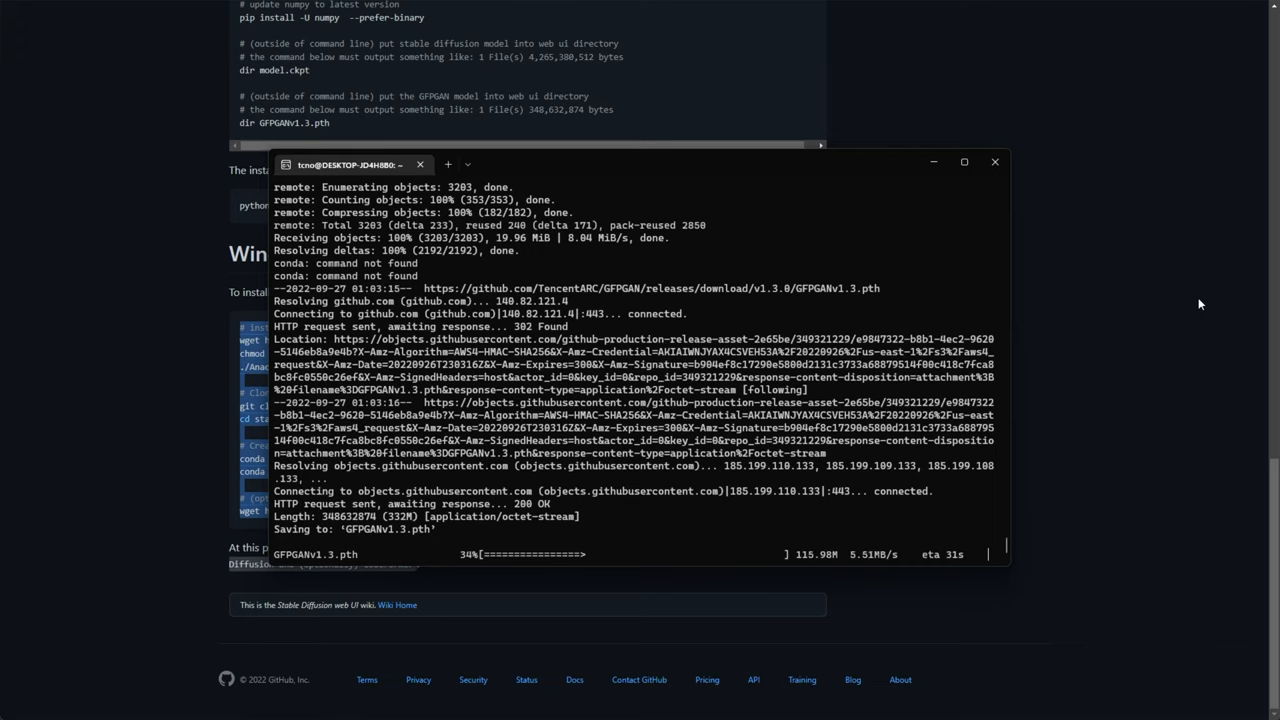
text(ls)
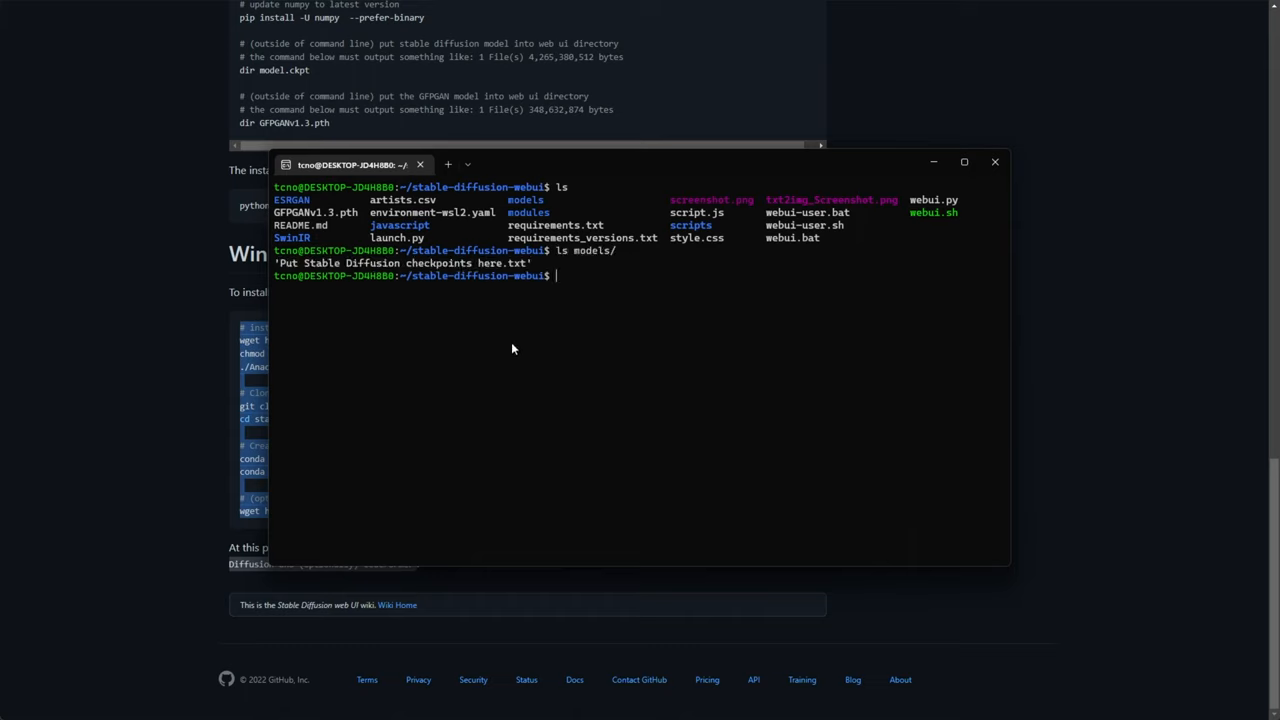
mouse_move(572, 436)
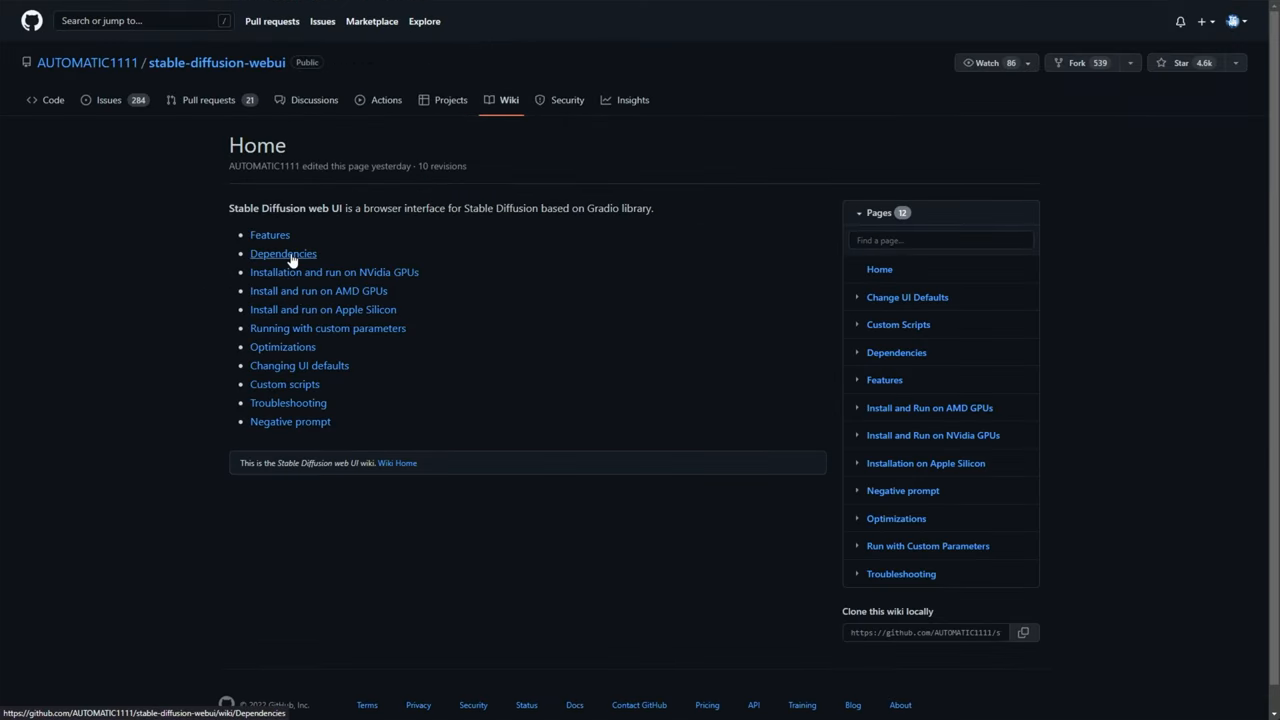
Step: From the wiki Dependencies page reach the Hugging Face stable-diffusion-v-1-4-original download page
click(284, 252)
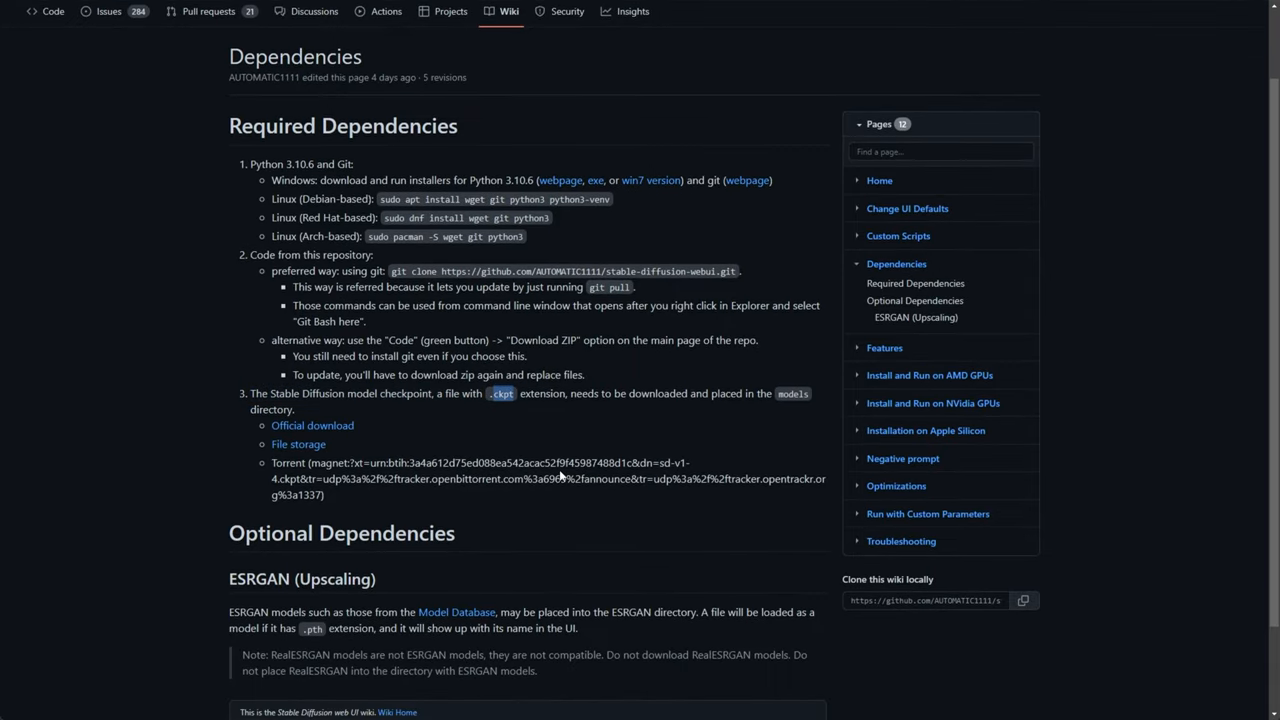
mouse_move(312, 424)
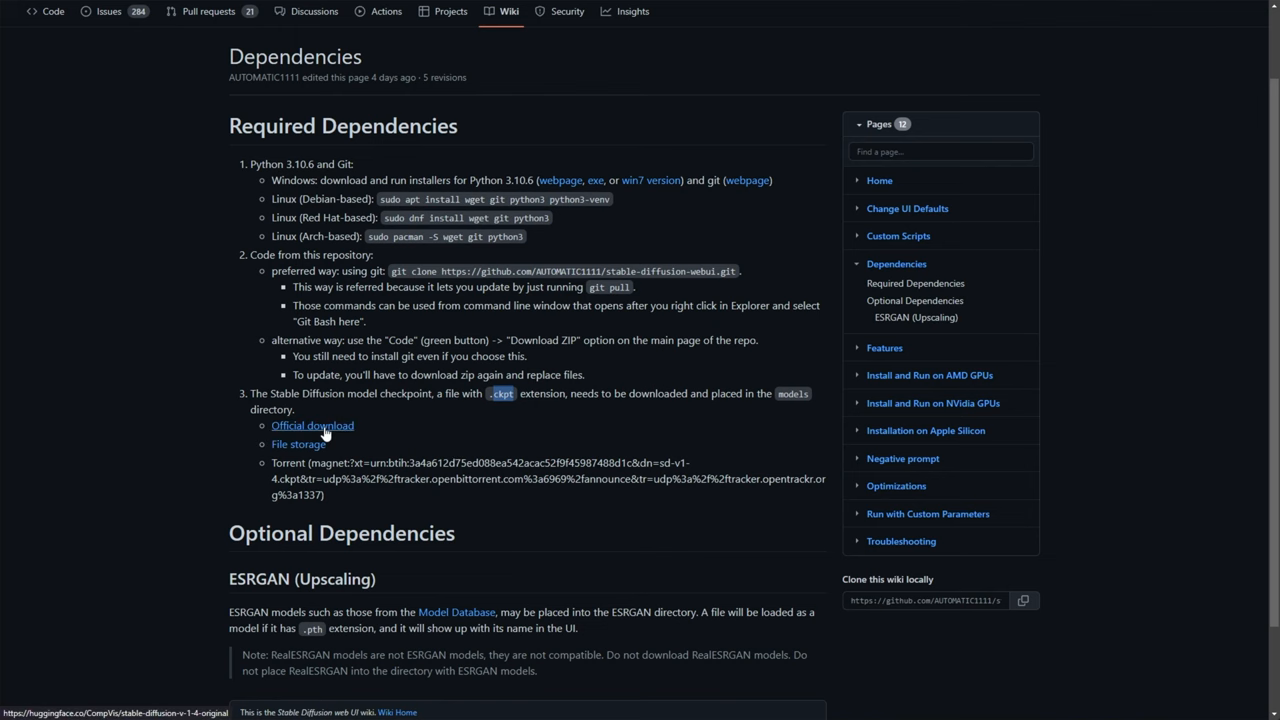
click(312, 424)
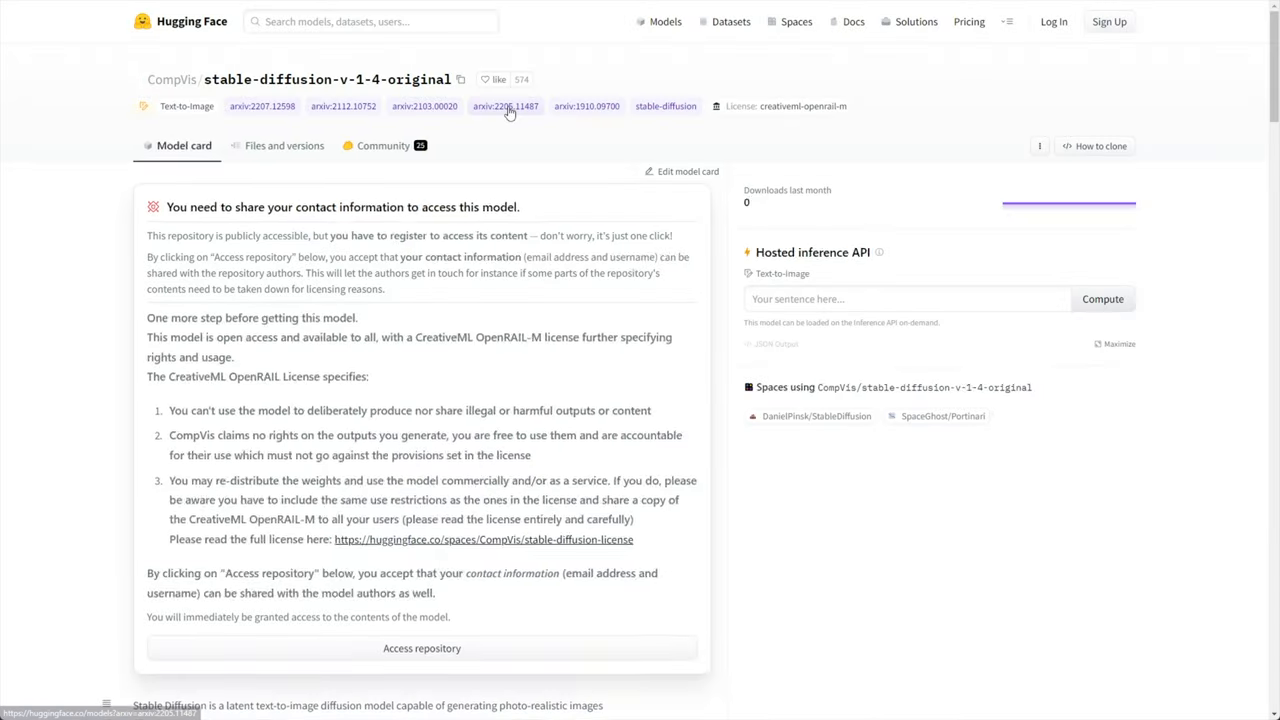
triple_click(332, 206)
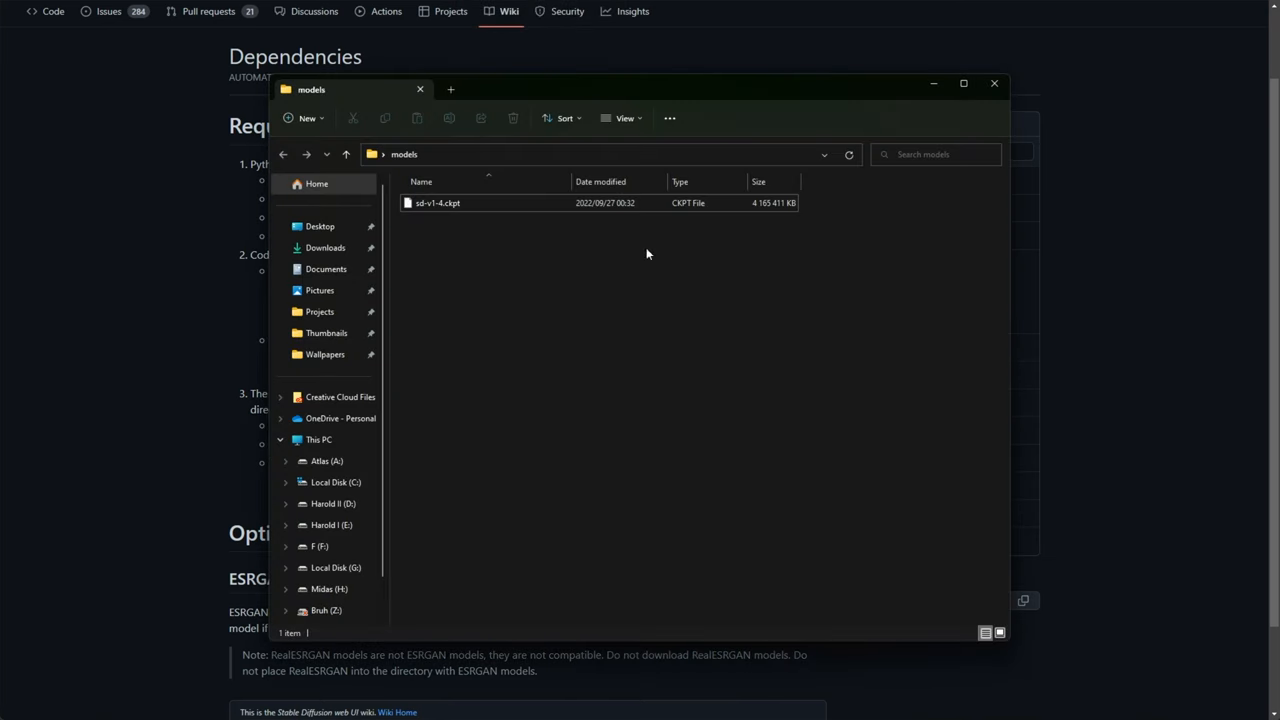
Step: Select sd-v1-4.ckpt, then browse stable-diffusion-webui's models and ESRGAN folders over the WSL path
click(436, 204)
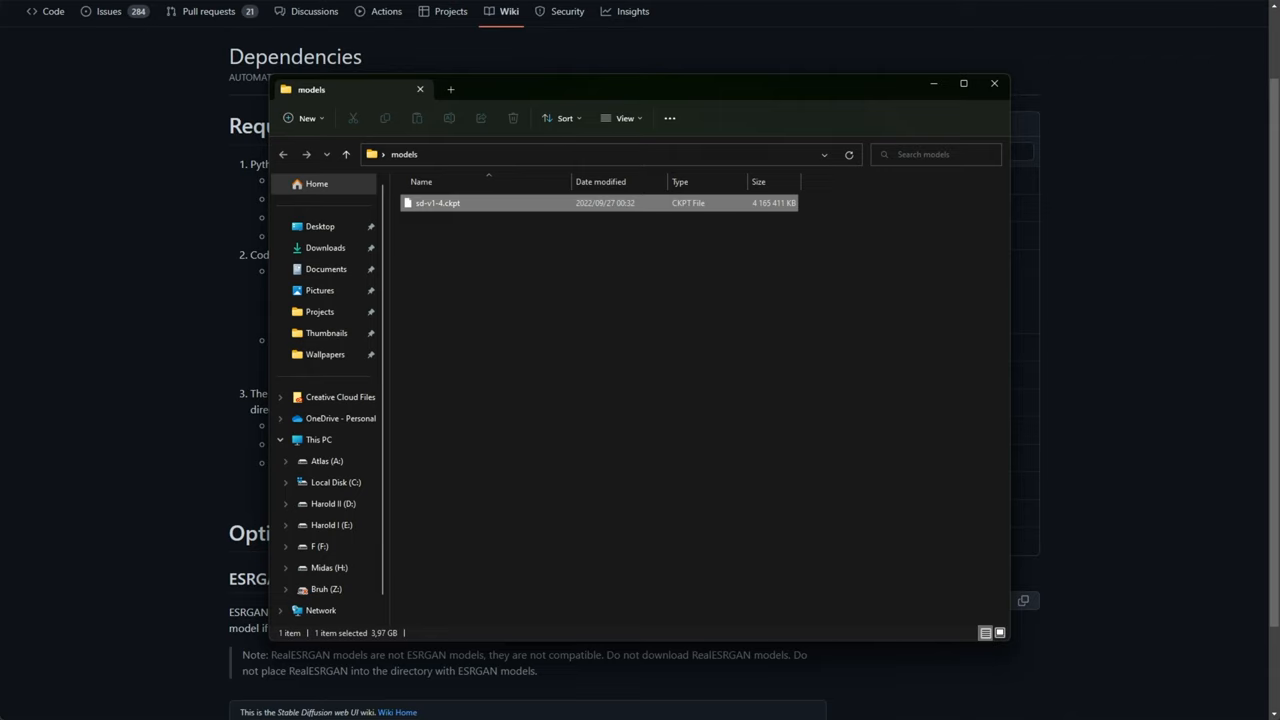
mouse_move(490, 344)
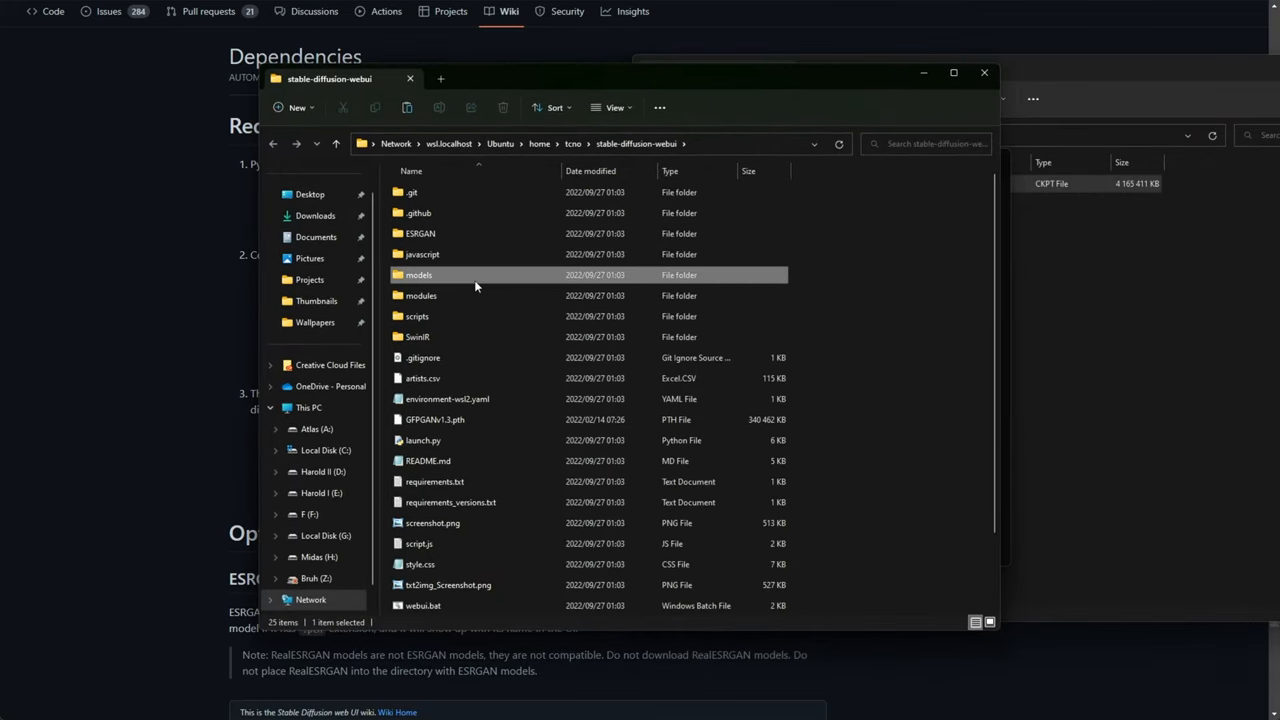
double_click(418, 274)
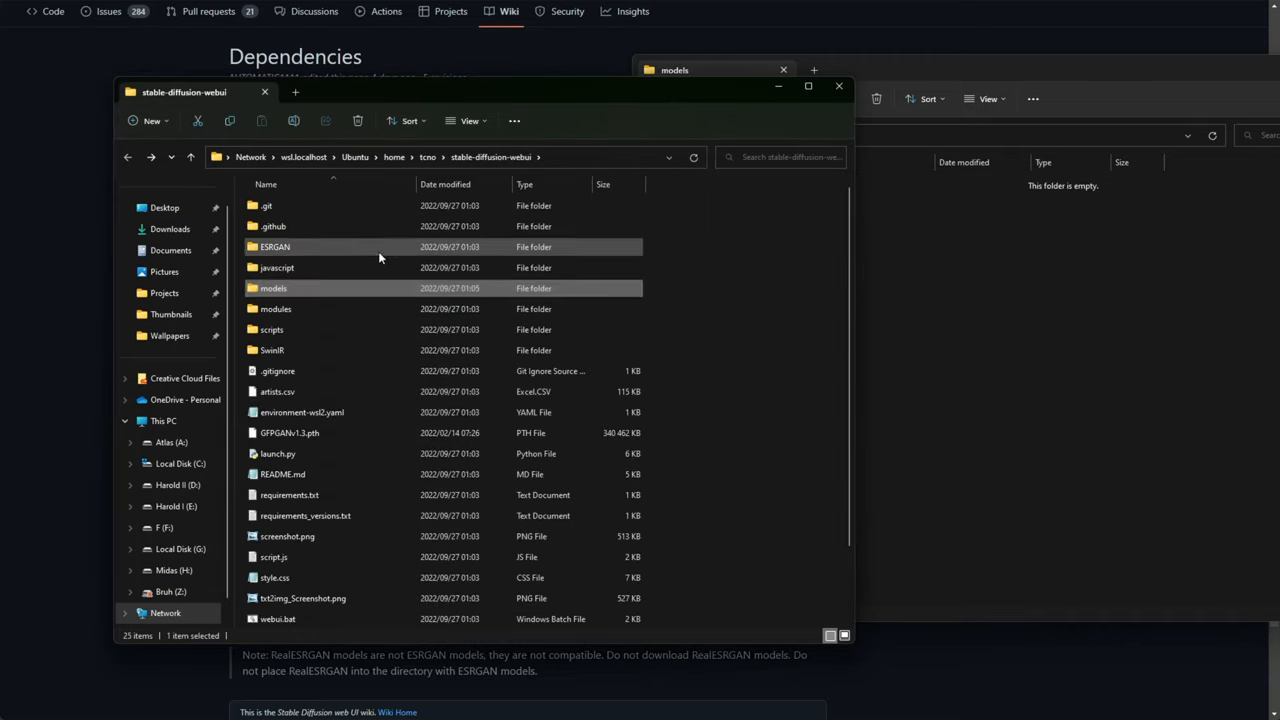
double_click(276, 248)
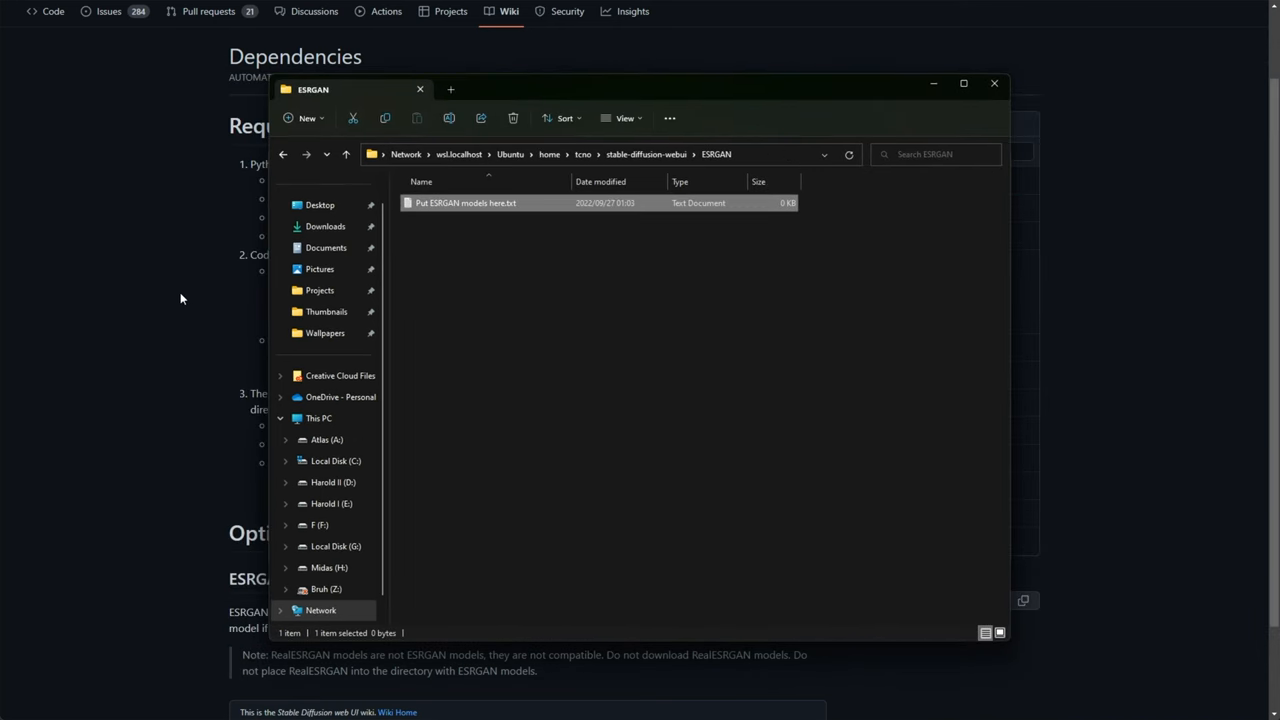
click(994, 84)
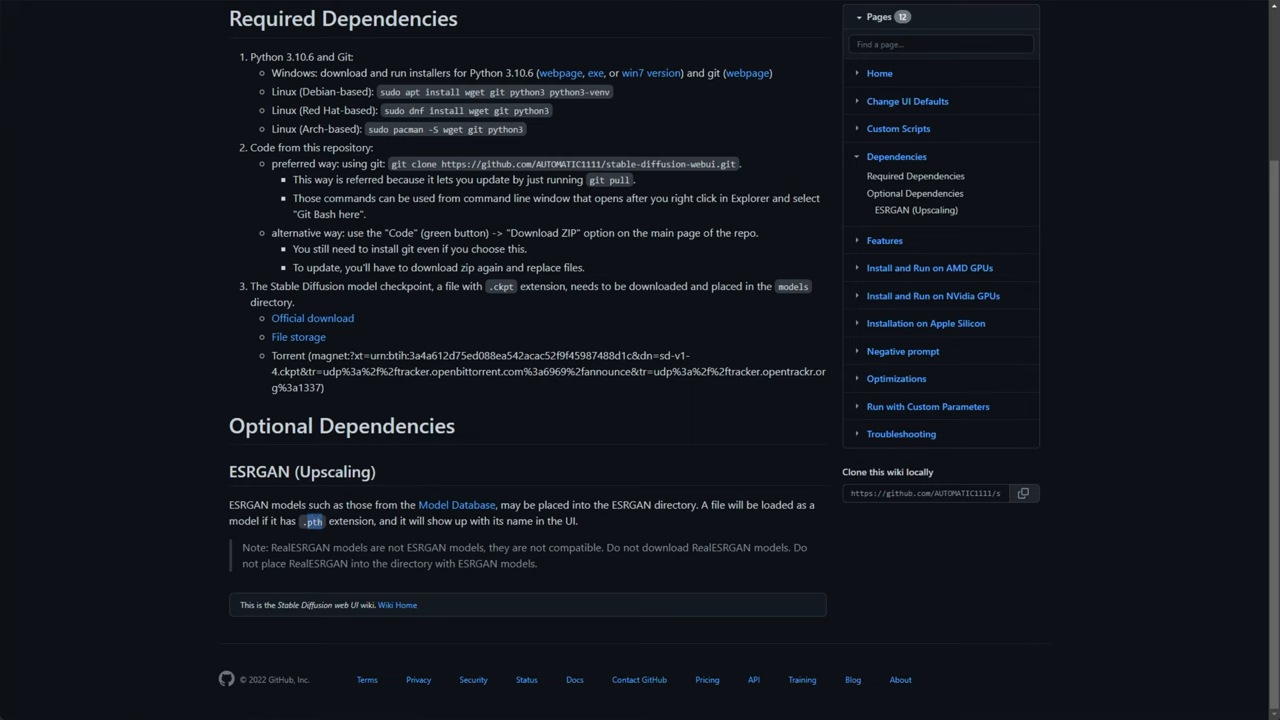
Step: Browse the Model Database's Universal Models table, including 4x-UltraSharp
double_click(300, 548)
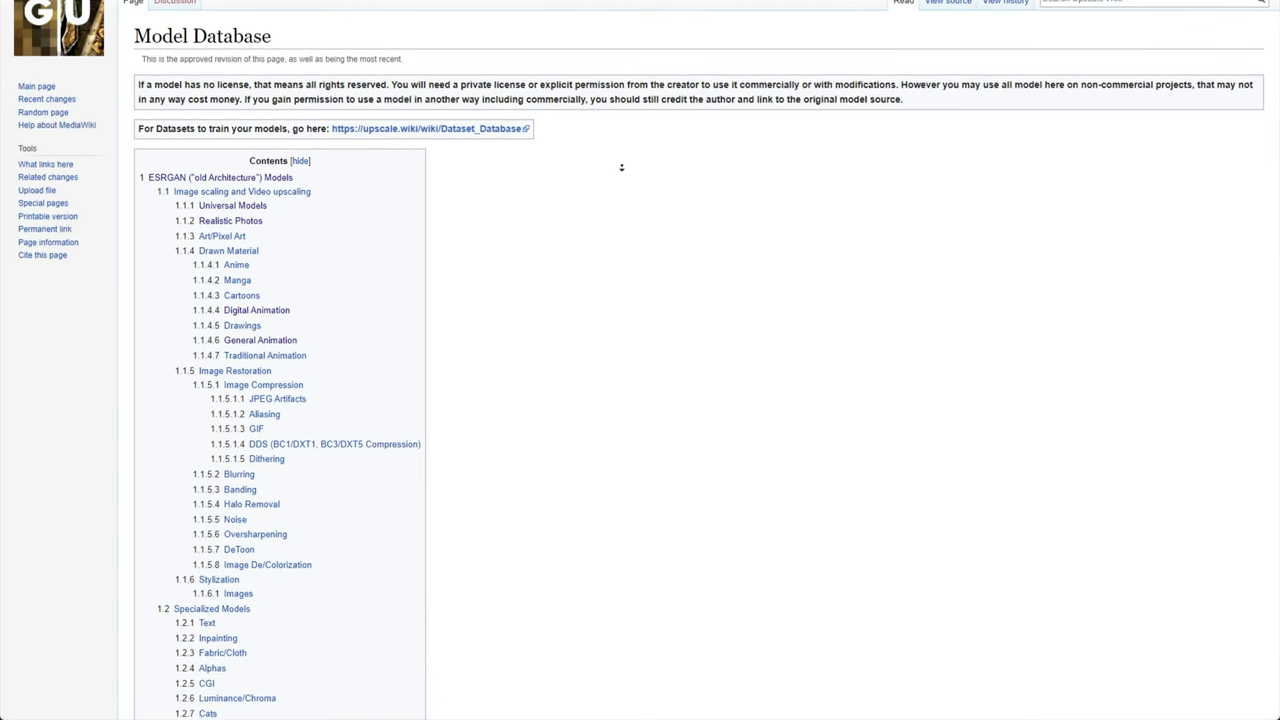
scroll(down, 3)
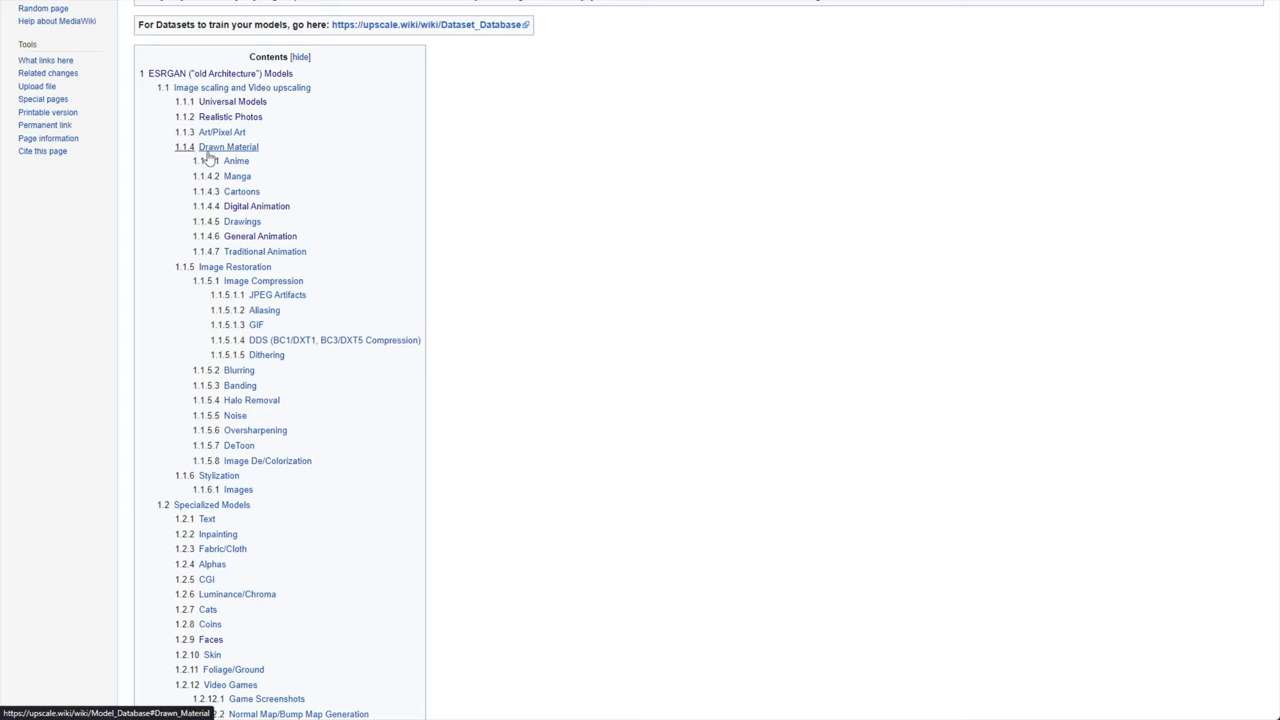
scroll(down, 3)
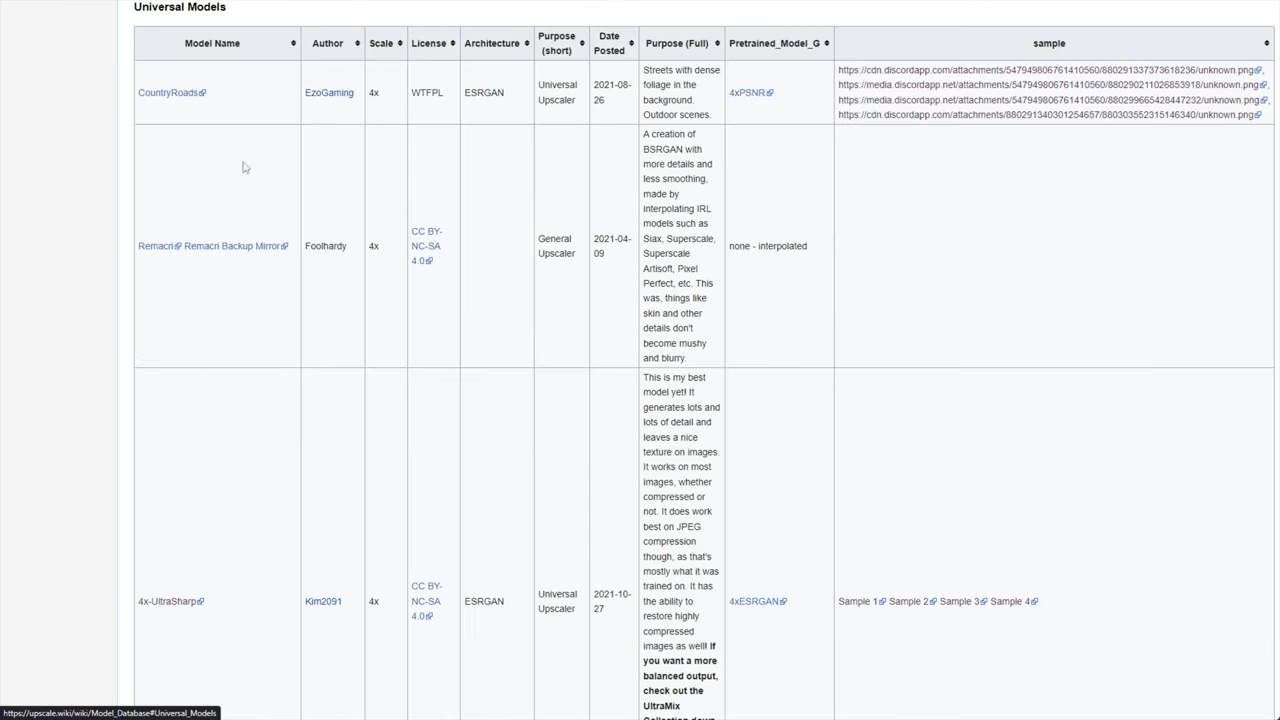
scroll(down, 3)
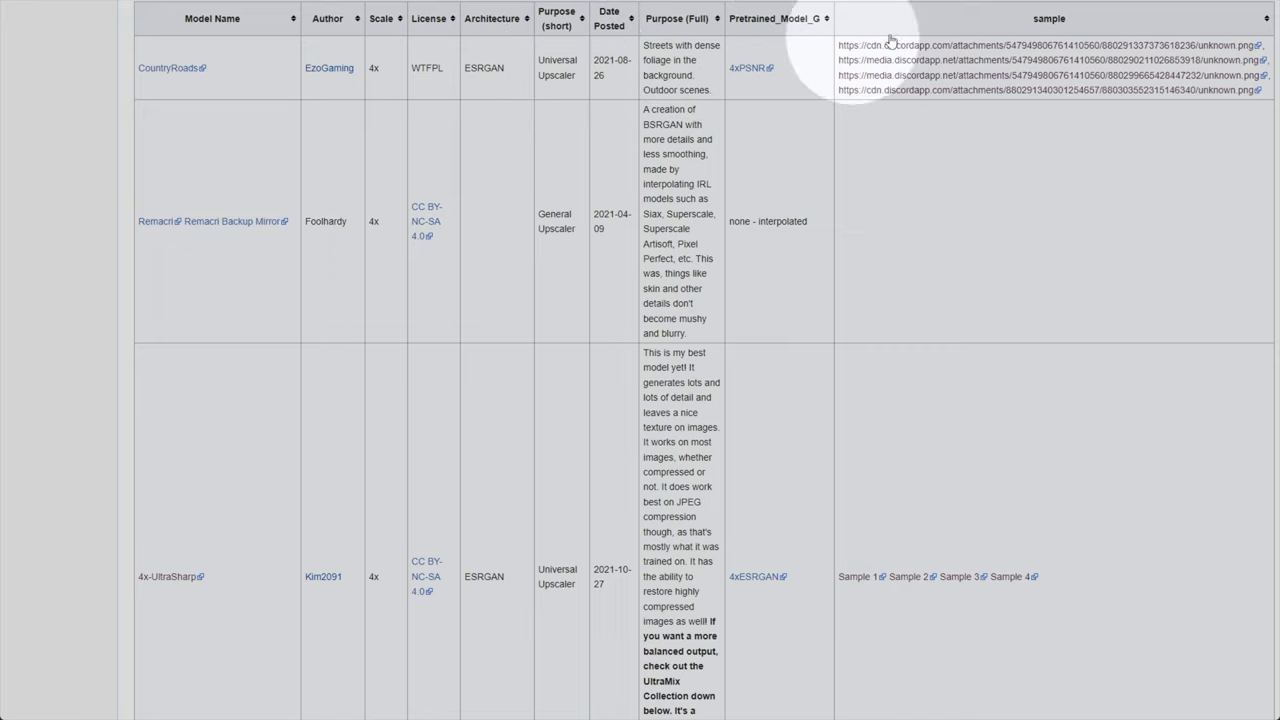
scroll(down, 3)
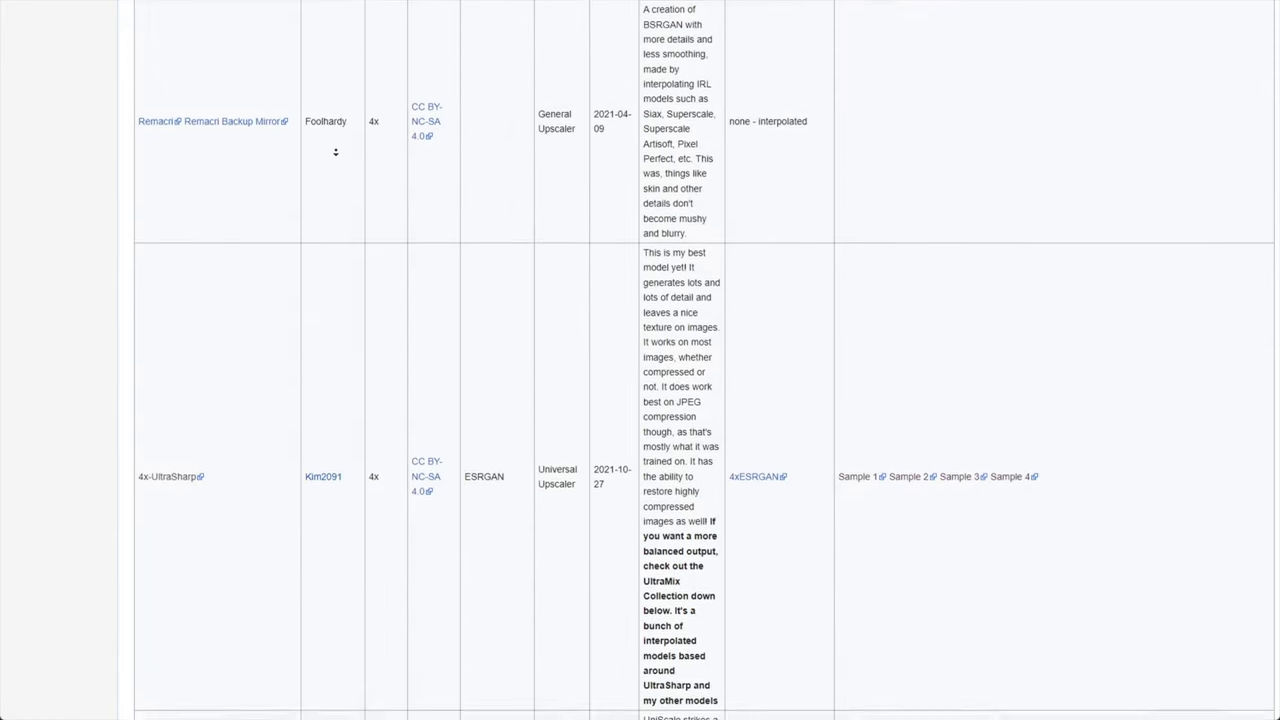
Step: Jump to the Model Collections and Pretrained Models tables
scroll(up, 3)
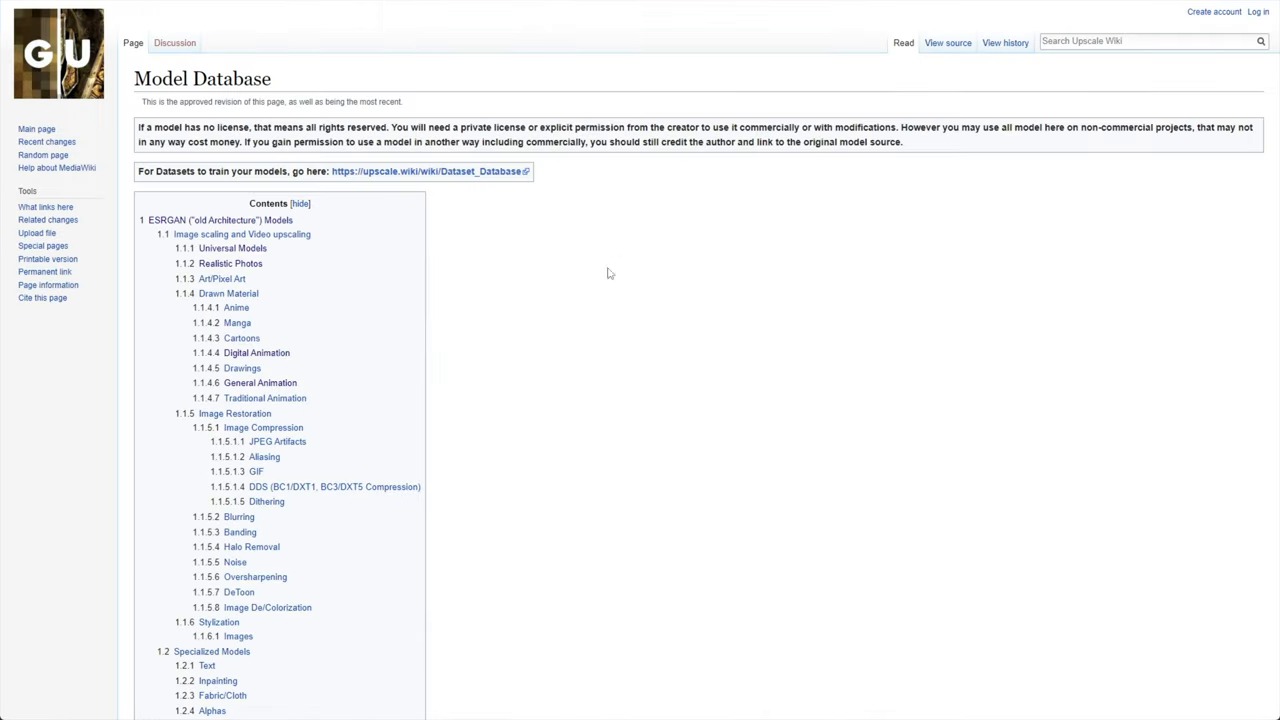
scroll(down, 3)
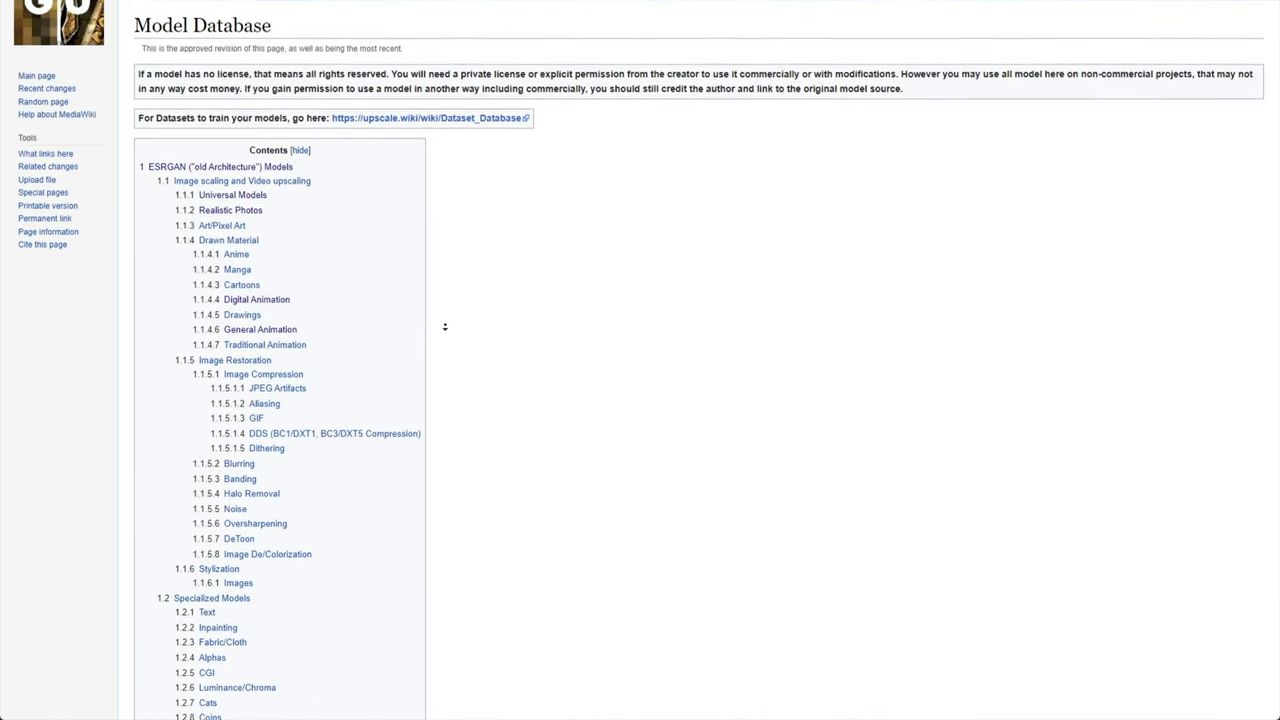
scroll(down, 3)
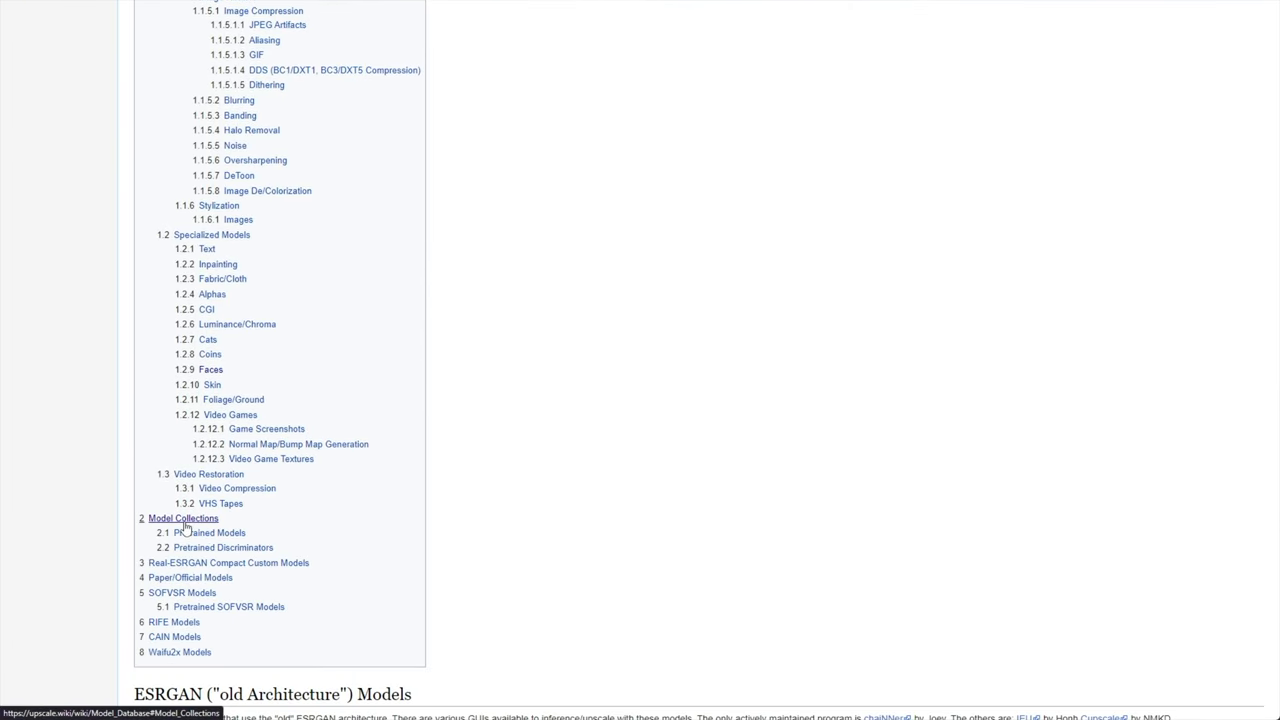
click(184, 518)
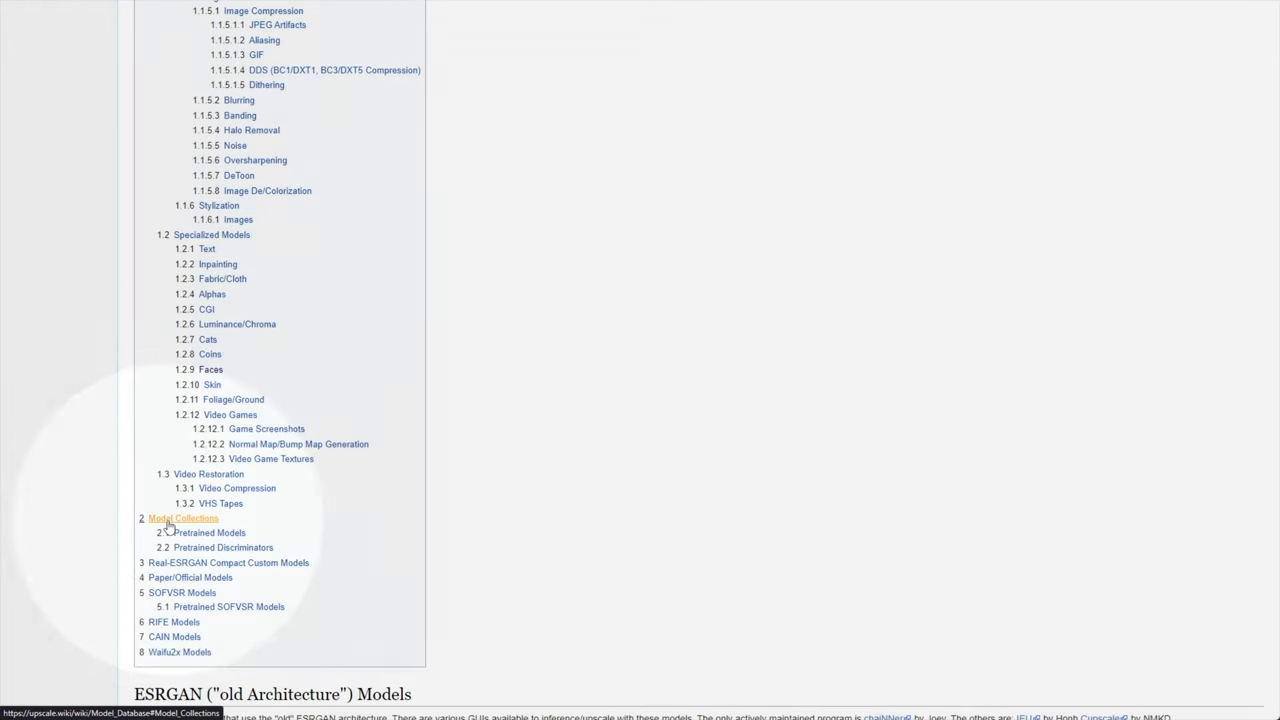
click(184, 518)
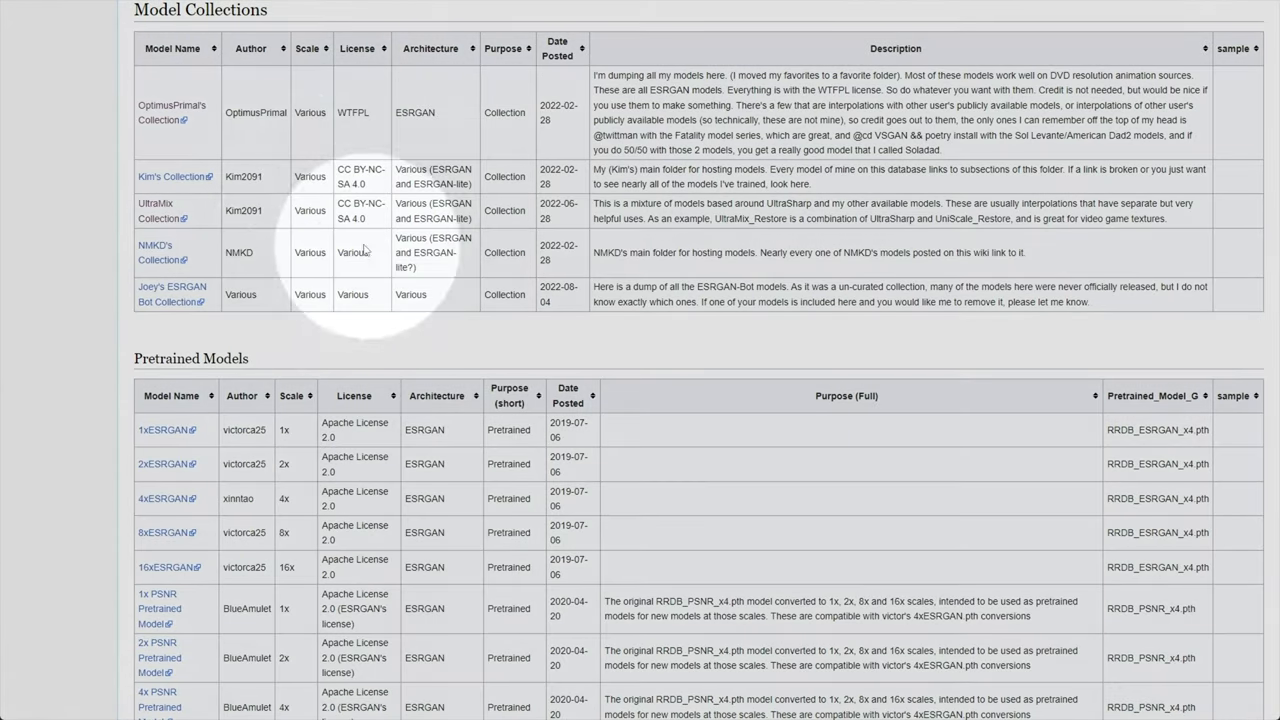
mouse_move(676, 132)
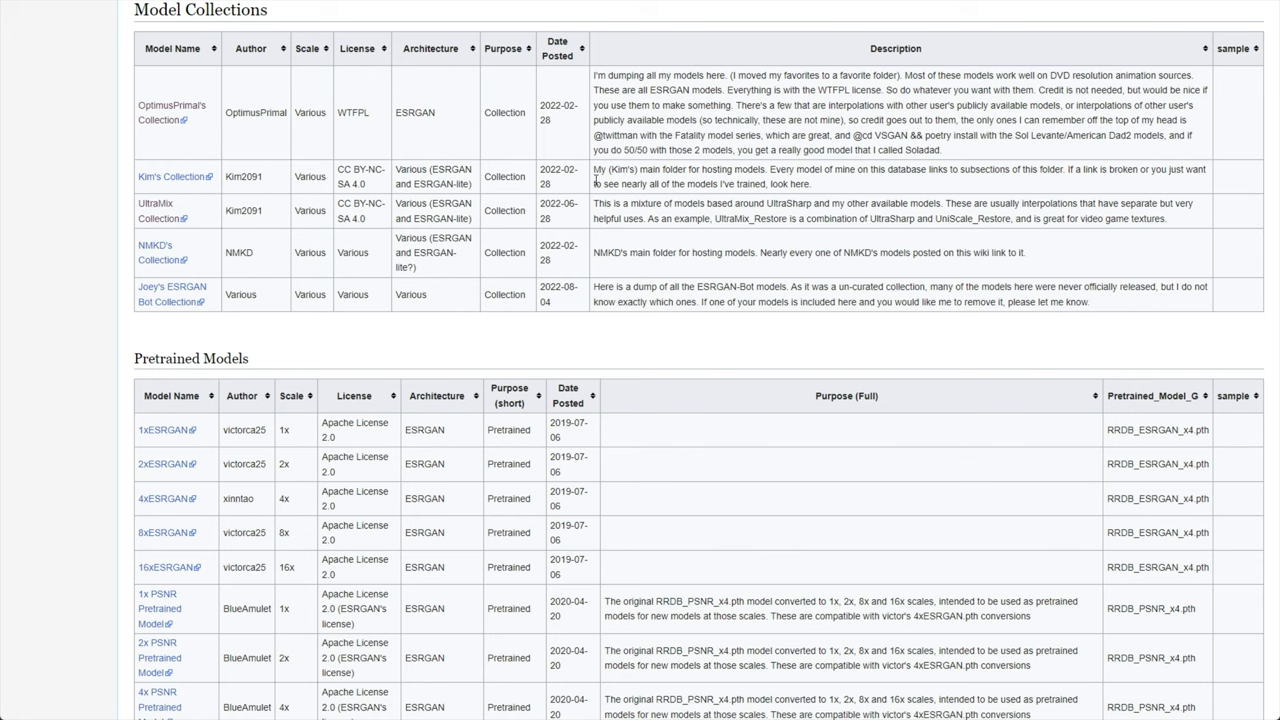
mouse_move(560, 162)
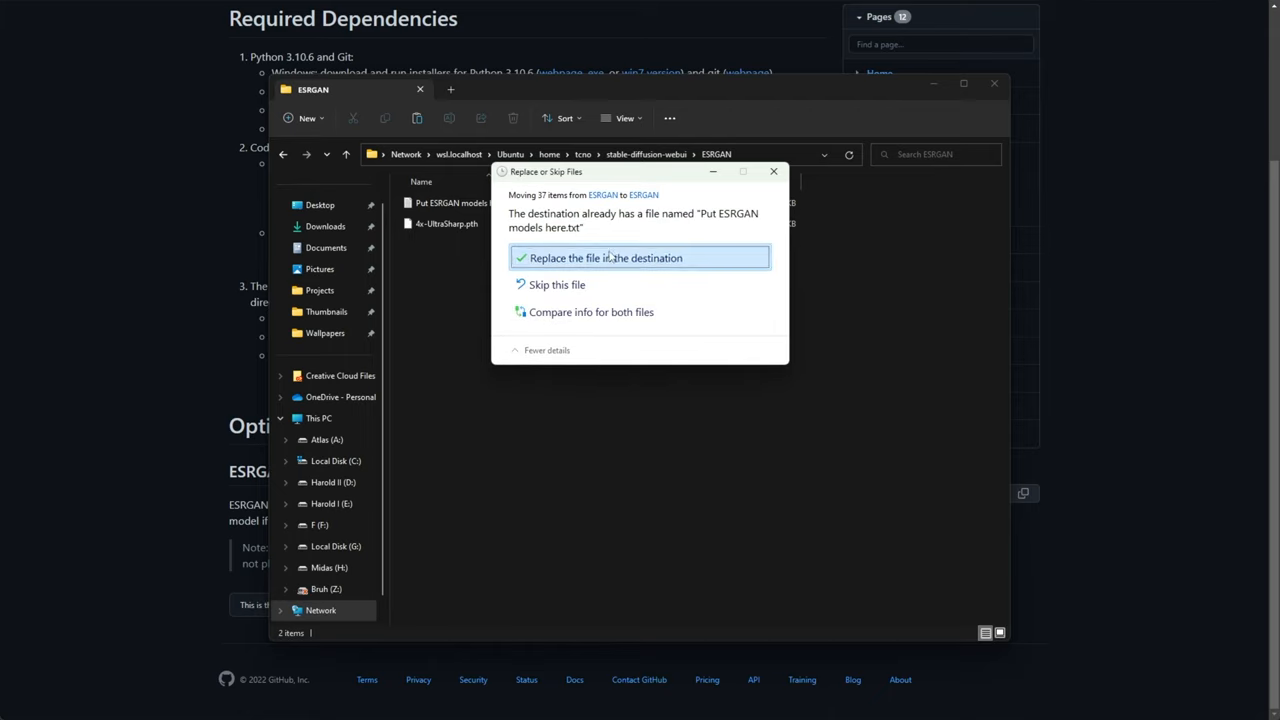
Step: Replace the ESRGAN placeholder with 4x-UltraSharp.pth and launch ./webui.sh to install torch
click(604, 258)
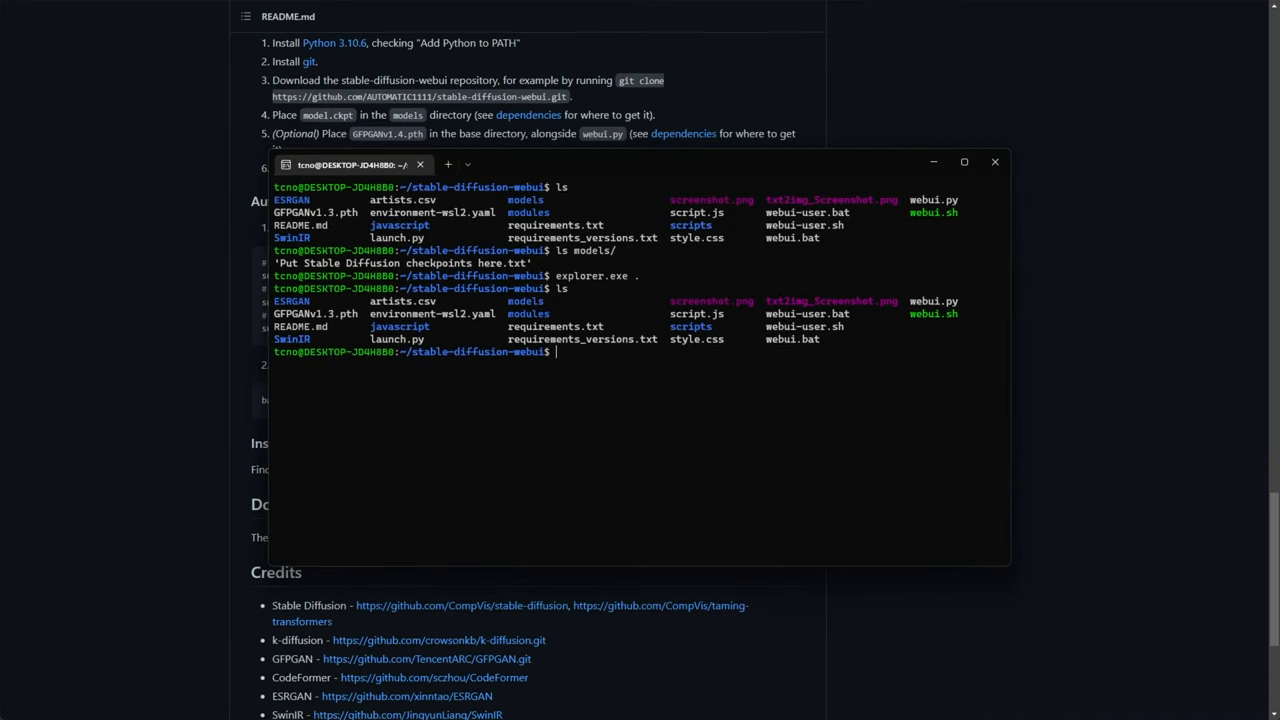
mouse_move(904, 512)
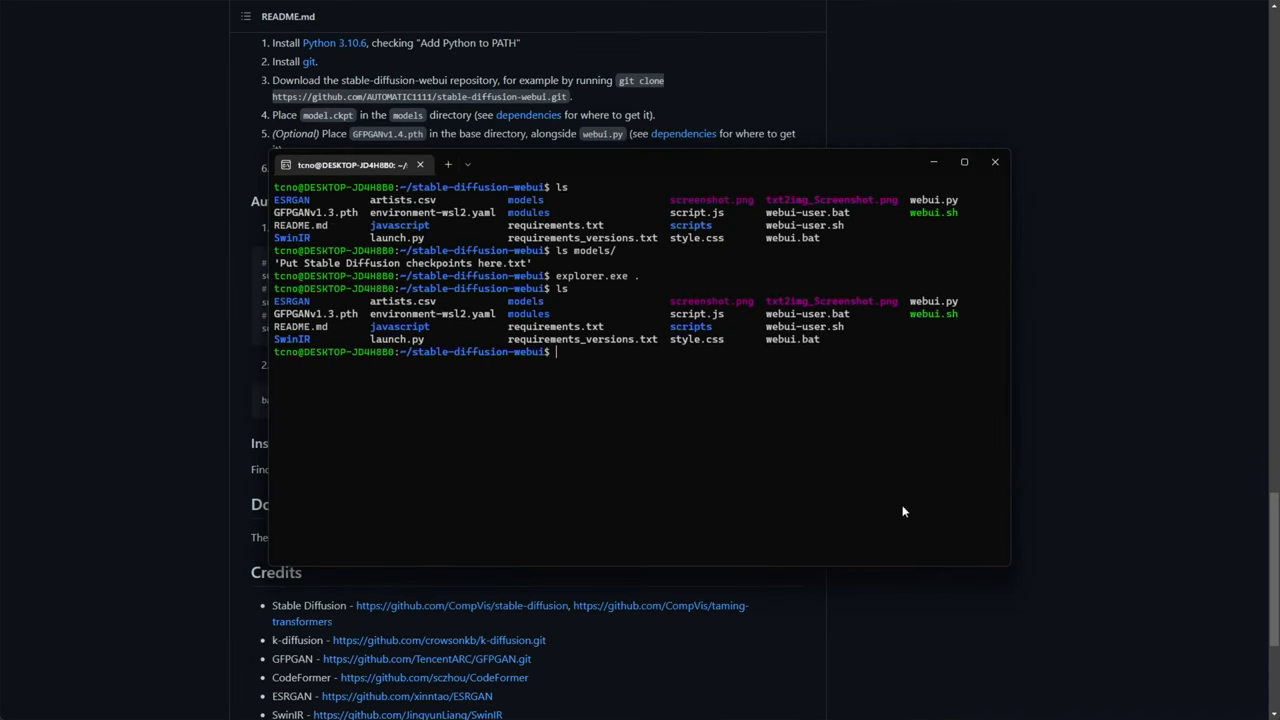
text(./webui.sh)
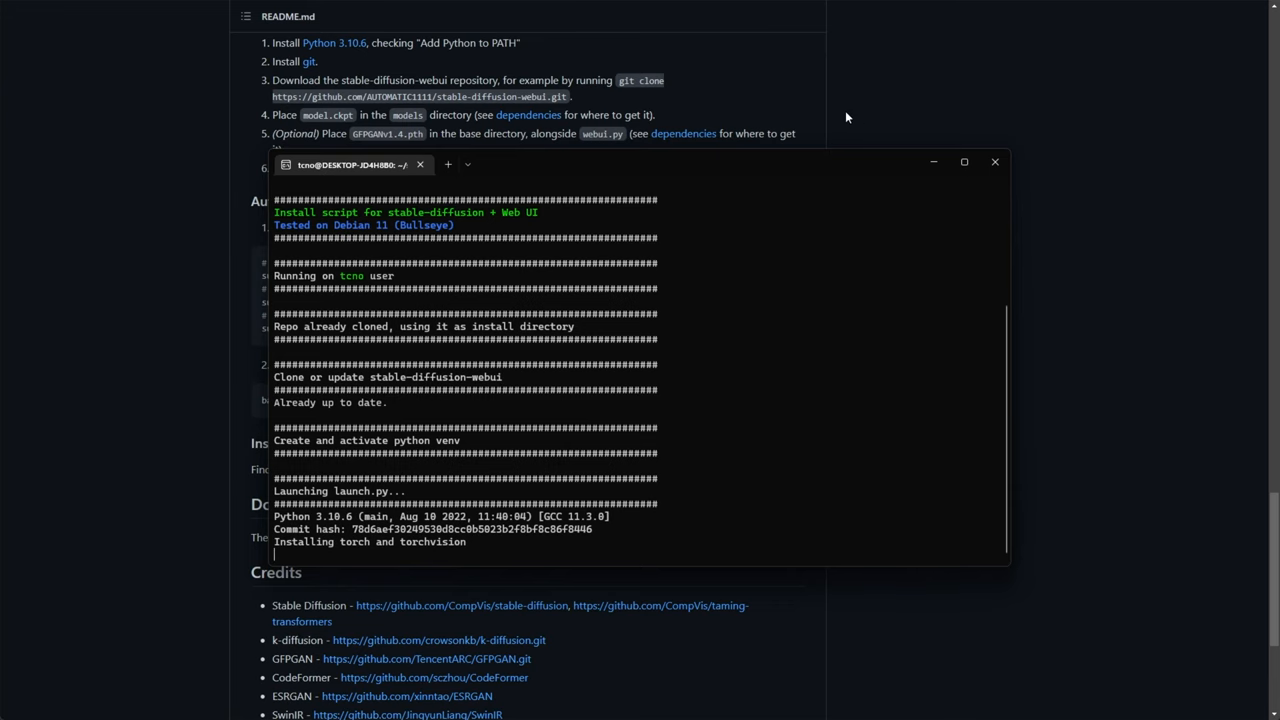
click(994, 160)
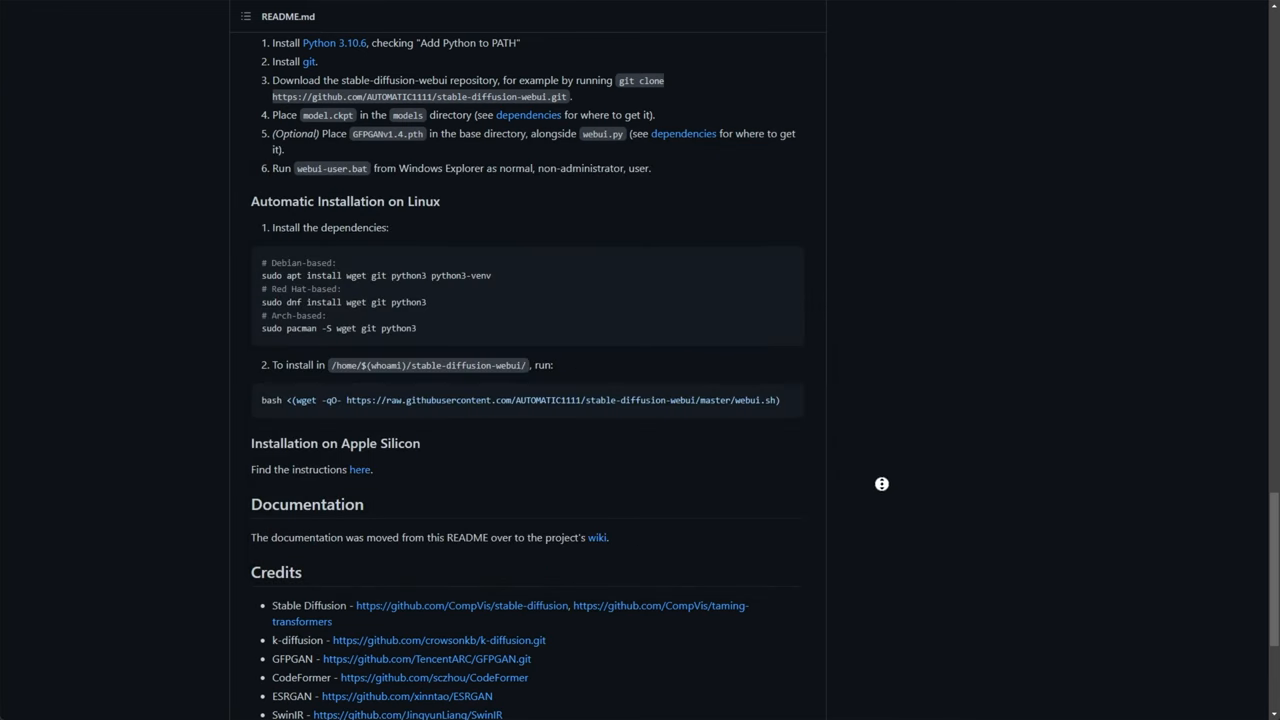
scroll(up, 3)
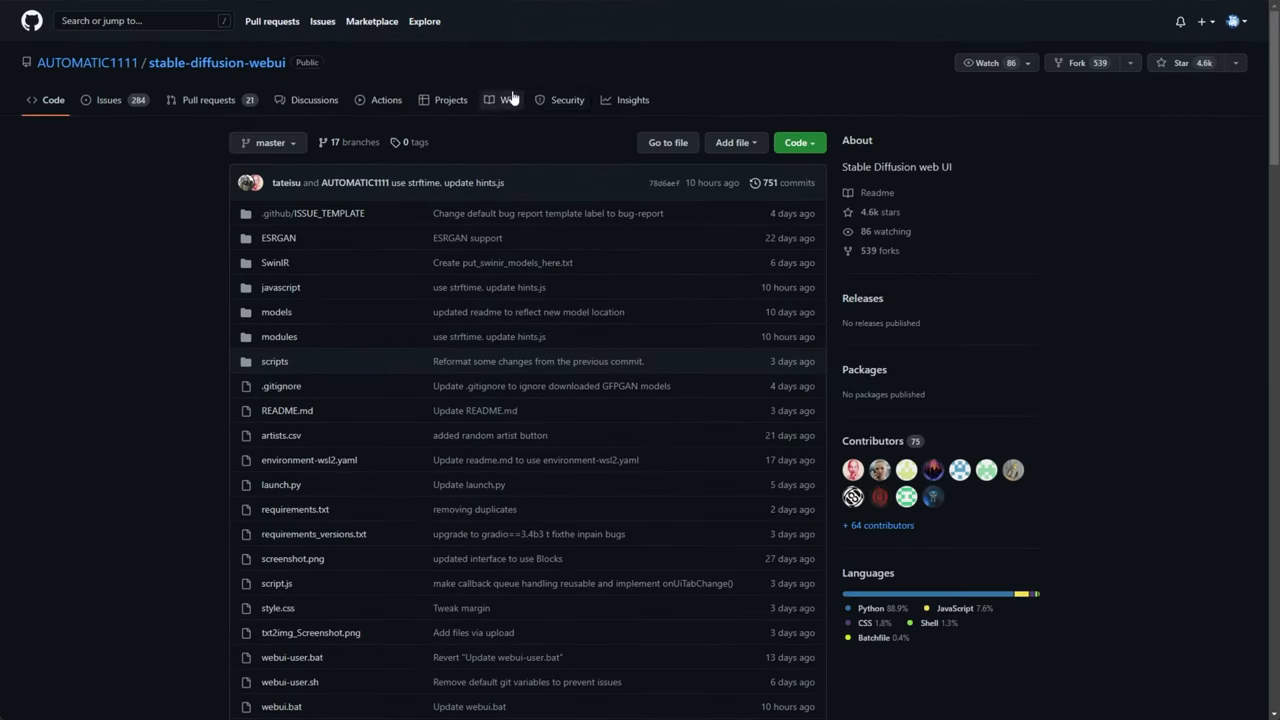
click(508, 100)
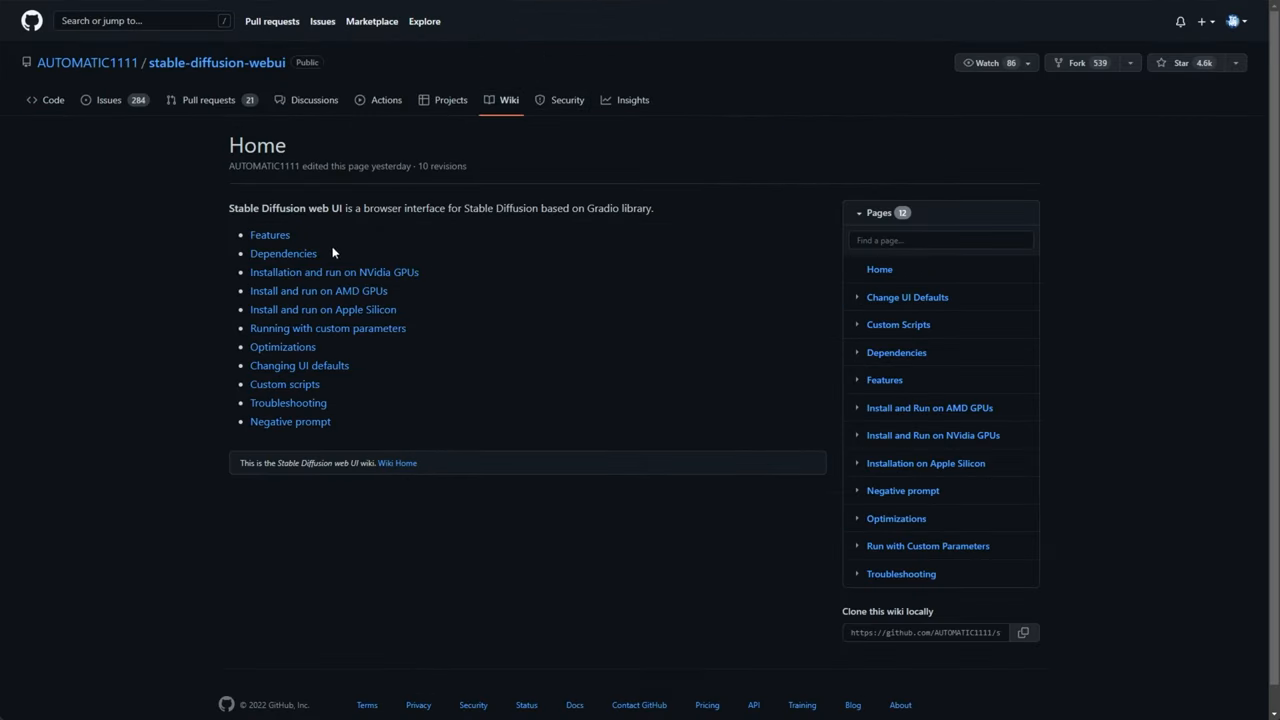
click(268, 234)
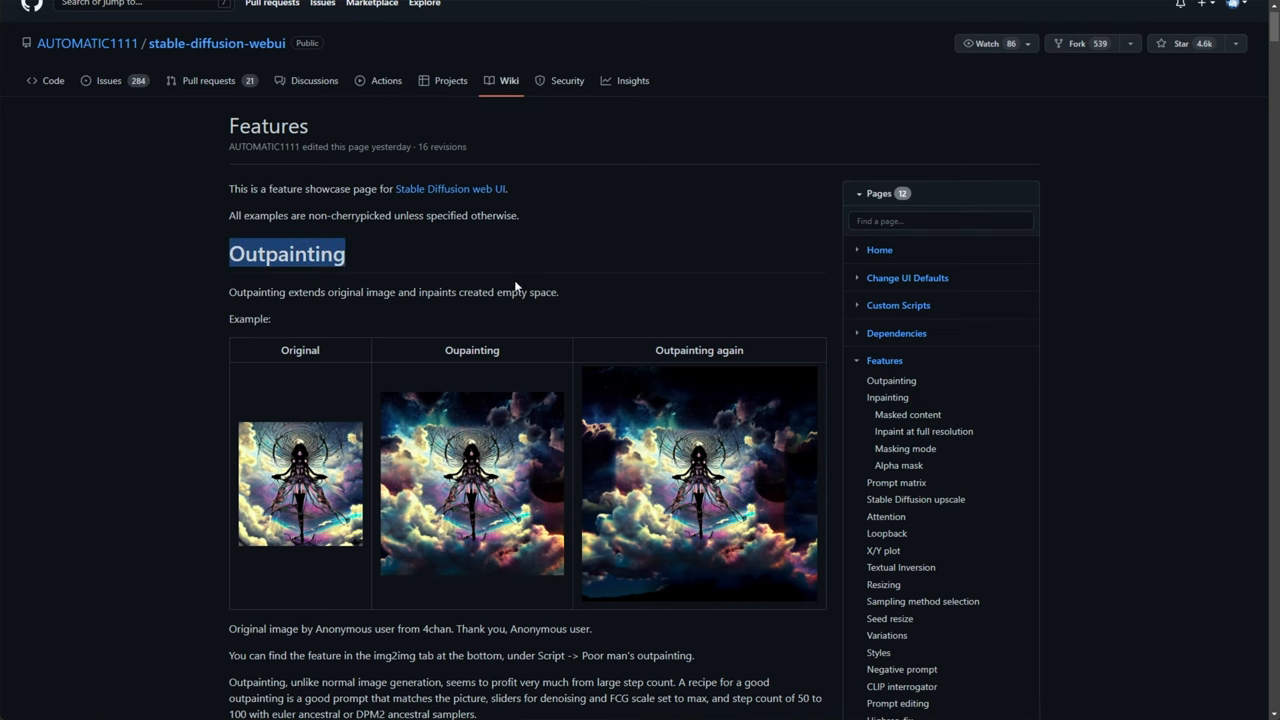
scroll(down, 3)
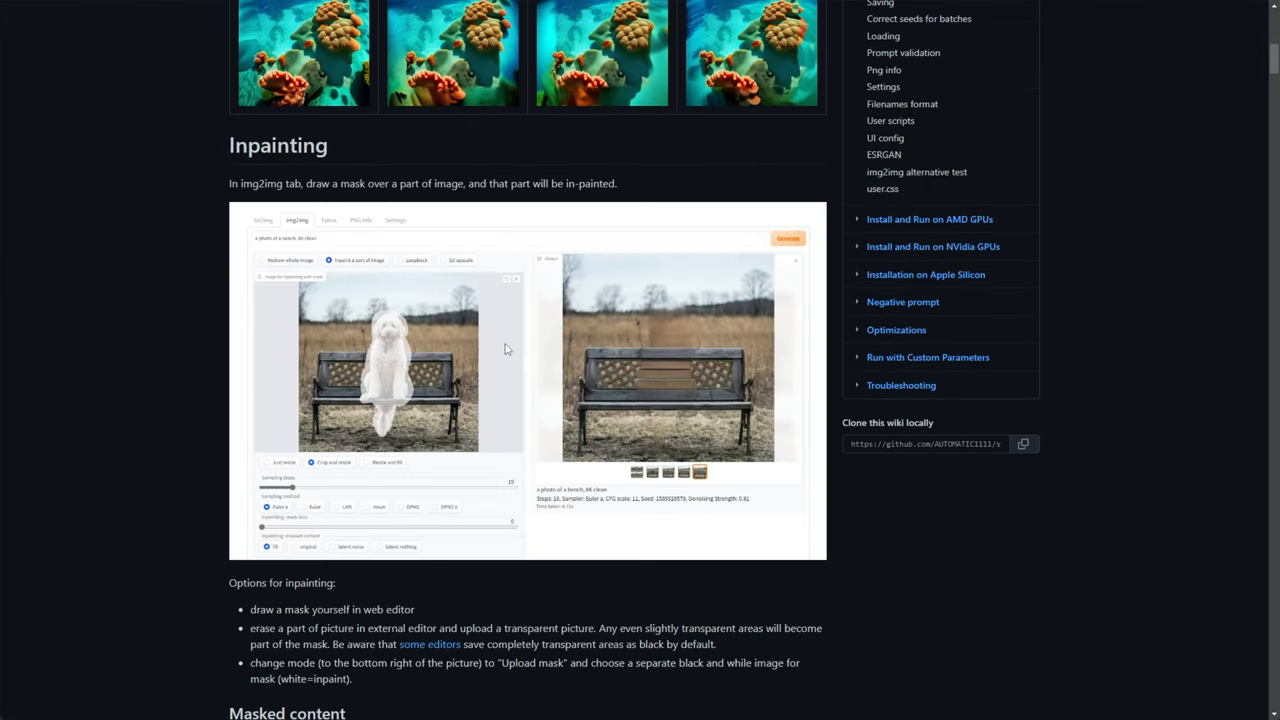
mouse_move(164, 198)
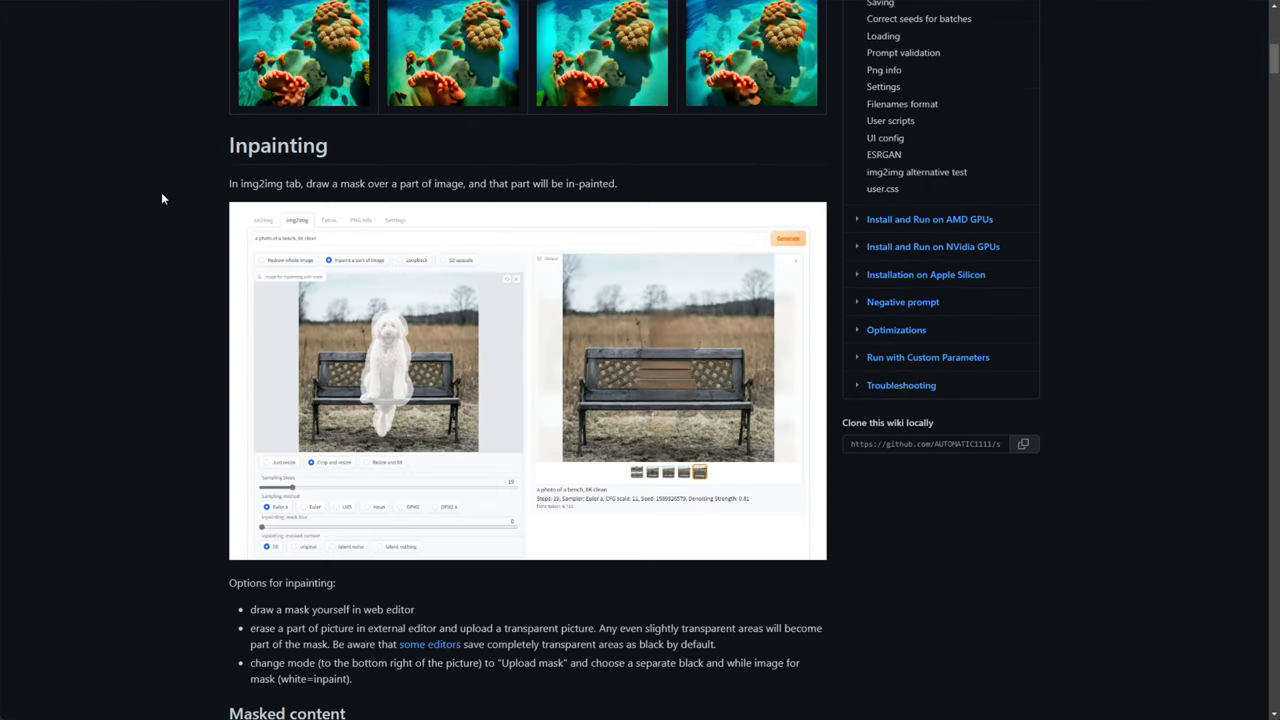
scroll(down, 3)
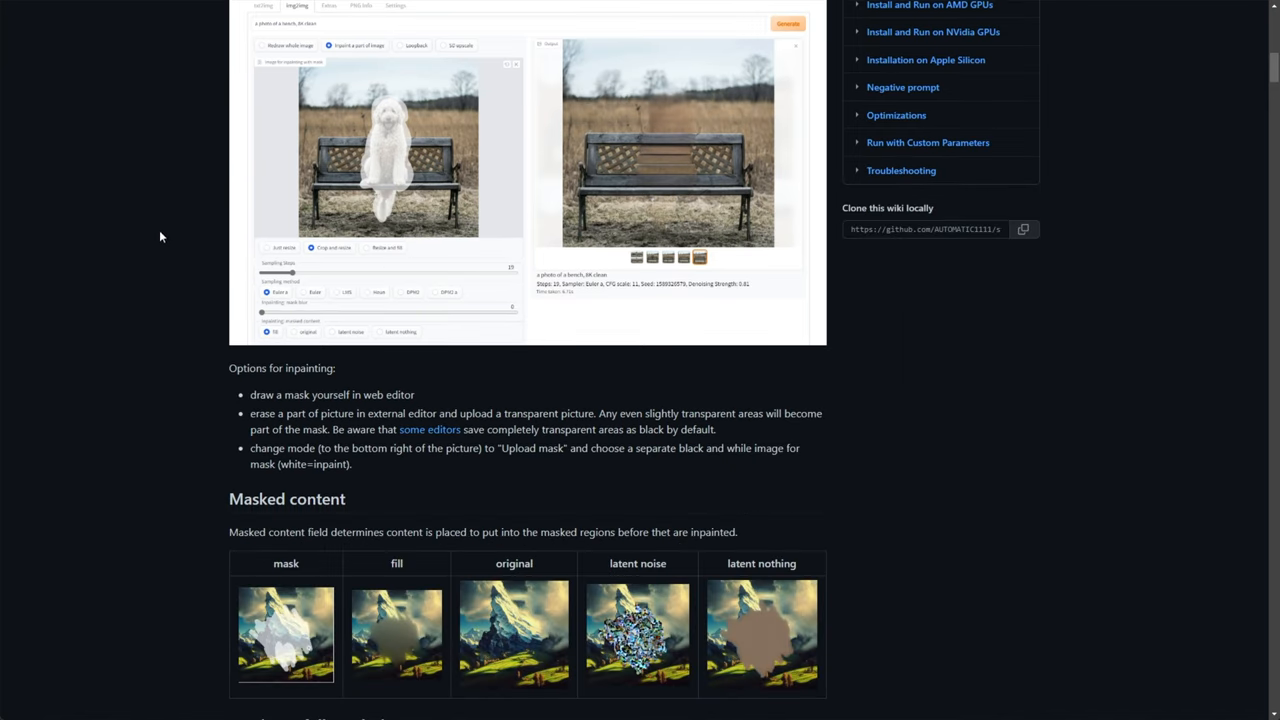
scroll(down, 3)
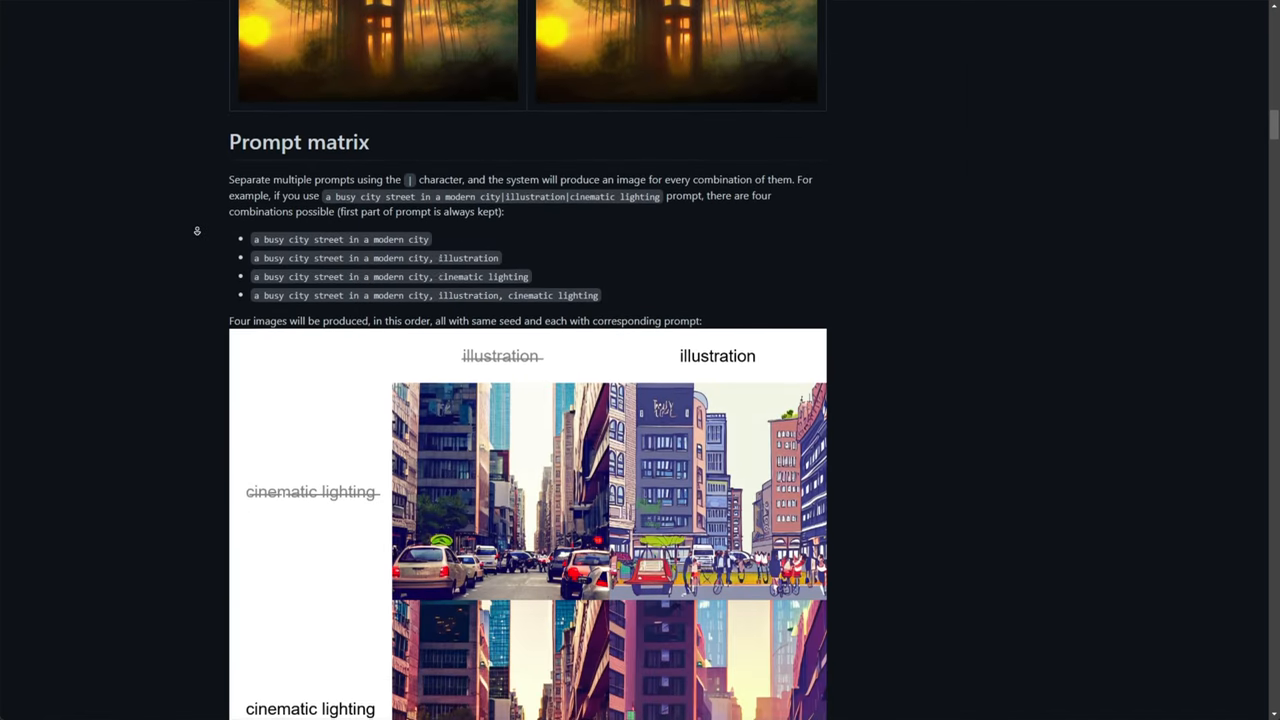
scroll(down, 3)
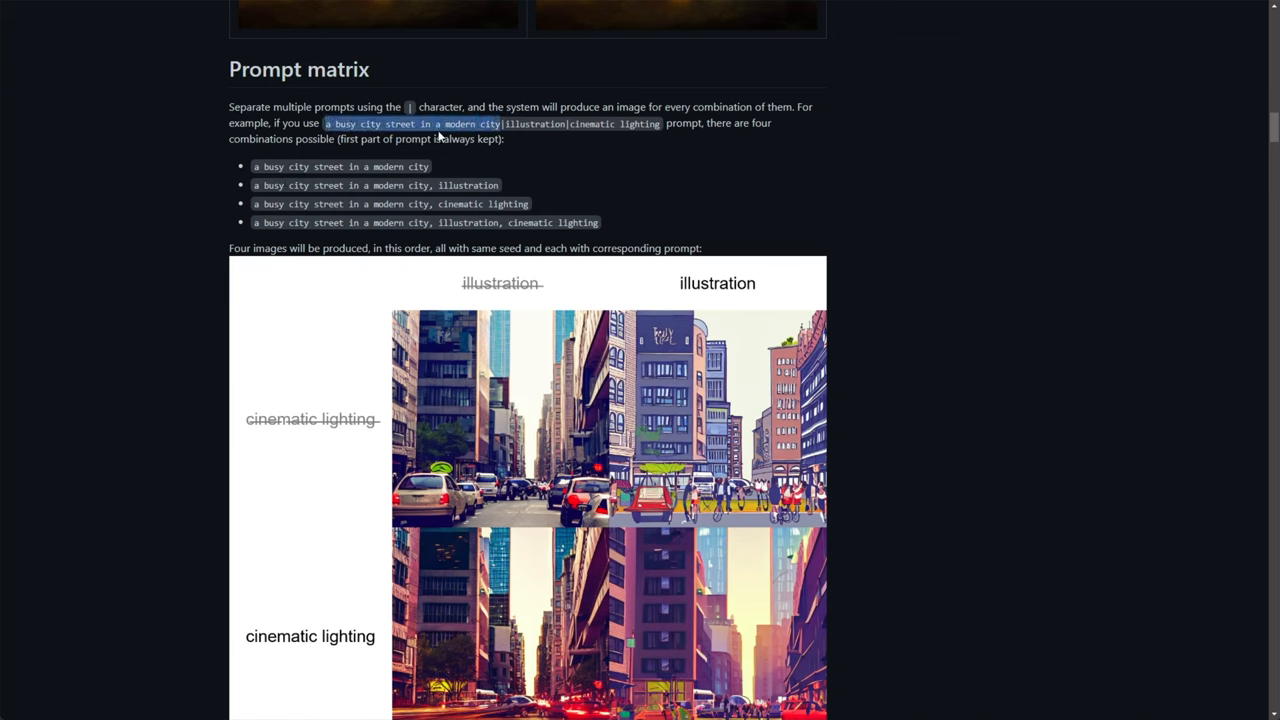
double_click(536, 124)
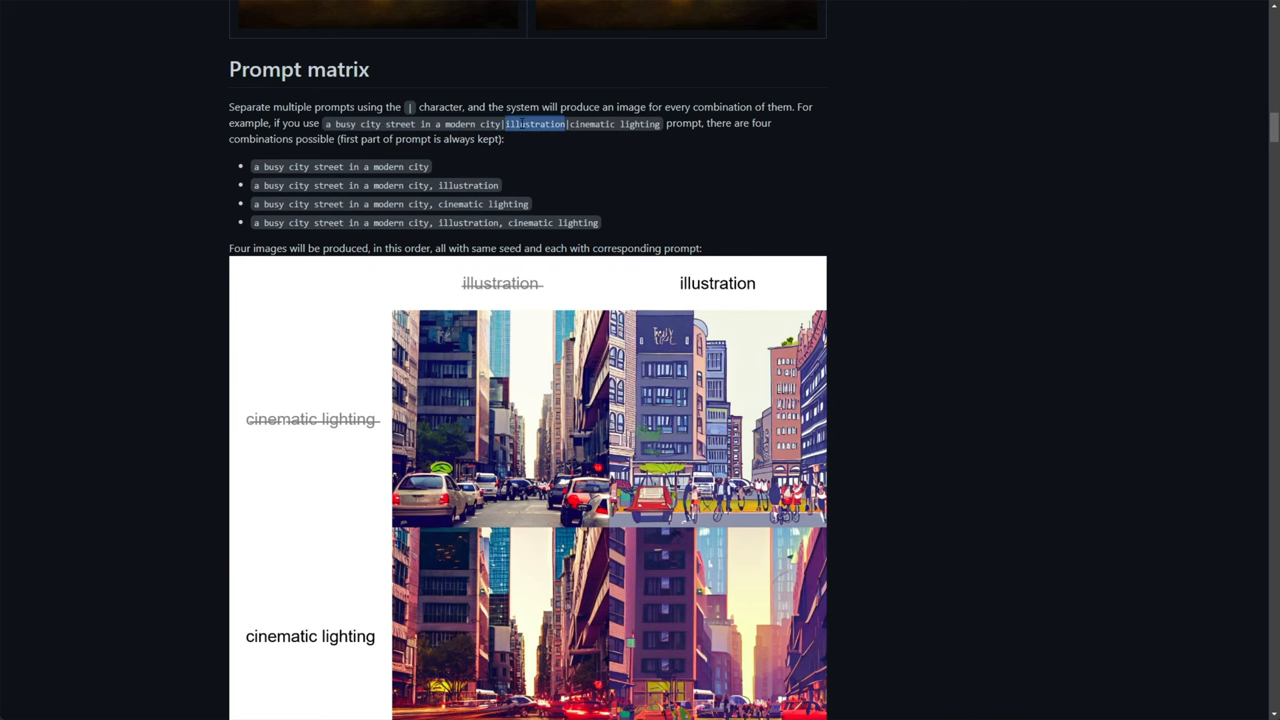
scroll(down, 3)
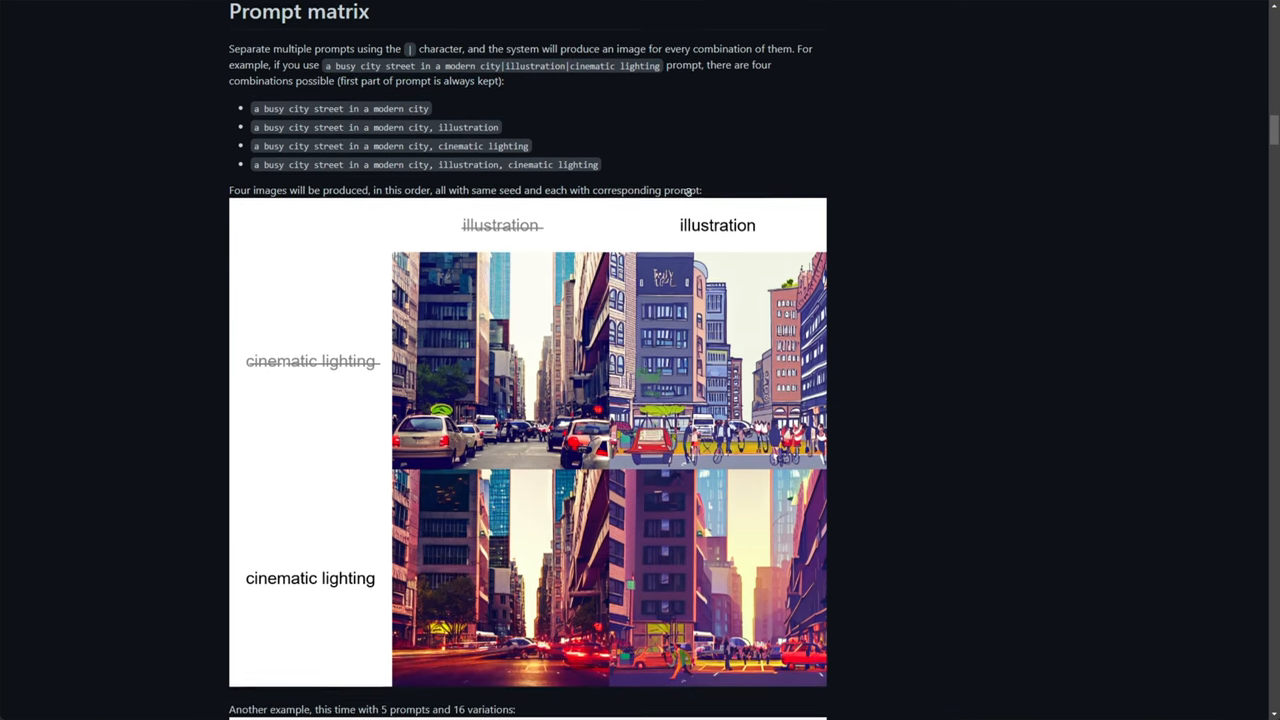
scroll(down, 3)
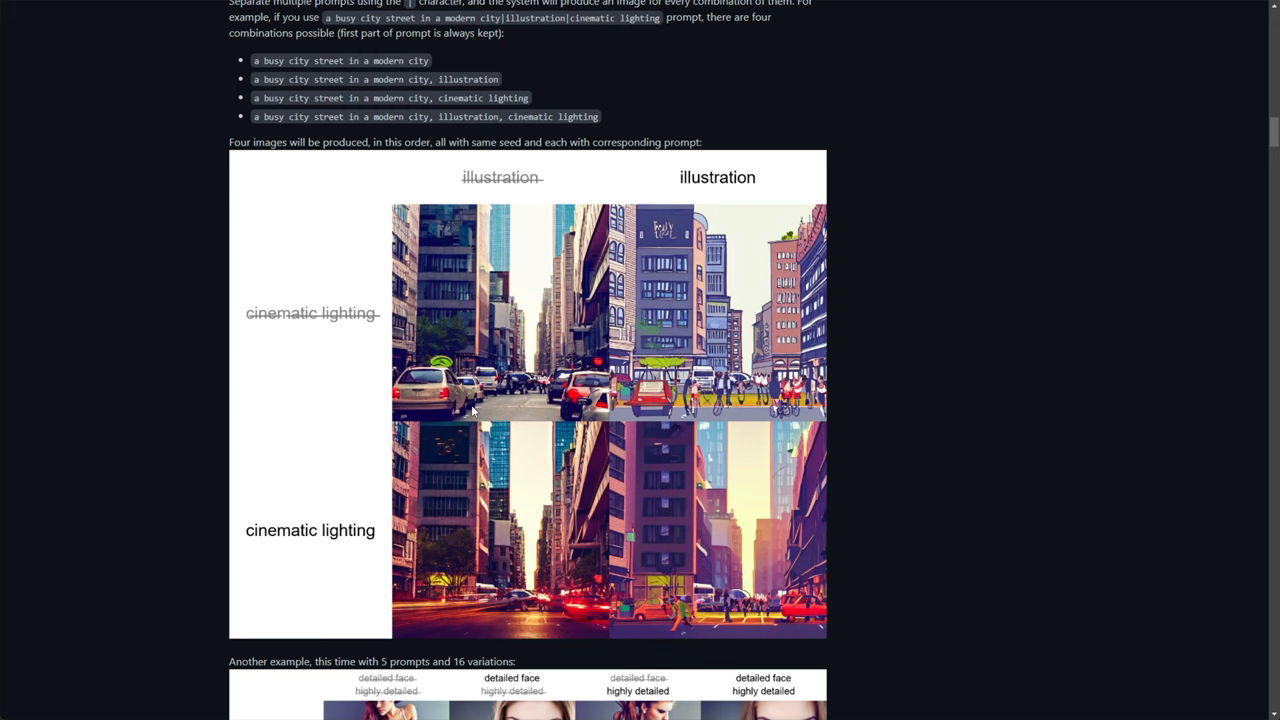
mouse_move(920, 214)
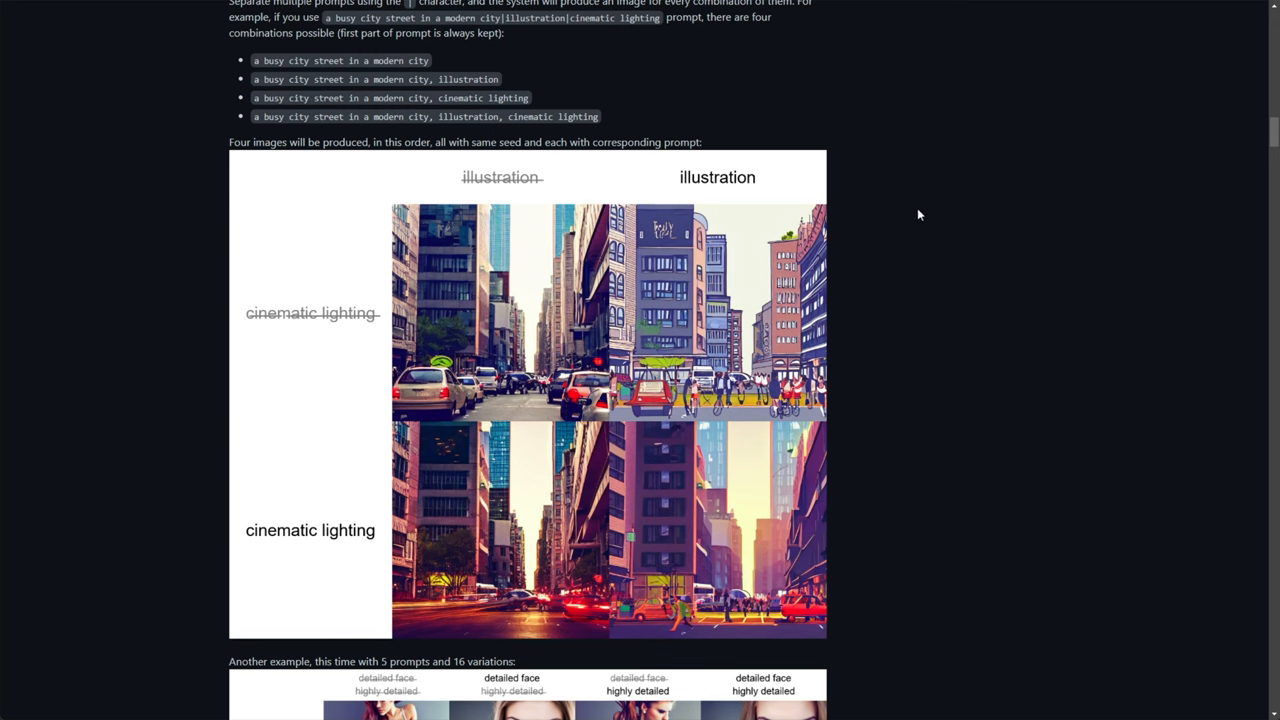
scroll(down, 3)
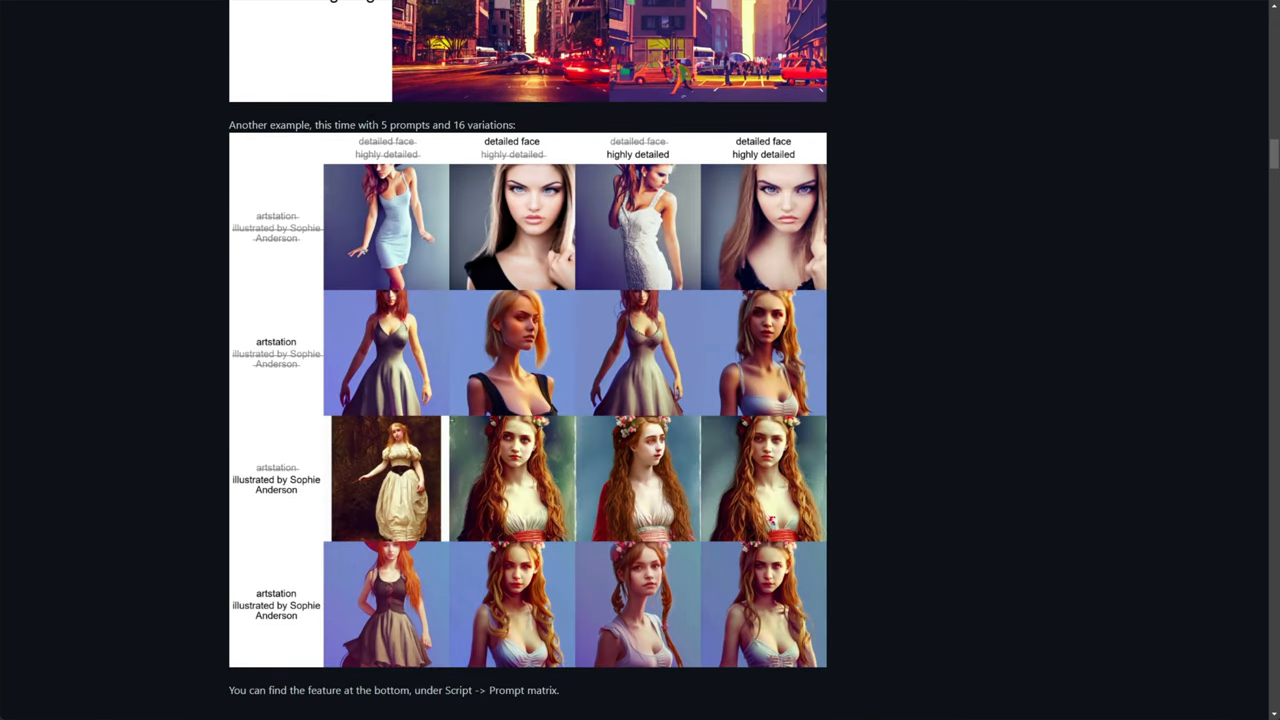
drag(334, 124, 516, 124)
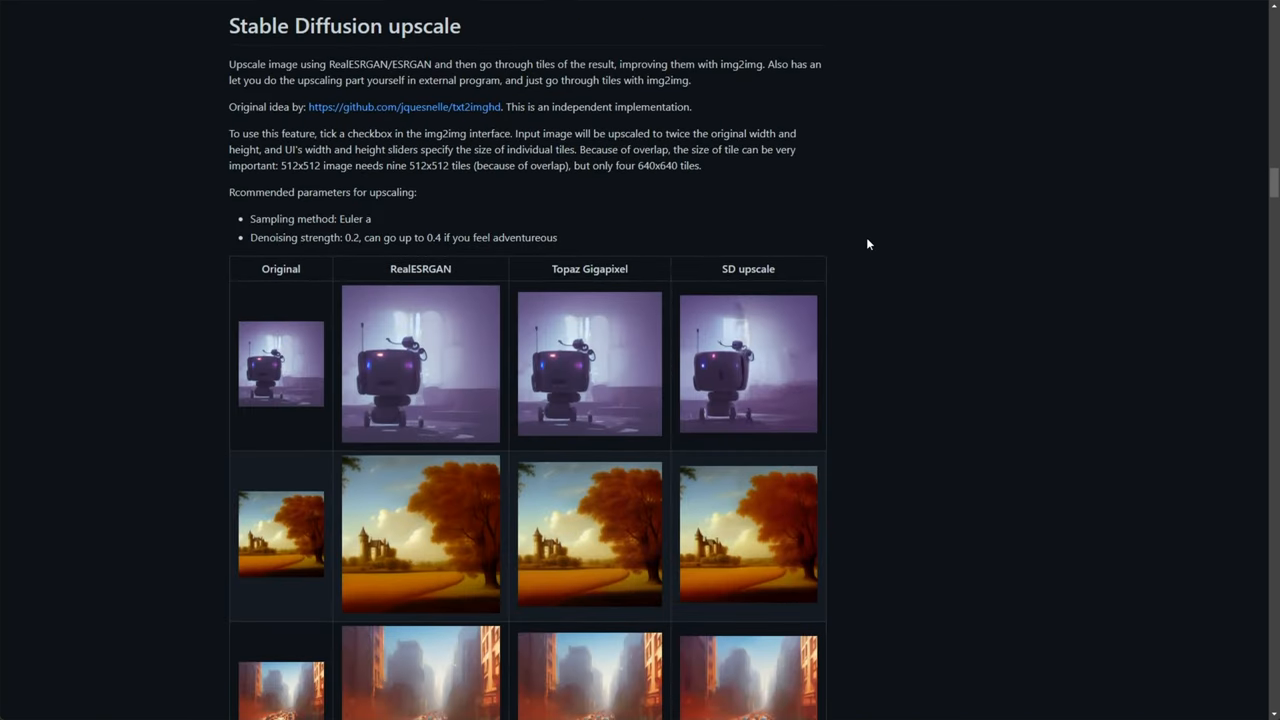
scroll(down, 3)
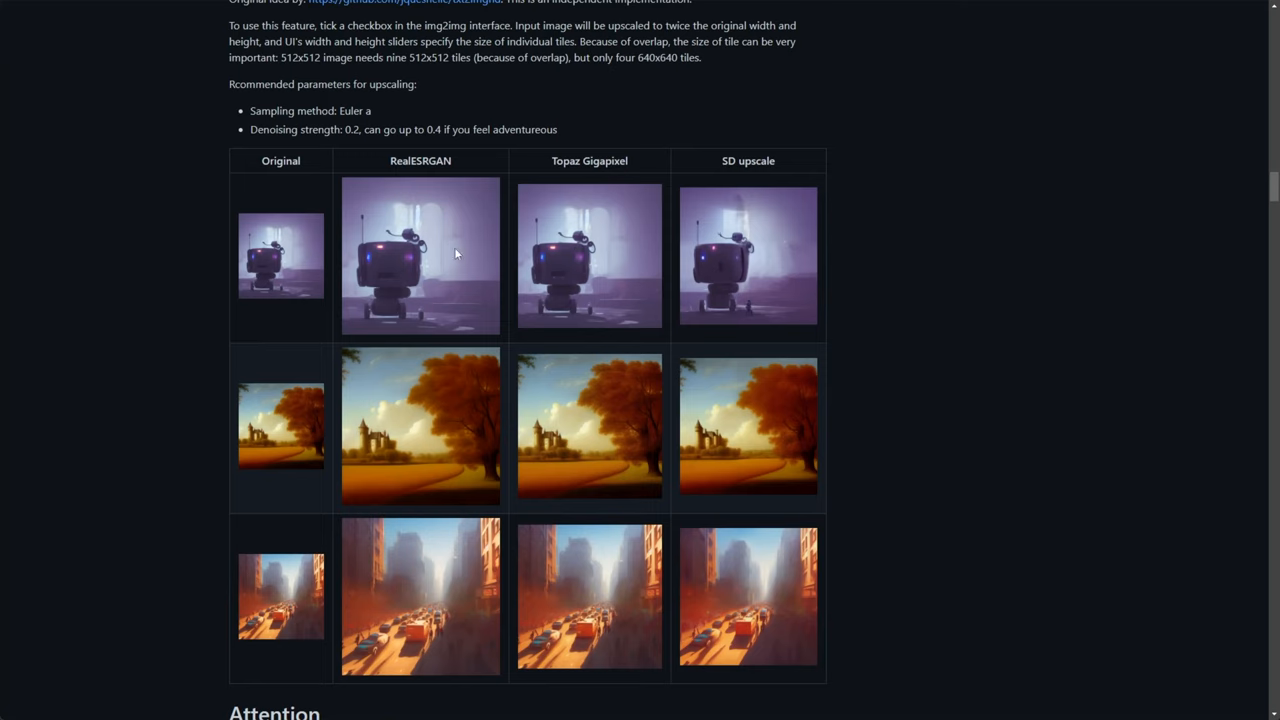
double_click(420, 160)
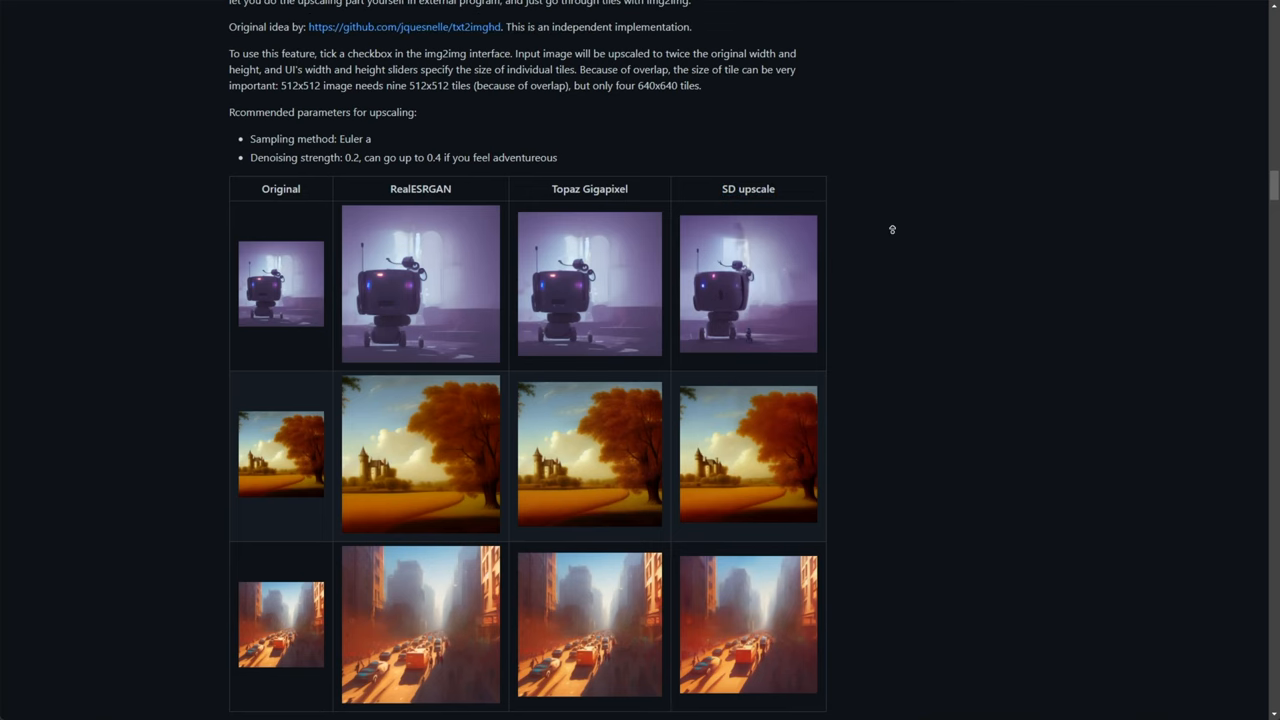
scroll(up, 3)
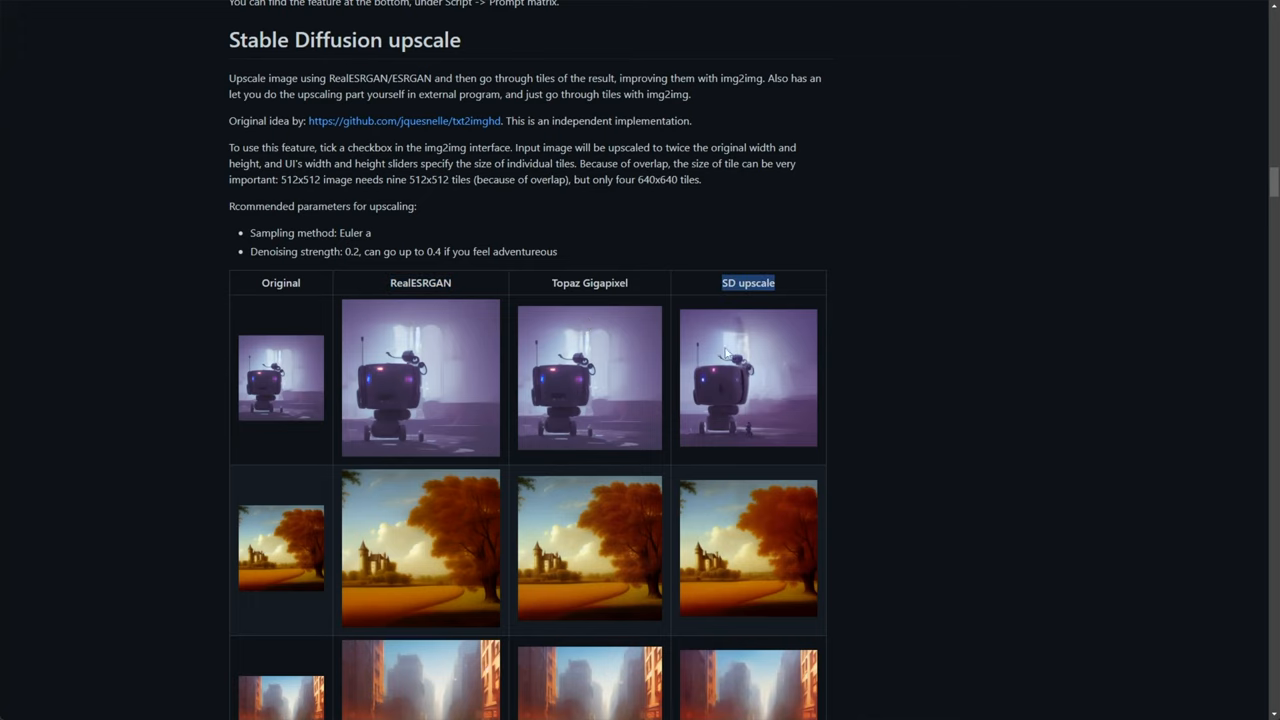
scroll(down, 3)
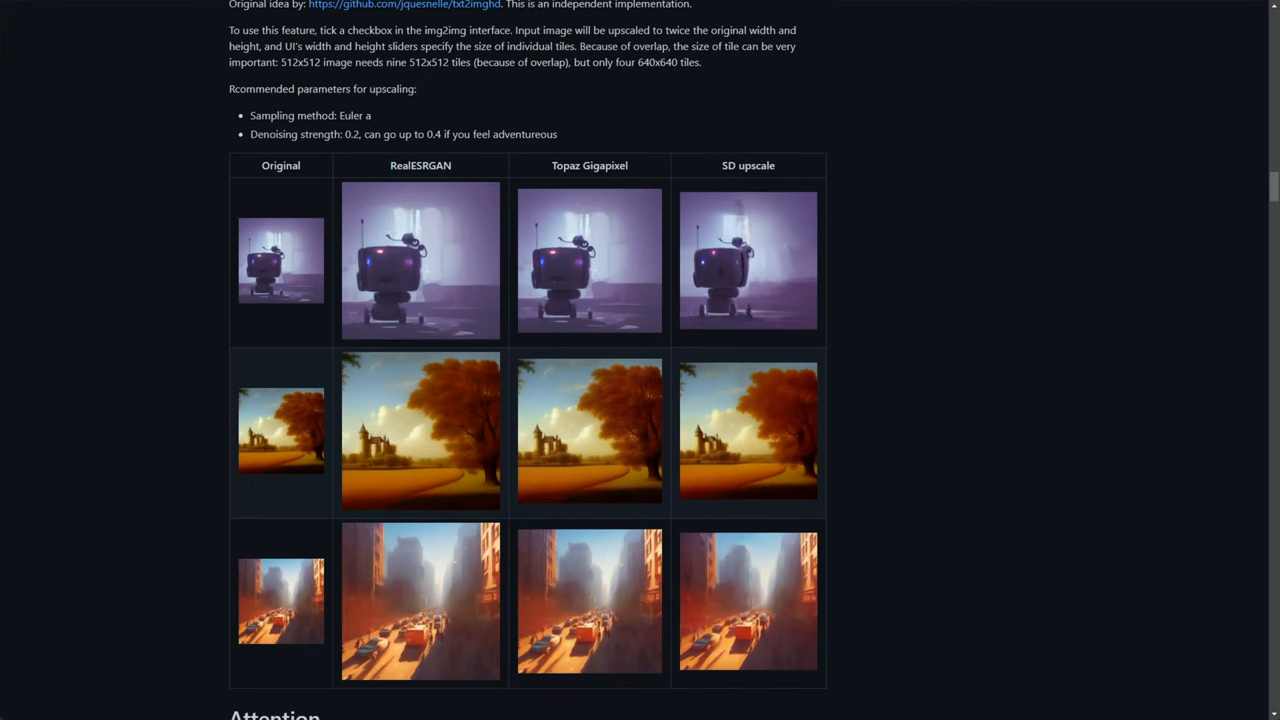
drag(320, 30, 510, 30)
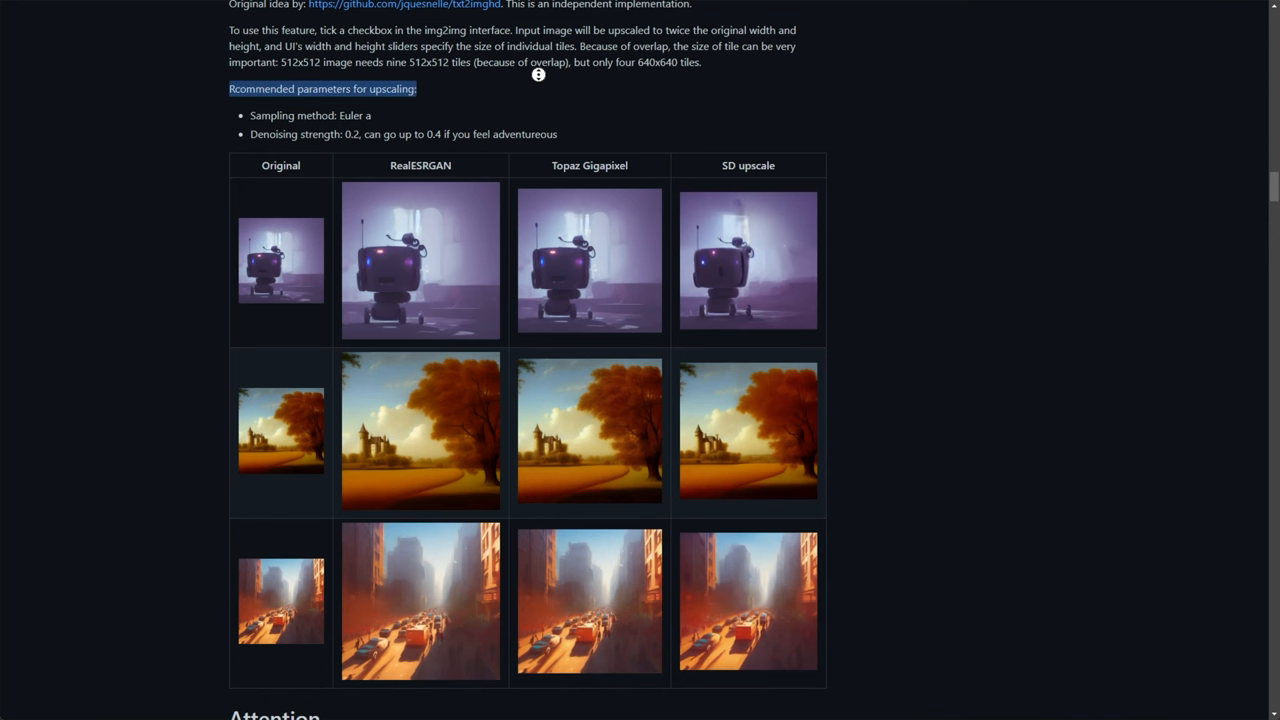
scroll(down, 3)
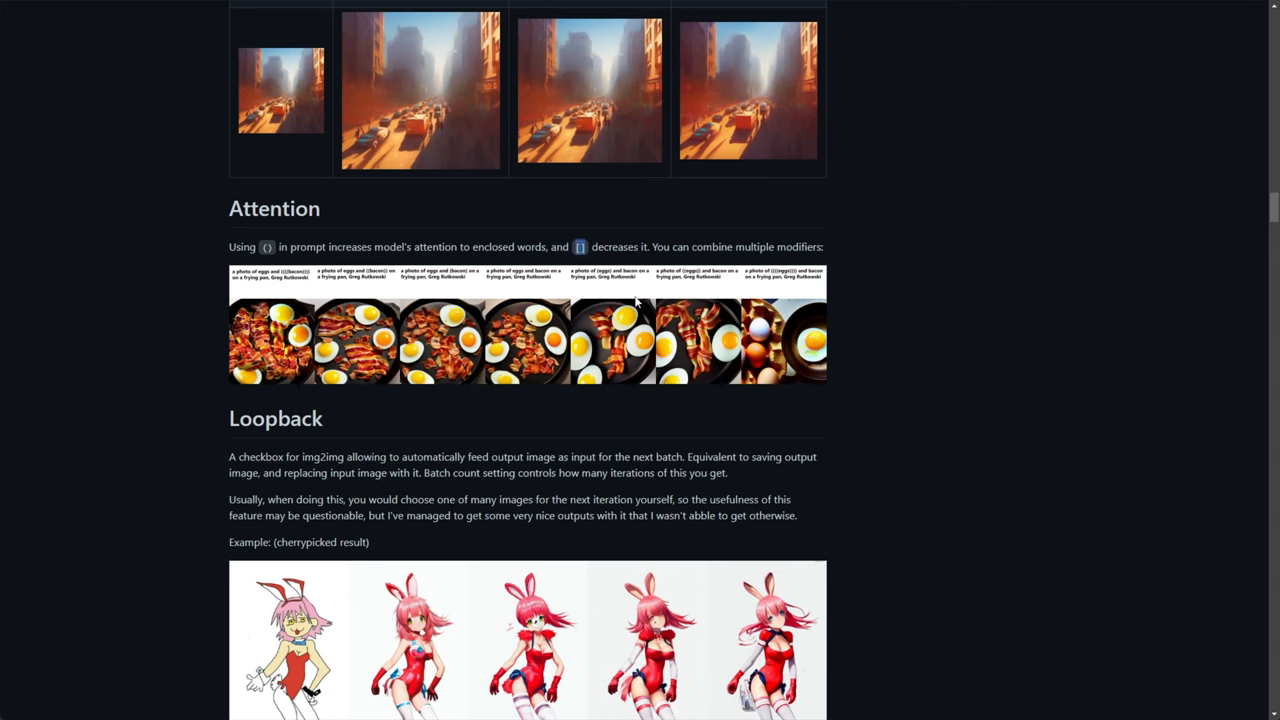
scroll(down, 3)
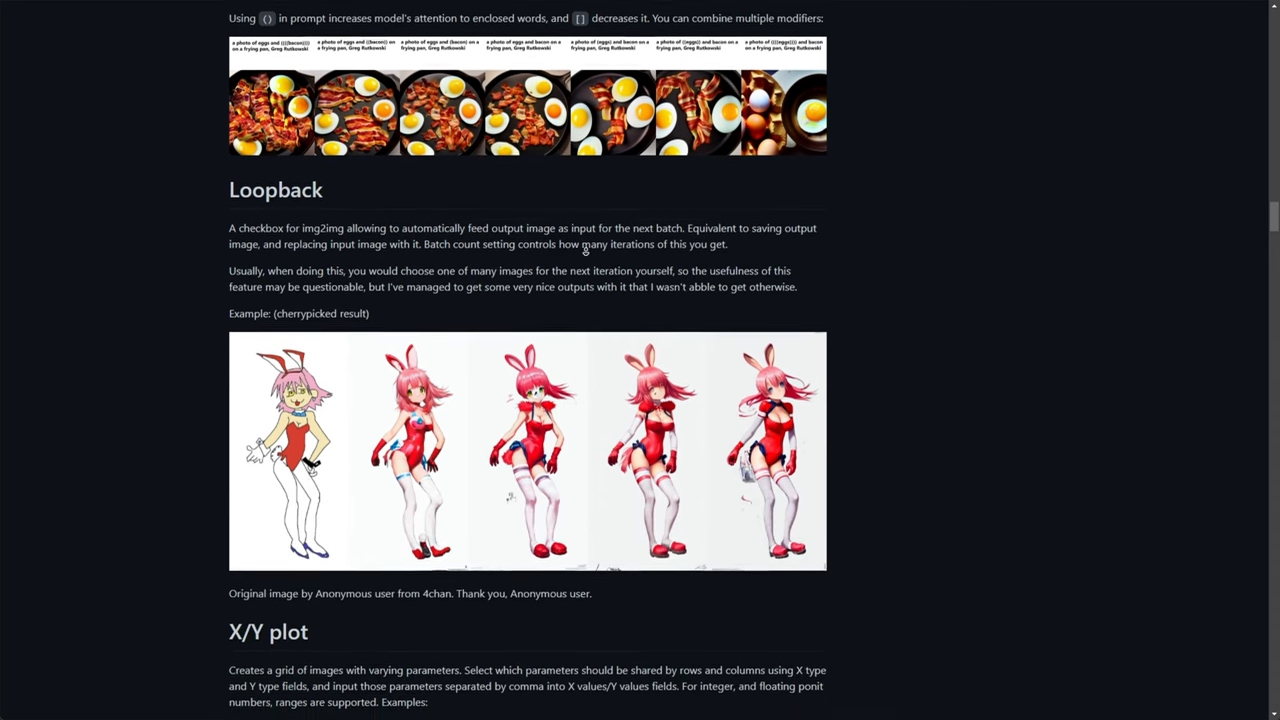
scroll(down, 3)
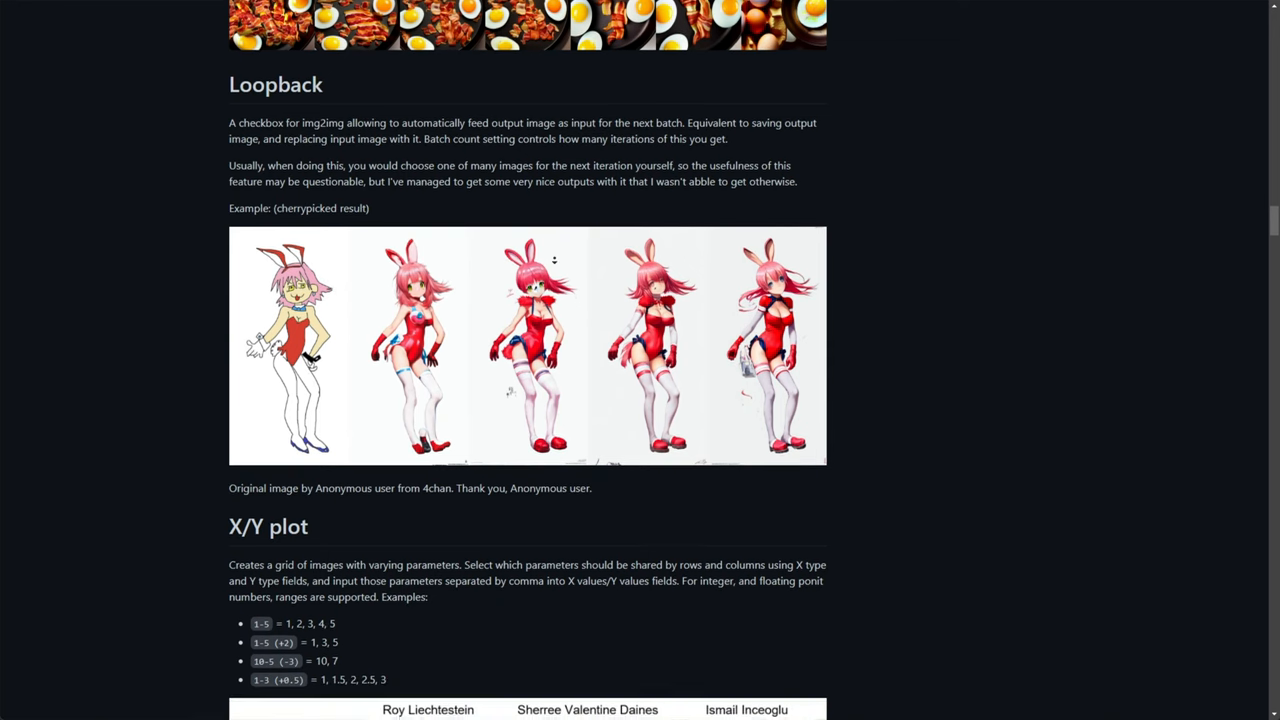
scroll(down, 3)
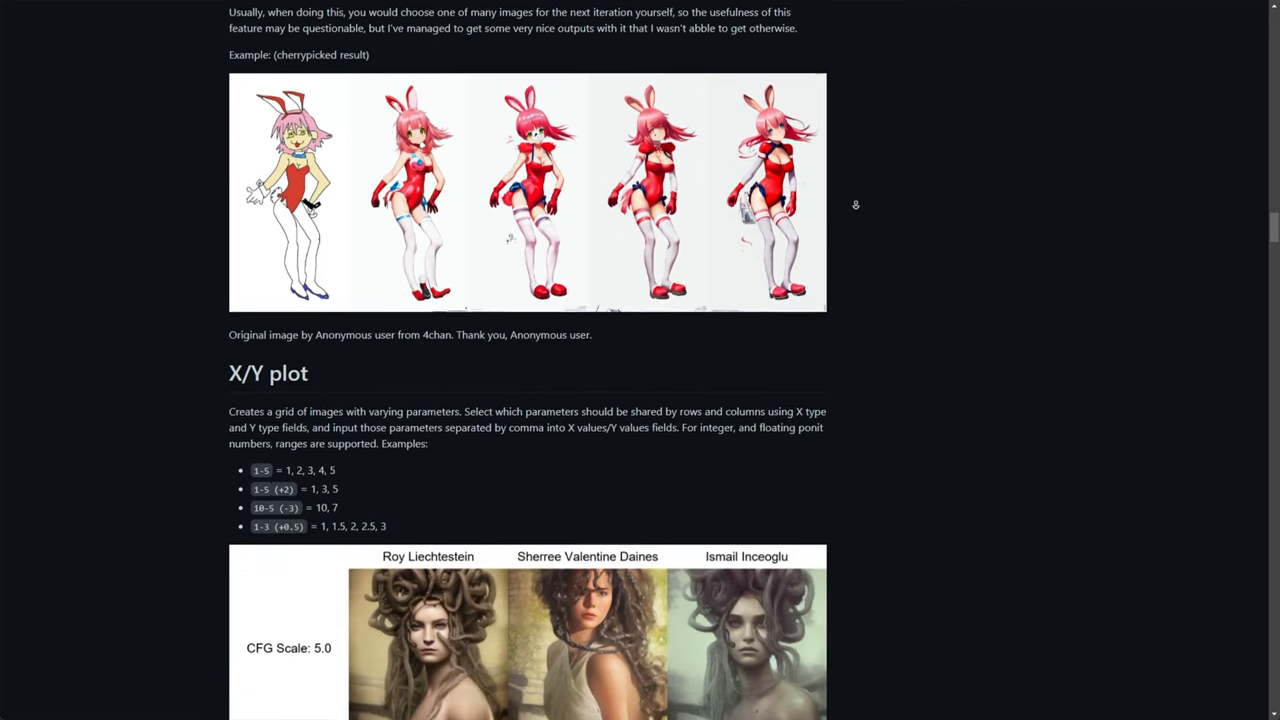
scroll(down, 3)
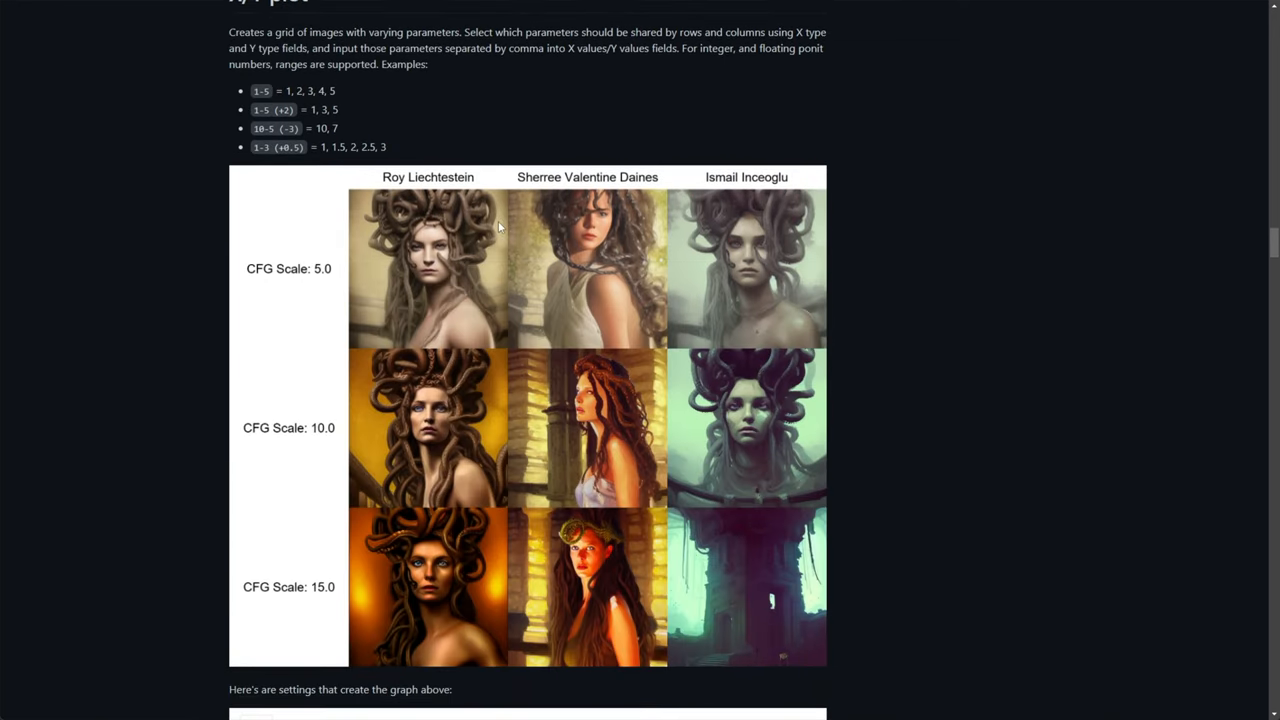
scroll(down, 3)
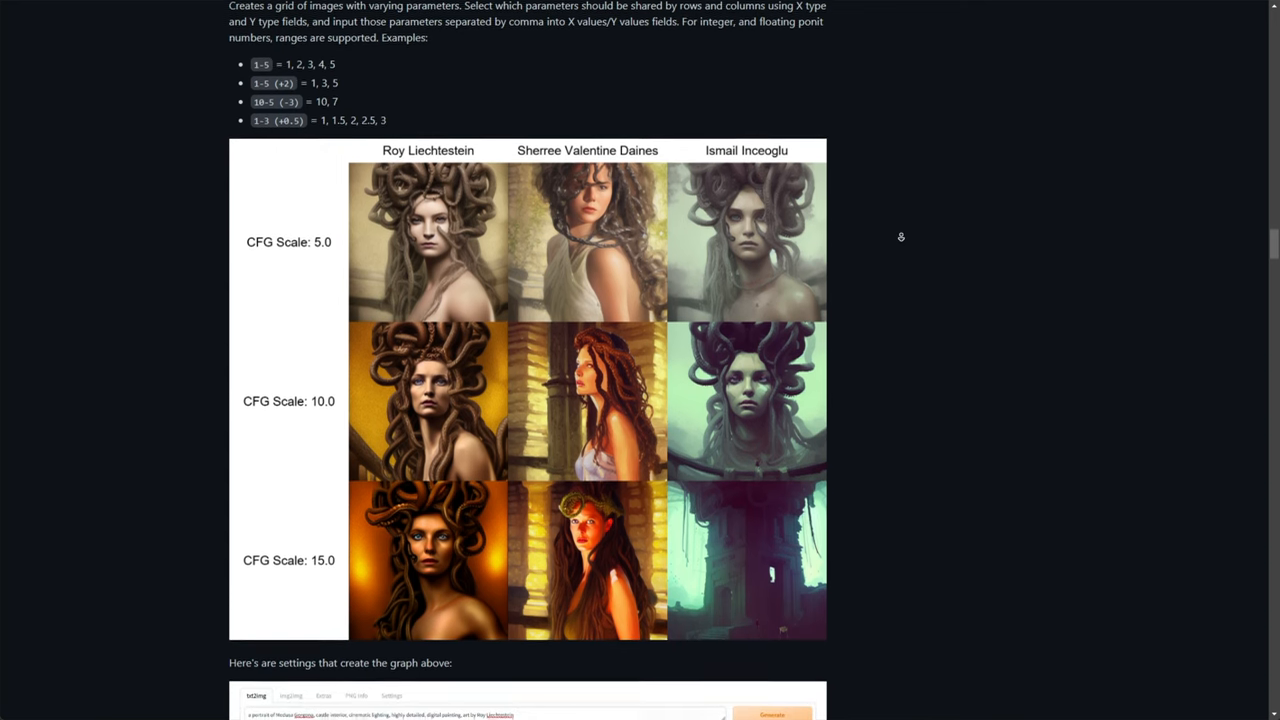
scroll(down, 3)
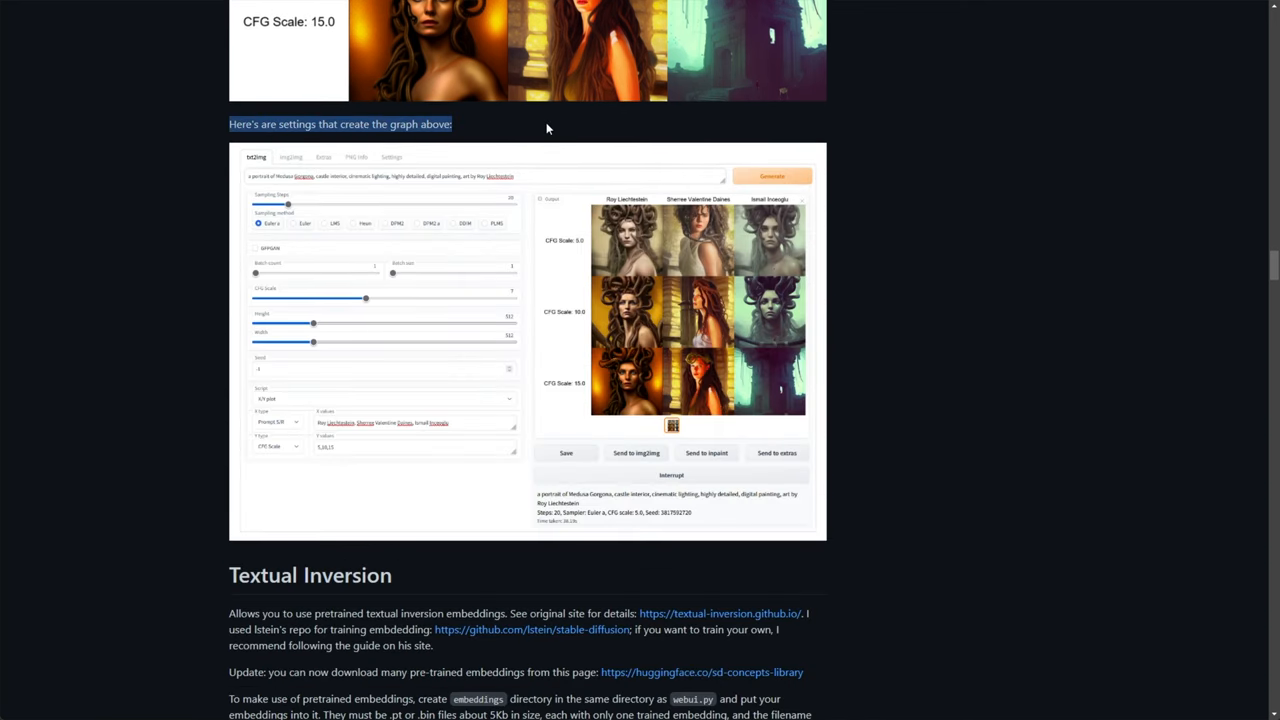
mouse_move(324, 276)
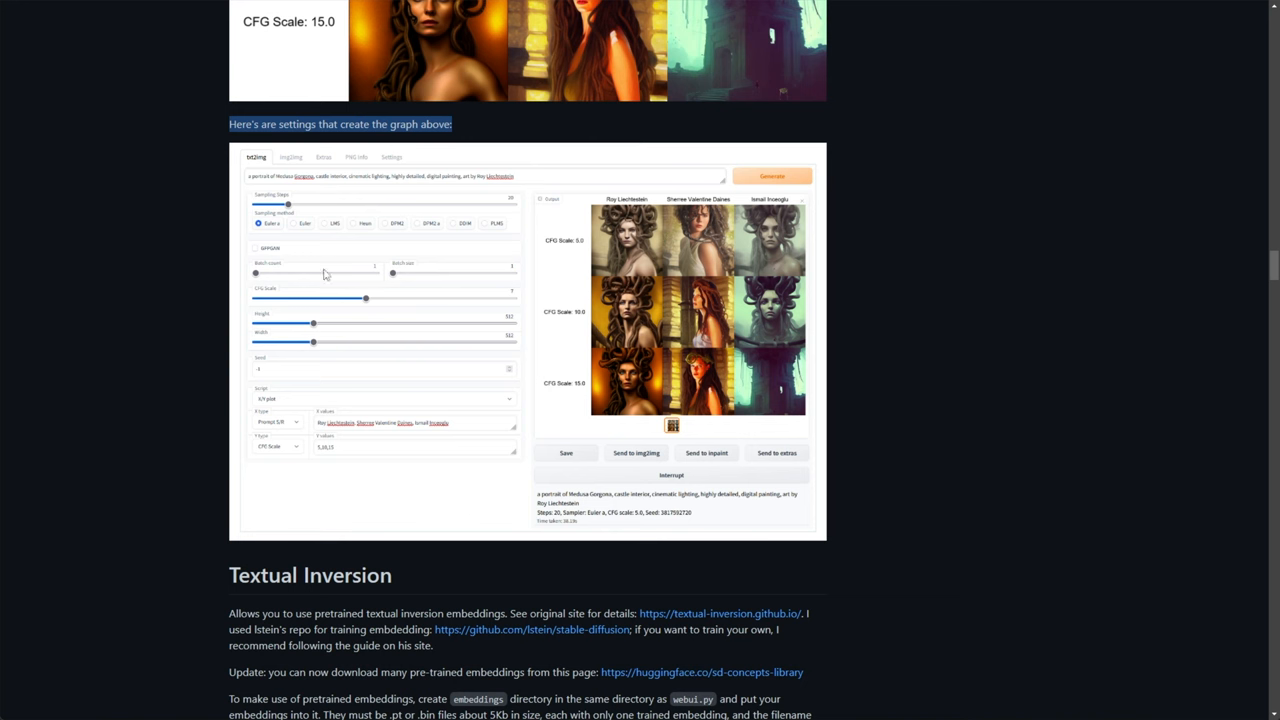
scroll(down, 3)
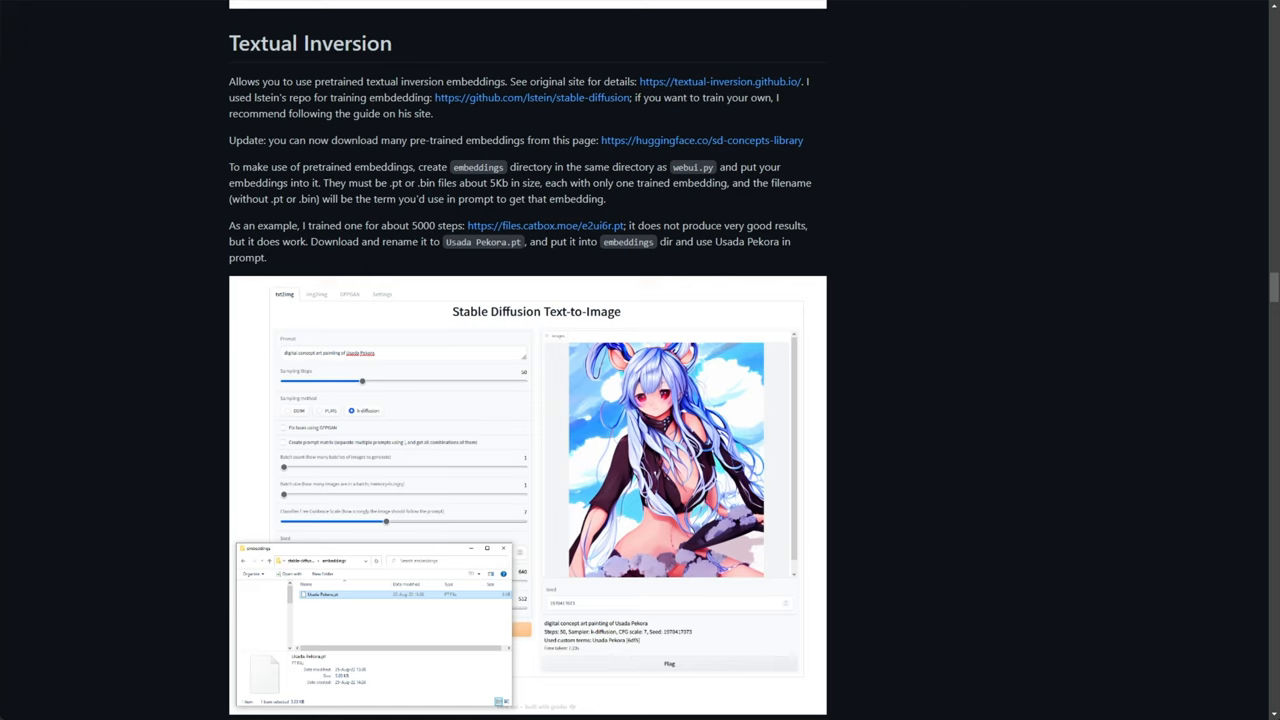
Step: Read the Textual Inversion project page through 'How does it work?' and 'Learning to represent styles'
drag(268, 140, 524, 140)
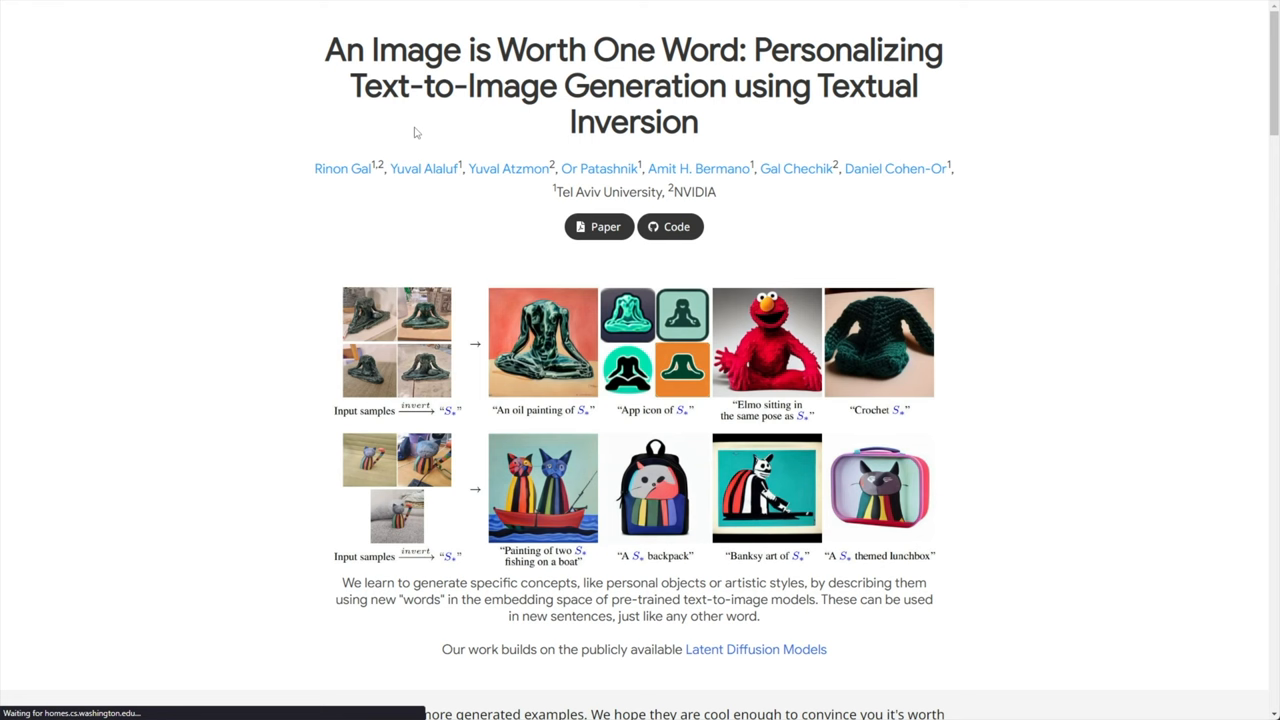
mouse_move(670, 226)
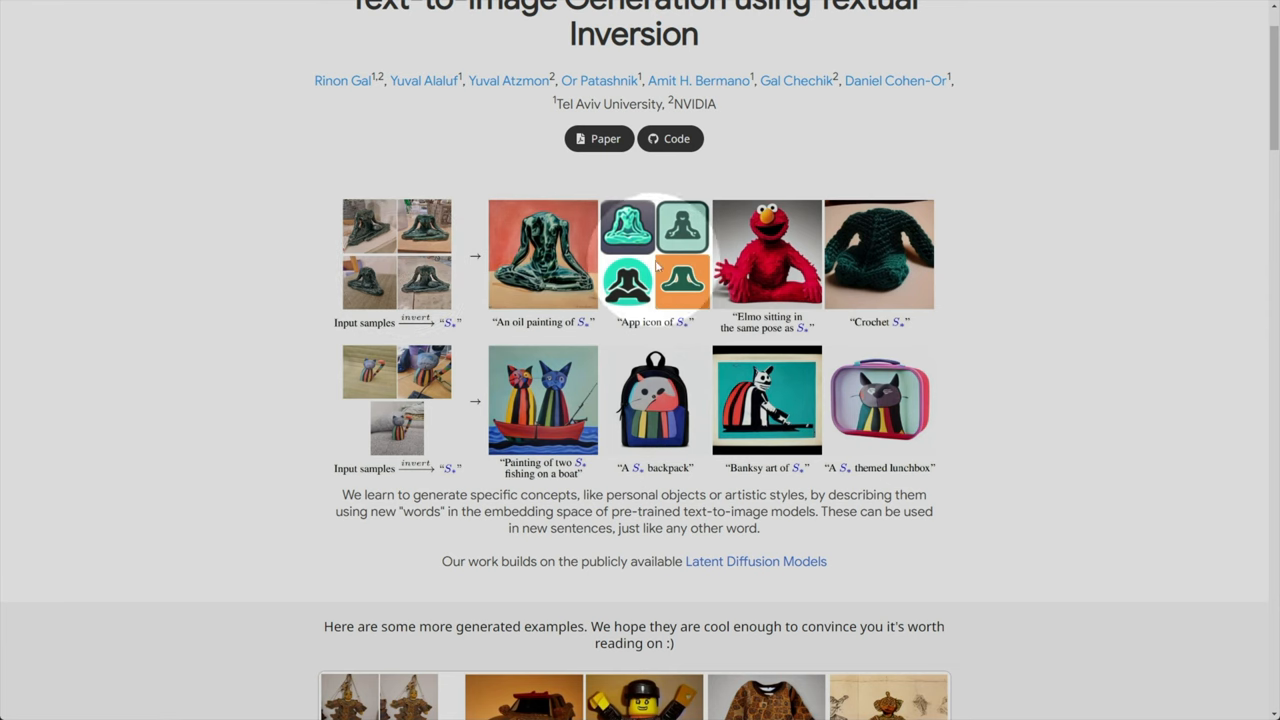
right_click(396, 432)
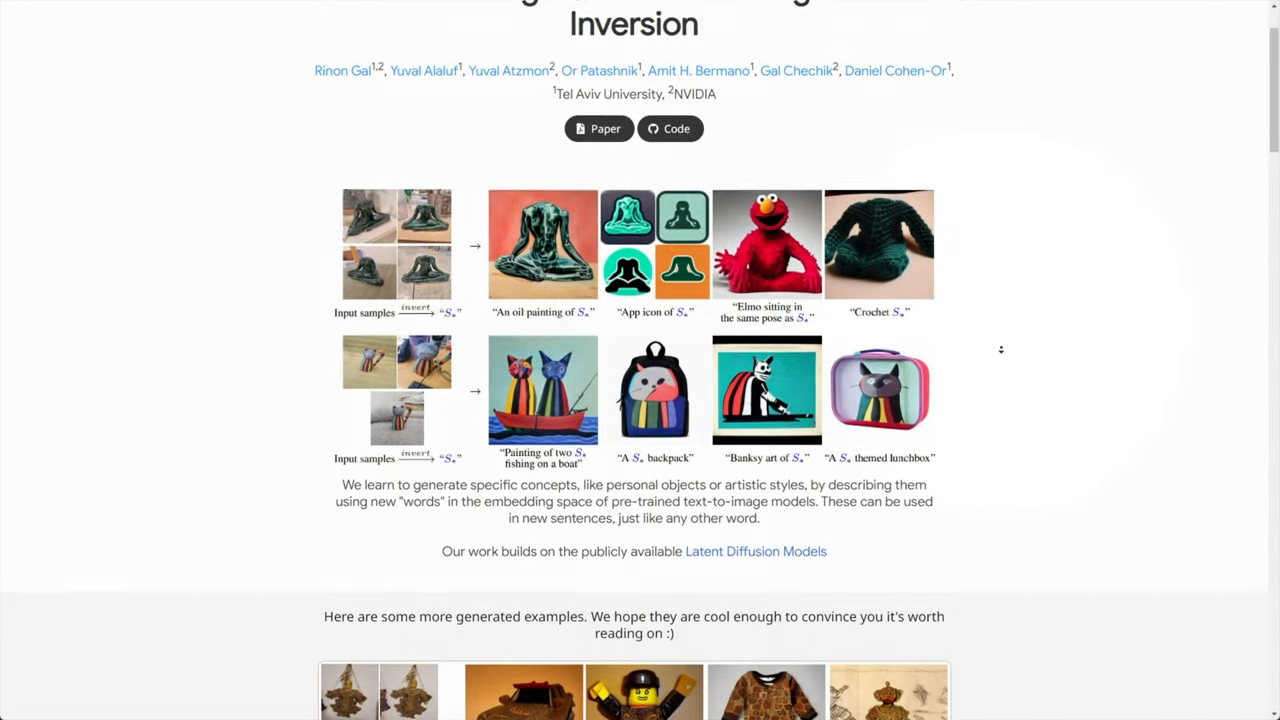
scroll(down, 3)
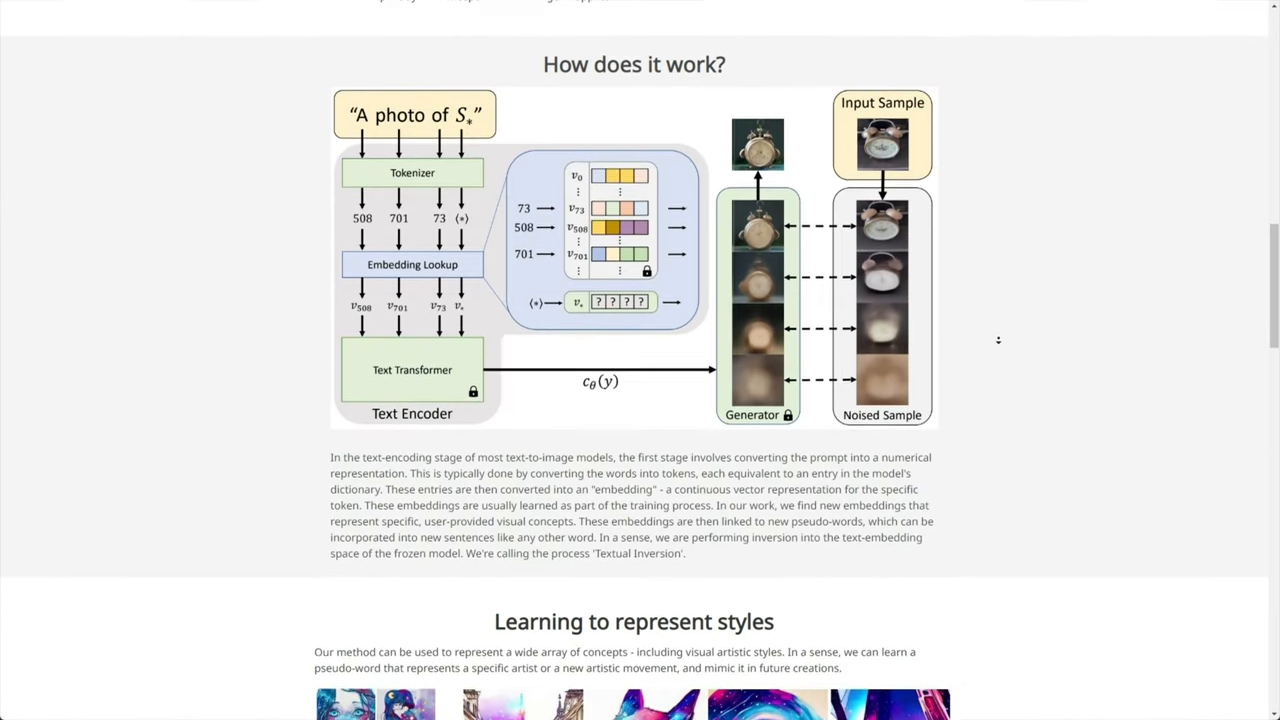
scroll(down, 3)
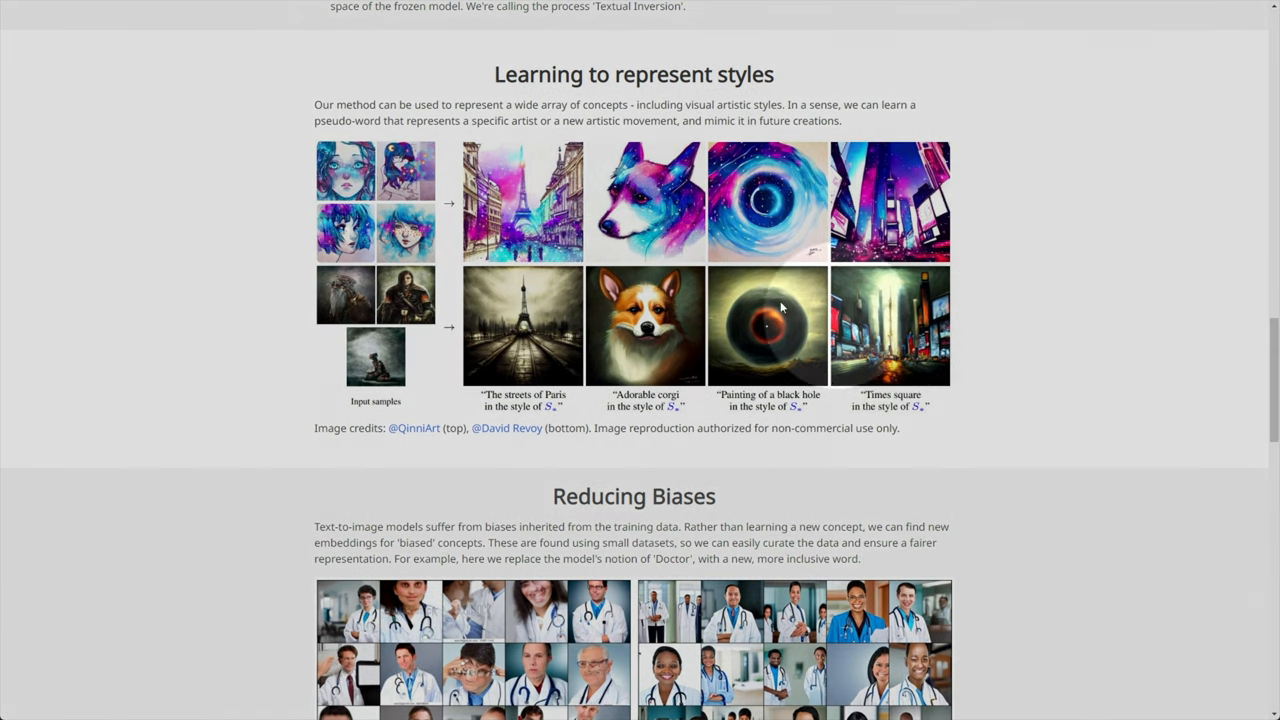
mouse_move(532, 192)
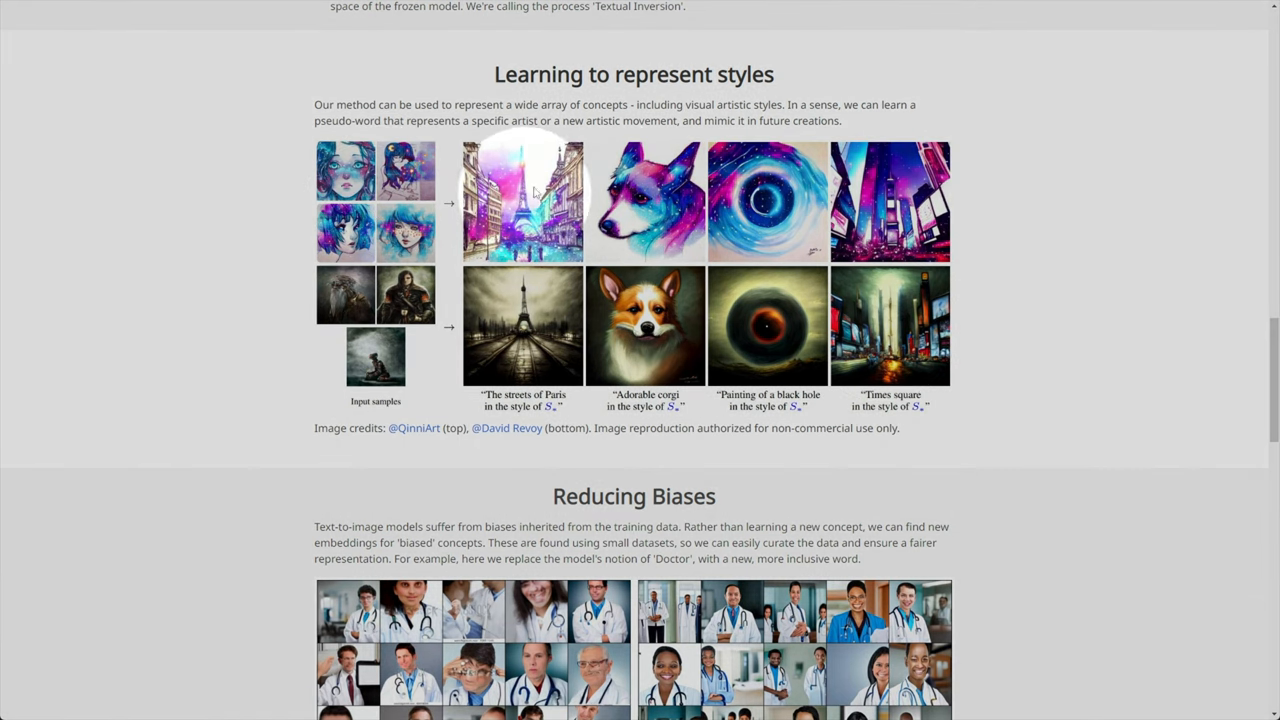
scroll(down, 3)
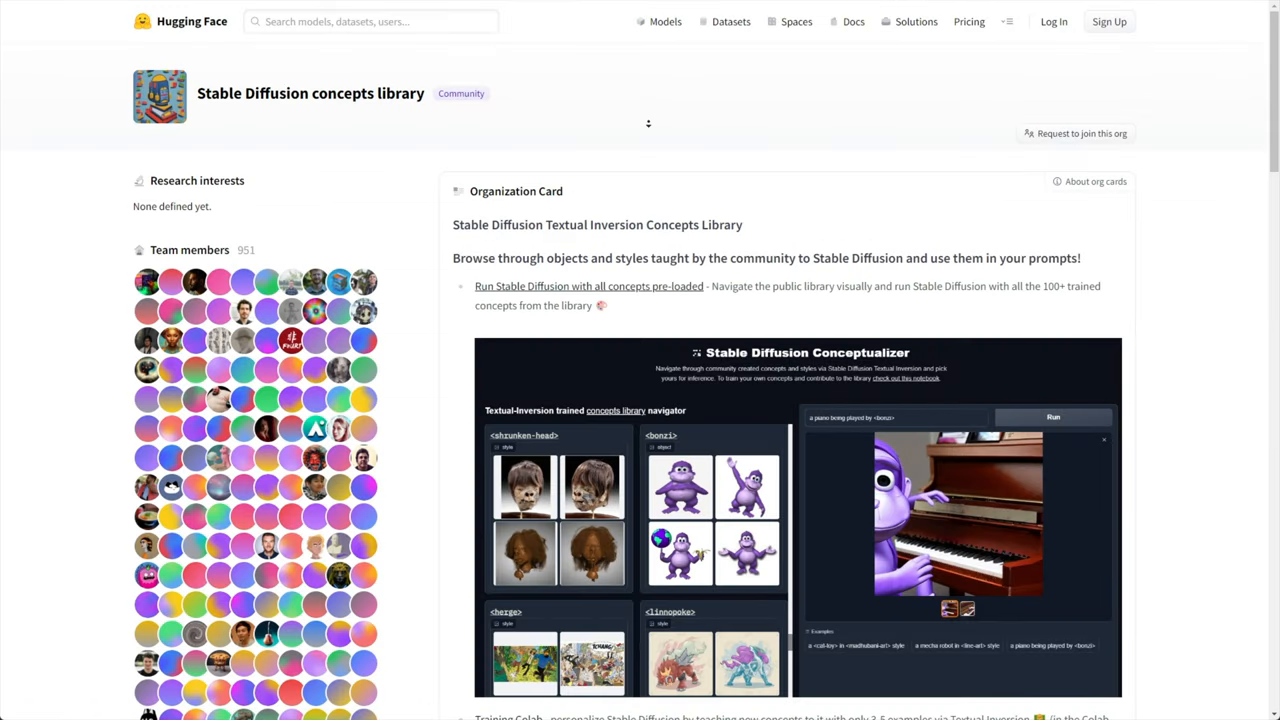
Step: Scroll the sd-concepts-library organization card on Hugging Face
scroll(down, 3)
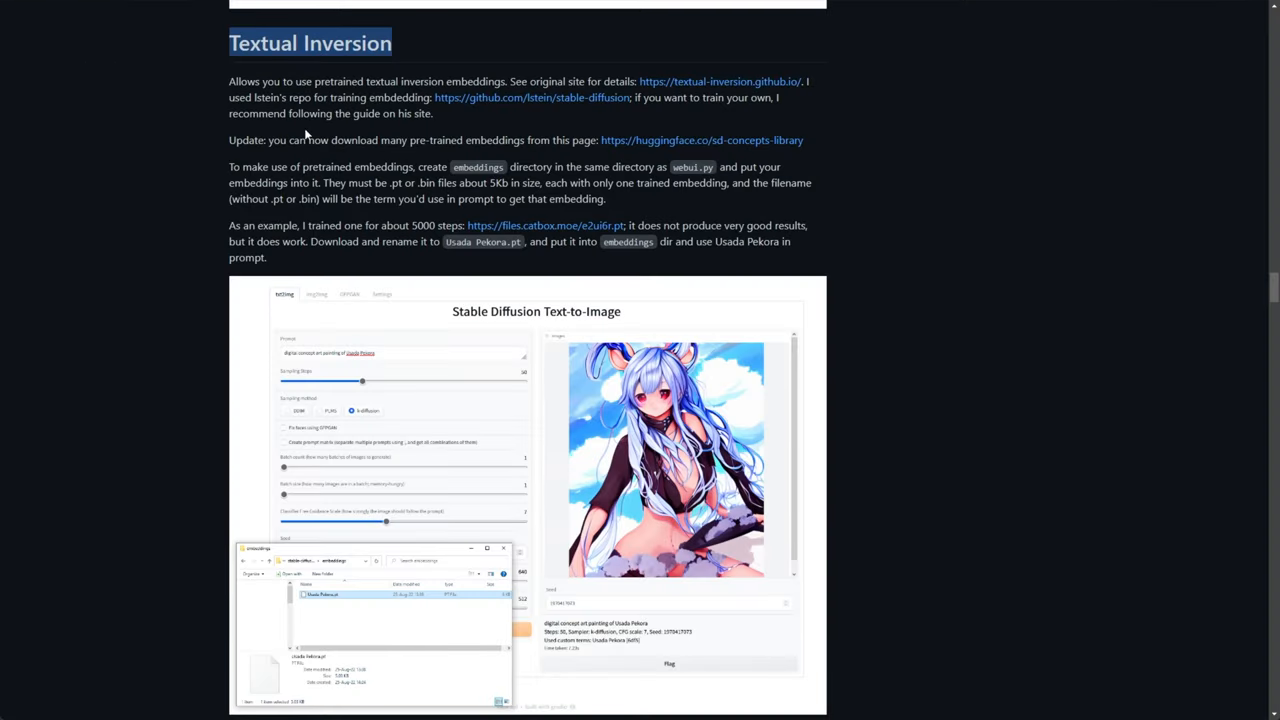
scroll(down, 3)
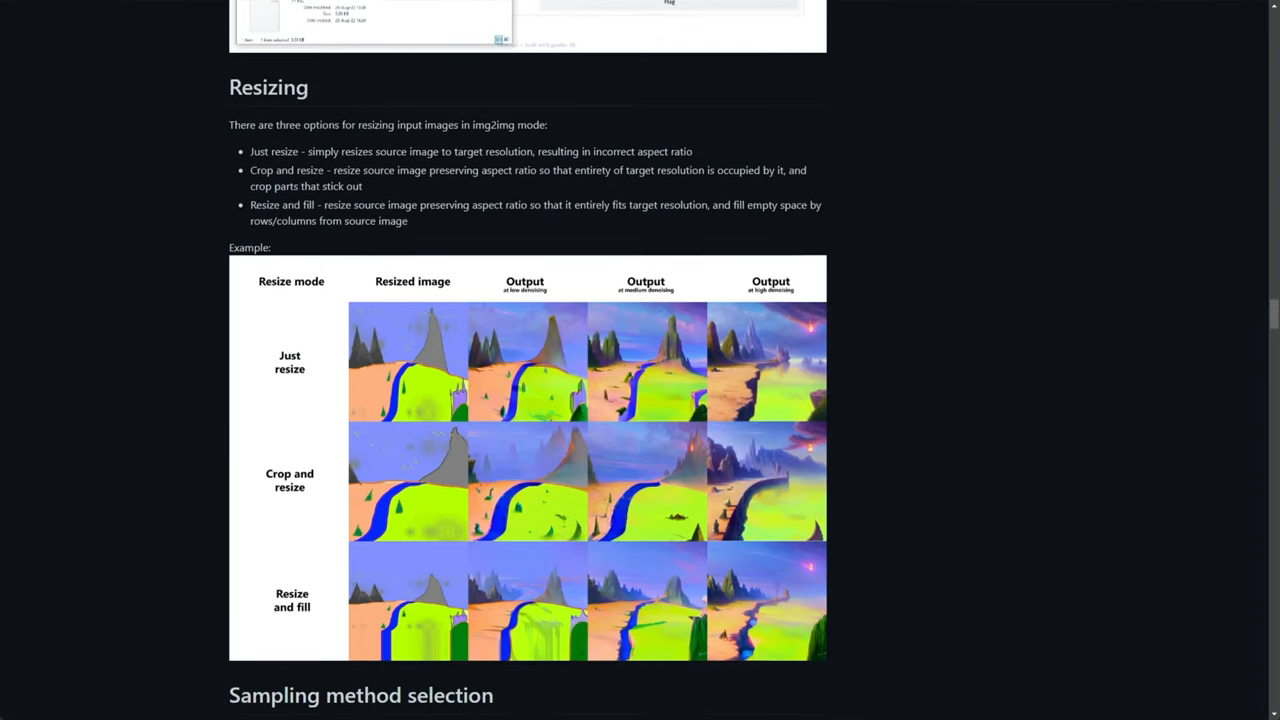
scroll(down, 3)
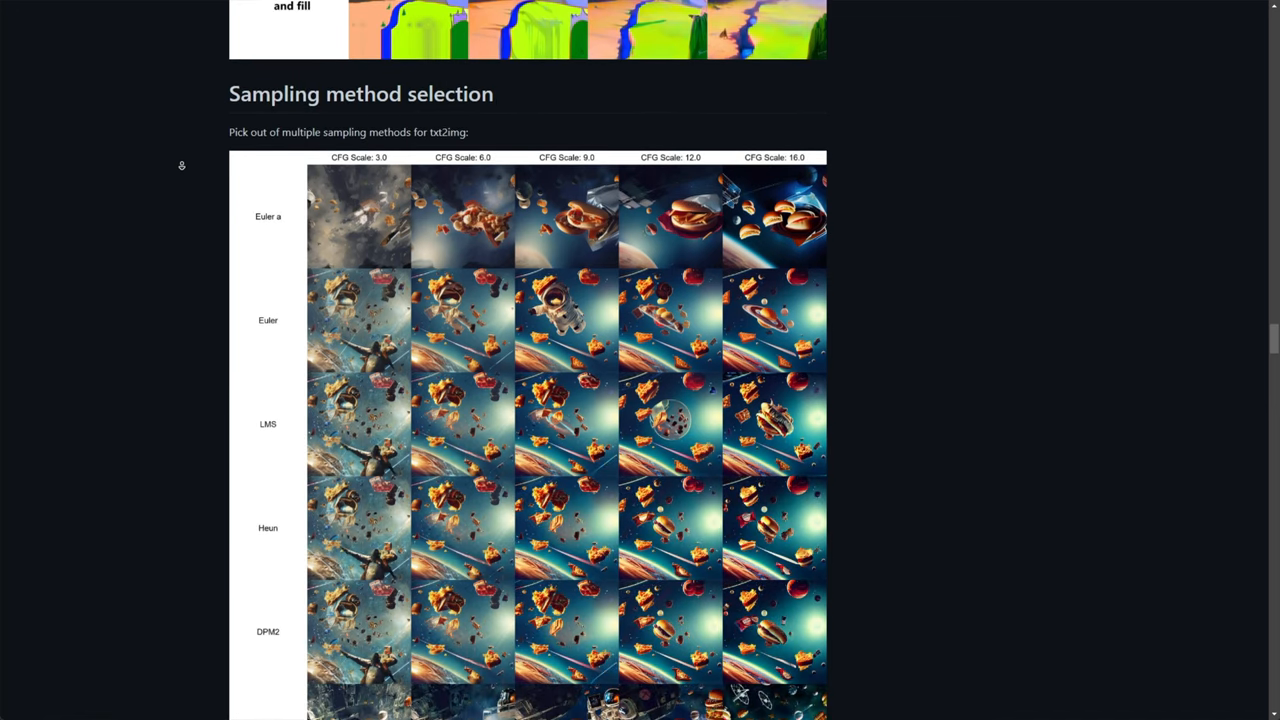
scroll(down, 3)
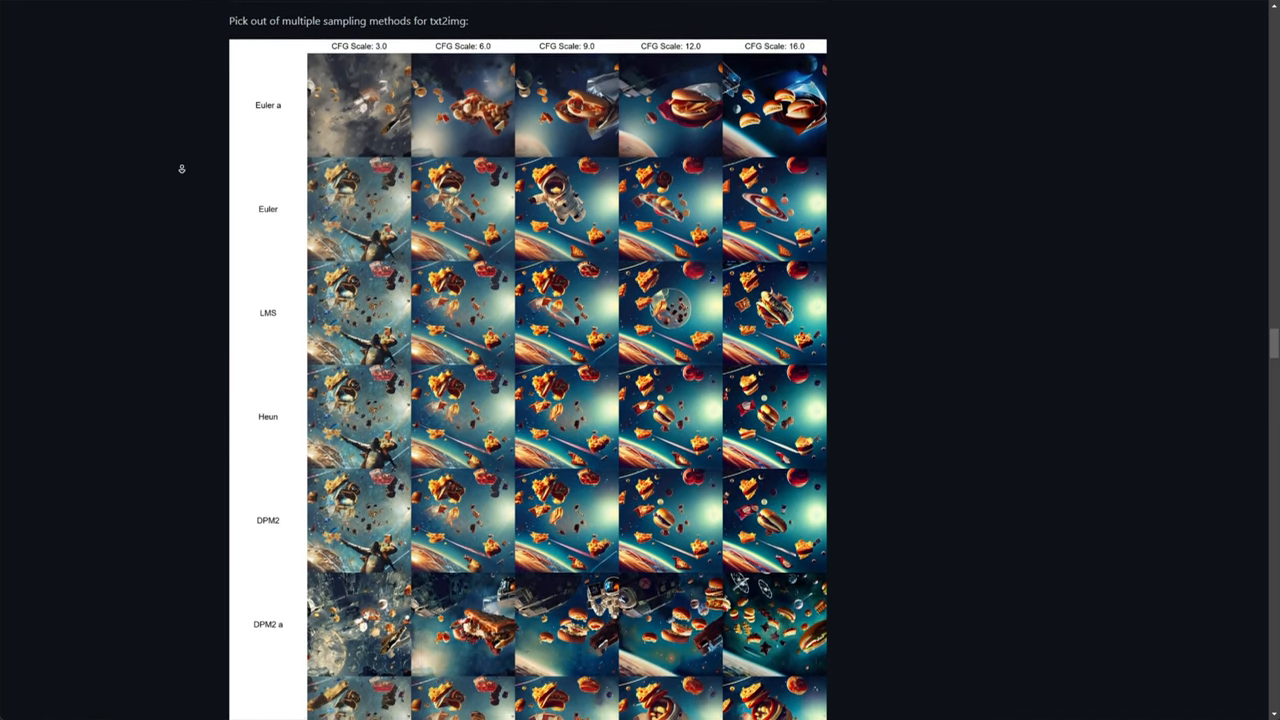
scroll(down, 3)
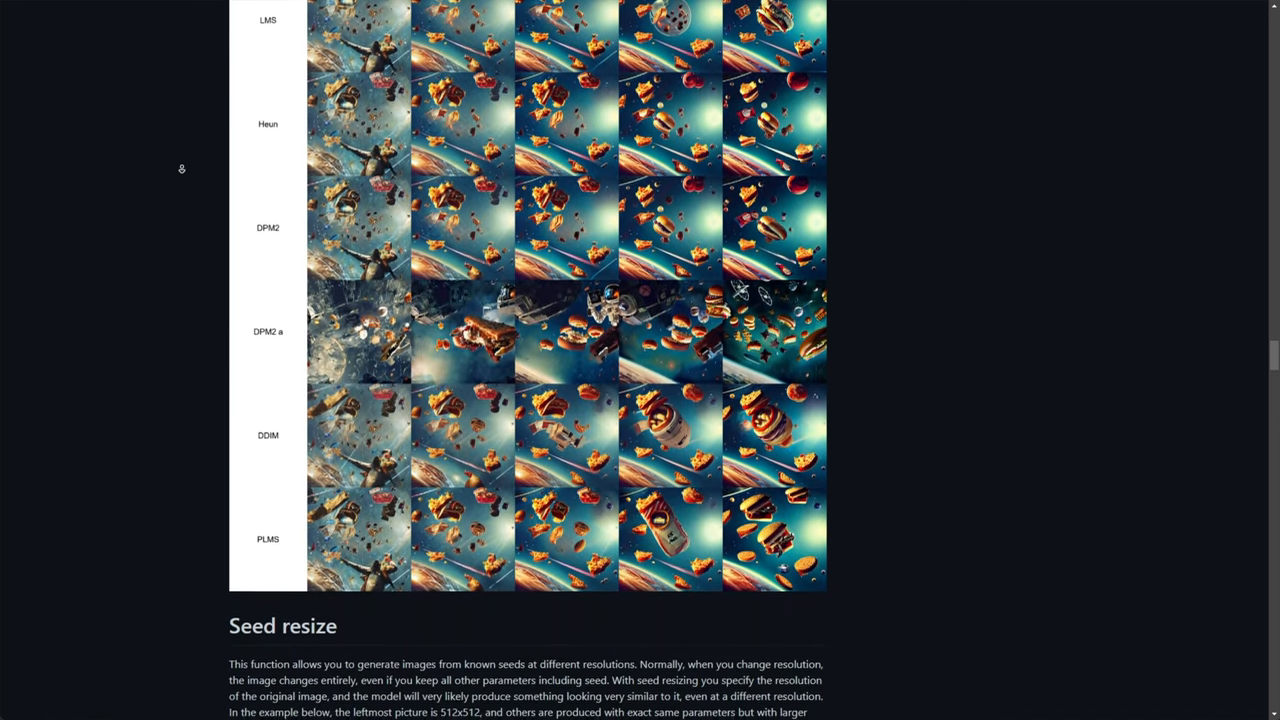
scroll(down, 3)
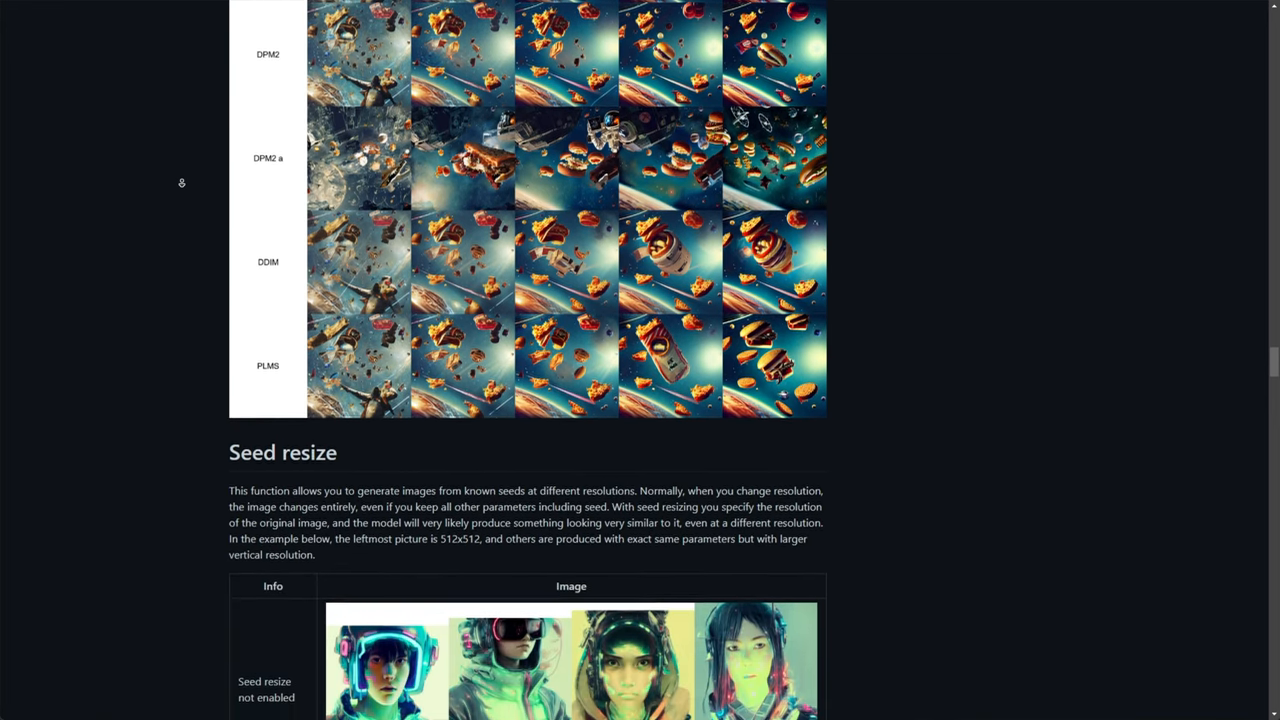
scroll(down, 3)
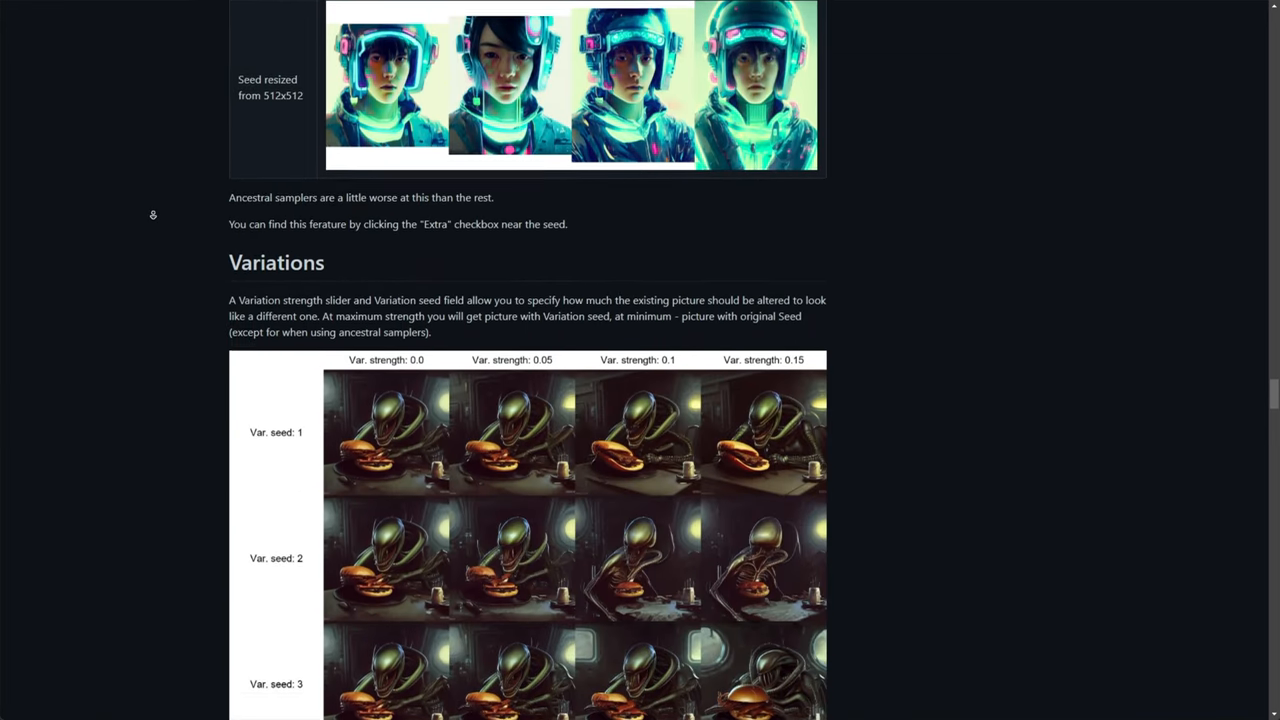
scroll(down, 3)
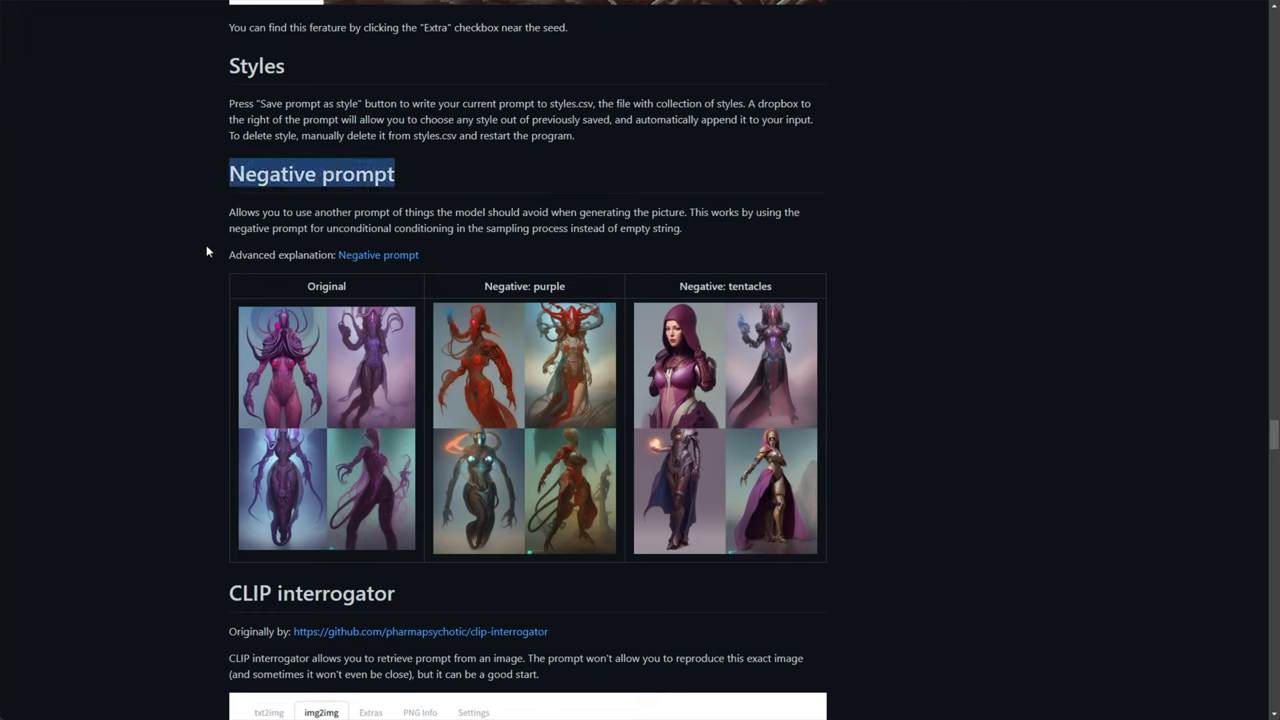
mouse_move(736, 298)
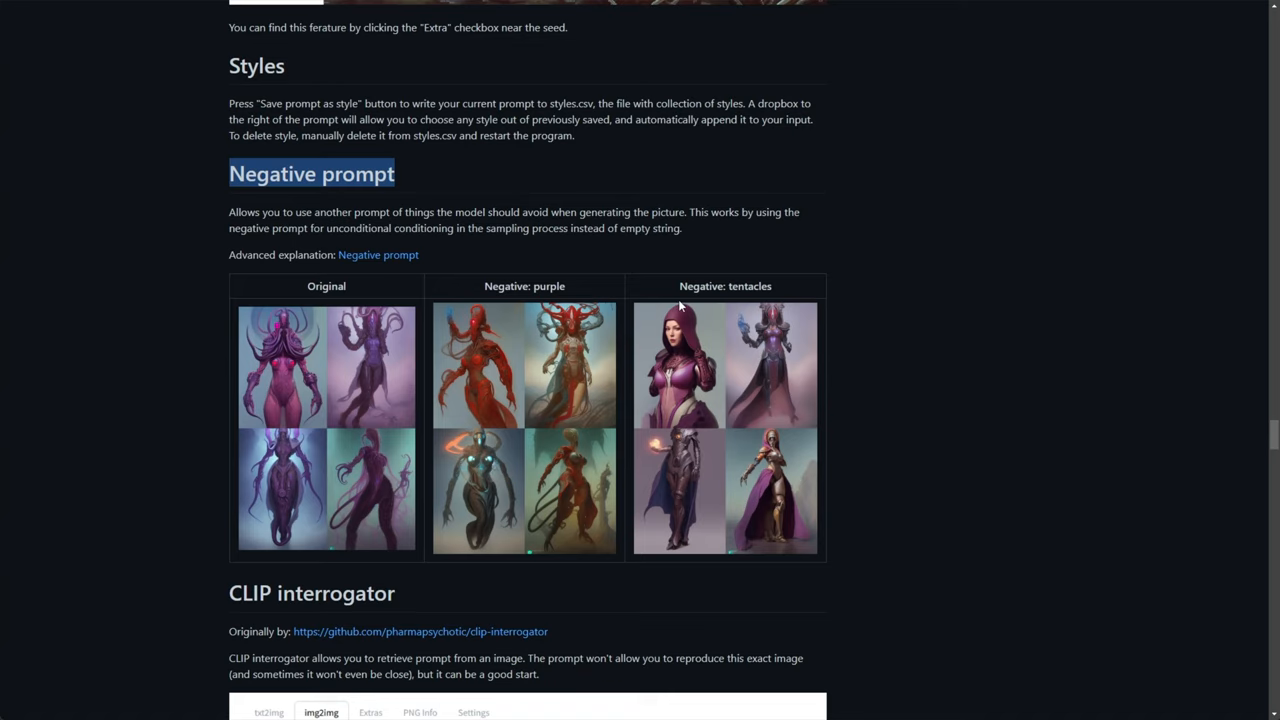
double_click(748, 286)
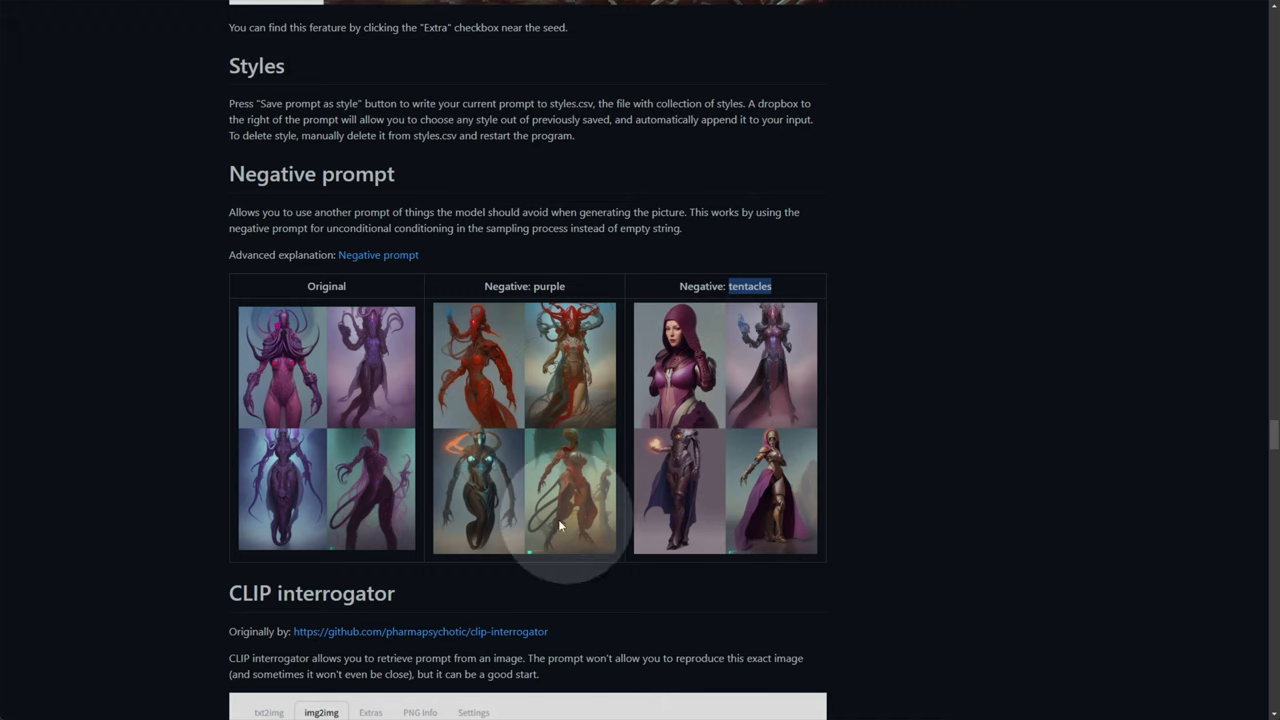
scroll(down, 3)
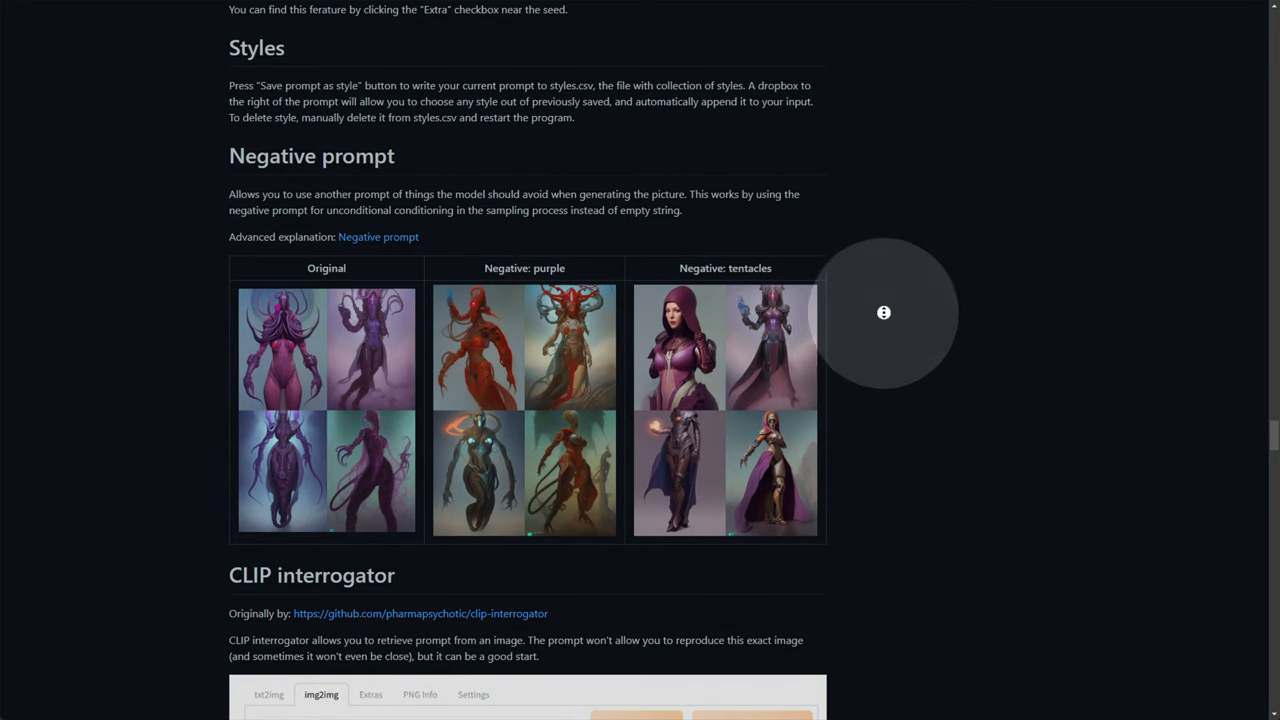
scroll(down, 3)
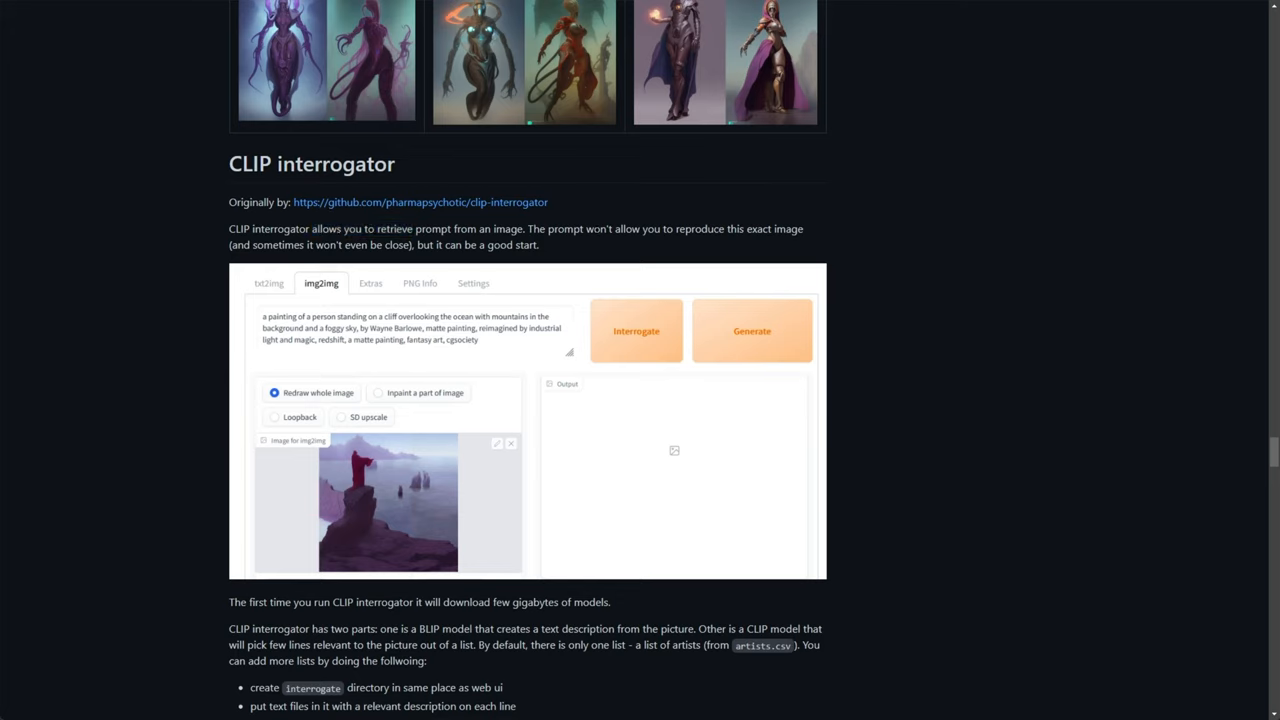
drag(674, 228, 804, 228)
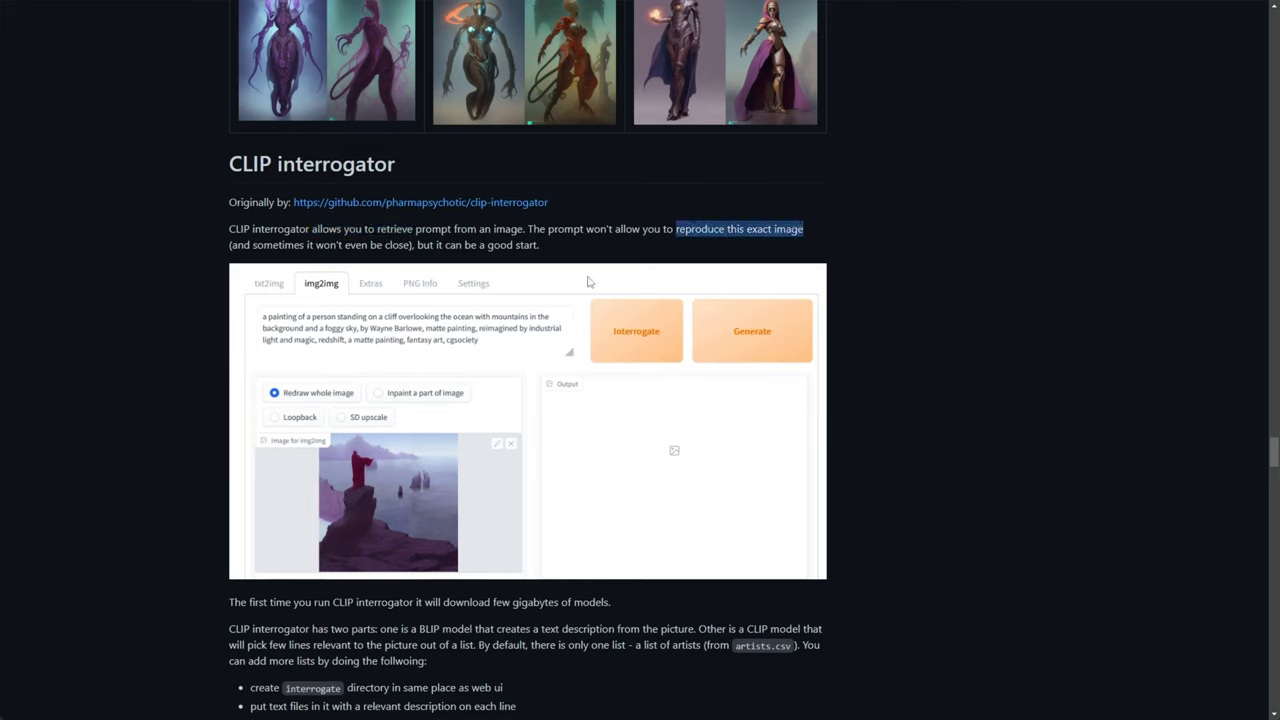
click(588, 282)
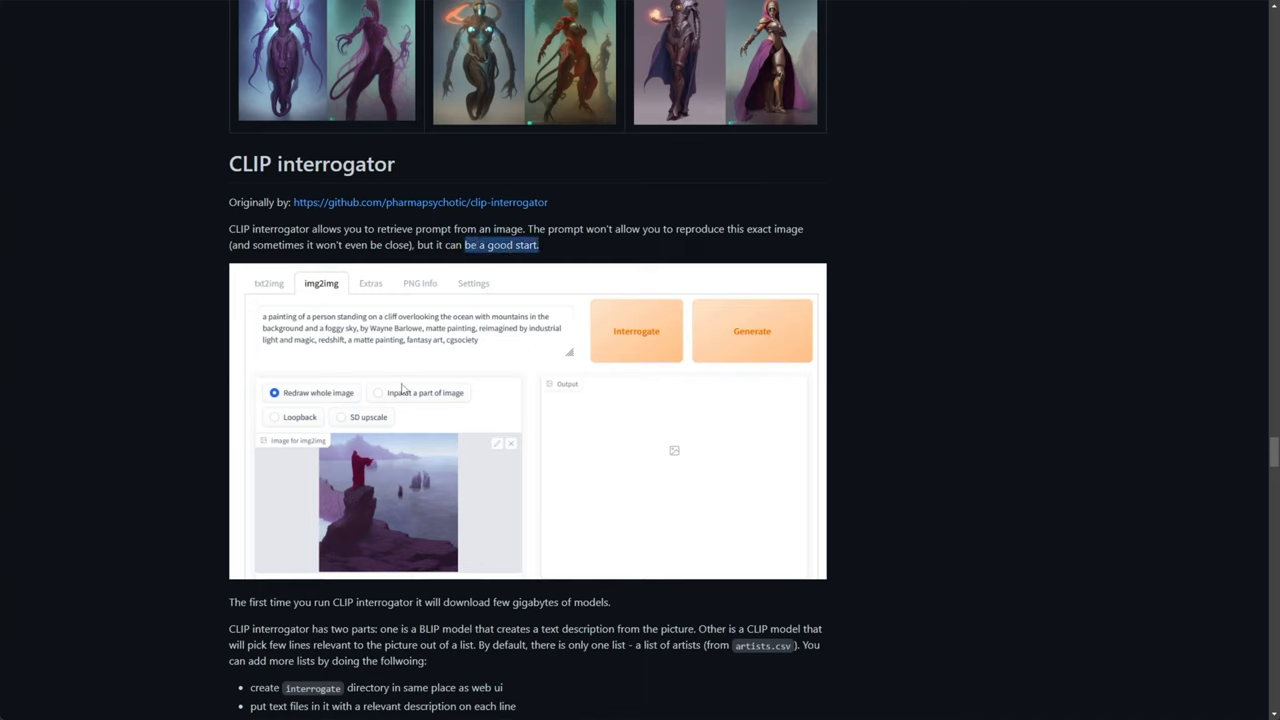
scroll(down, 3)
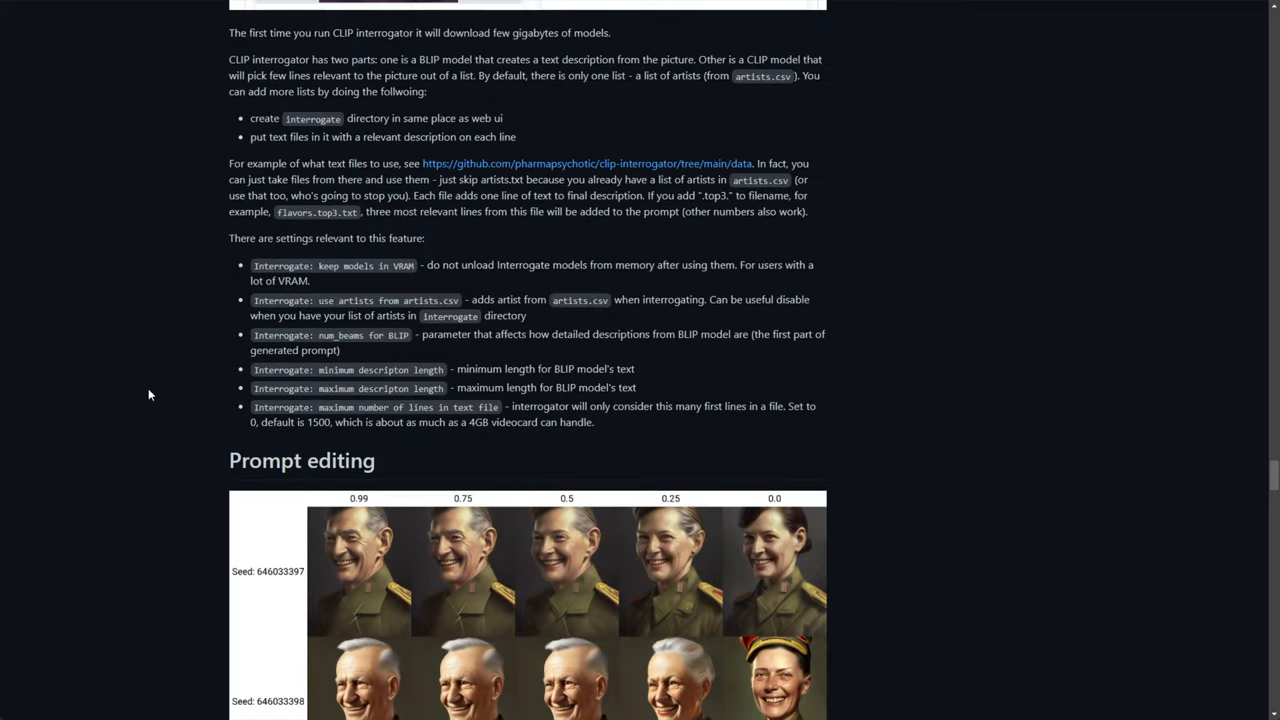
scroll(down, 3)
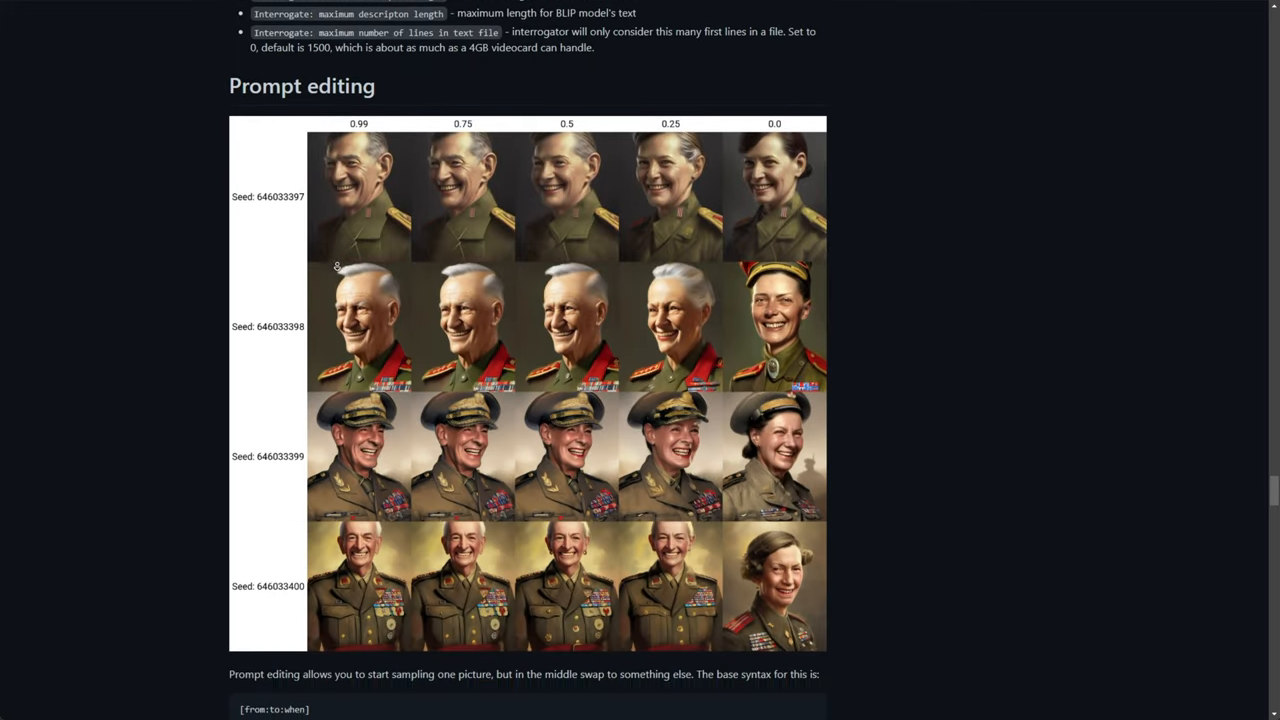
scroll(down, 3)
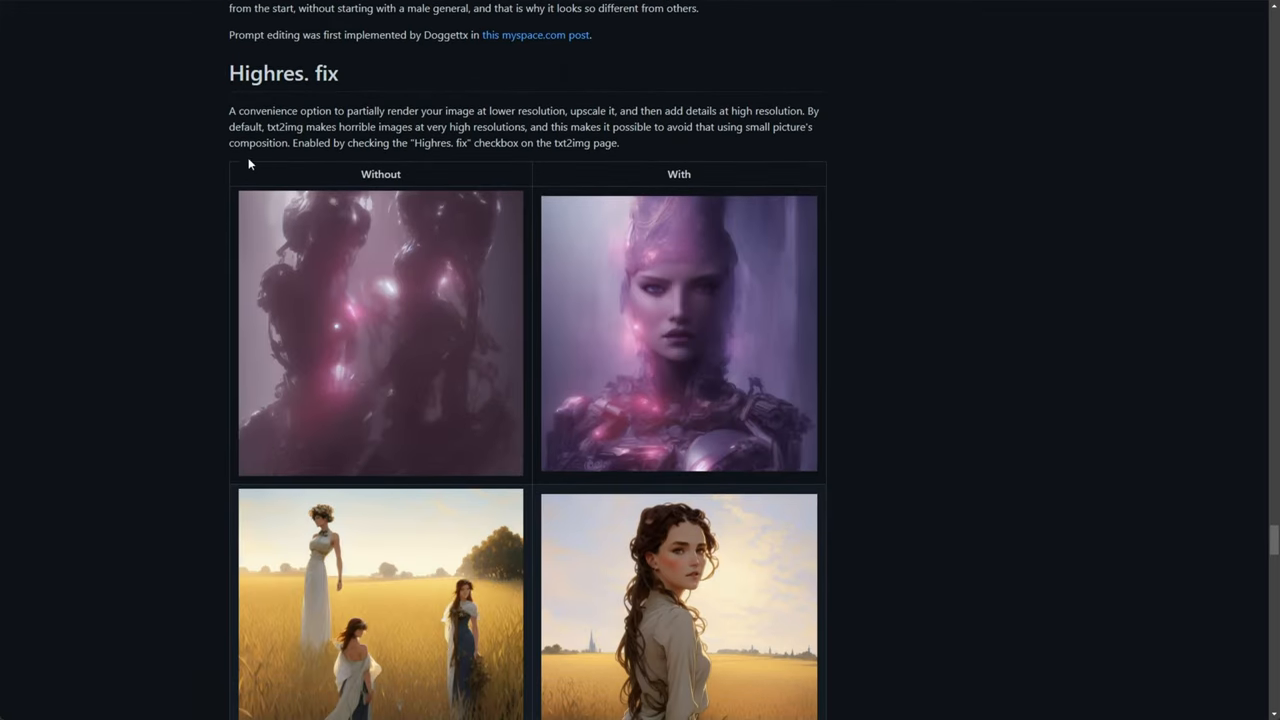
drag(228, 112, 464, 112)
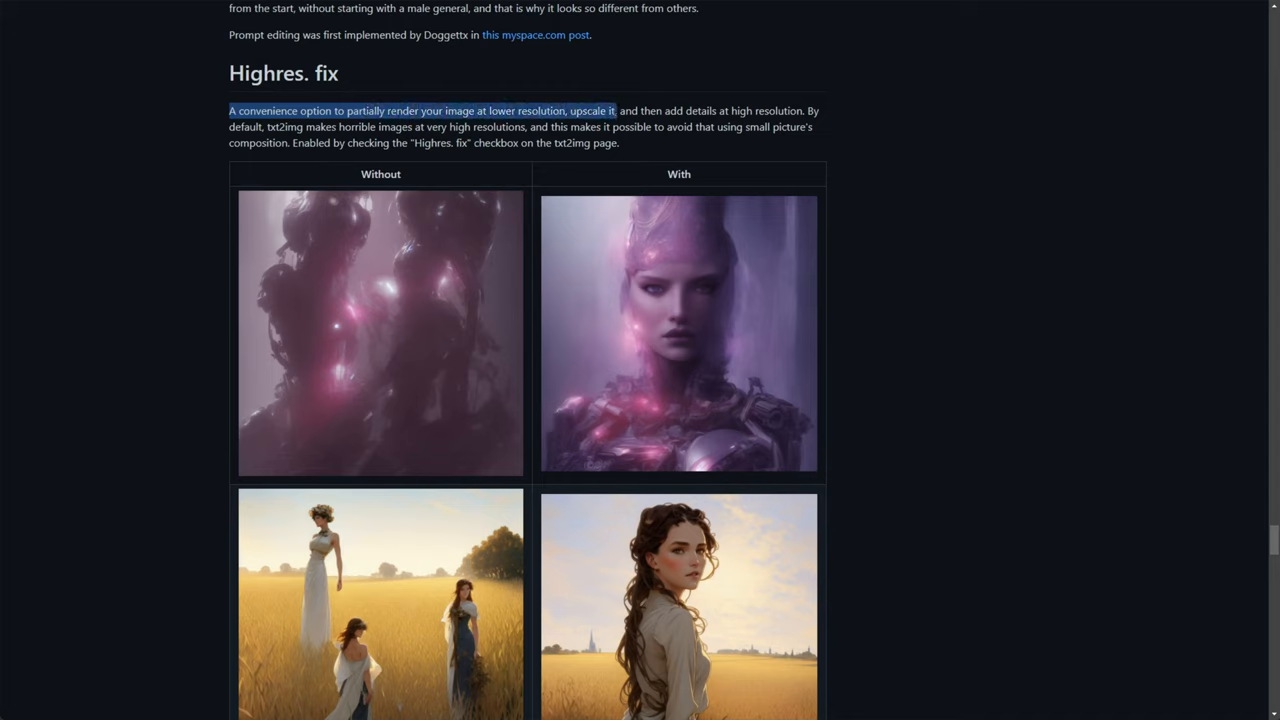
drag(616, 112, 804, 112)
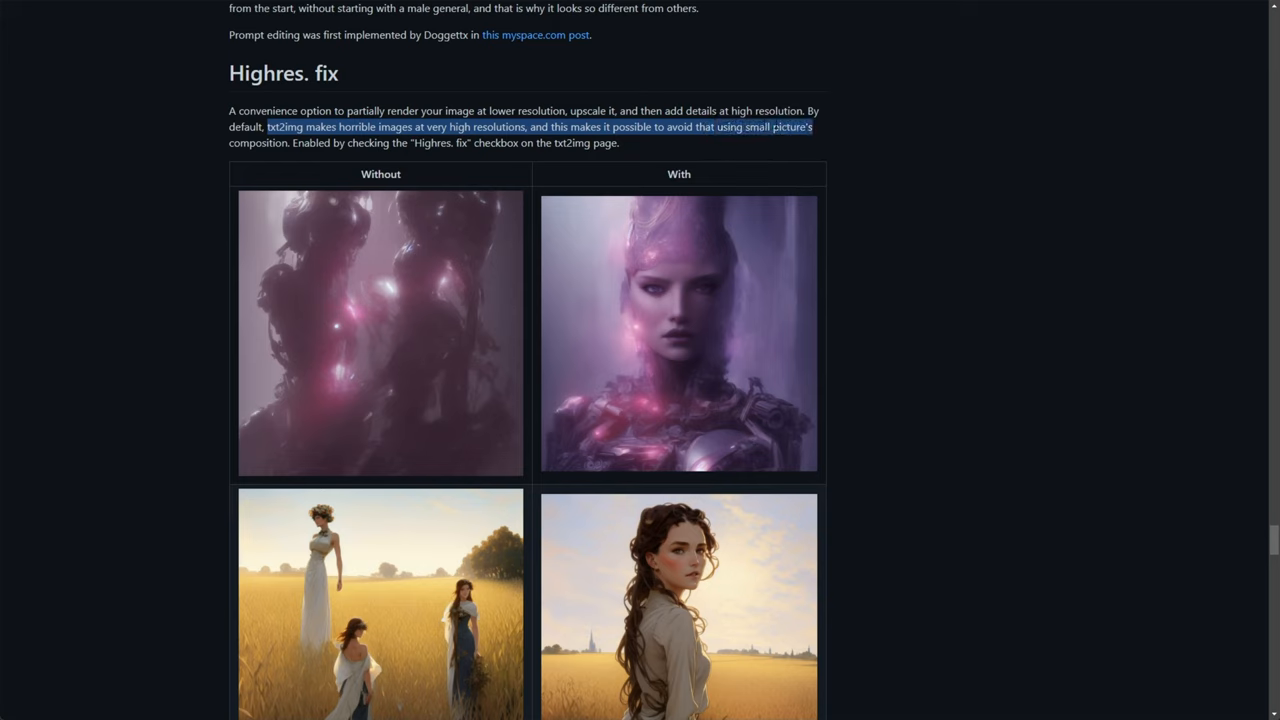
drag(812, 128, 452, 142)
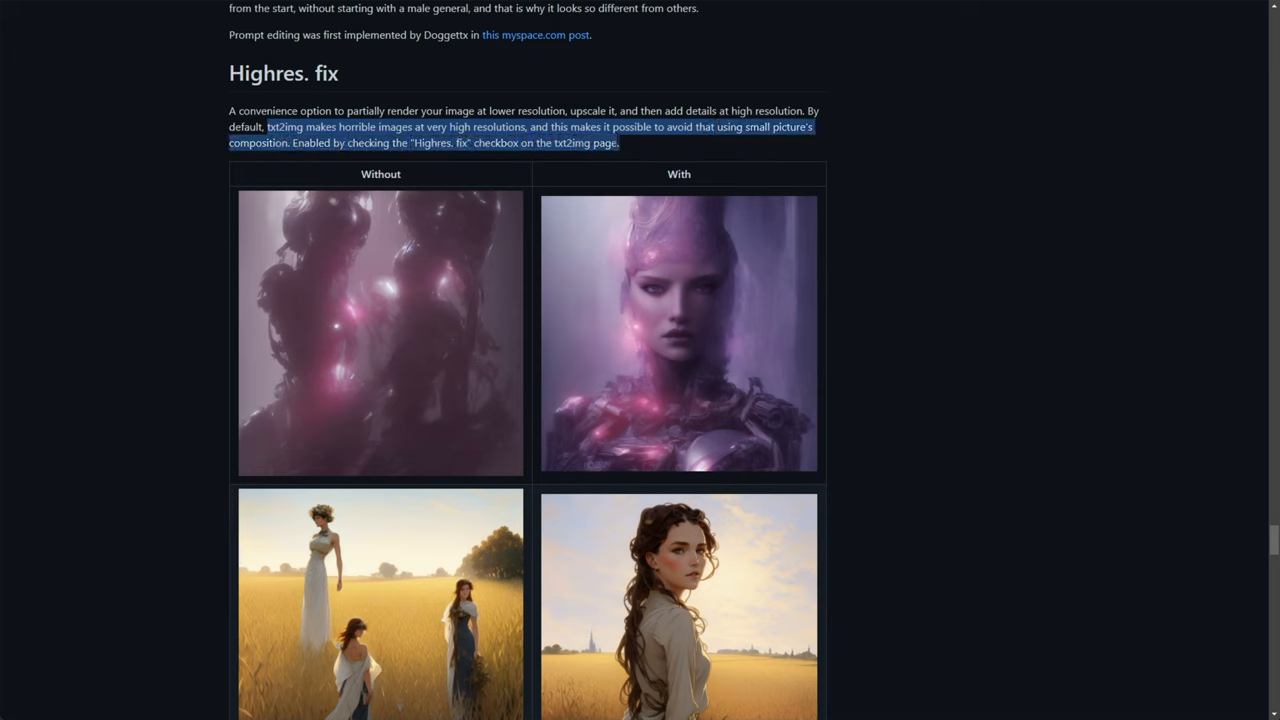
scroll(down, 3)
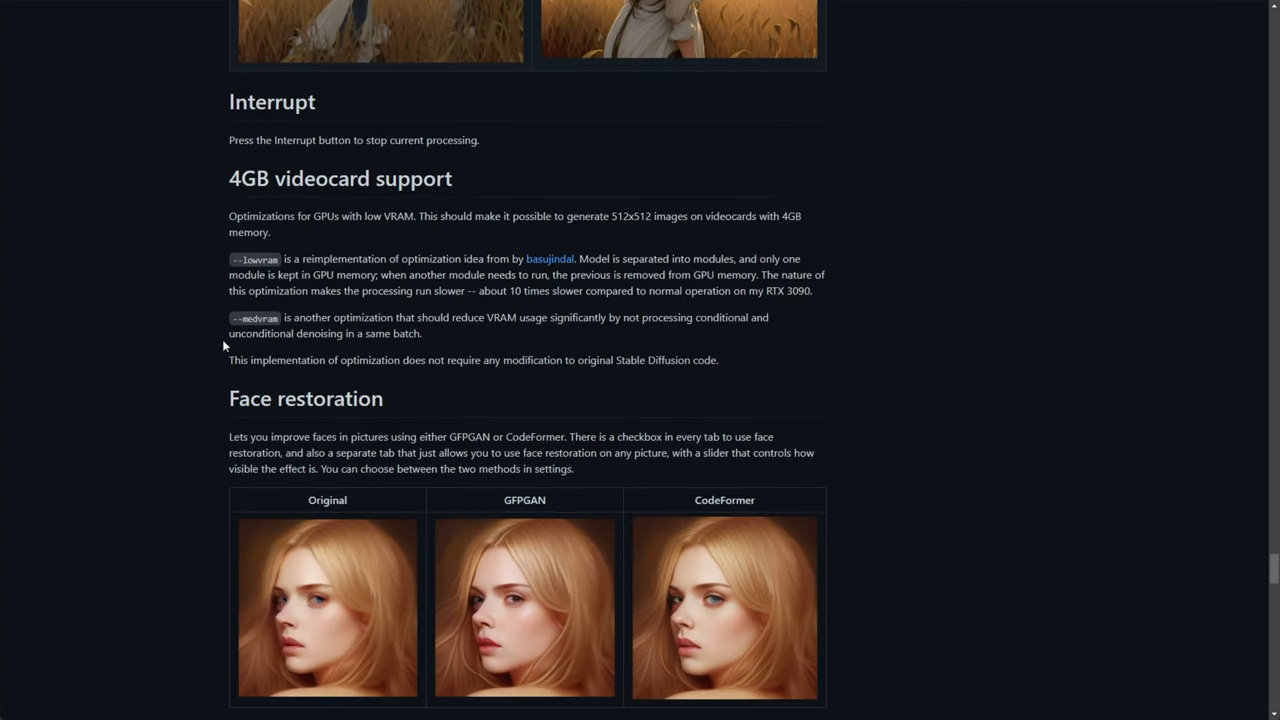
drag(256, 178, 452, 178)
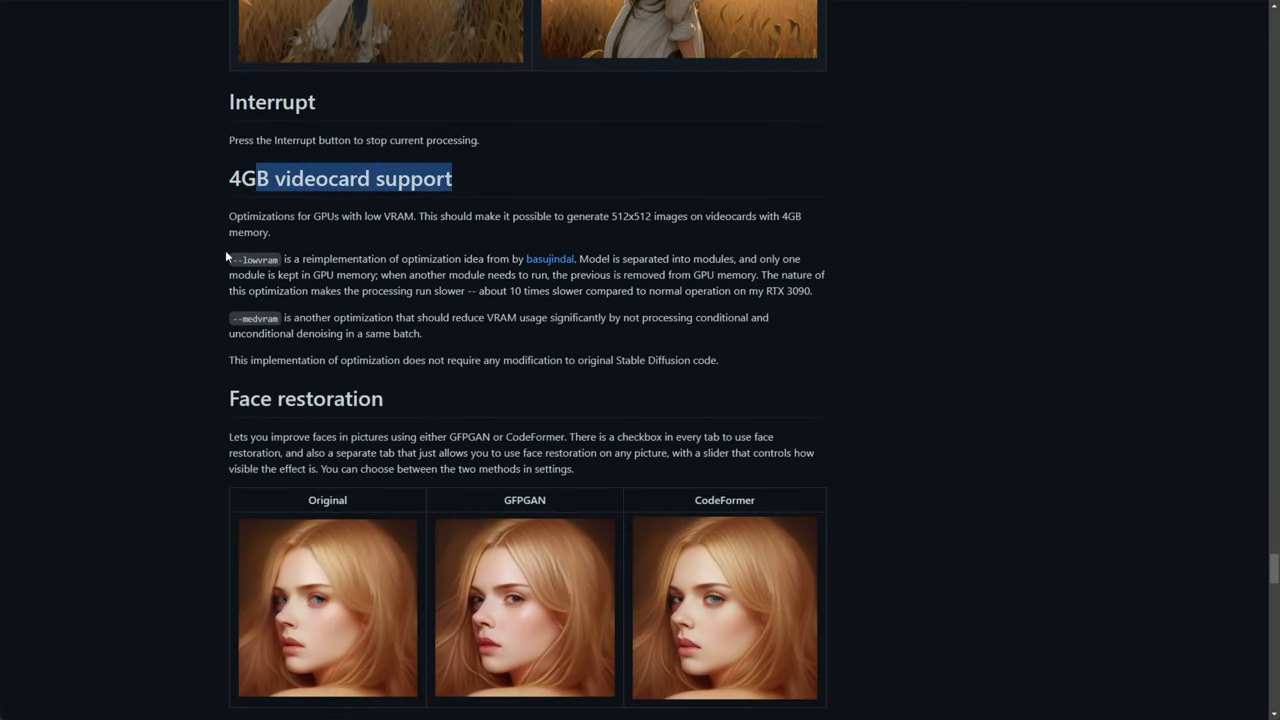
scroll(down, 3)
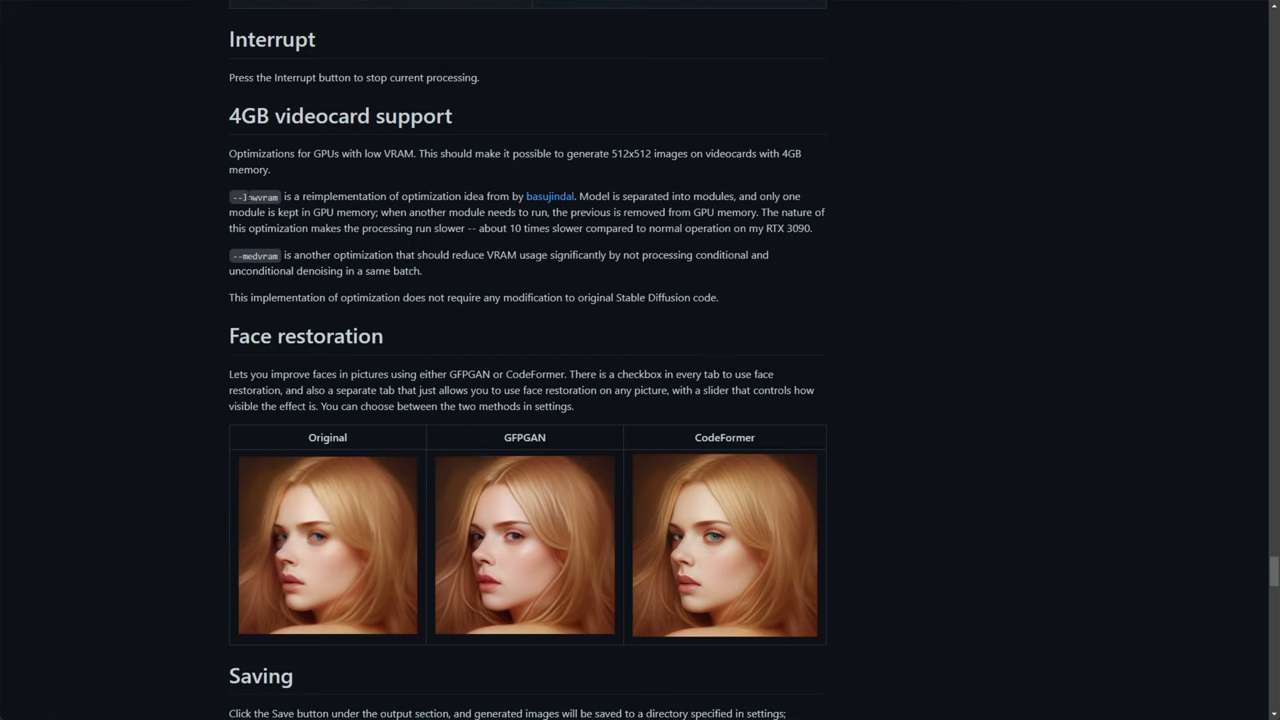
double_click(254, 256)
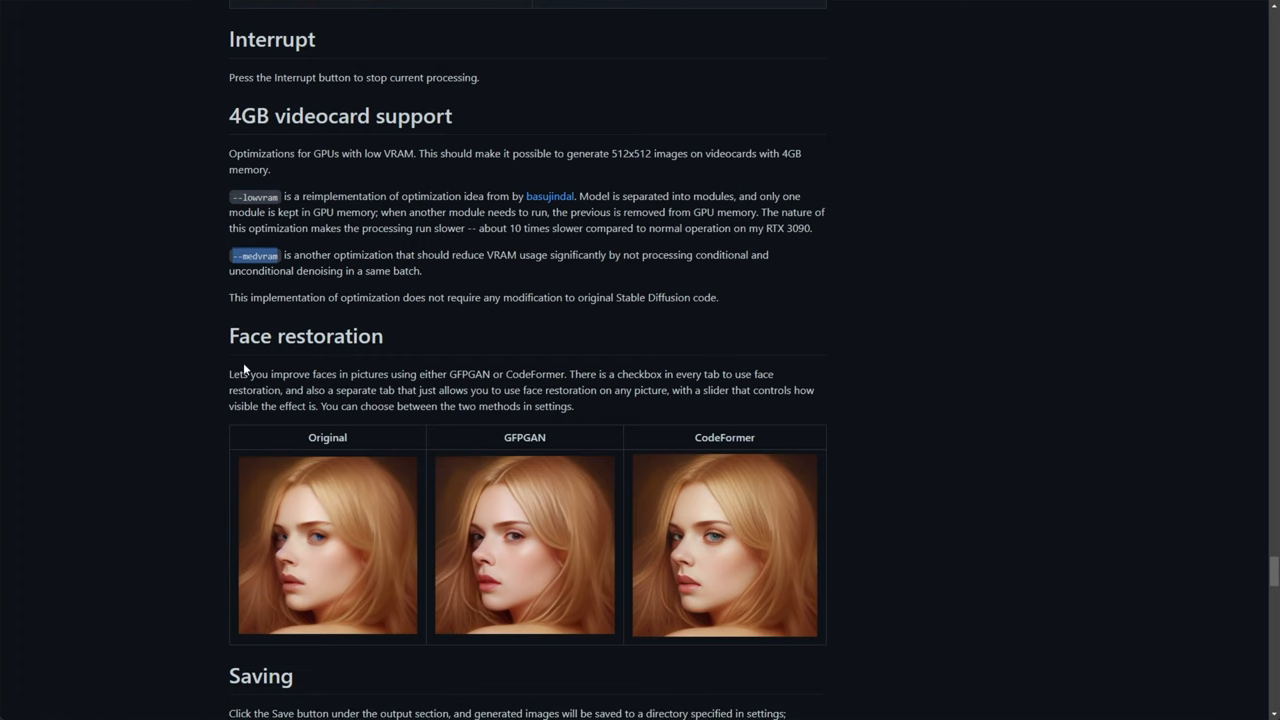
mouse_move(224, 296)
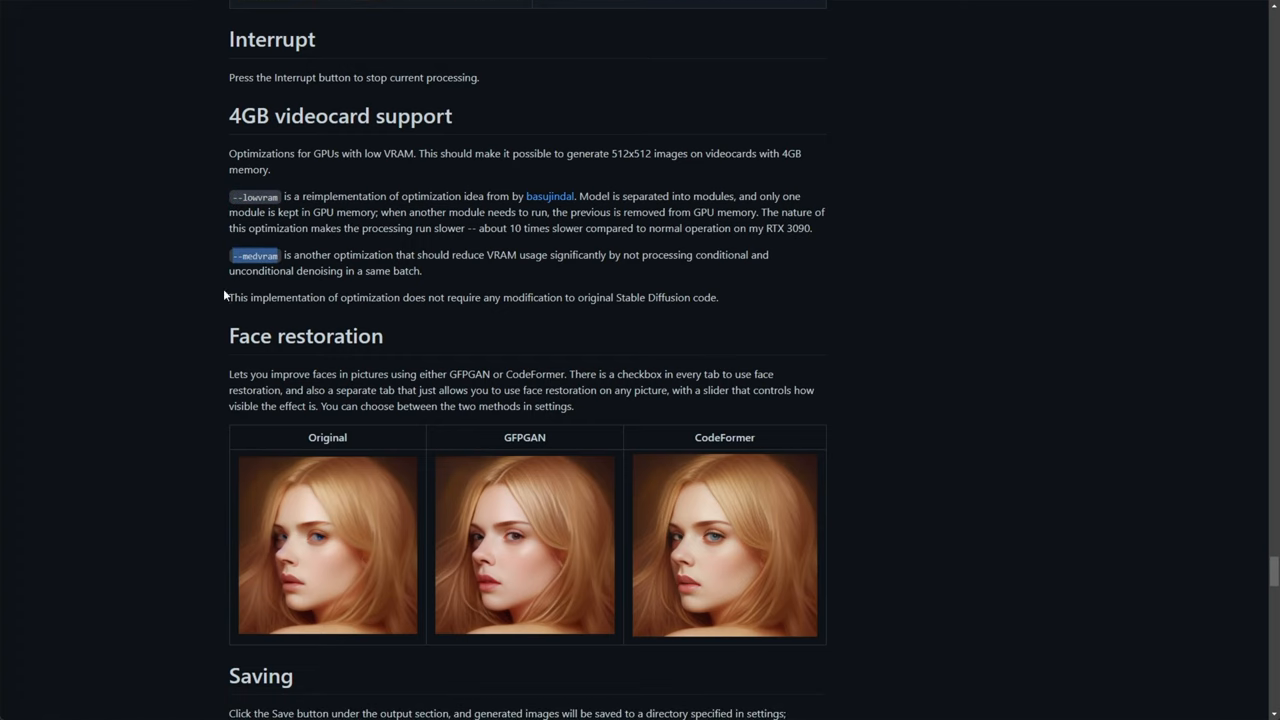
scroll(down, 3)
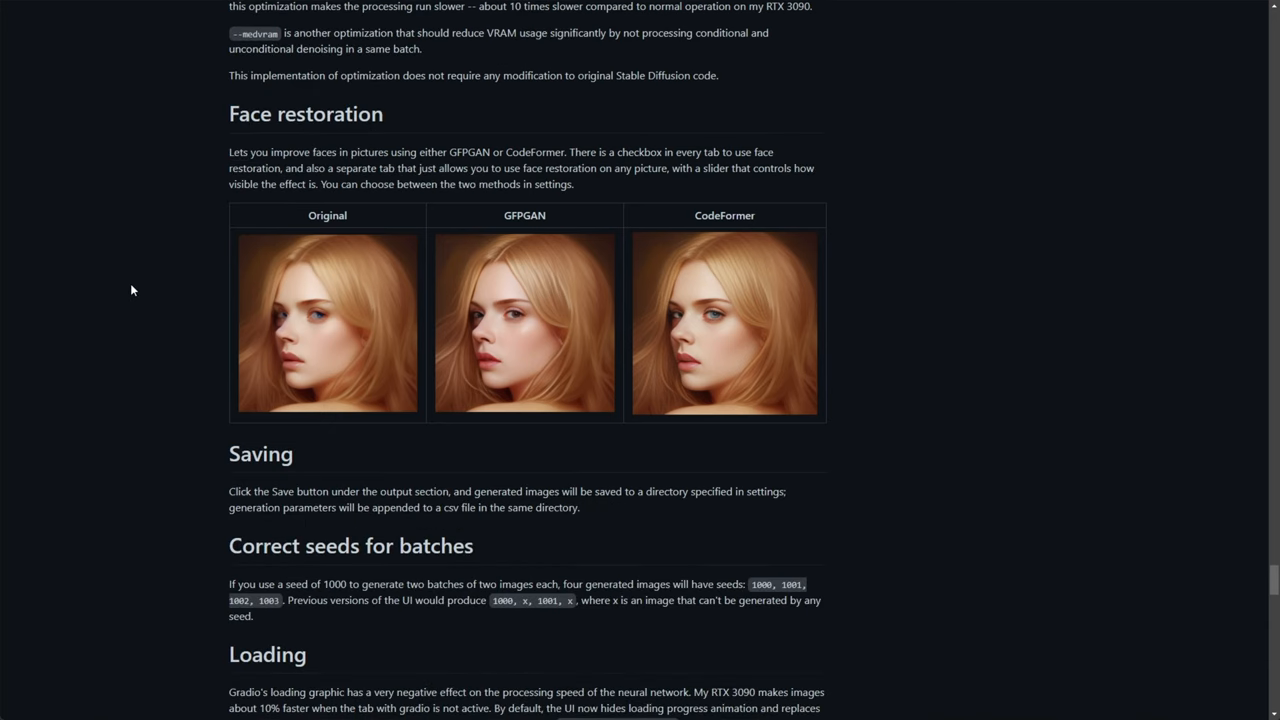
double_click(524, 212)
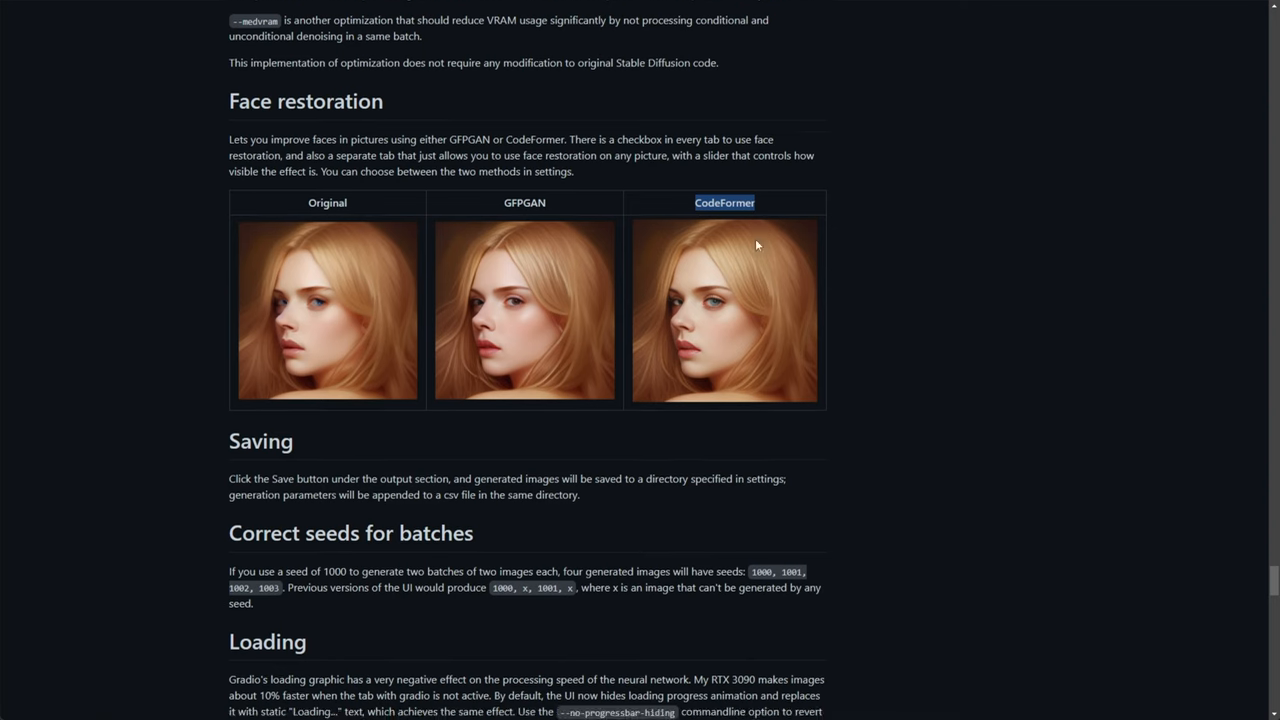
scroll(down, 3)
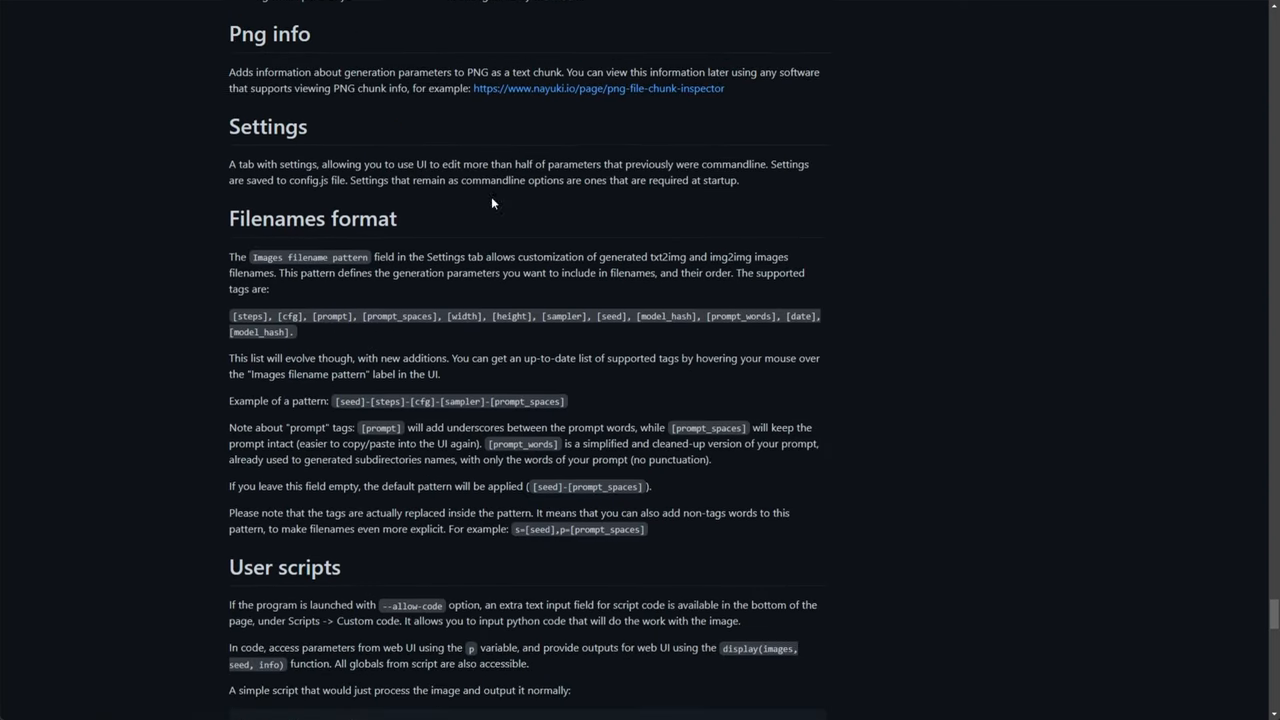
scroll(down, 3)
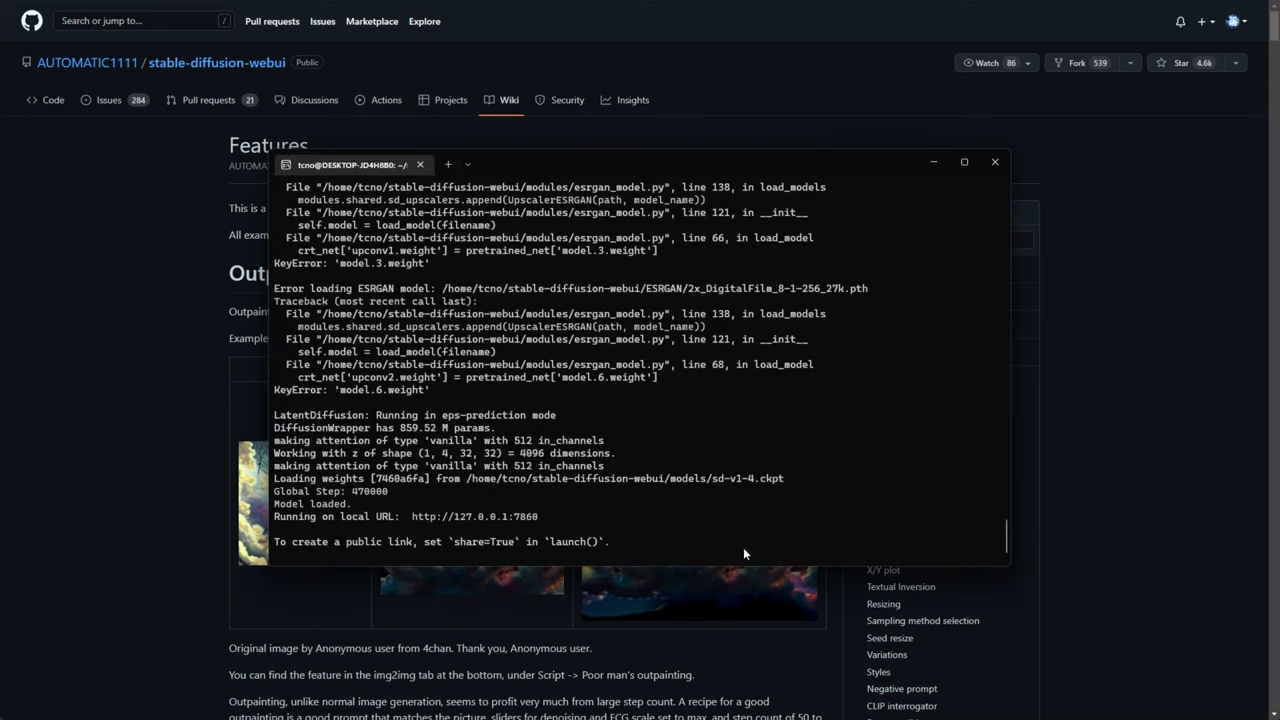
scroll(down, 3)
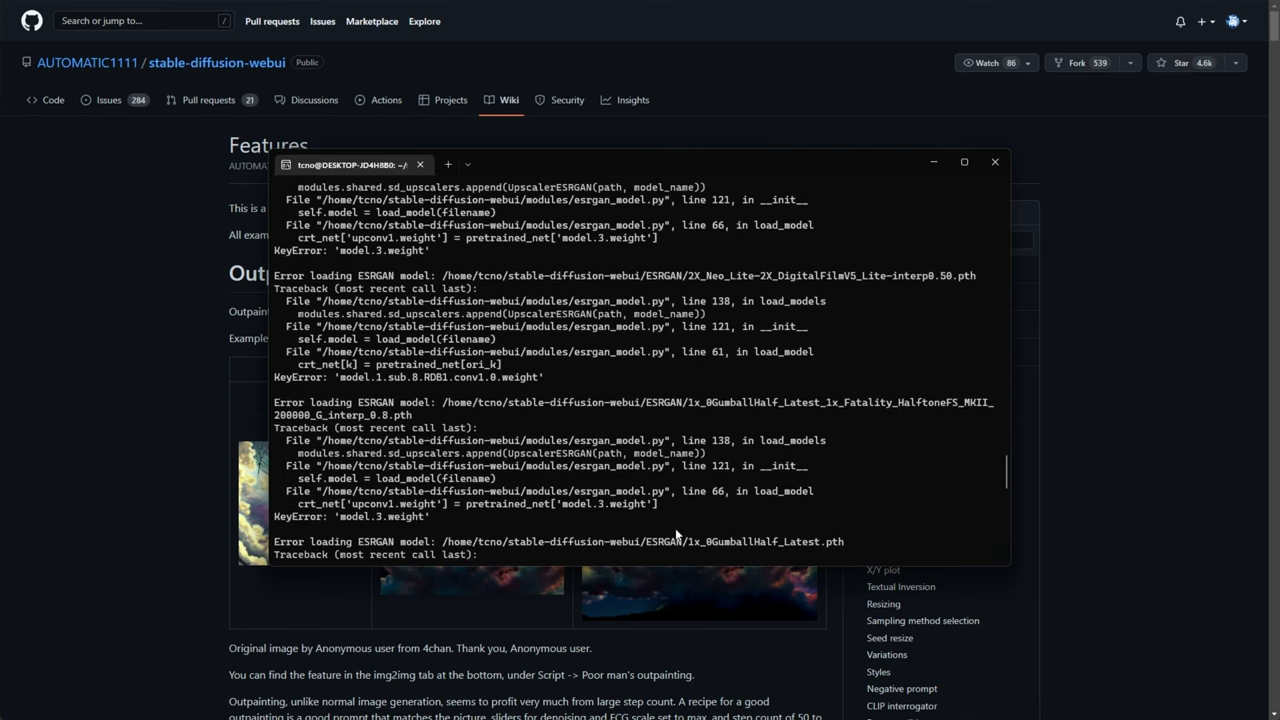
scroll(down, 3)
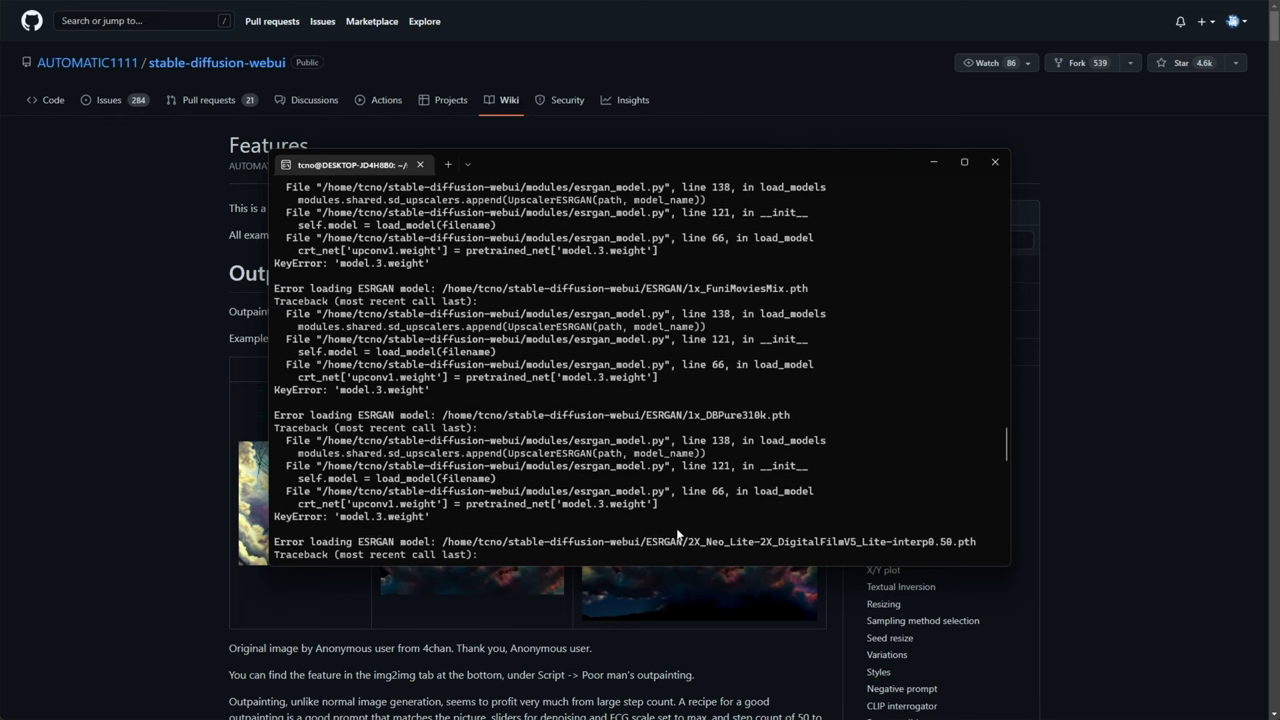
scroll(down, 3)
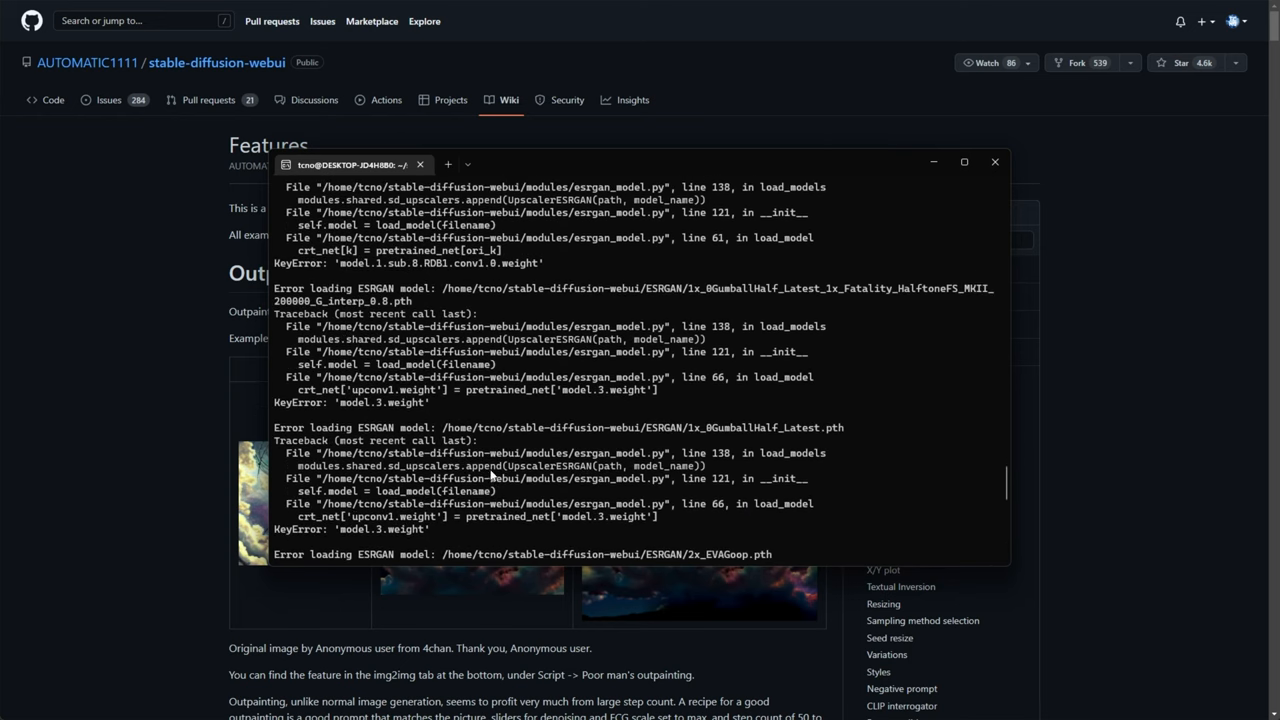
scroll(down, 3)
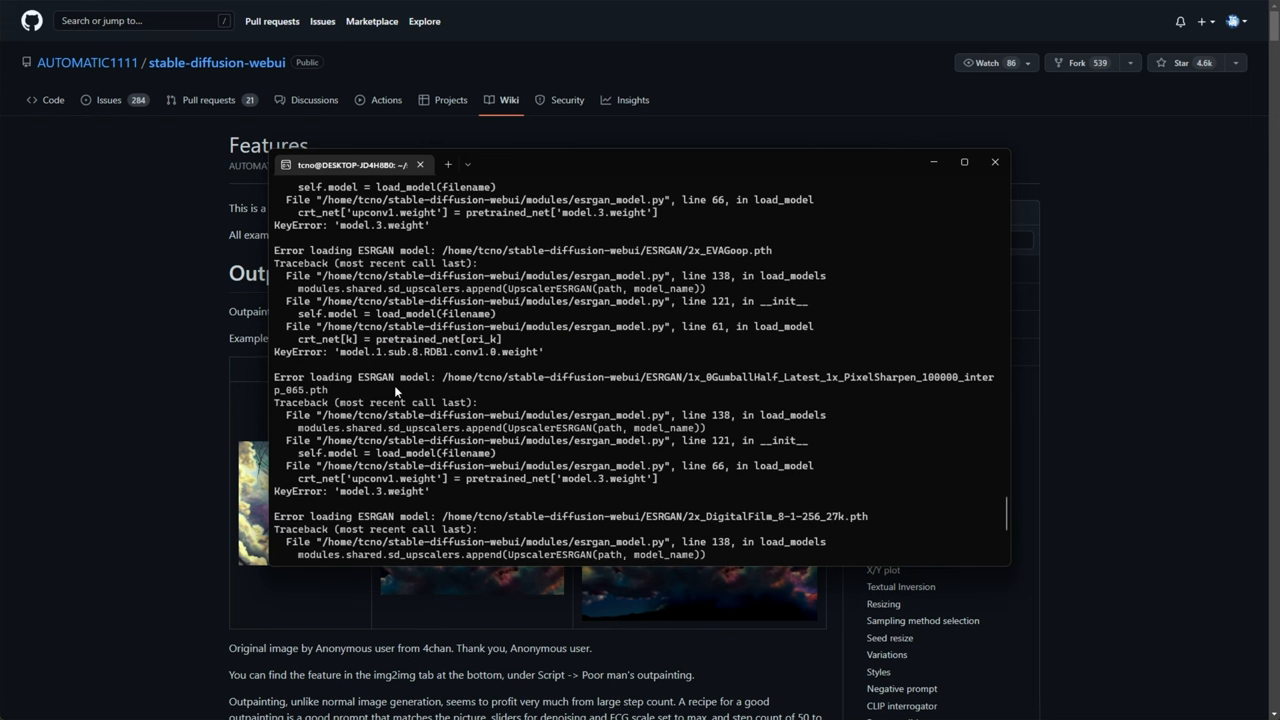
scroll(down, 3)
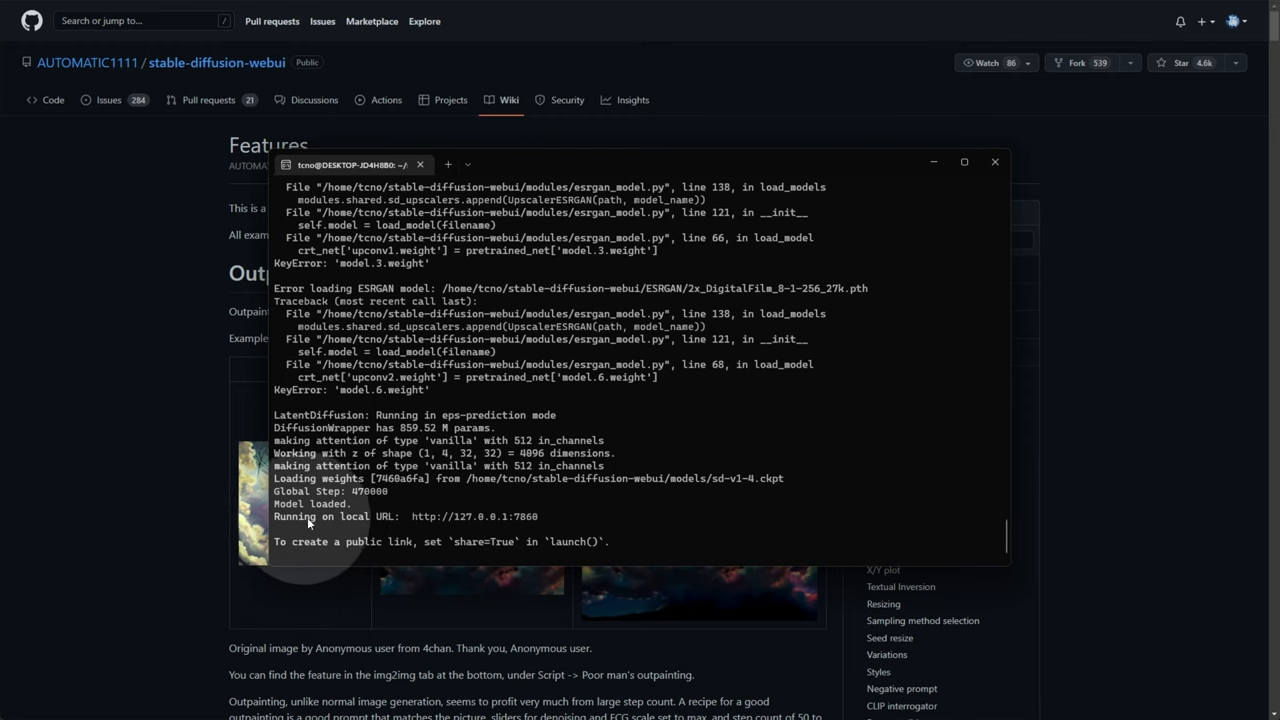
Step: Enter the prompt spaceman in txt2img and start generating the image
click(994, 160)
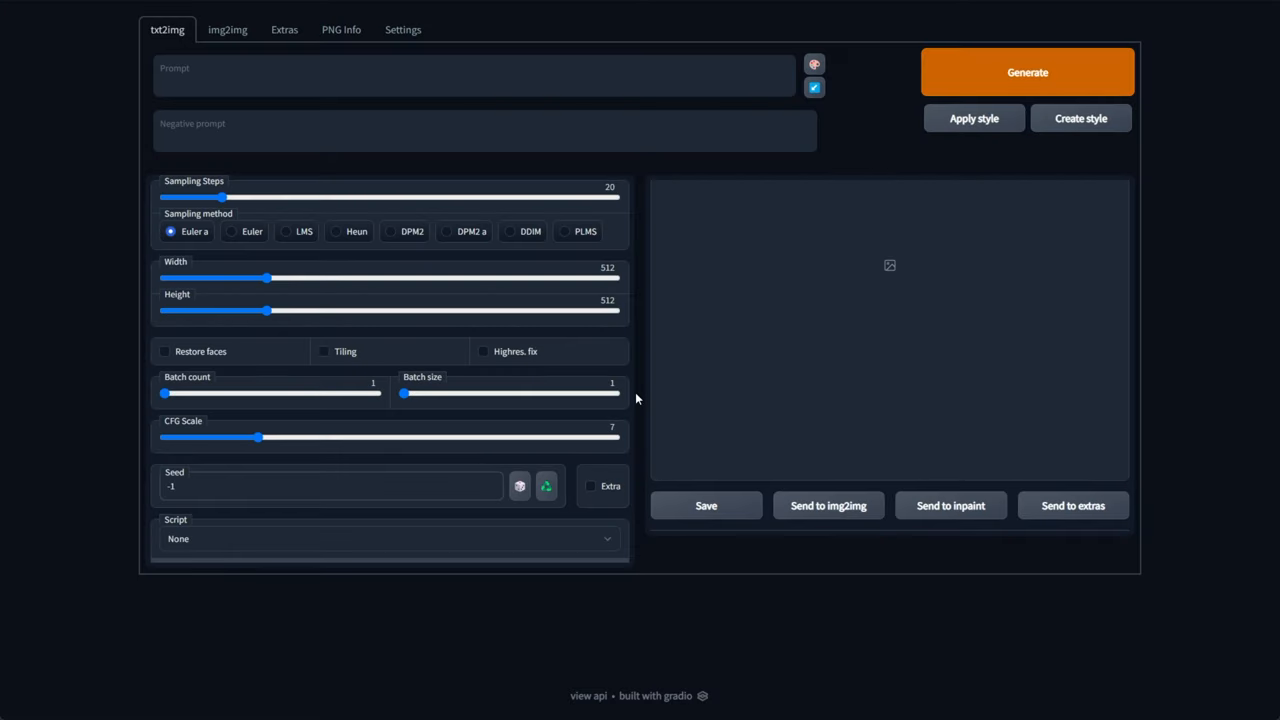
text(space)
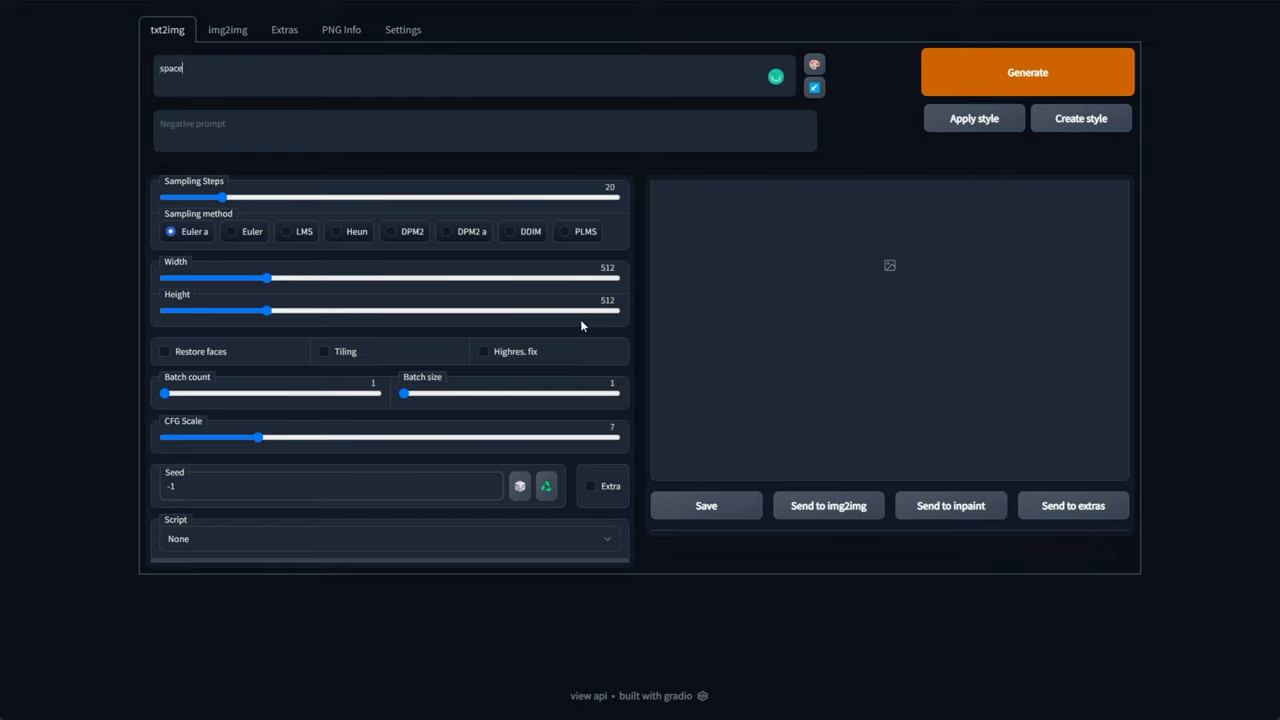
click(1026, 72)
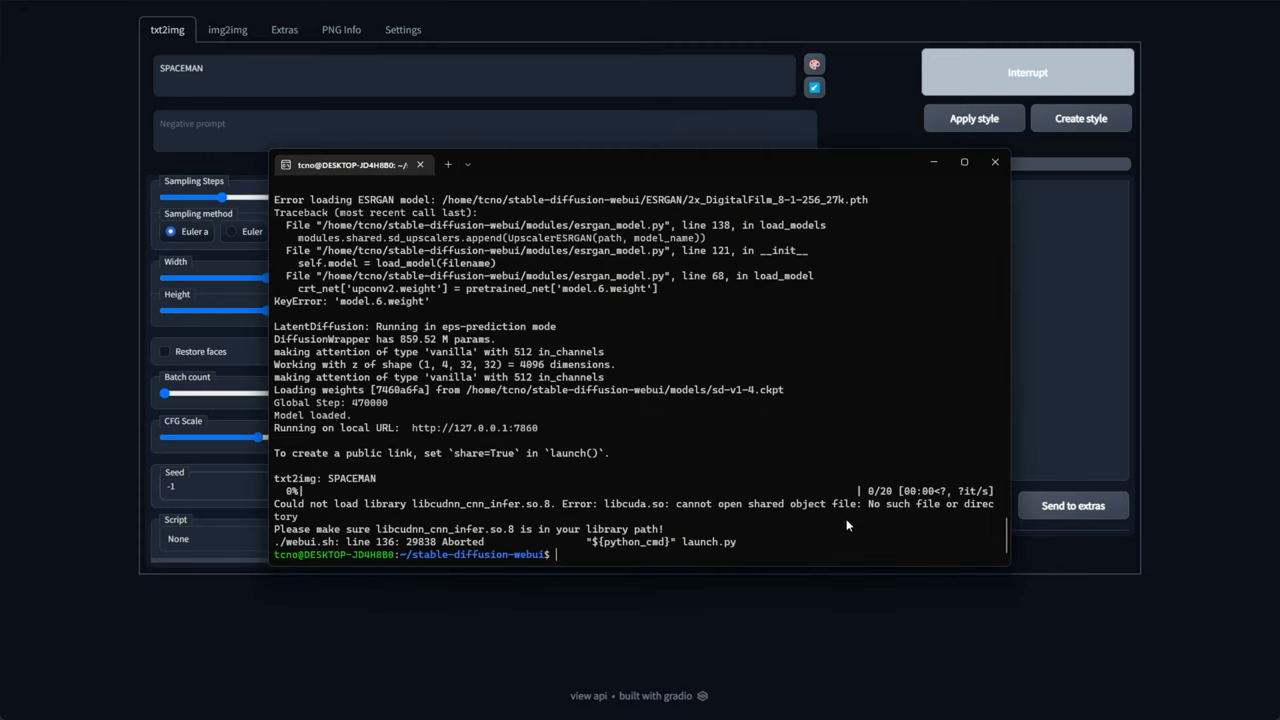
mouse_move(378, 512)
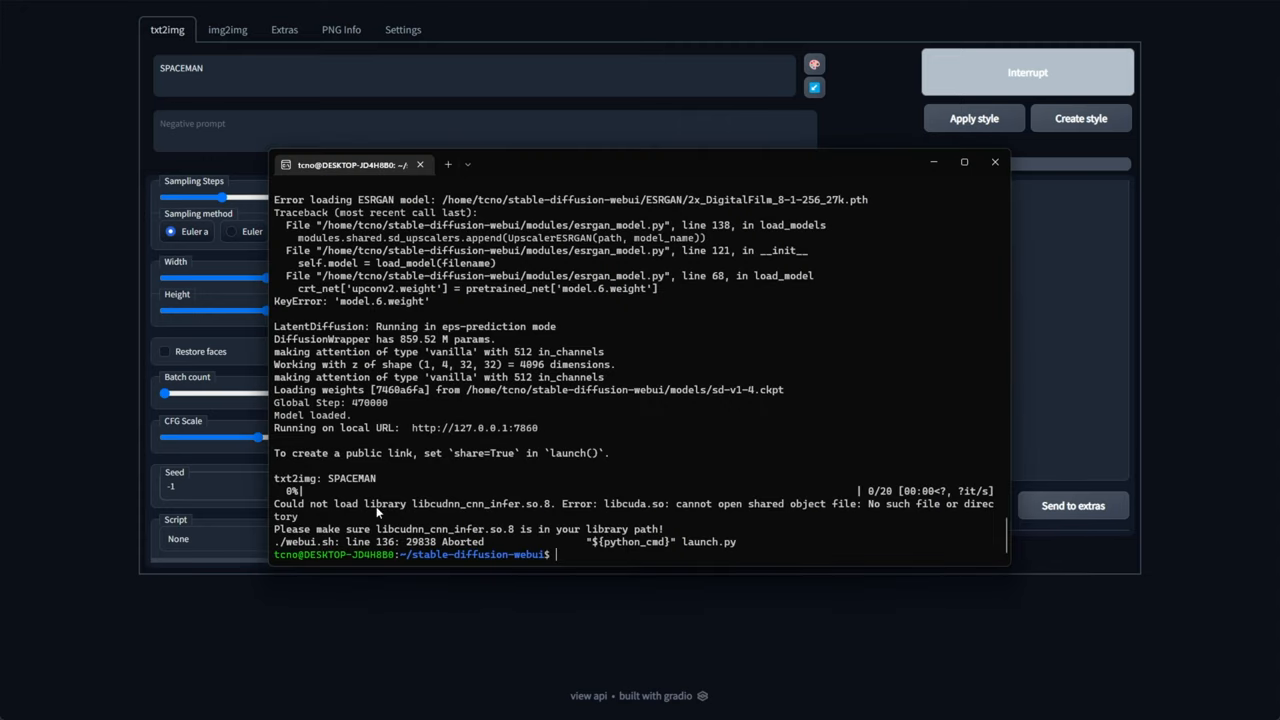
Step: Select the libcudnn_cnn_infer.so.8 error text in the terminal crash output
drag(676, 504, 844, 504)
text(sudo find /usr/ -name 'libcuda.so')
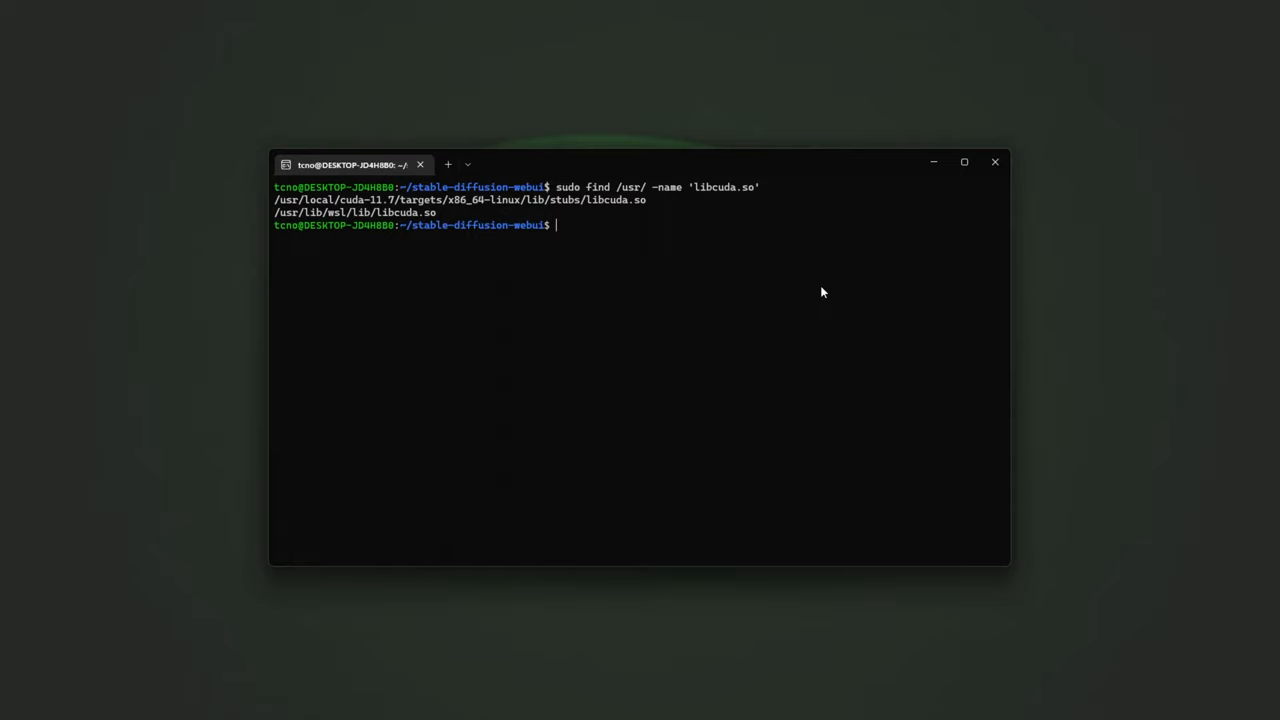
mouse_move(1272, 322)
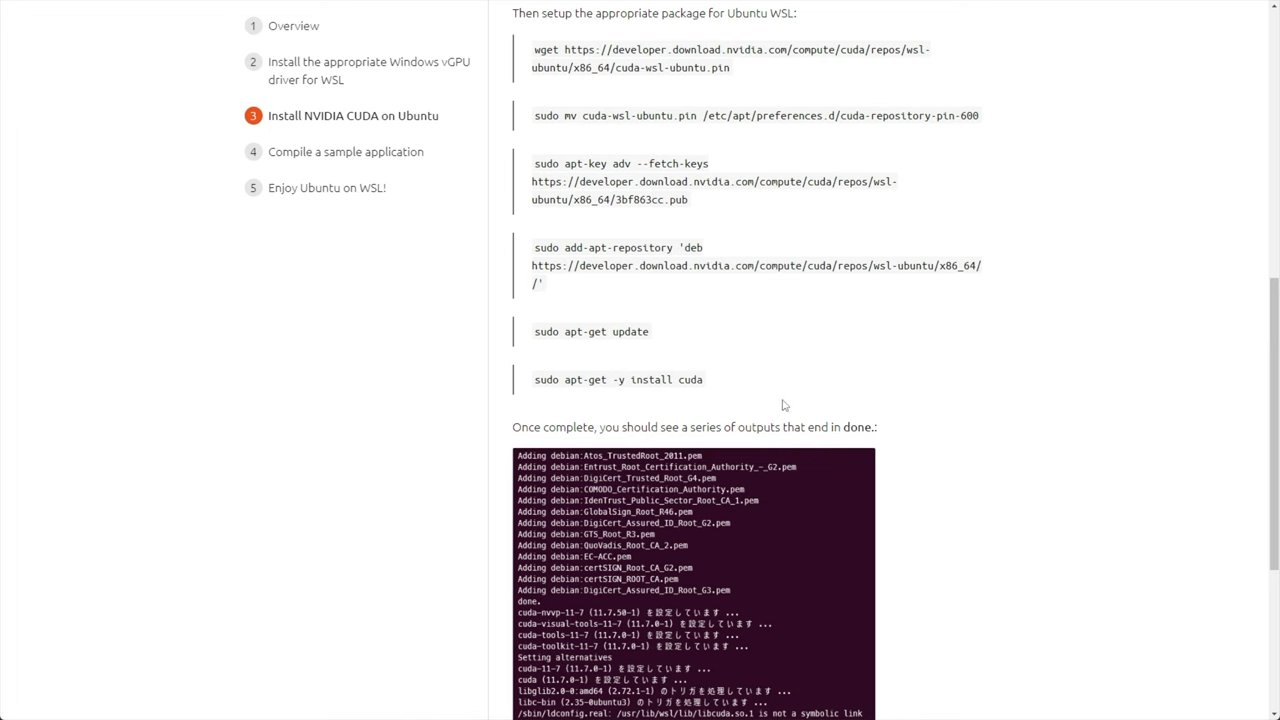
Step: Scroll the WSL2 CUDA tutorial to the Install NVIDIA CUDA on Ubuntu section
scroll(up, 3)
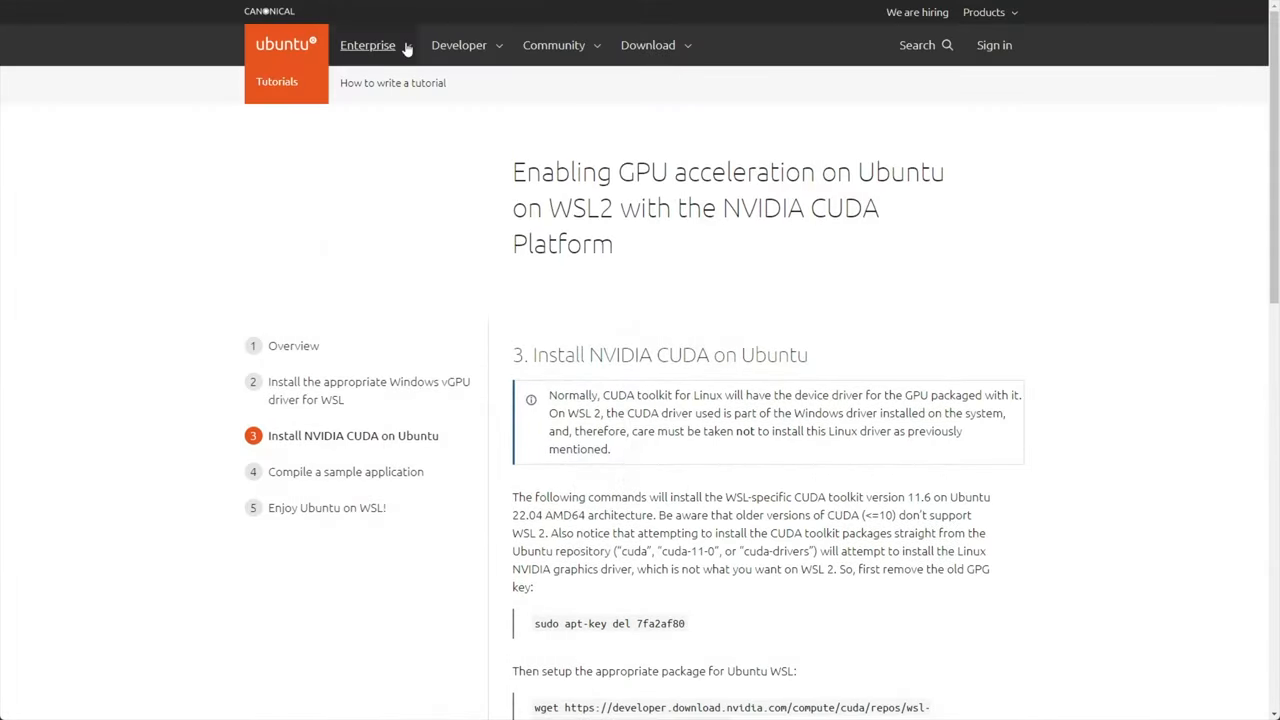
scroll(down, 3)
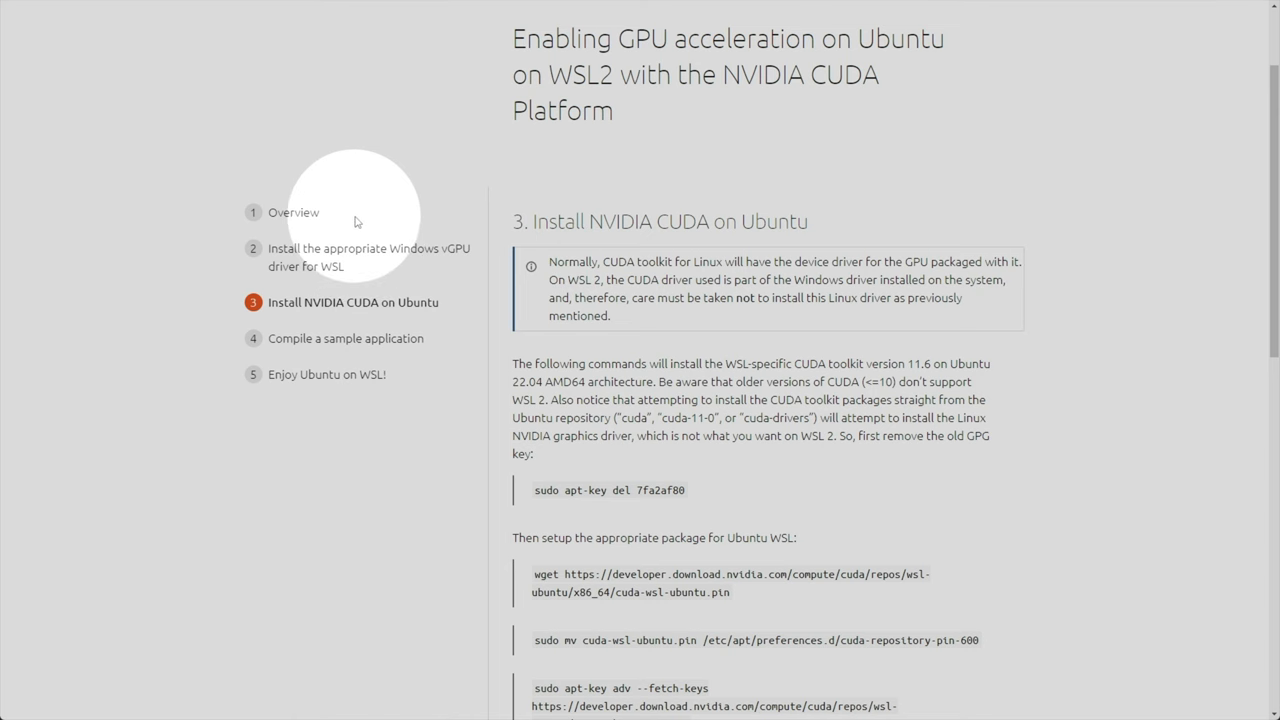
scroll(down, 3)
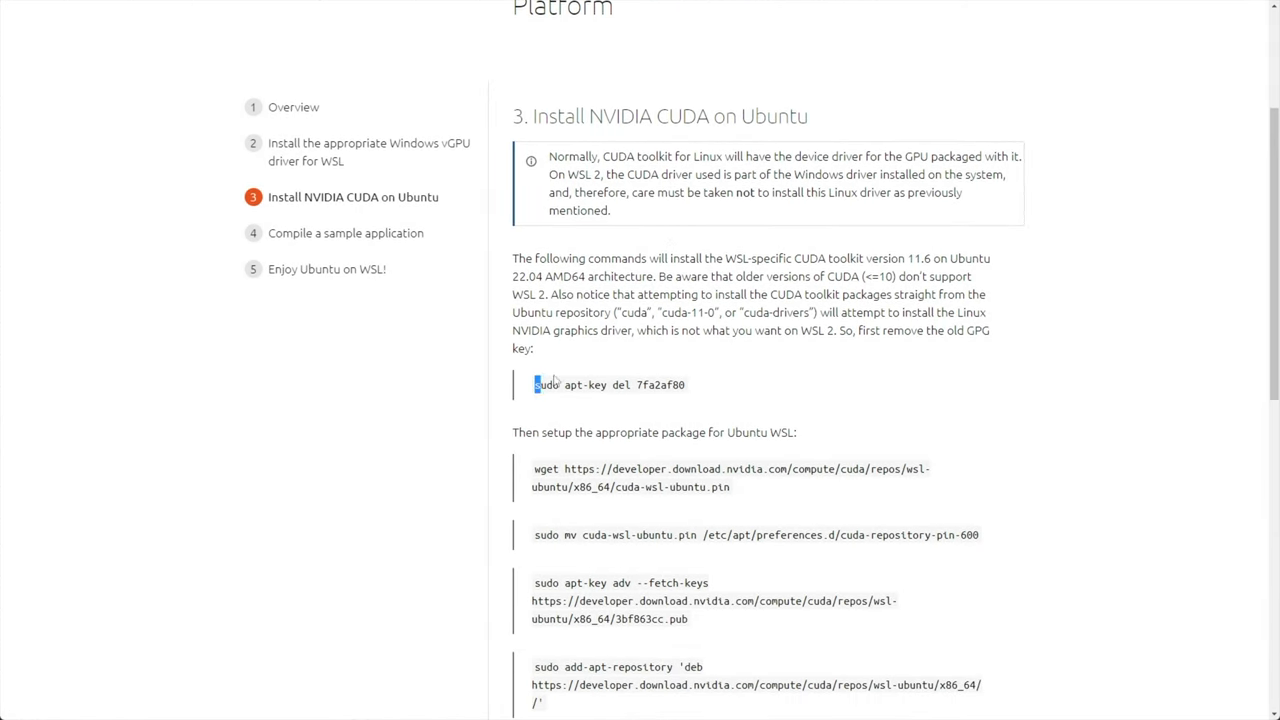
scroll(down, 3)
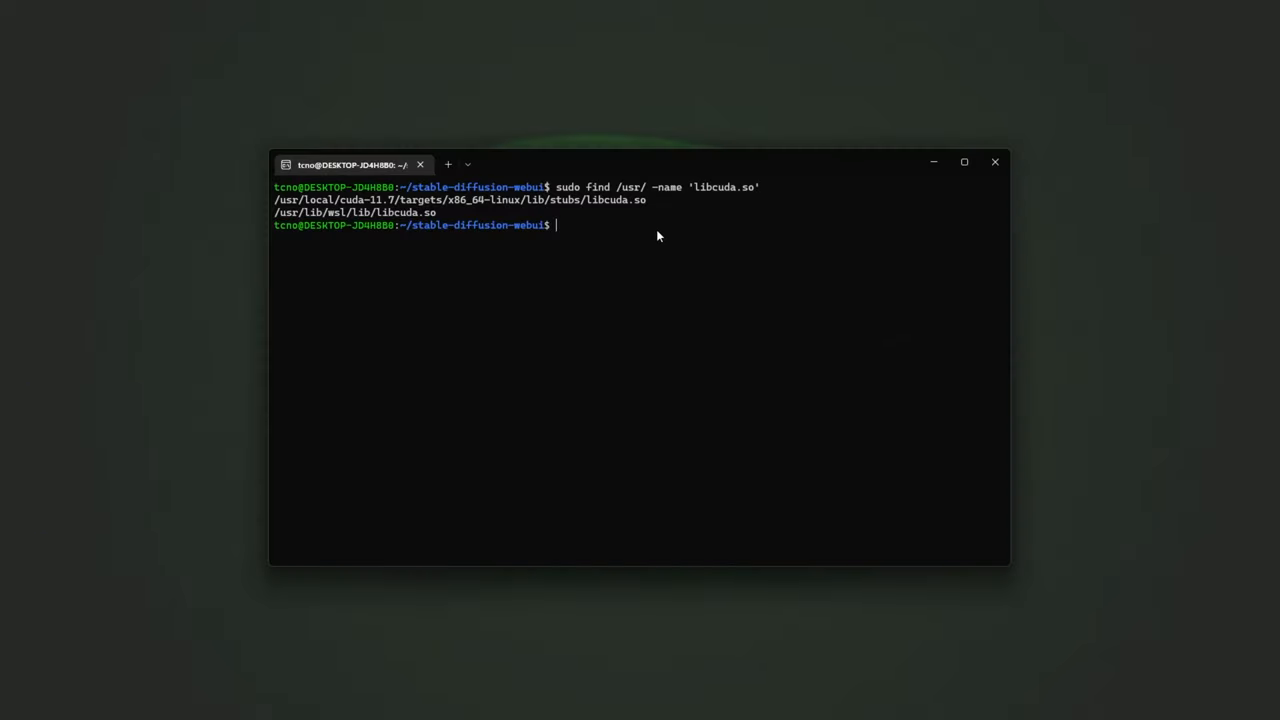
mouse_move(570, 392)
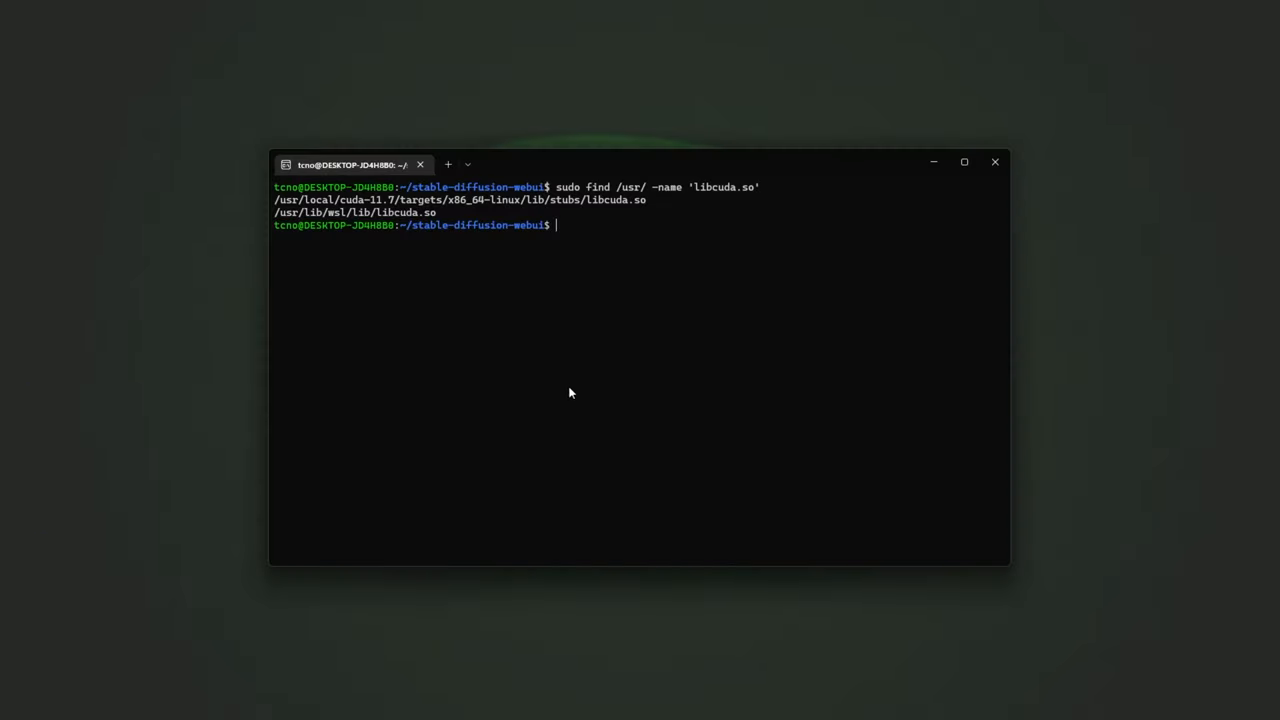
Step: Export CUDA_HOME=/usr/local/cuda-11.7, append /usr/lib/wsl/lib/ to LD_LIBRARY_PATH, and run ./webui.sh
text(export CUDA_HOME=/usr/local/cuda-)
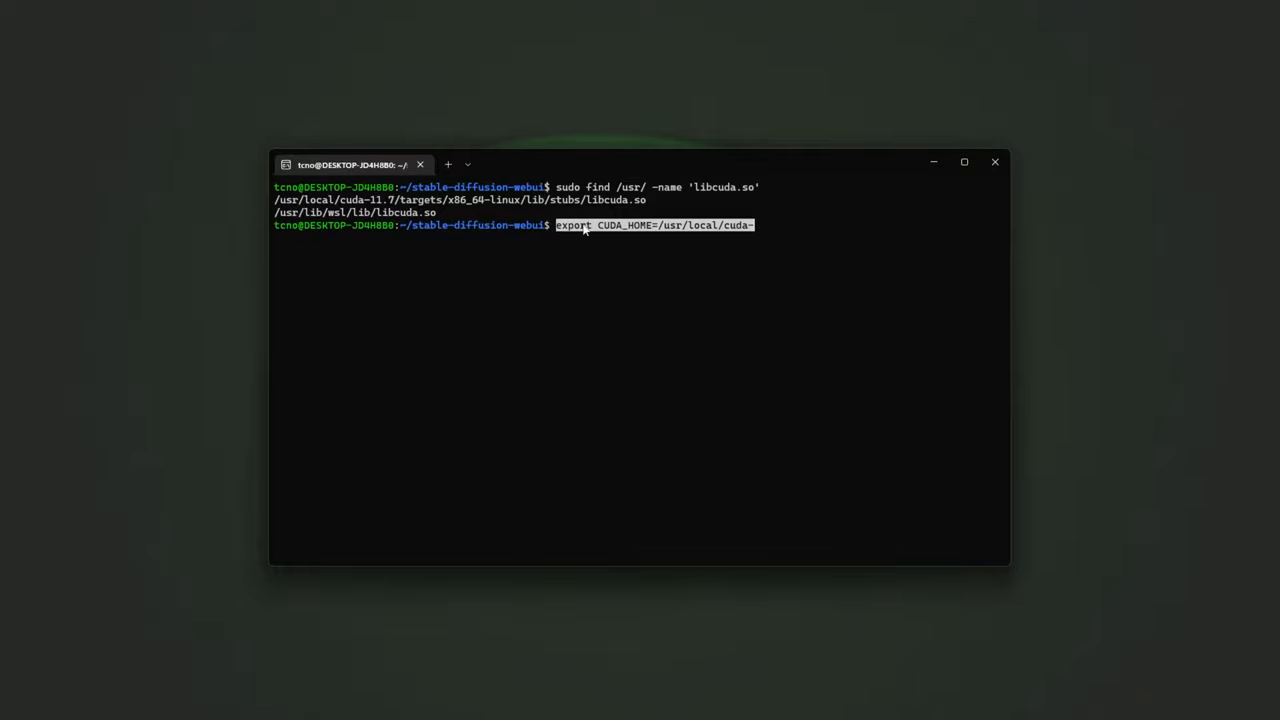
mouse_move(324, 244)
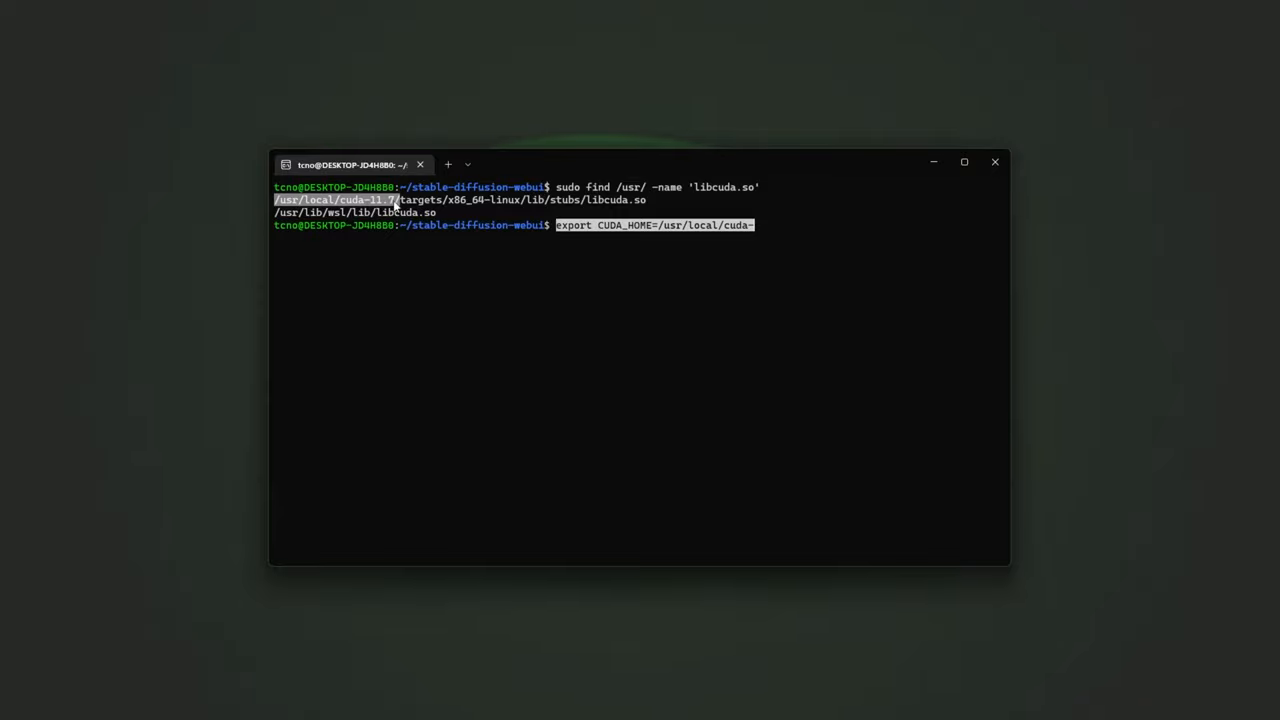
text(11.7)
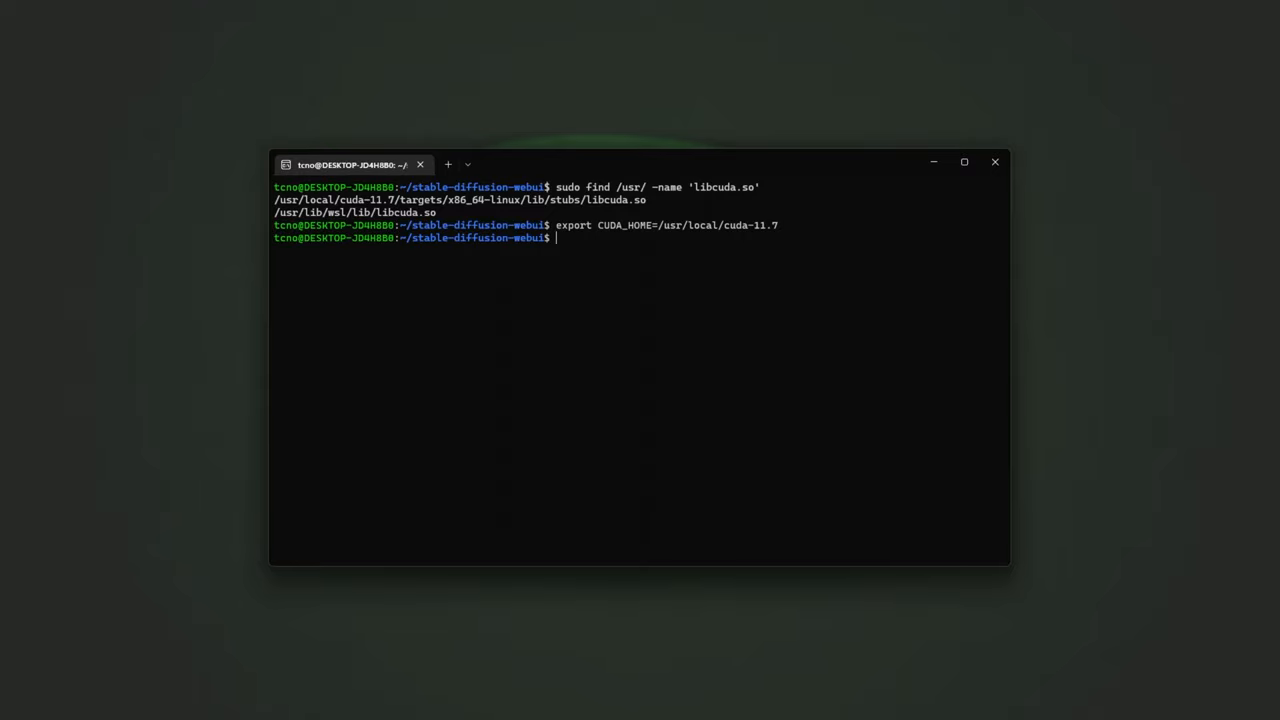
text(export LD_LIBRARY_PATH="$LD_LIBRARY_PATH:)
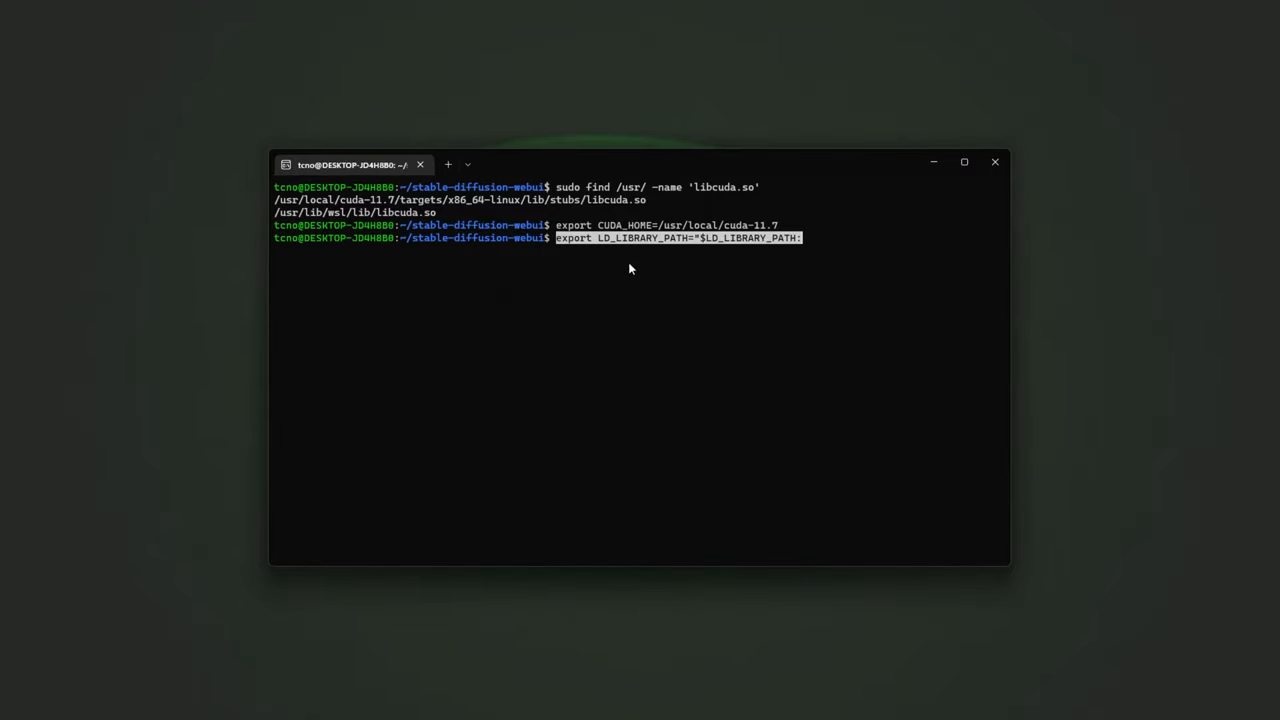
mouse_move(748, 248)
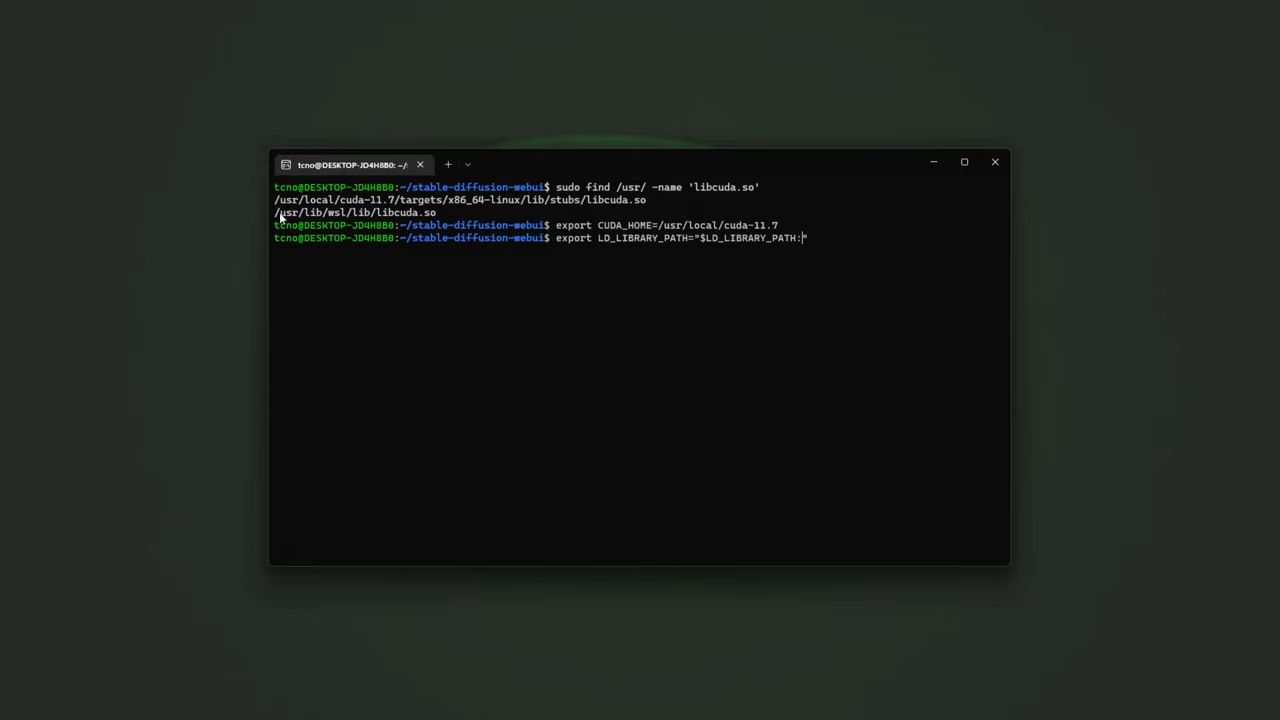
text(/usr/lib/wsl/lib/")
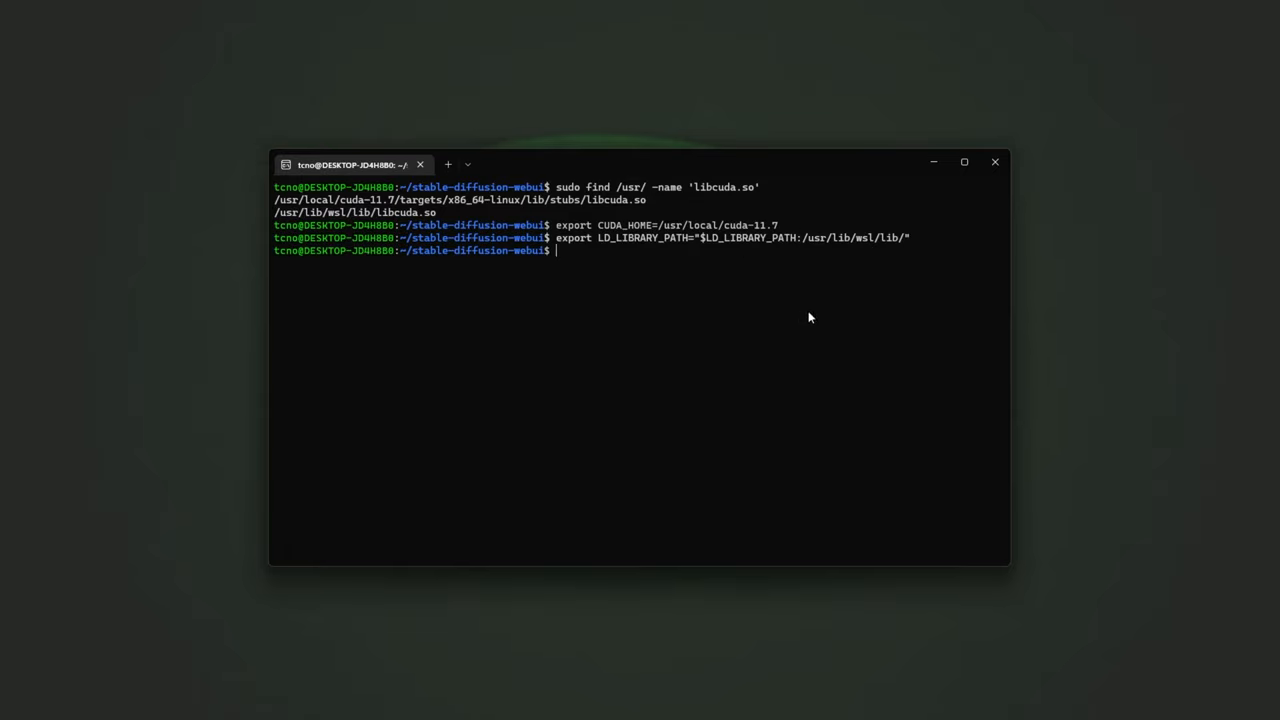
text(./webui.sh)
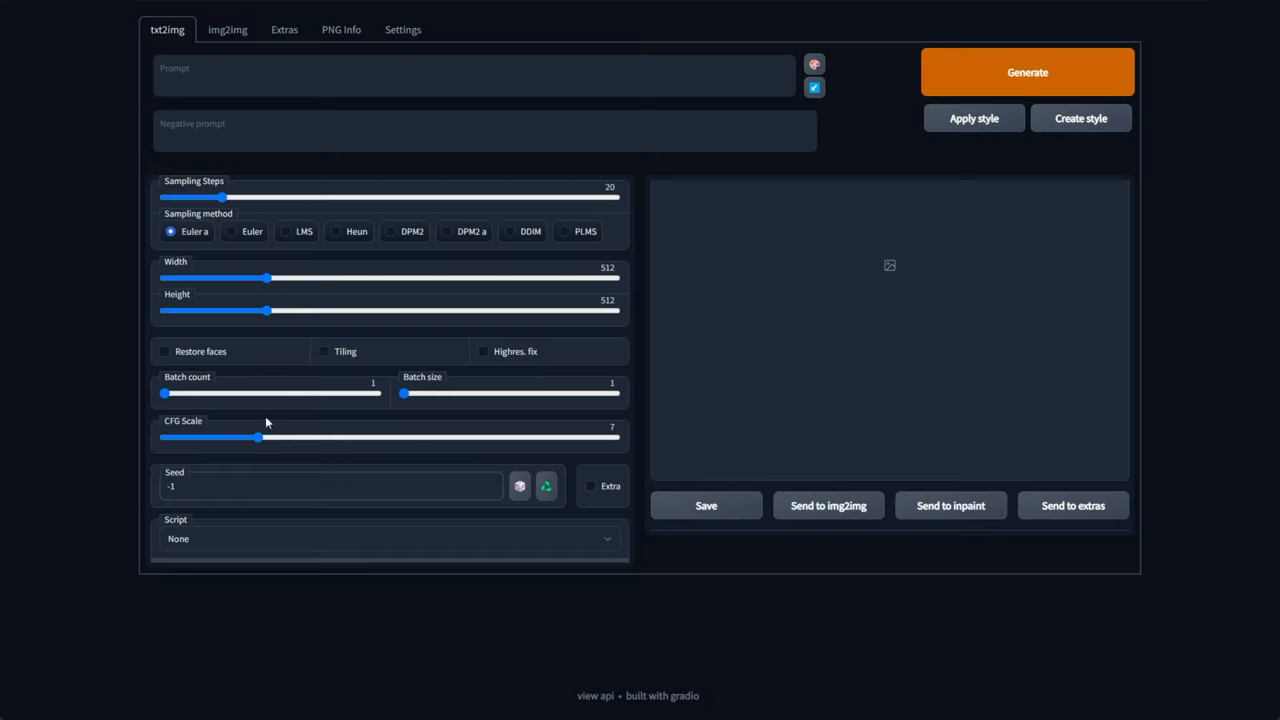
Step: Generate a 512x512 image from the prompt spaceman
text(space)
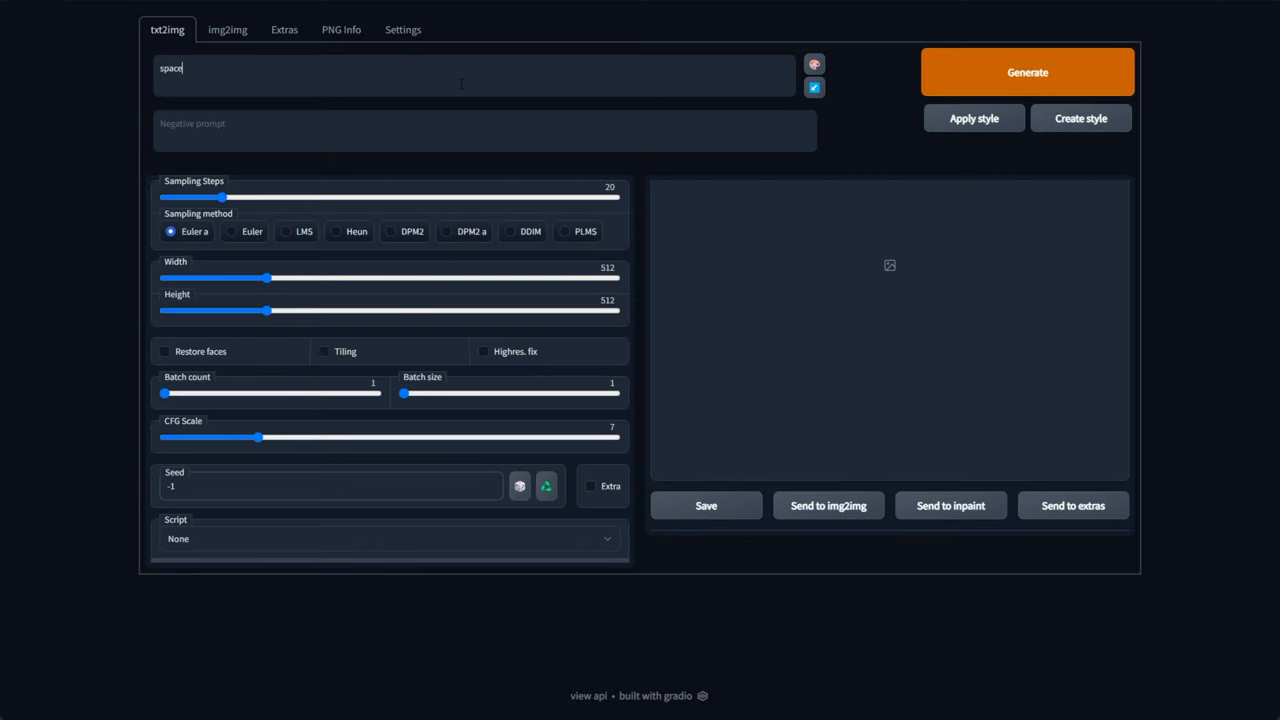
click(1026, 72)
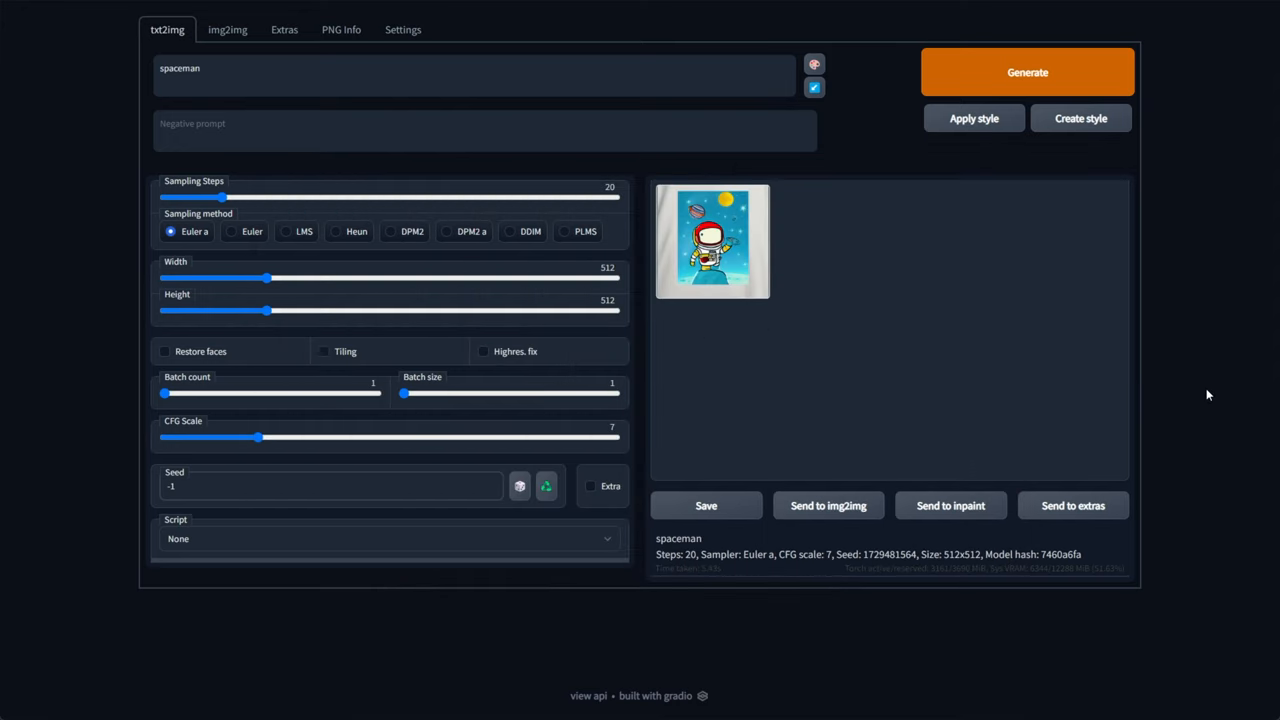
mouse_move(442, 448)
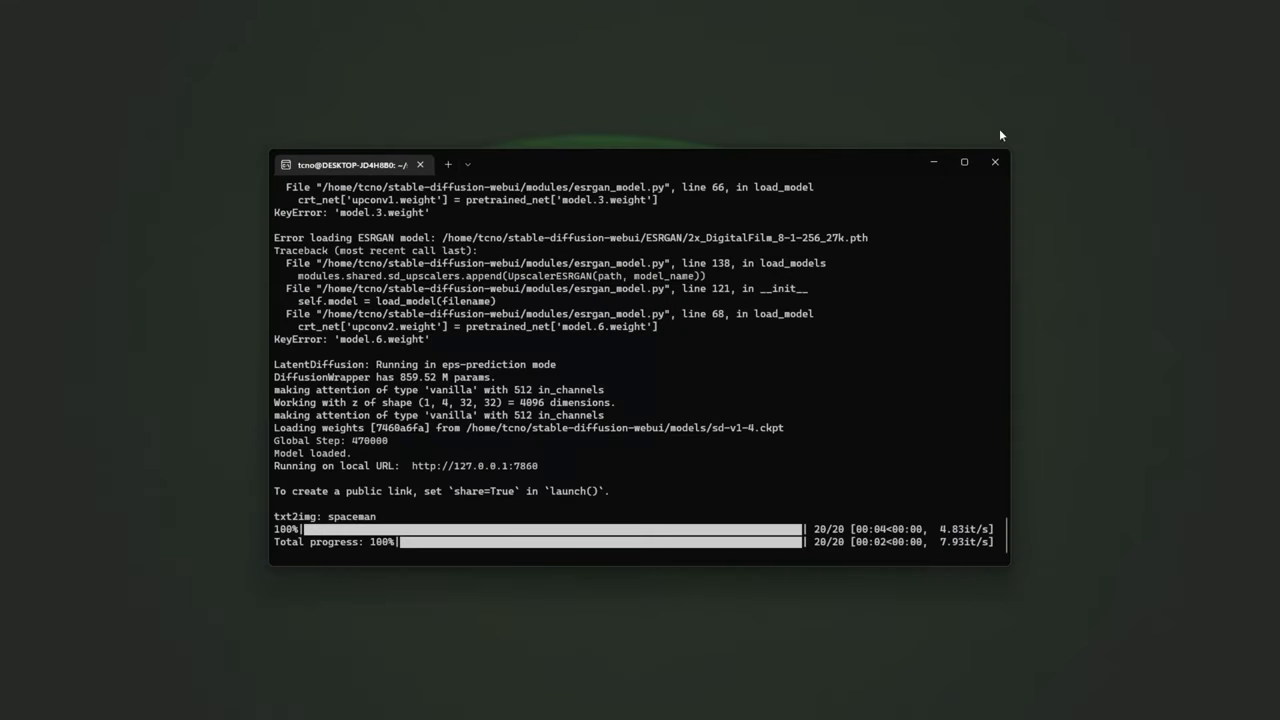
Step: Stop the web UI and append the CUDA_HOME and LD_LIBRARY_PATH exports to ~/.bashrc with sudo nano
key(ctrl+c)
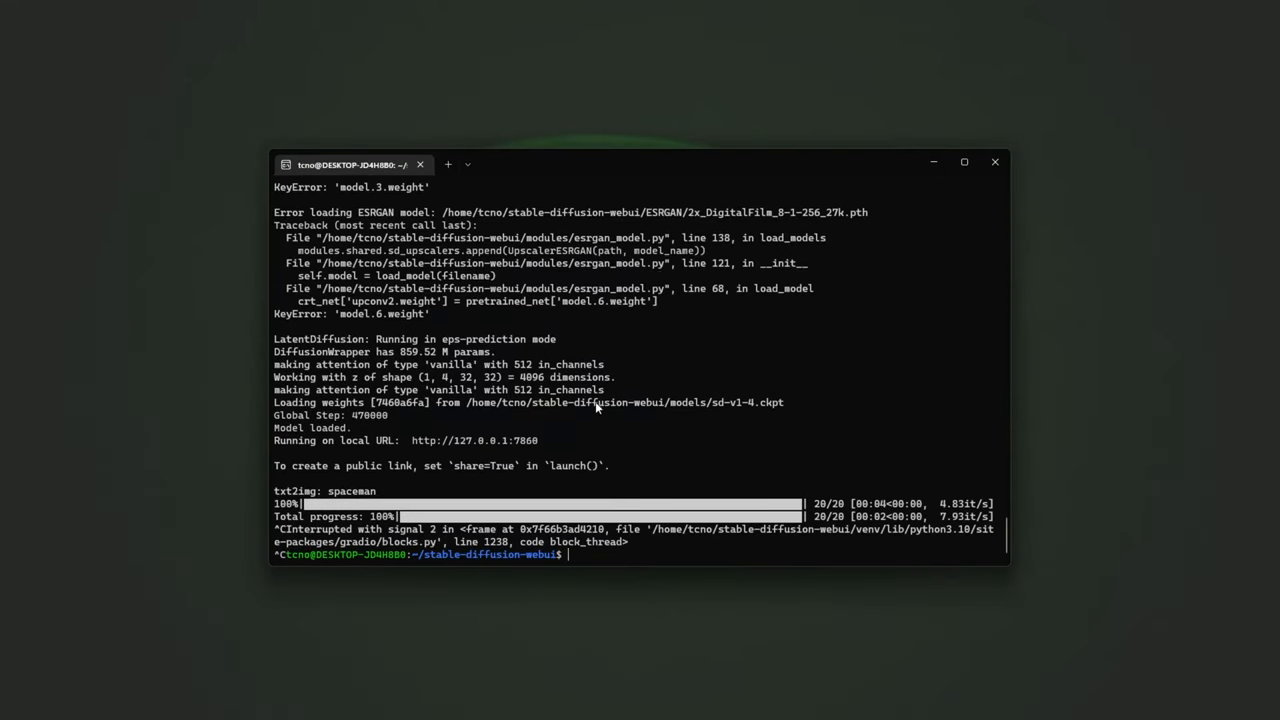
mouse_move(744, 500)
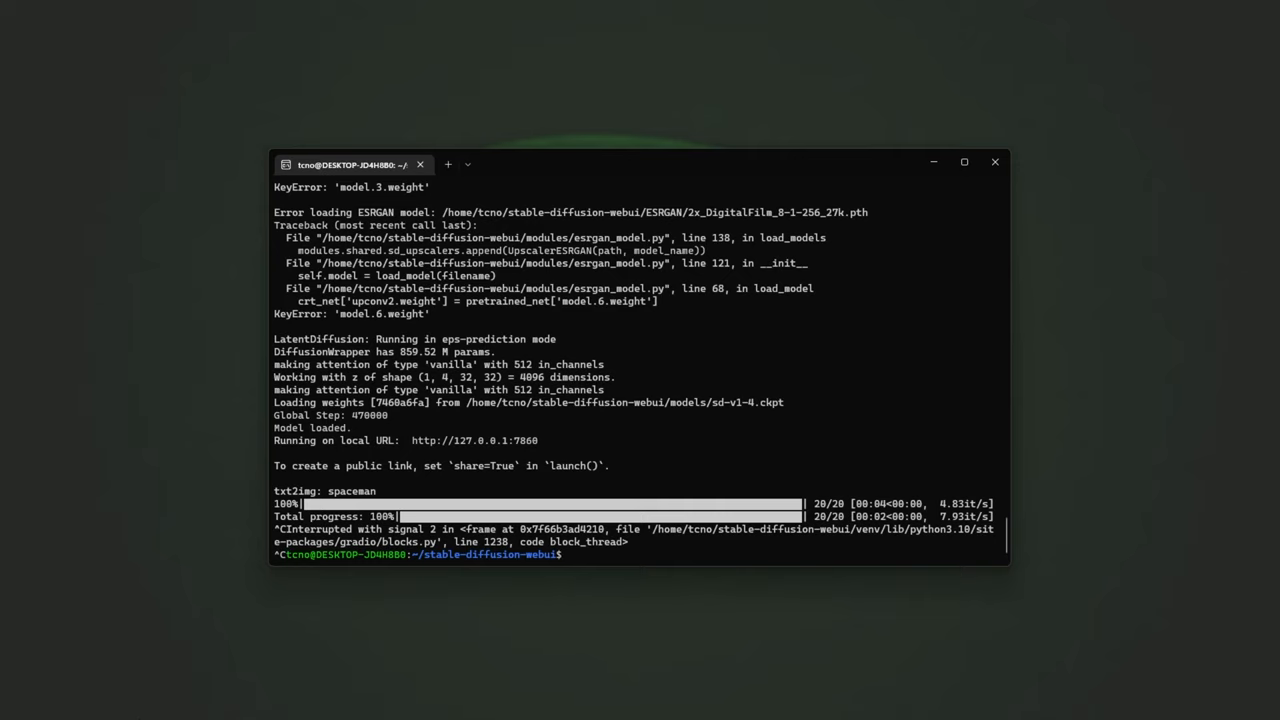
text(s)
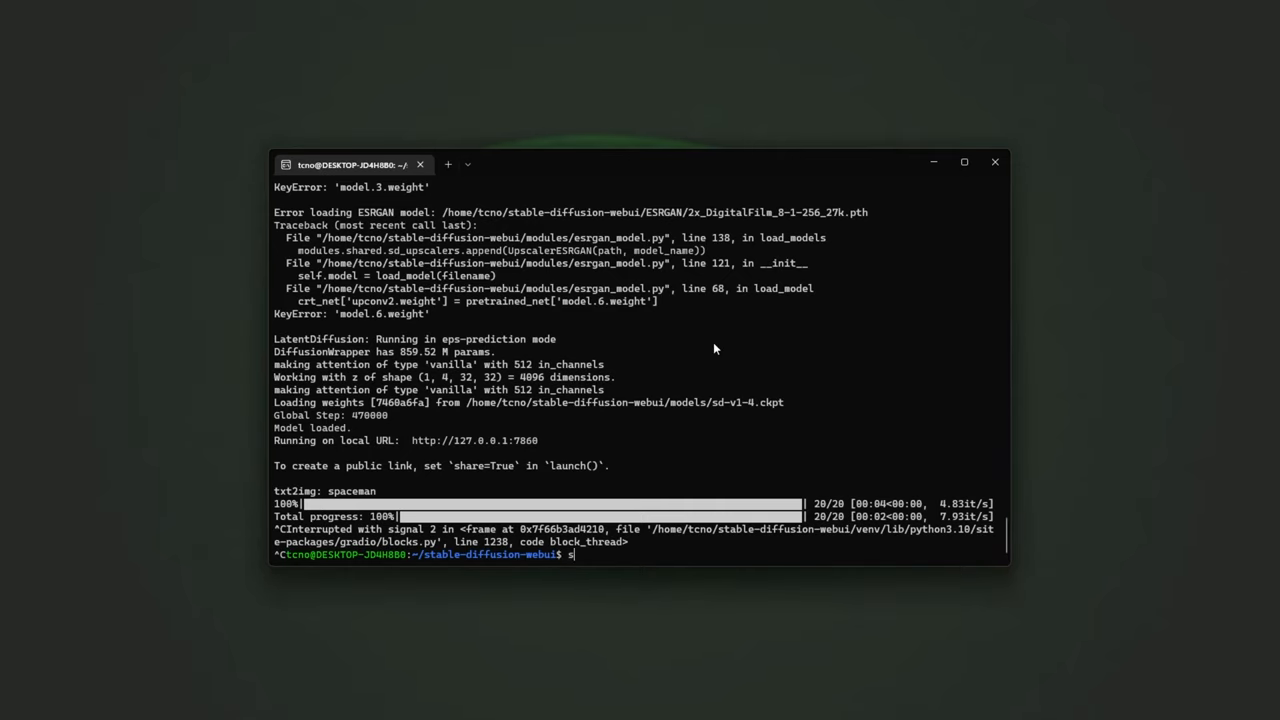
text(udo nano ~/.bashrc)
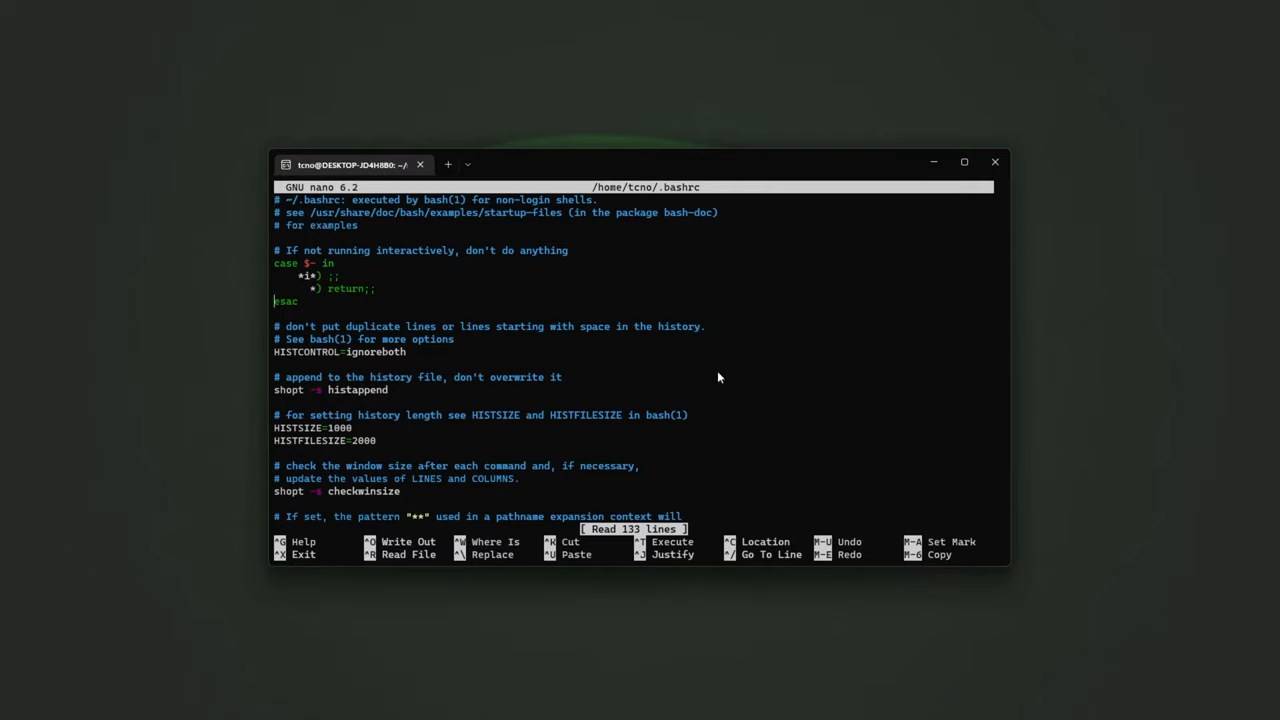
scroll(down, 3)
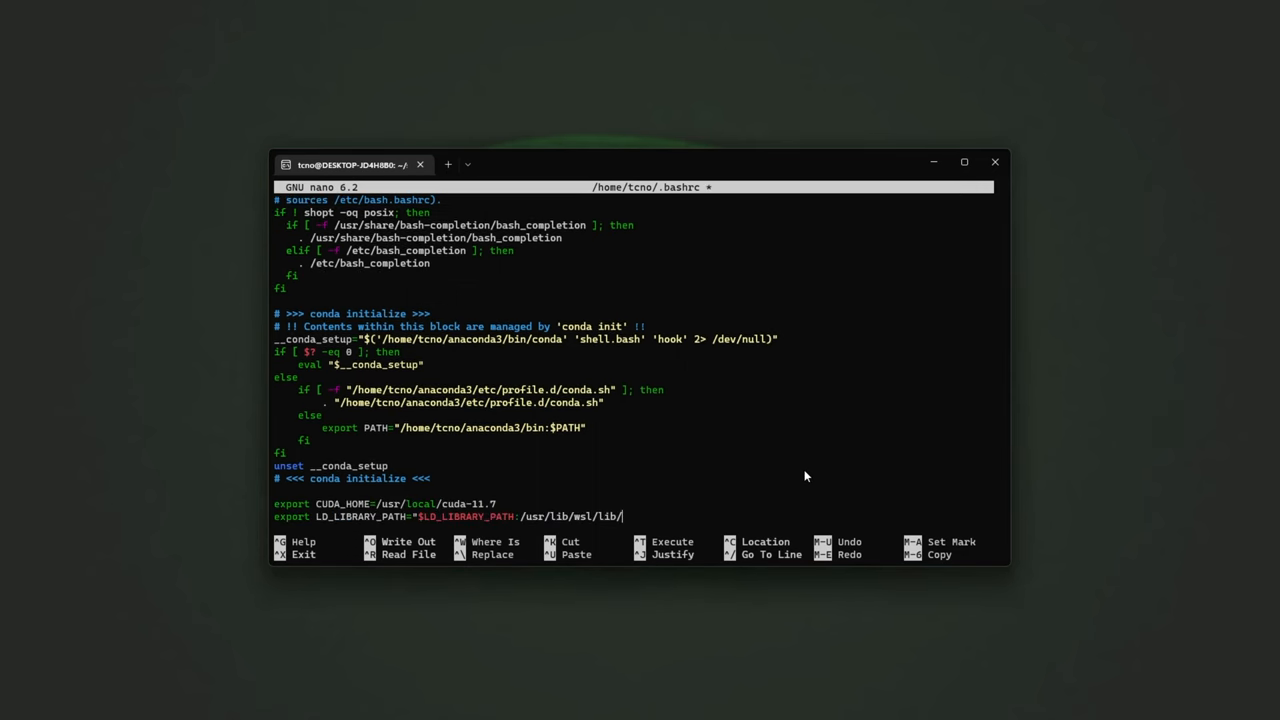
key(ctrl+x)
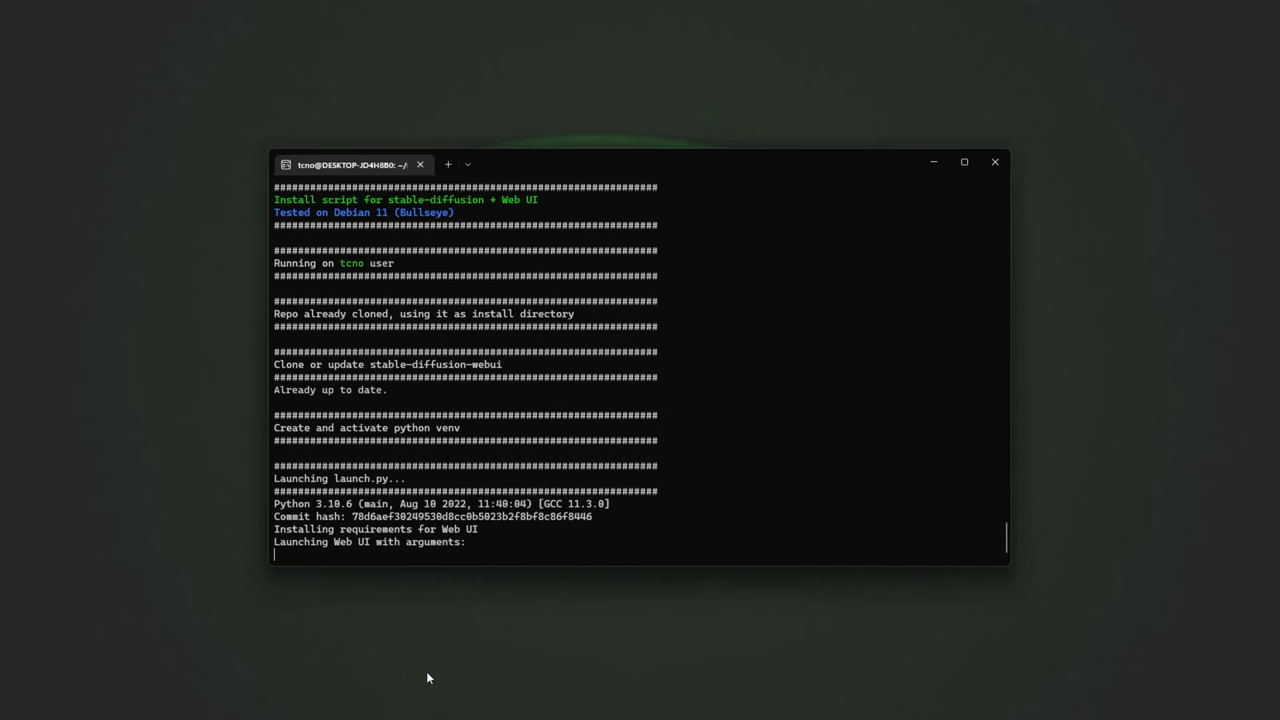
mouse_move(398, 664)
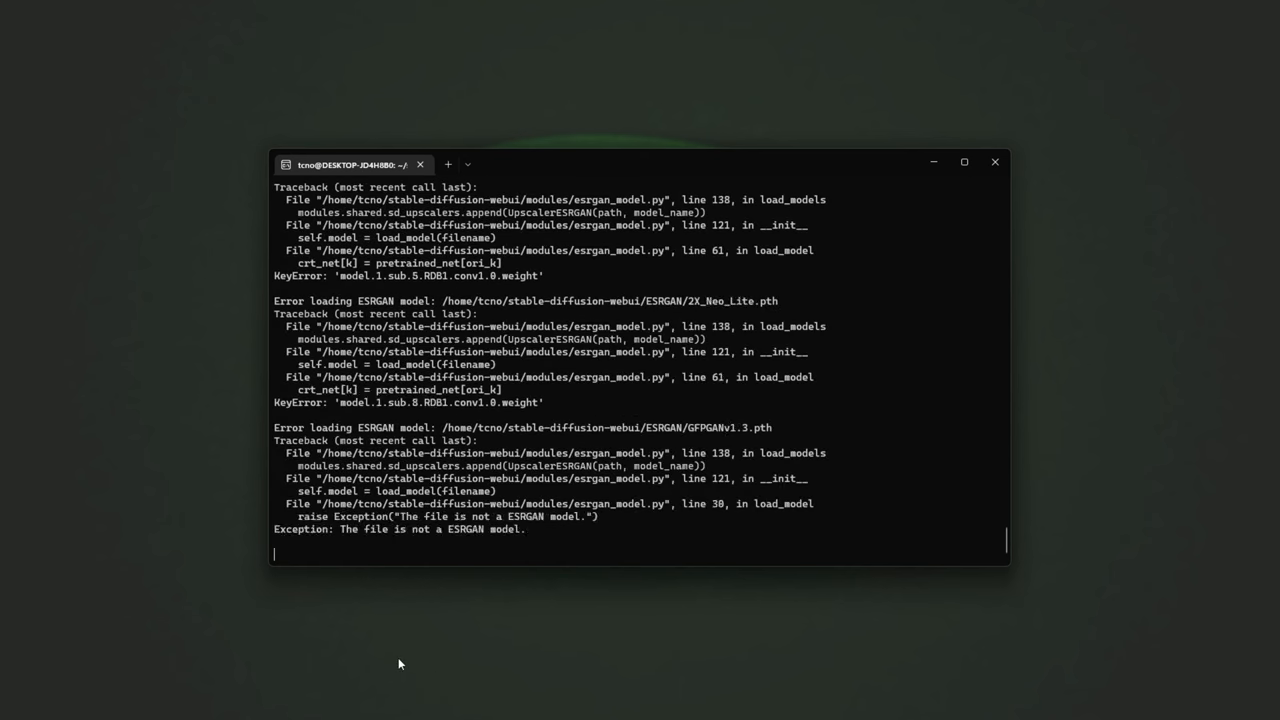
Step: Review the ESRGAN model loading errors, stop the web UI, and cd to /stable-diffusion-webui
scroll(down, 3)
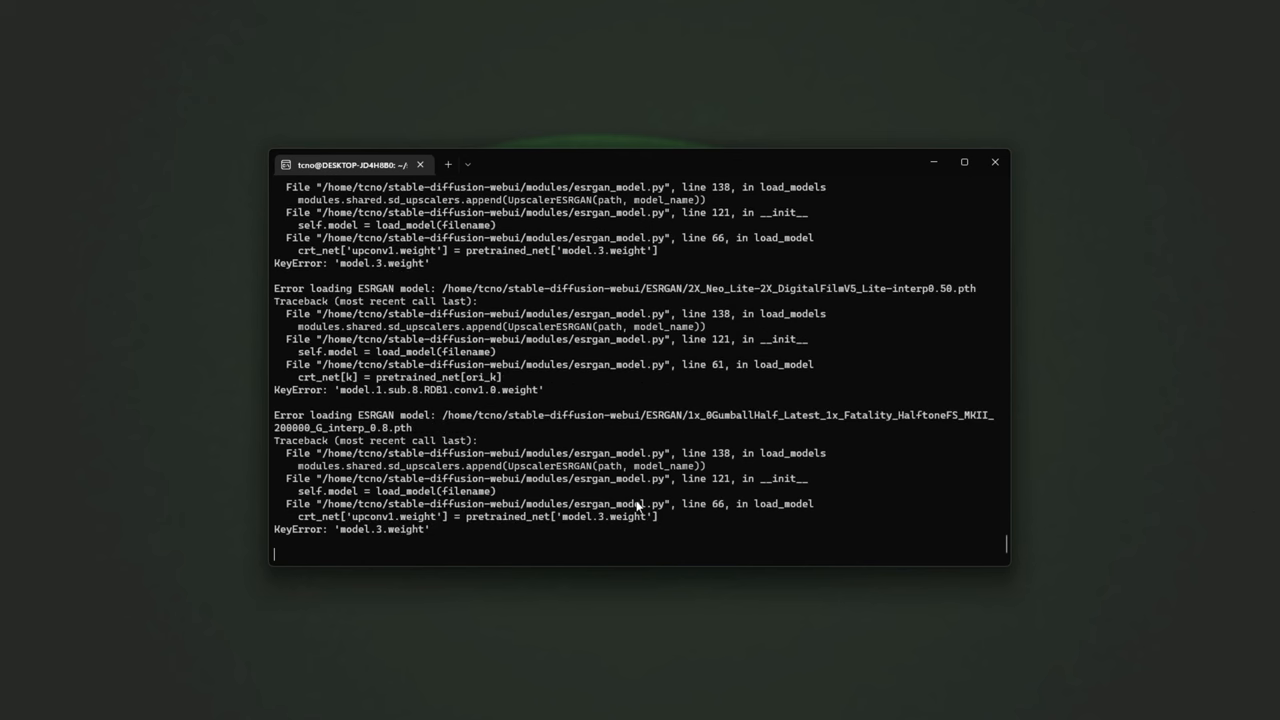
scroll(down, 3)
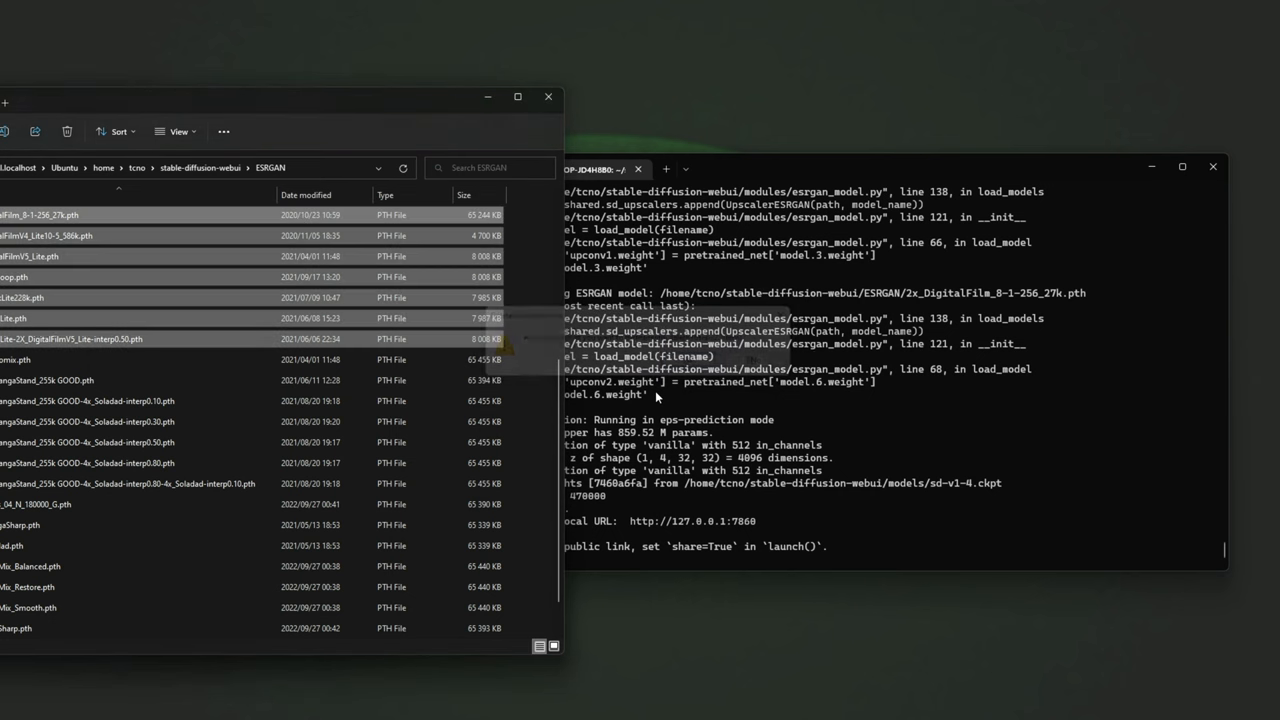
key(ctrl+c)
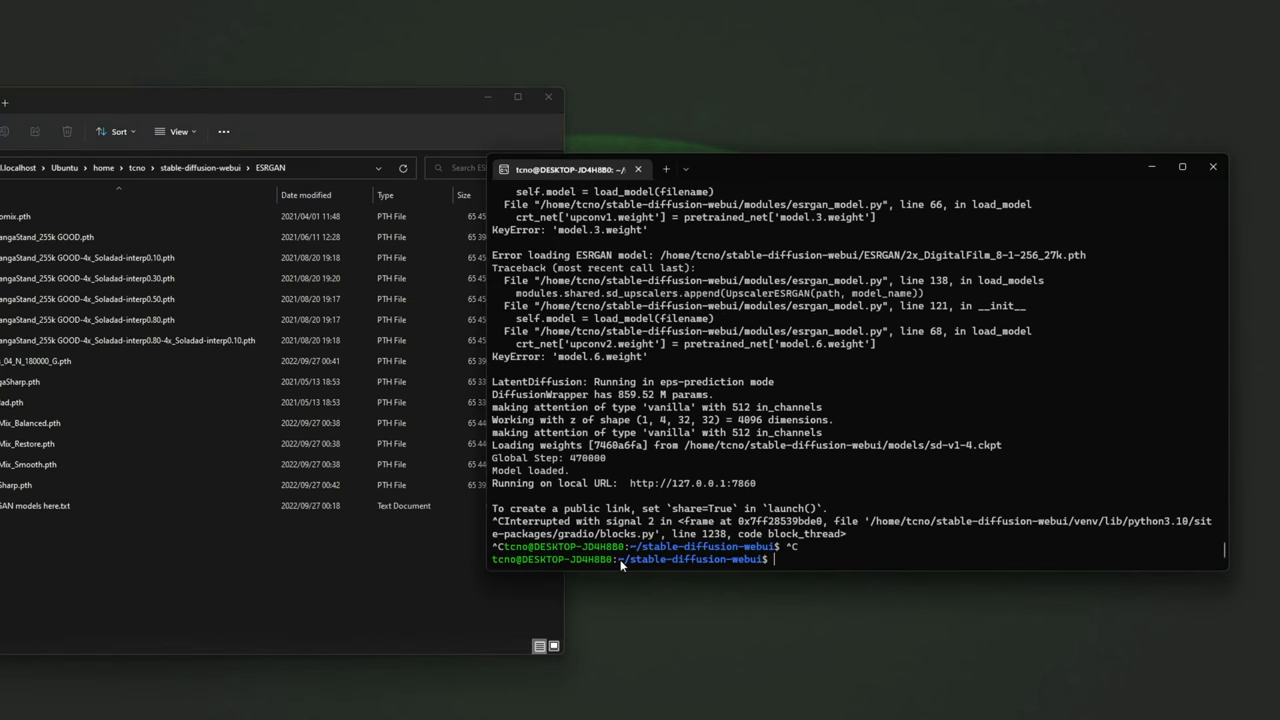
text(cd /stable-diffusion-webui)
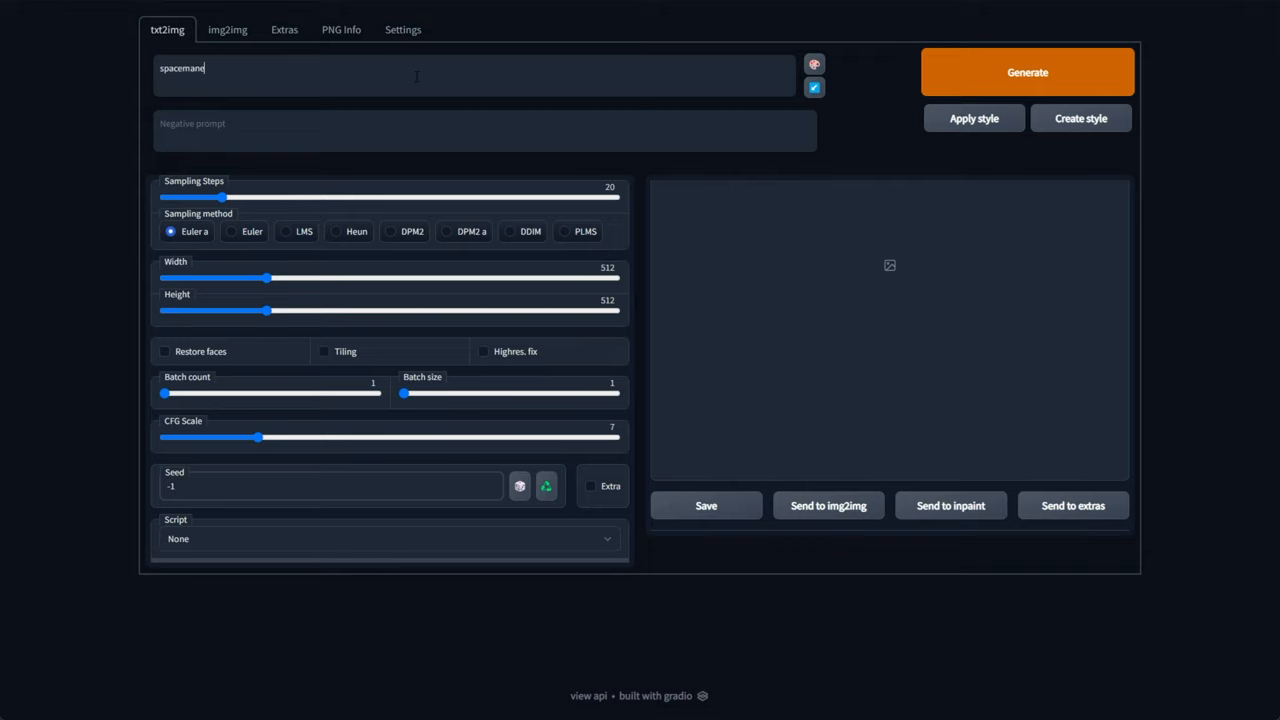
Step: Generate a spaceman image and enlarge the 512x512 result (seed 979412844)
click(1028, 72)
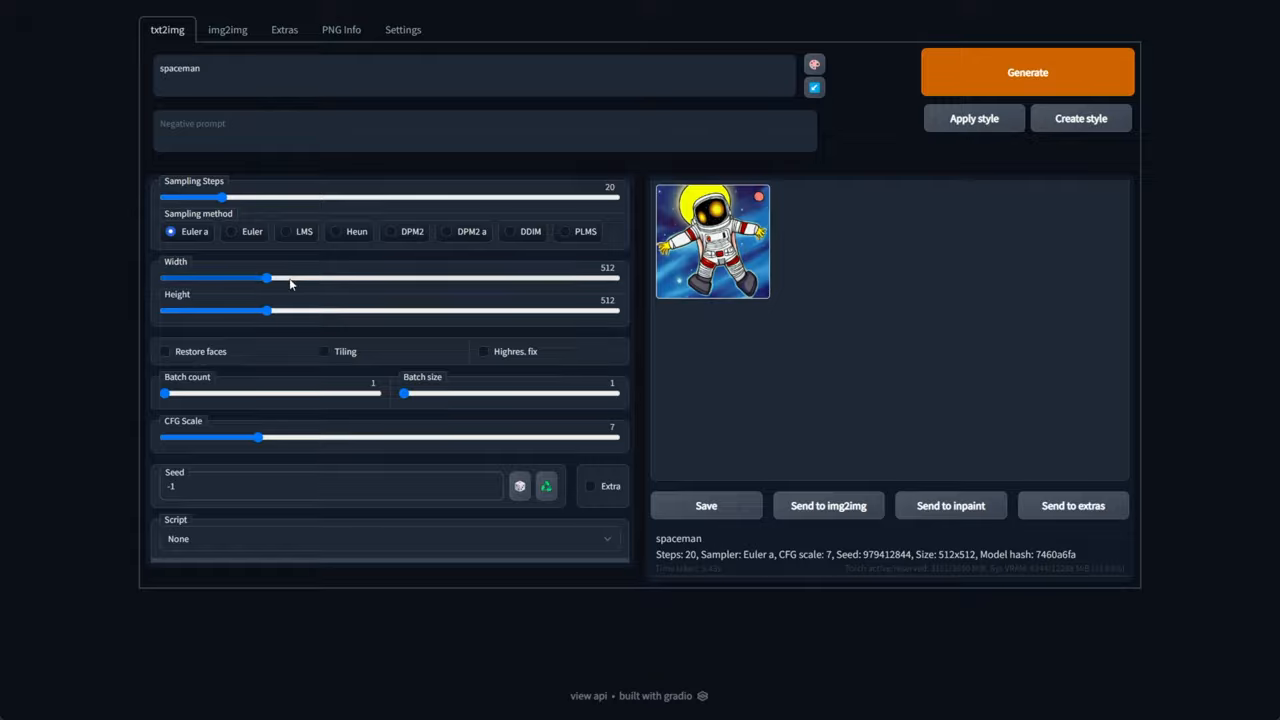
click(712, 240)
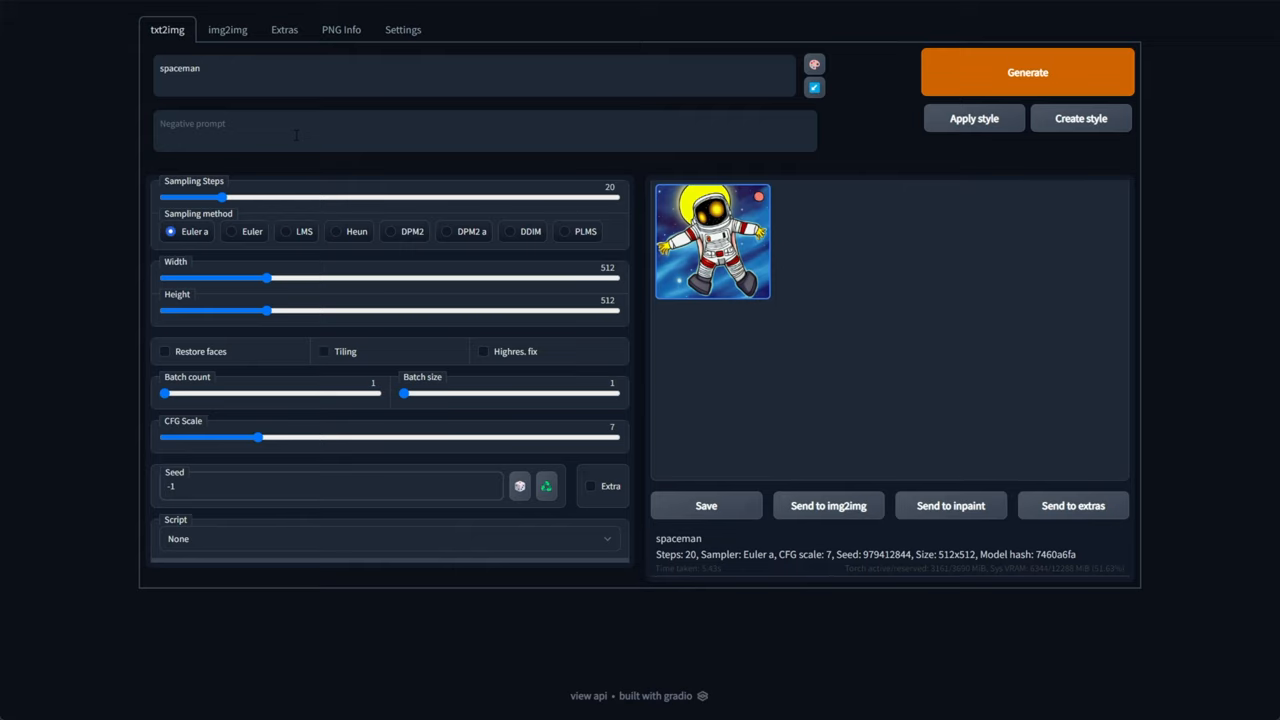
Step: Generate a realistic spaceman in a cornfield with a large fire portal, art by greg rutkowski, and enlarge it
text(realistic spacem)
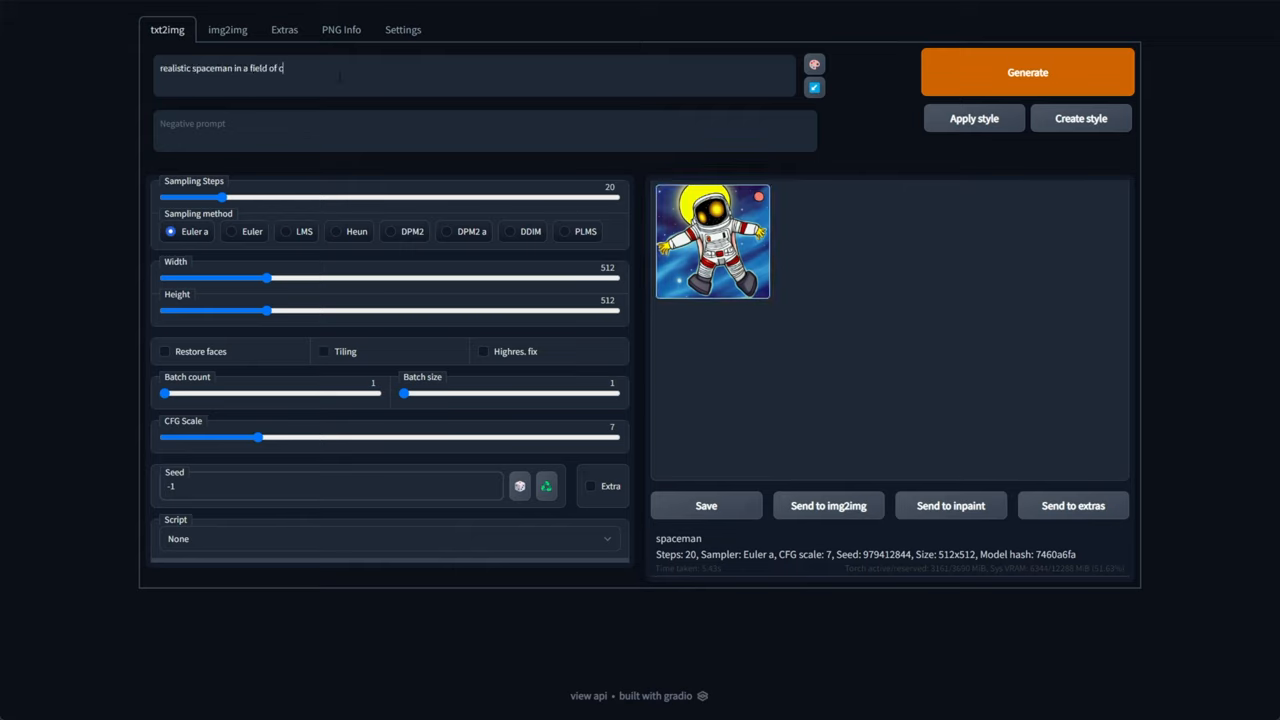
text(orn with a large fire portal behind)
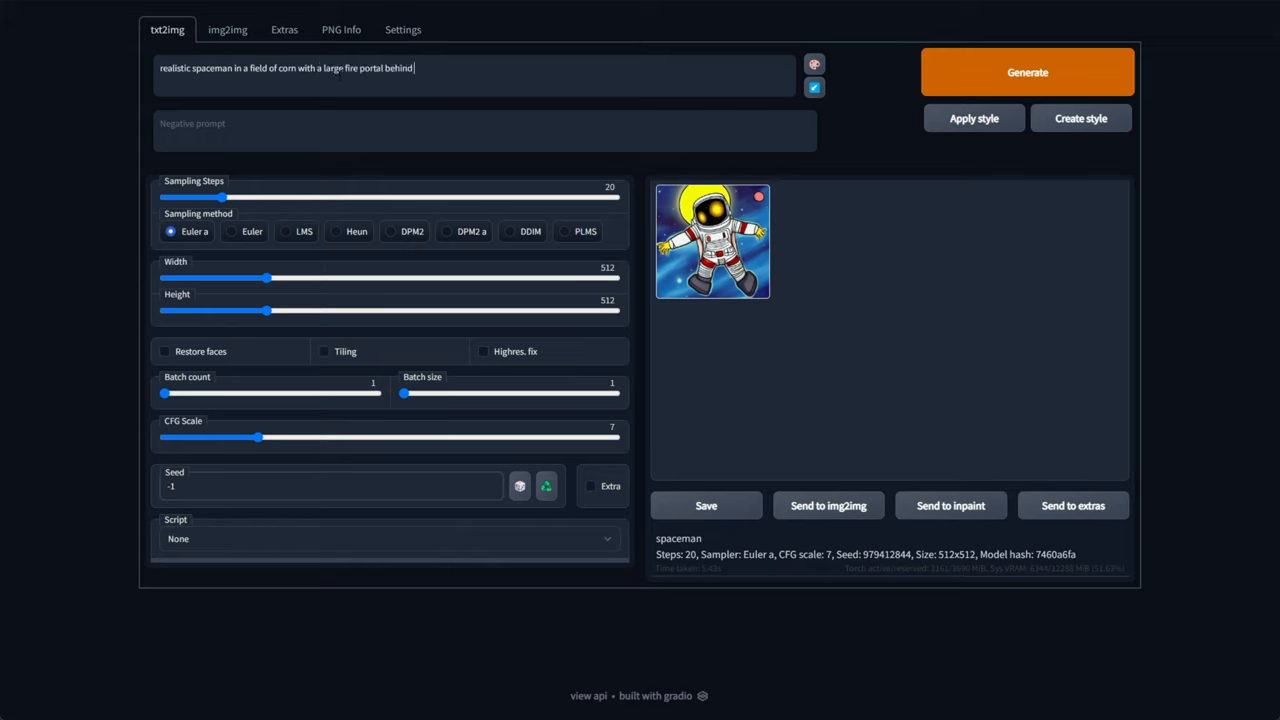
text(, art by)
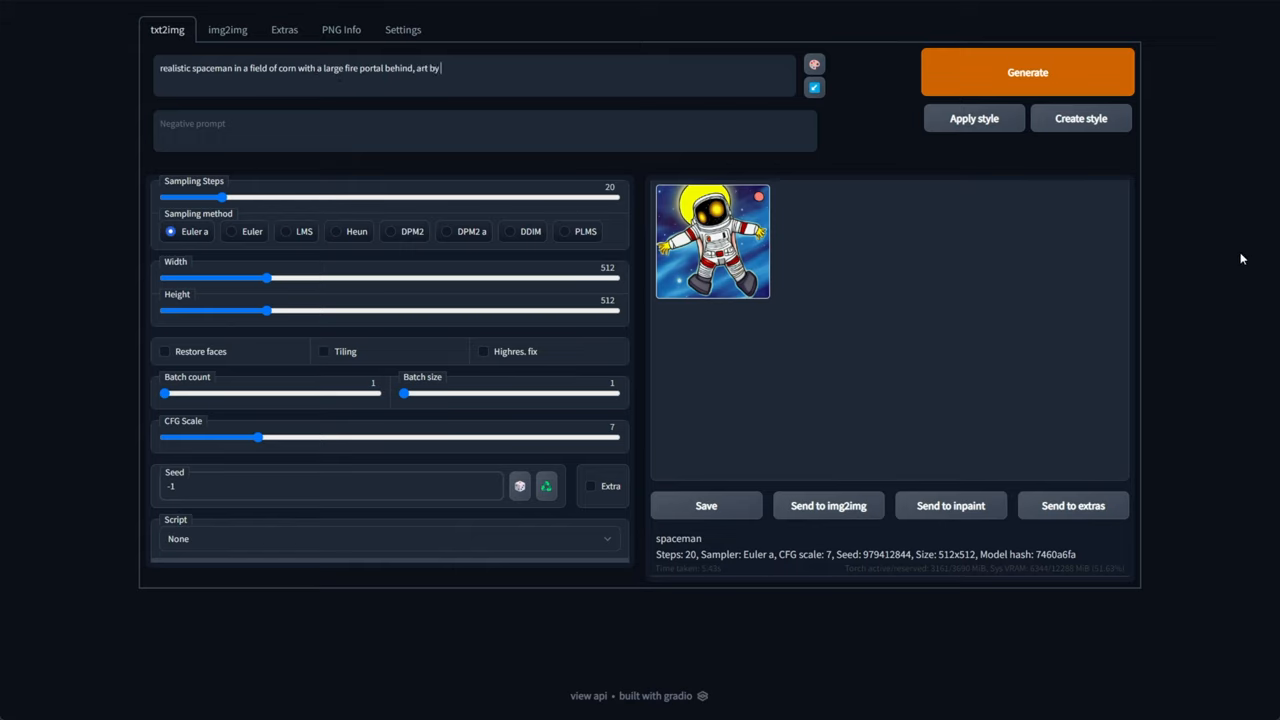
text(greg rutkowski)
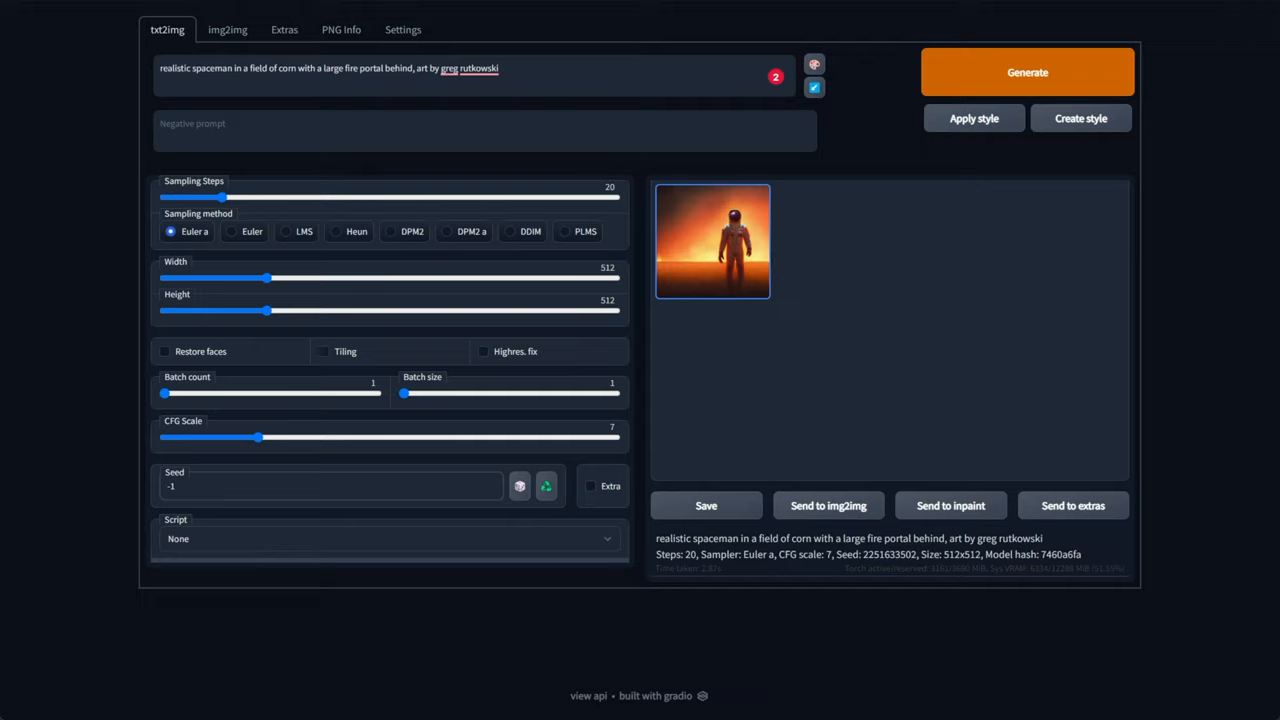
click(712, 240)
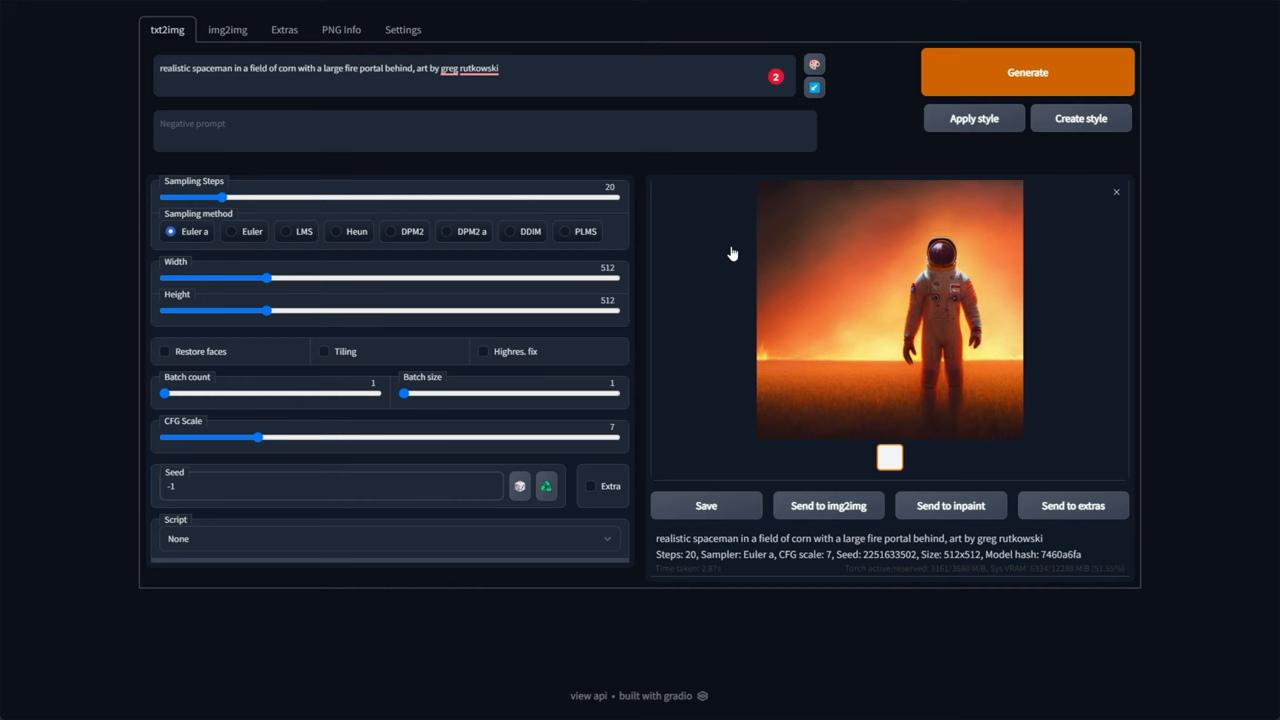
mouse_move(788, 276)
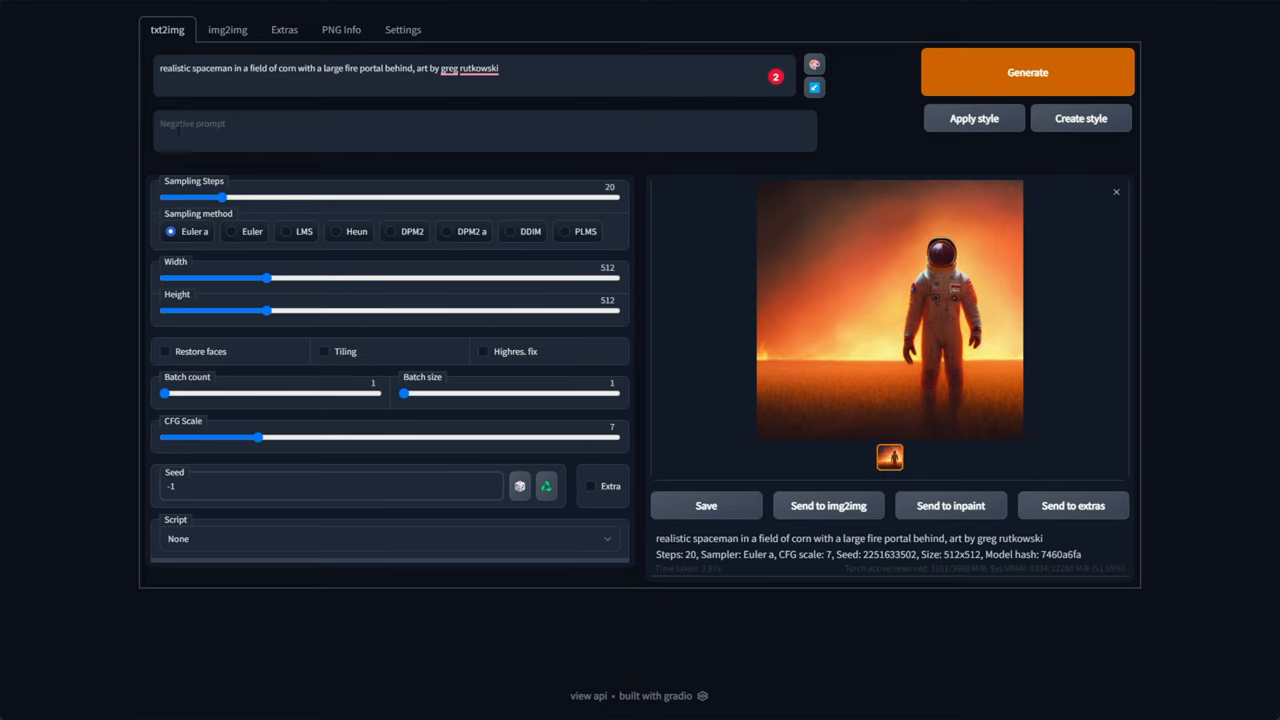
Step: Regenerate the cornfield spaceman with negative prompts orange, then orange and yellow
text(orga)
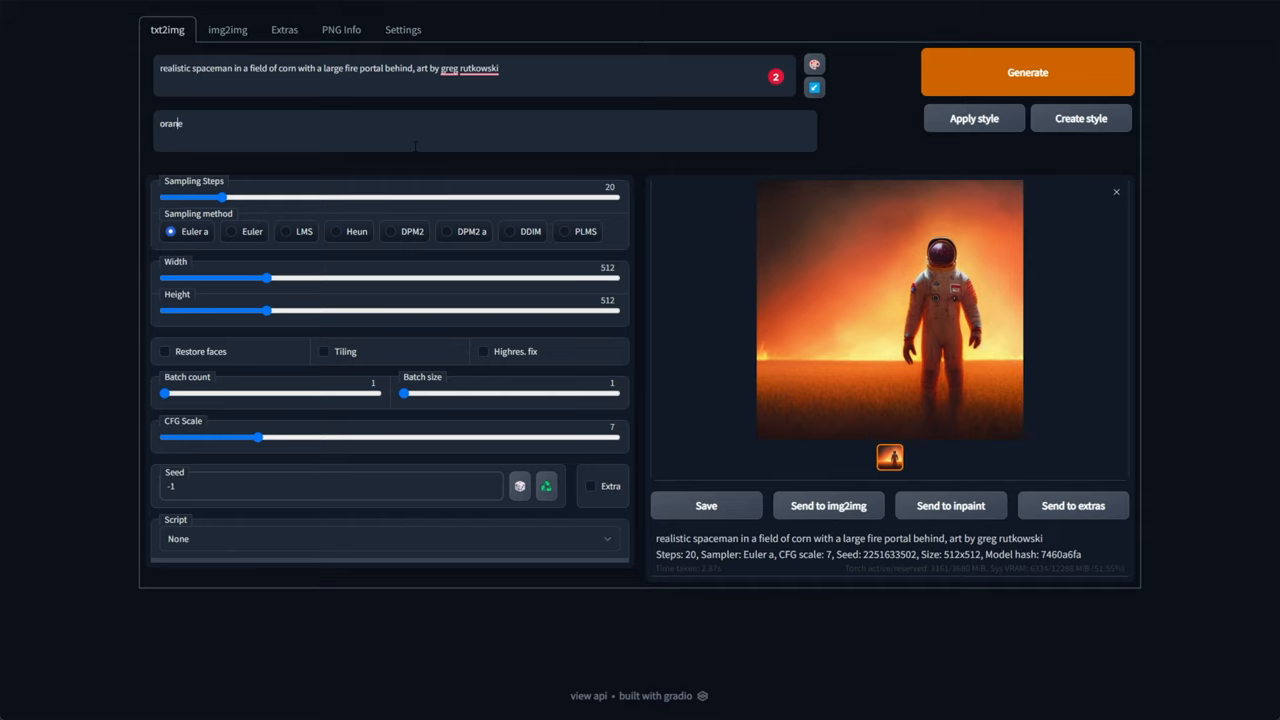
click(1028, 72)
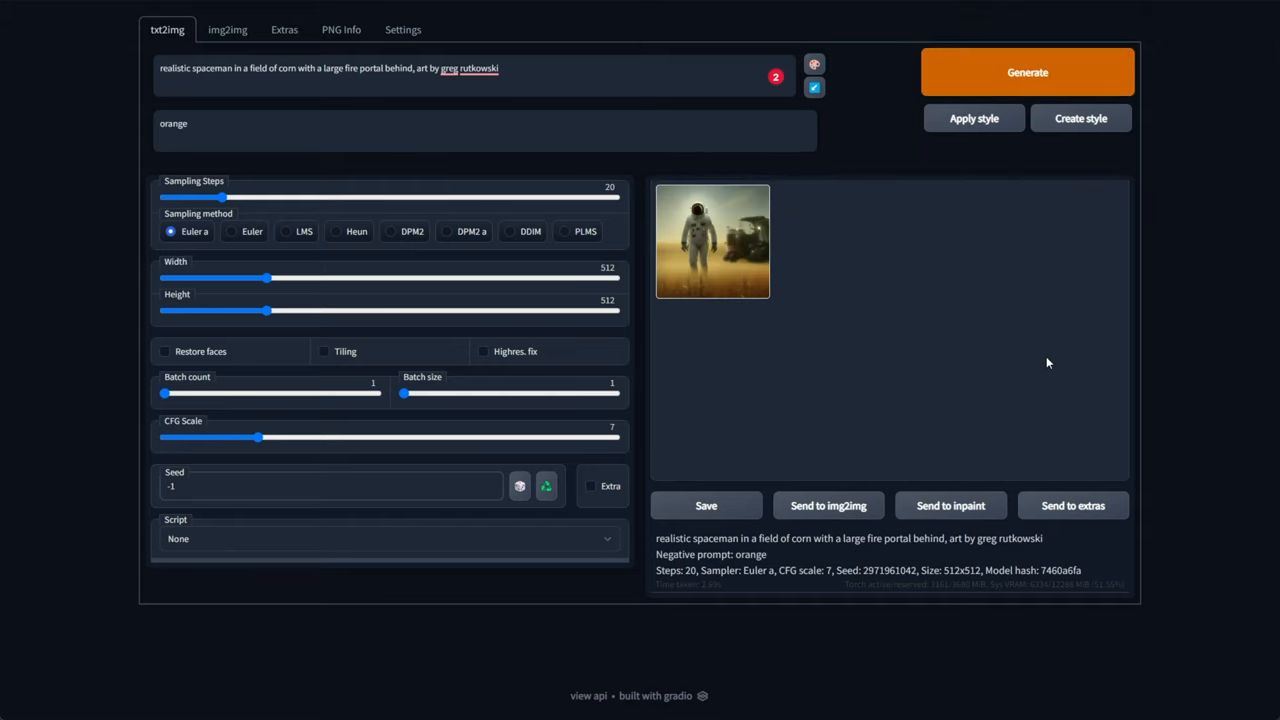
click(712, 240)
text(, yellow)
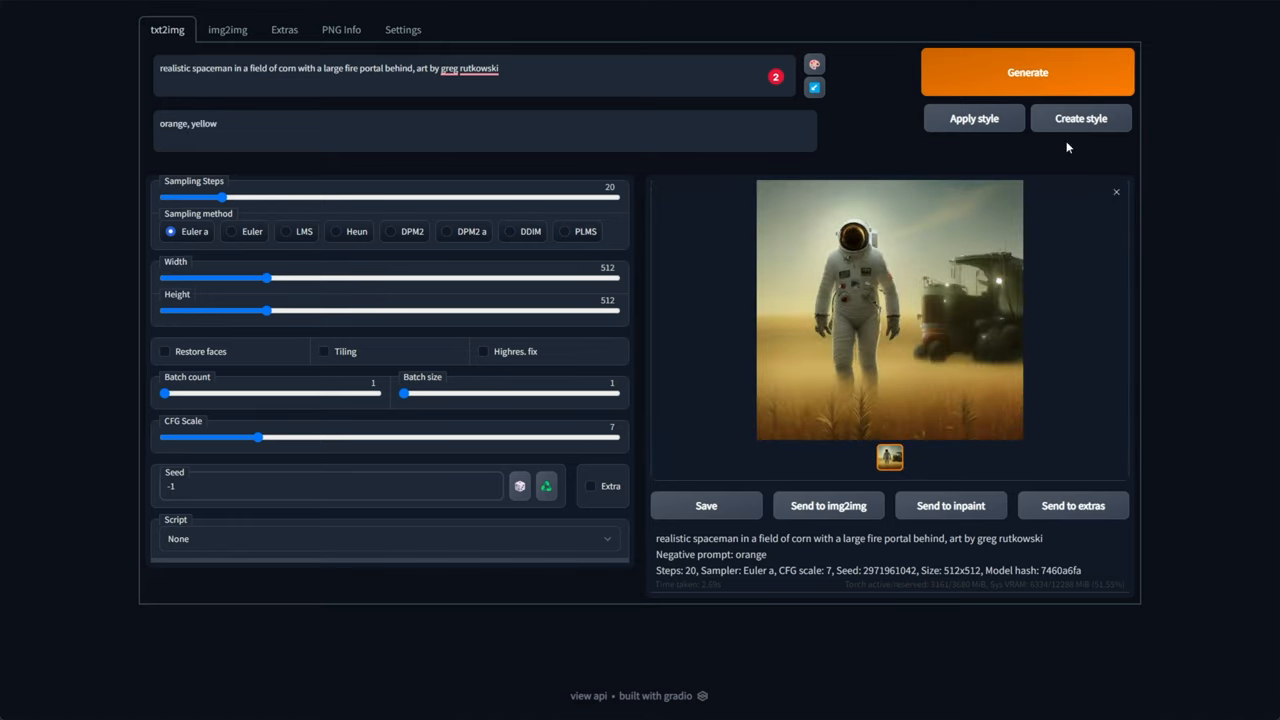
click(1028, 72)
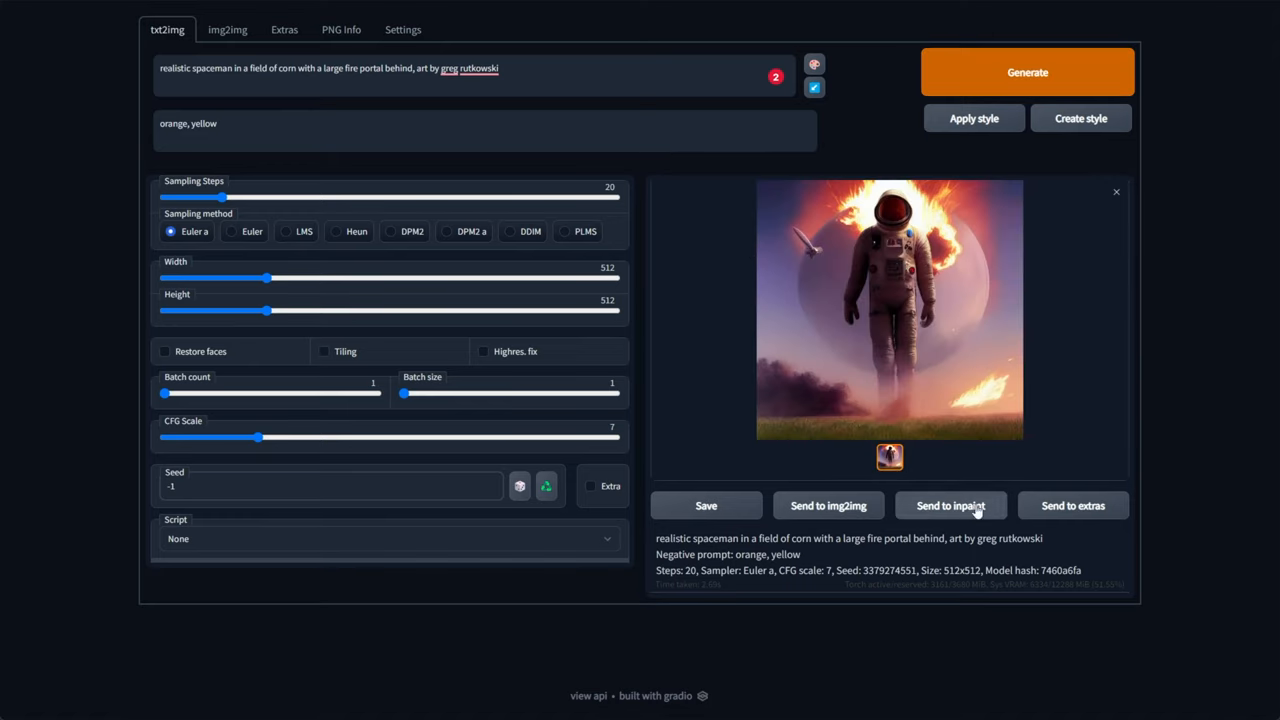
mouse_move(1088, 376)
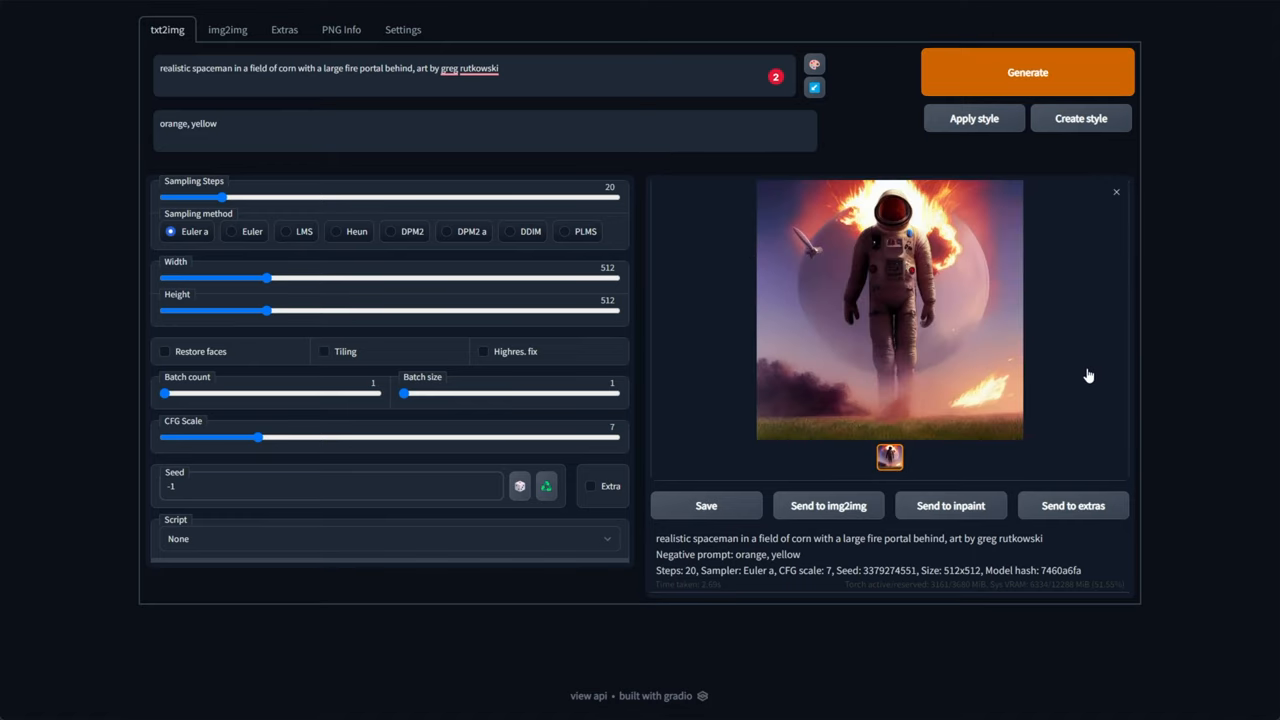
mouse_move(1062, 272)
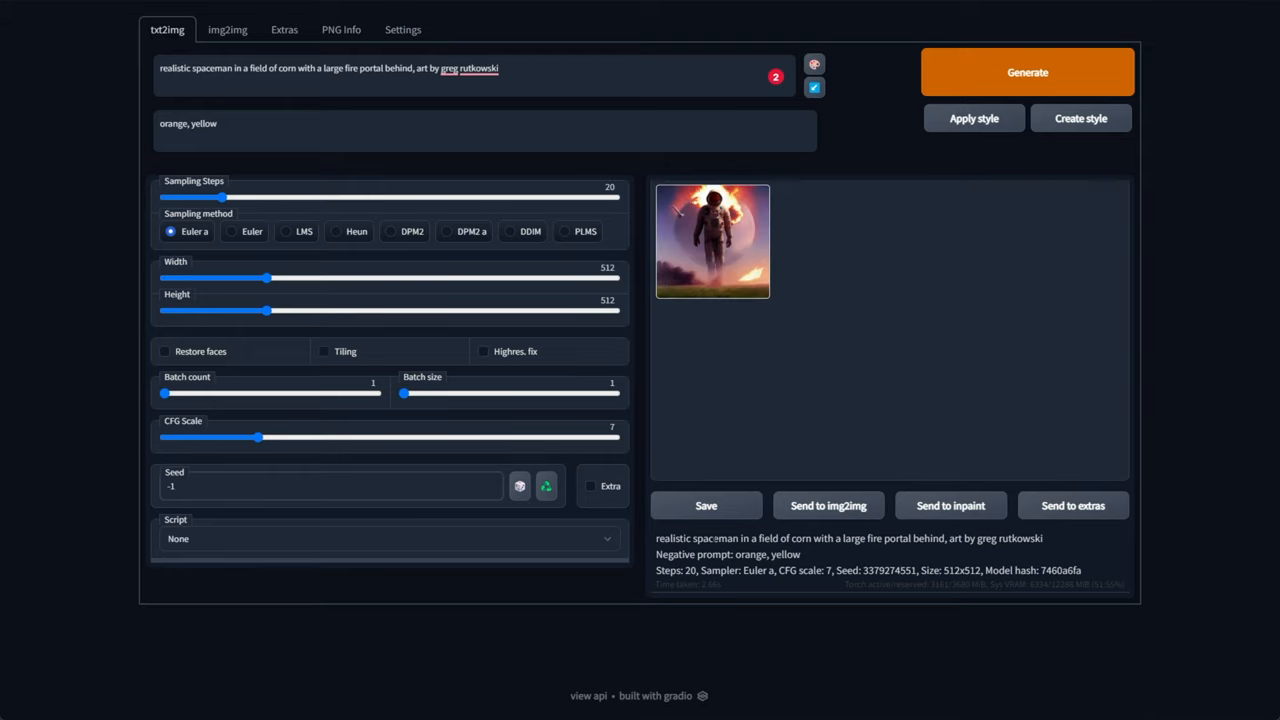
drag(660, 570, 858, 570)
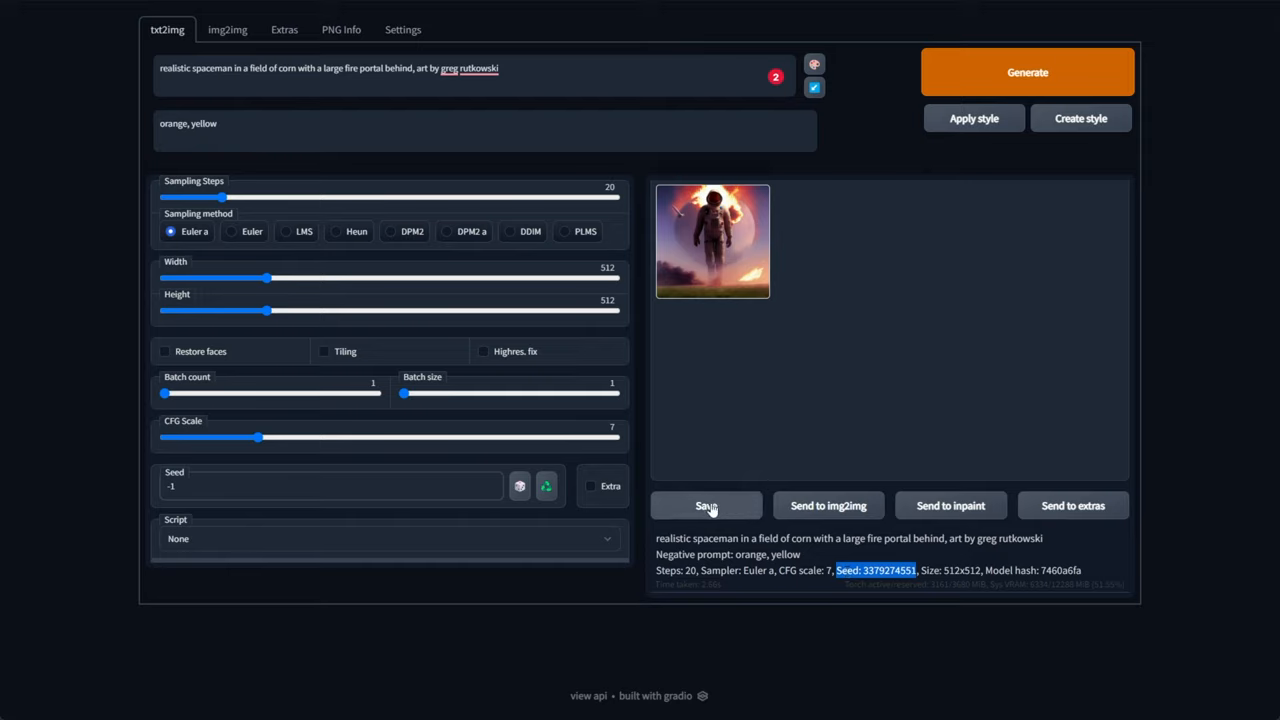
click(706, 504)
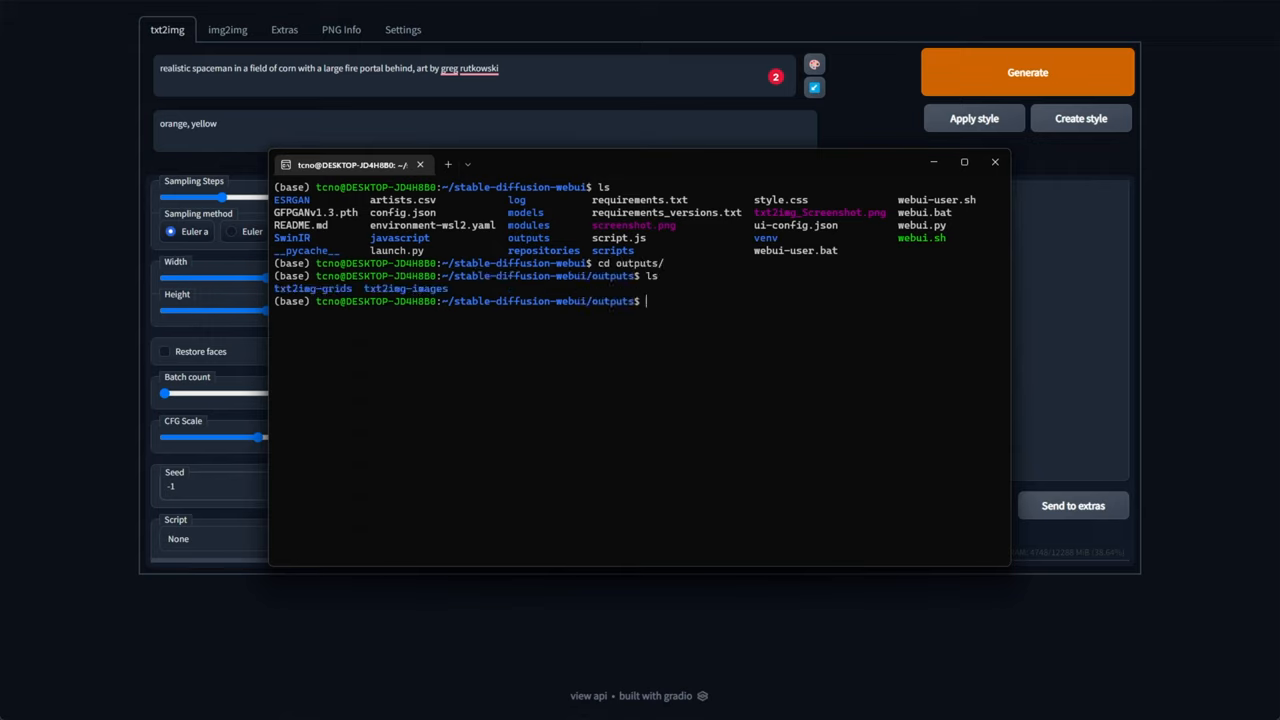
text(e)
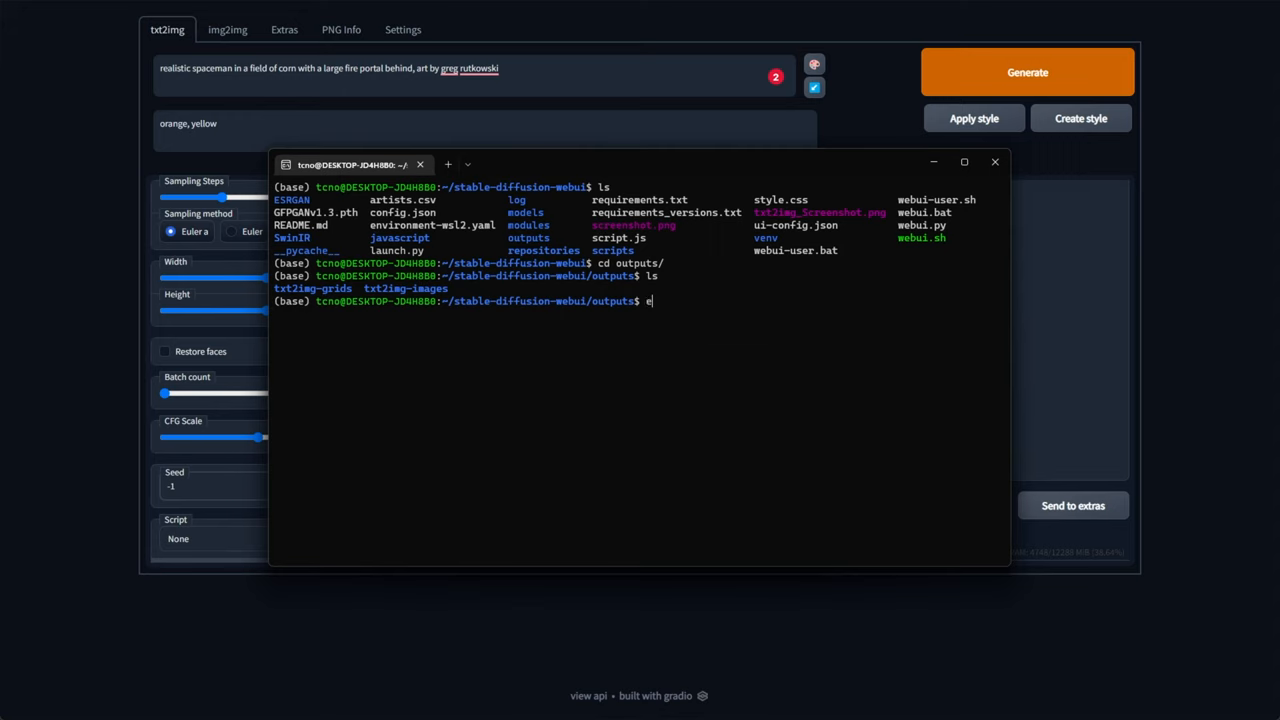
text(xplorer.exe .)
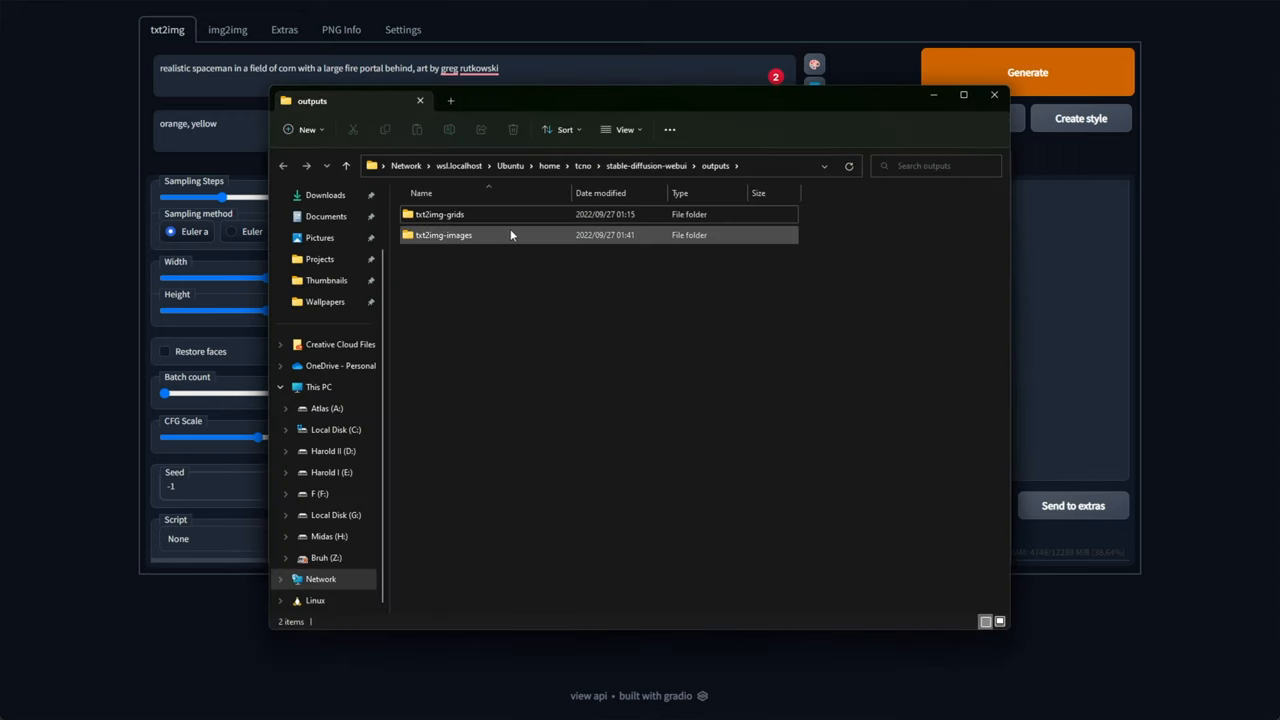
double_click(444, 236)
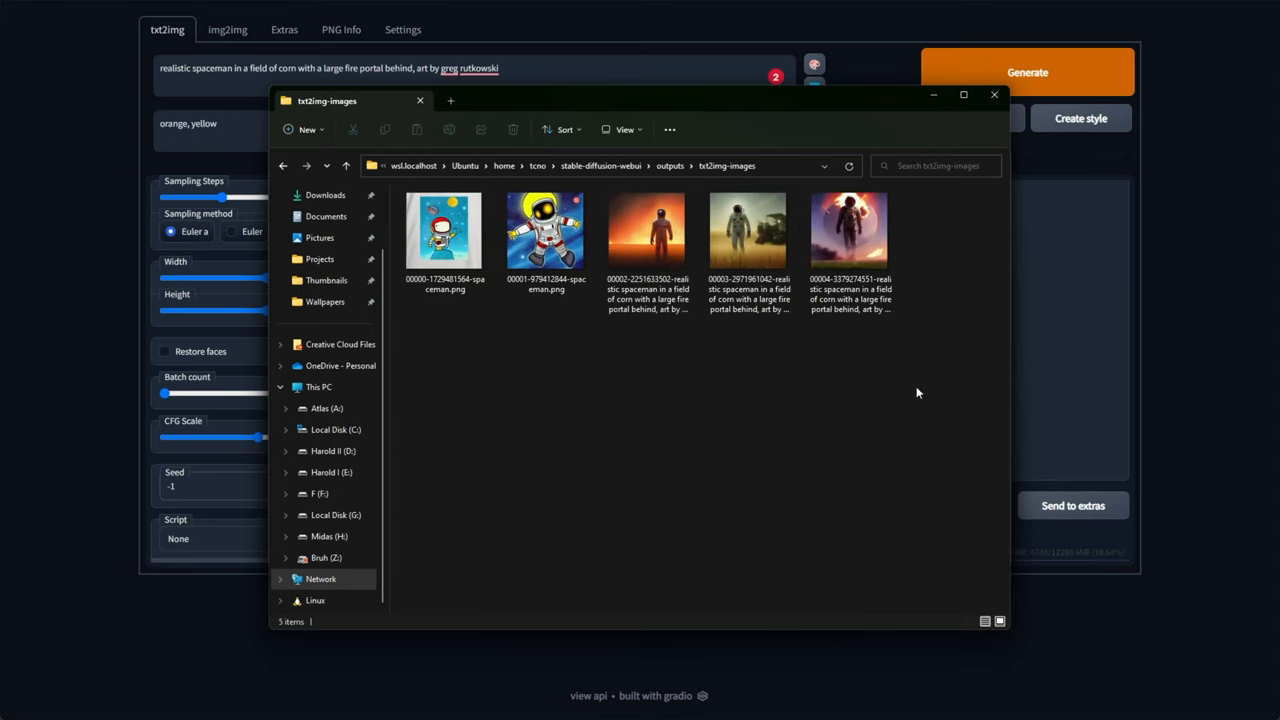
double_click(848, 228)
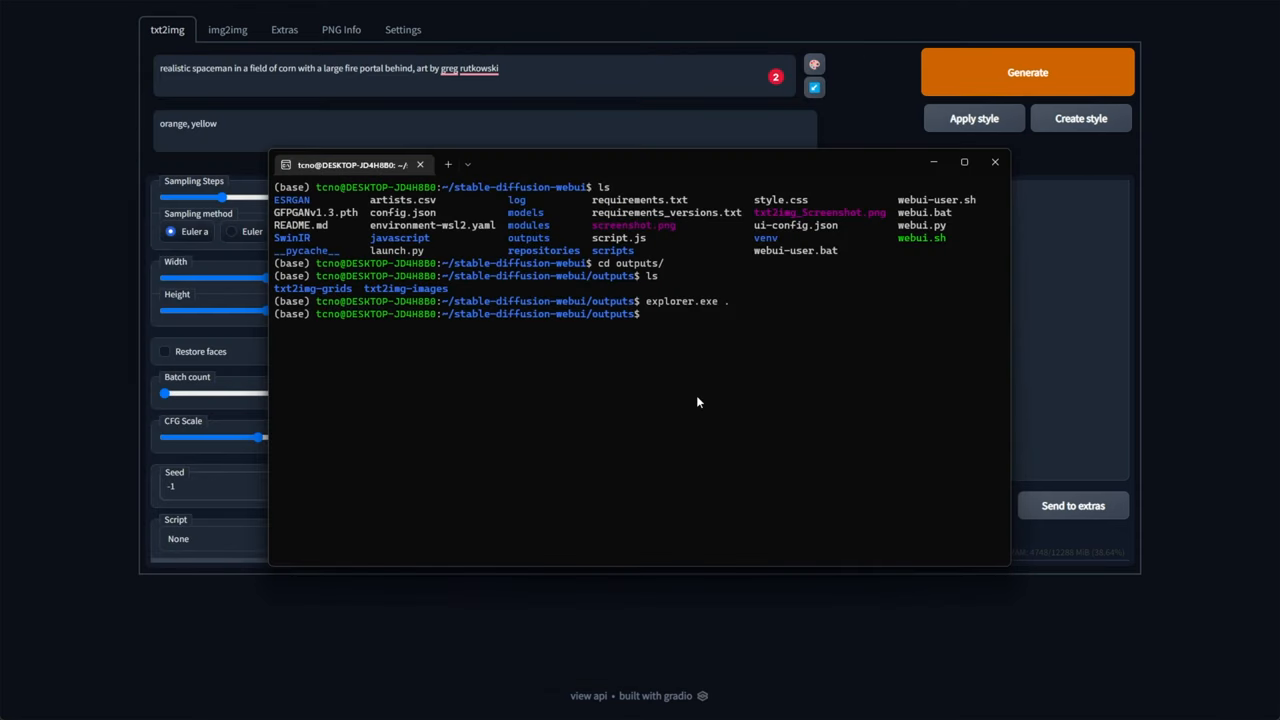
text(cd ../)
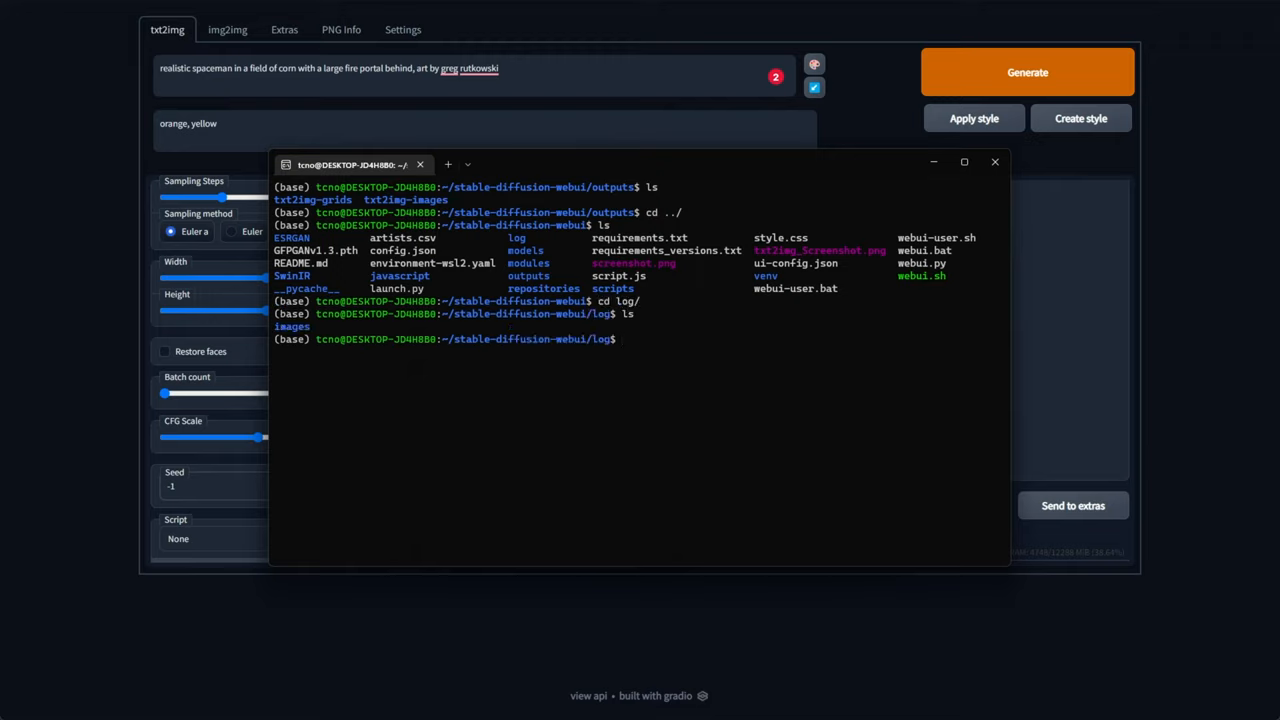
text(ls image/)
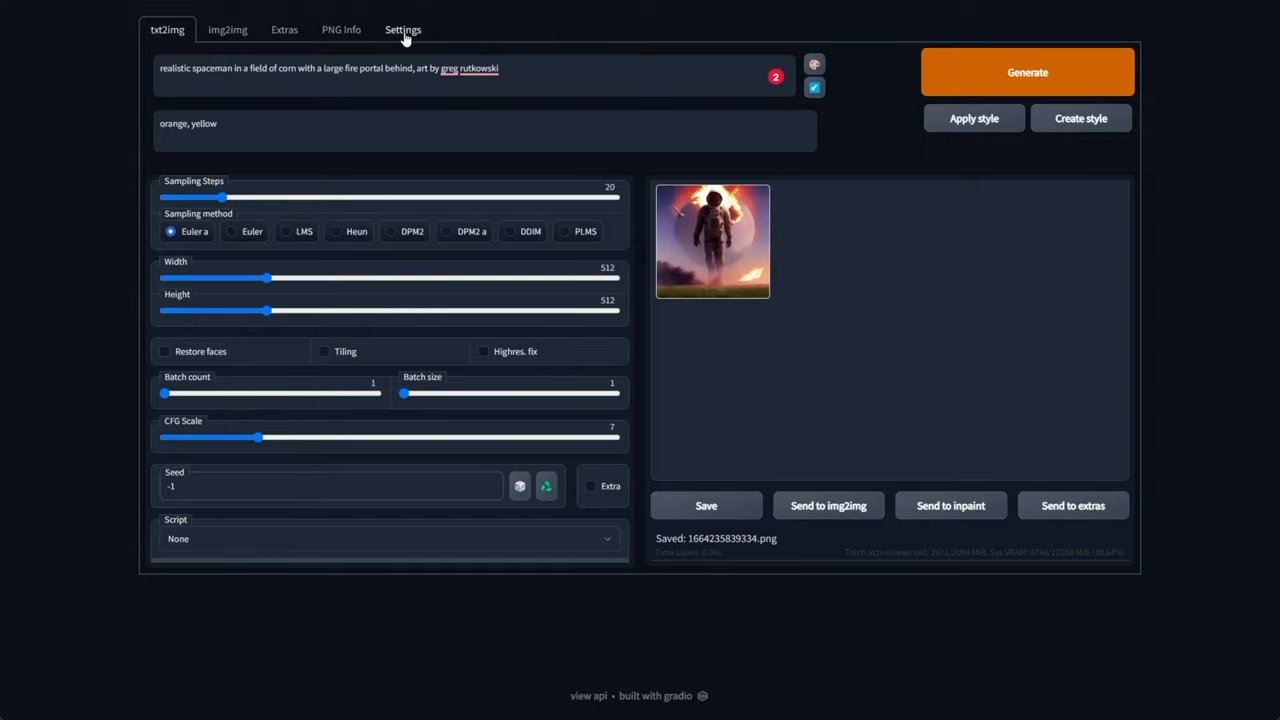
Step: In Settings, point the output directory for images to the WebUI folder on drive A
click(404, 30)
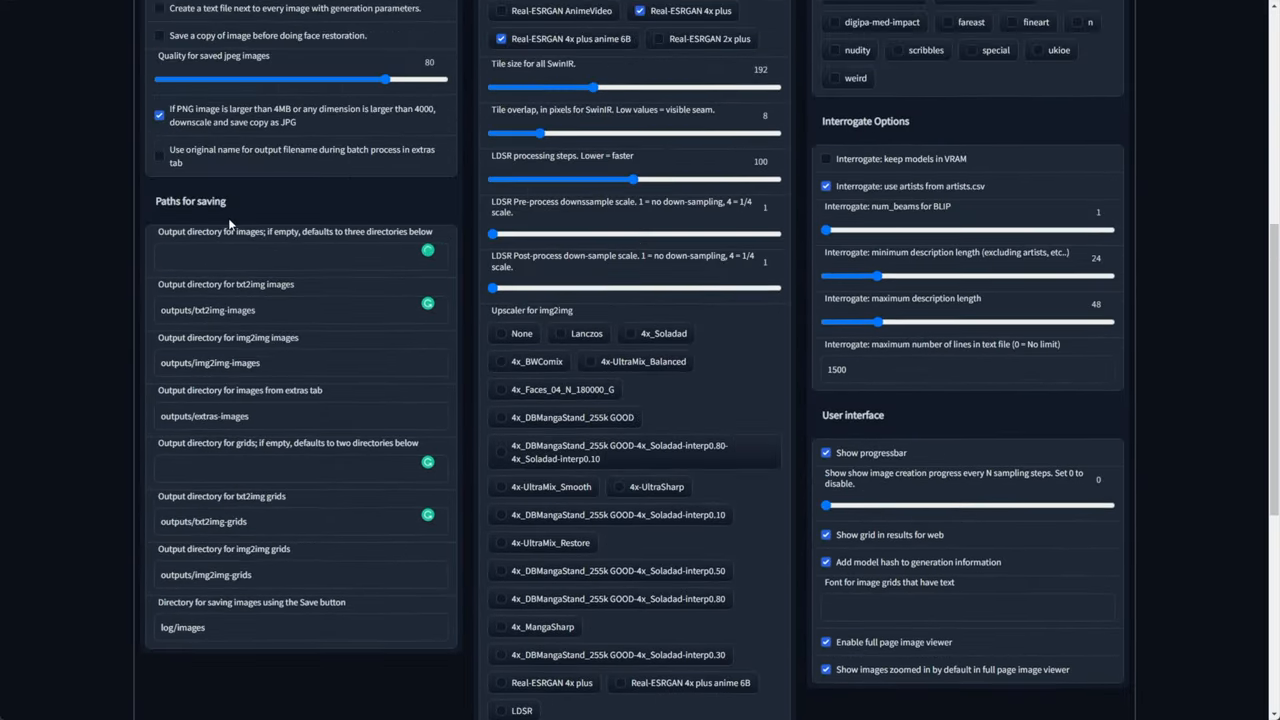
scroll(down, 3)
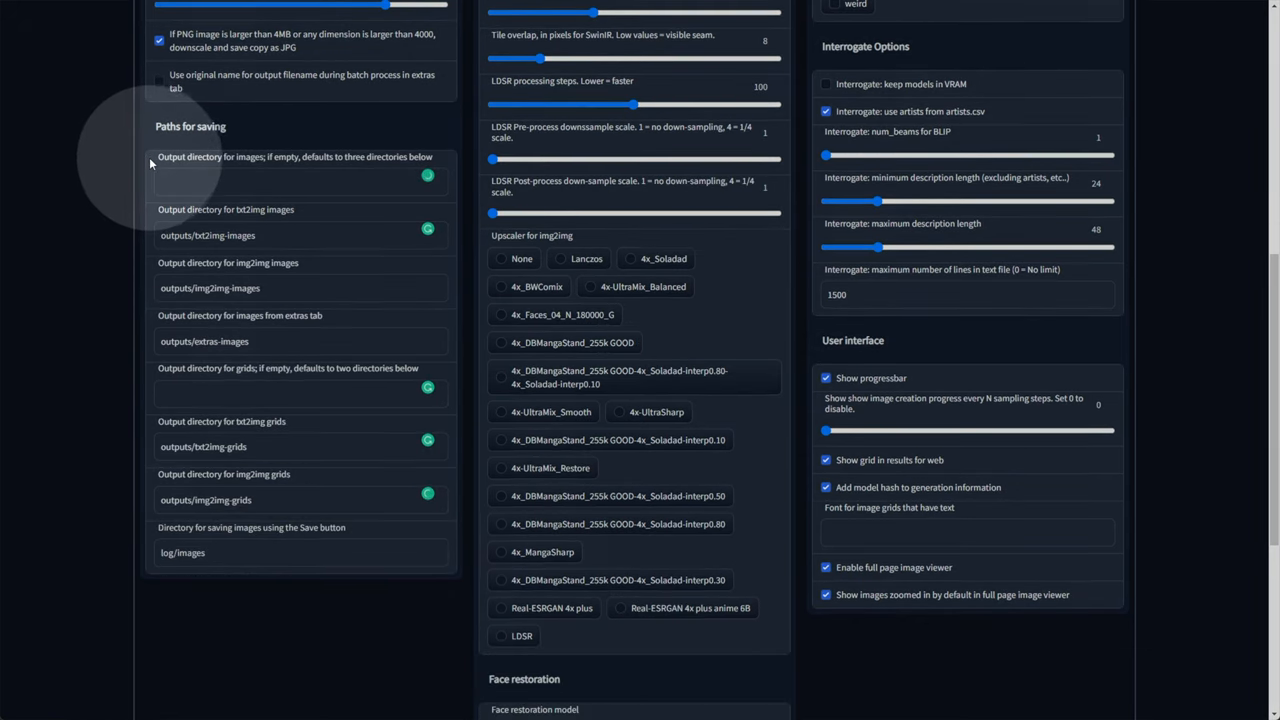
click(300, 180)
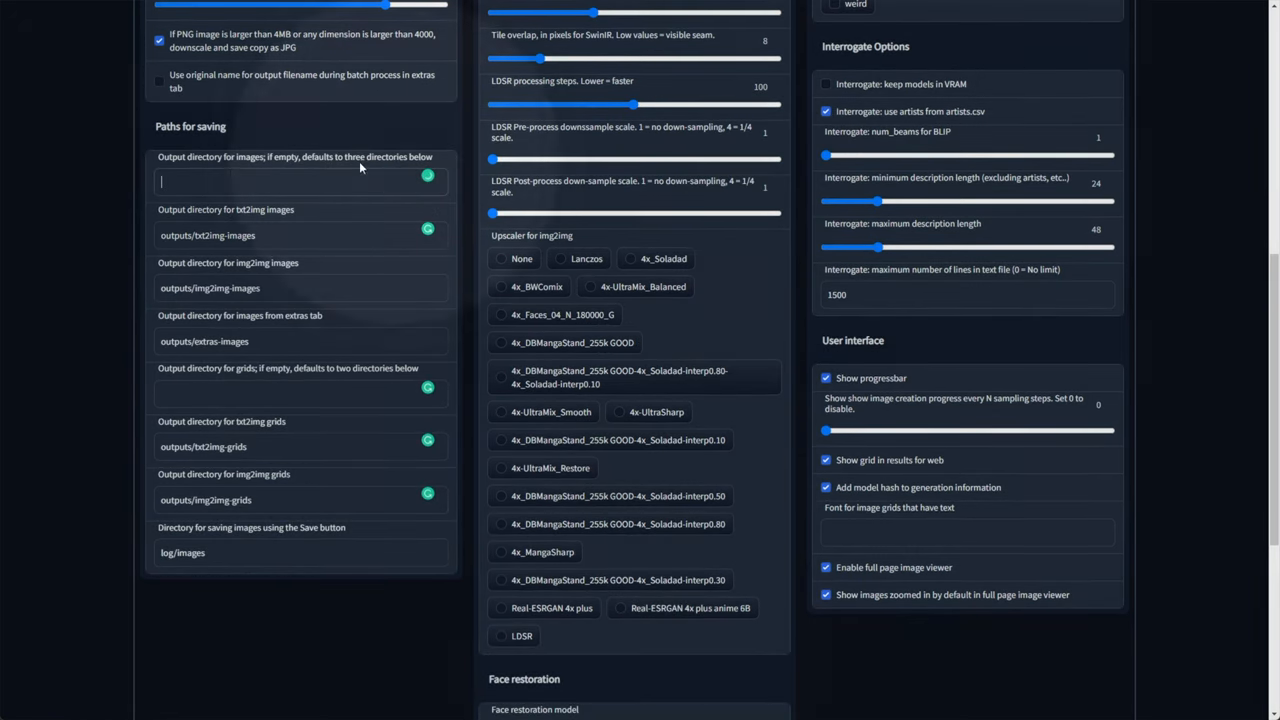
text(/mnt/z/ai/WebUI)
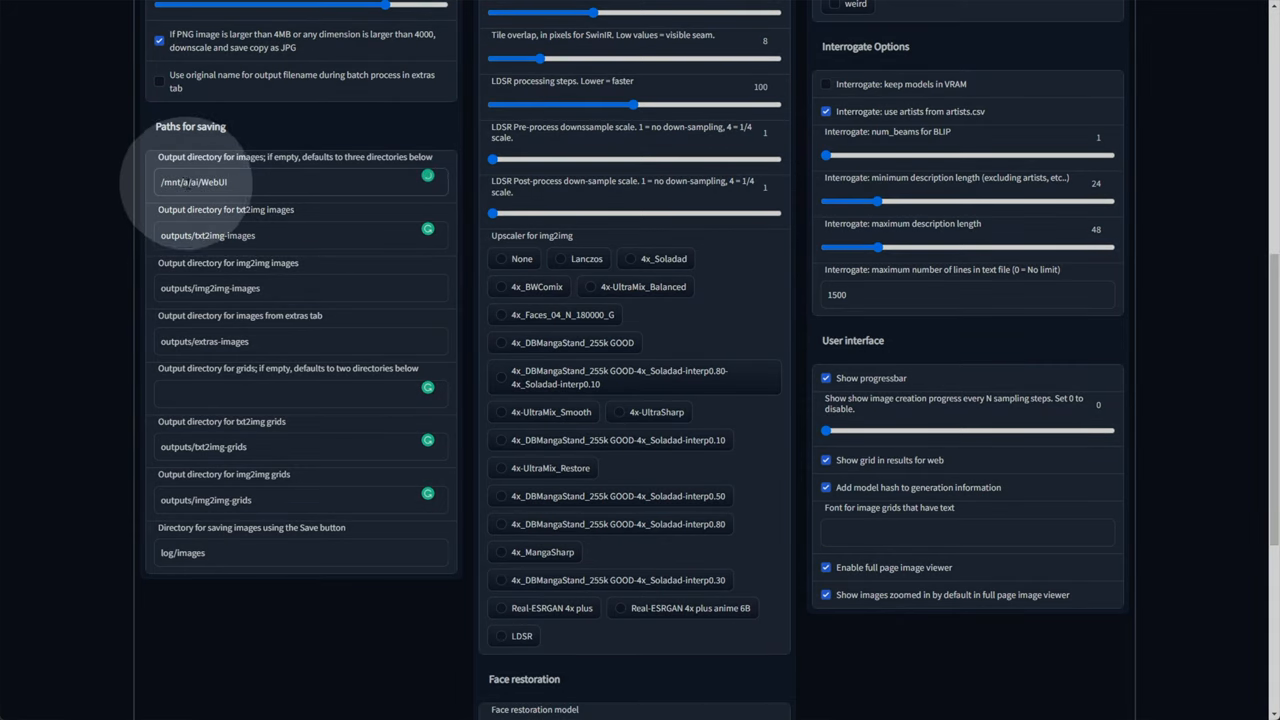
text(/mnt/a/c/WebUI-grids)
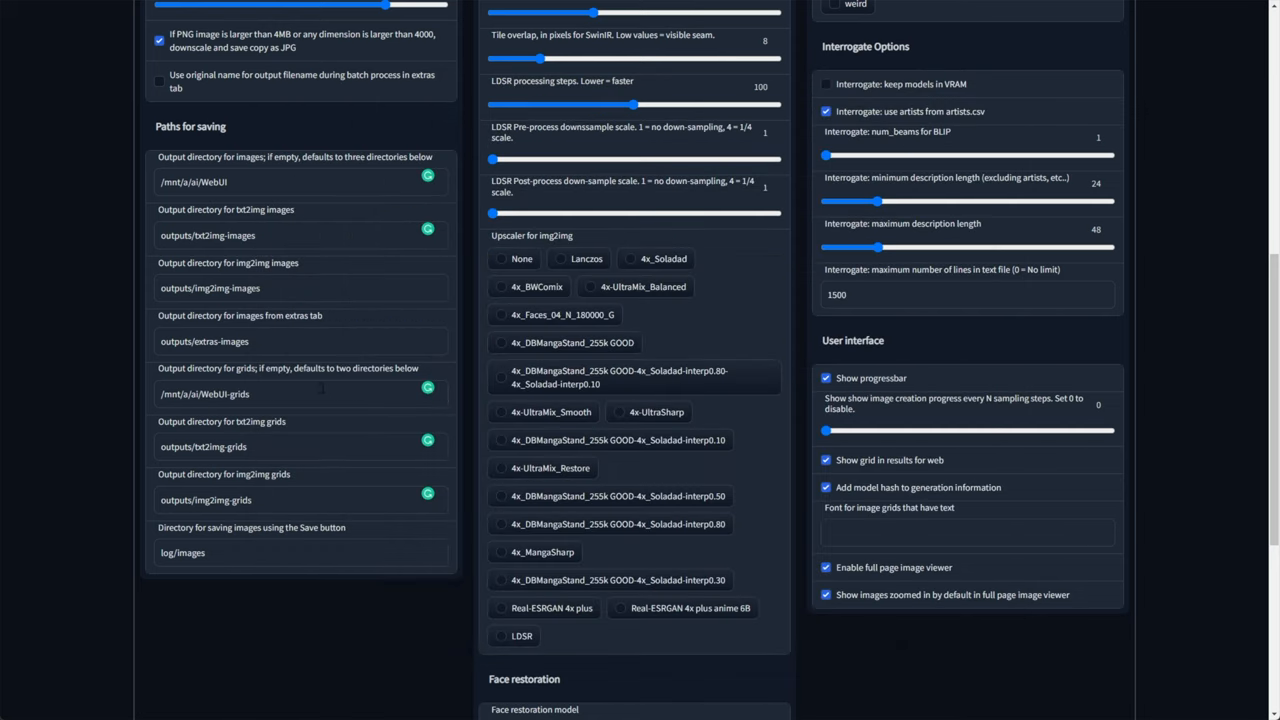
Step: Set the saved-images directory to /mnt/a/ai/WebUI/images, enable saving to a subdirectory, and apply the settings
triple_click(194, 182)
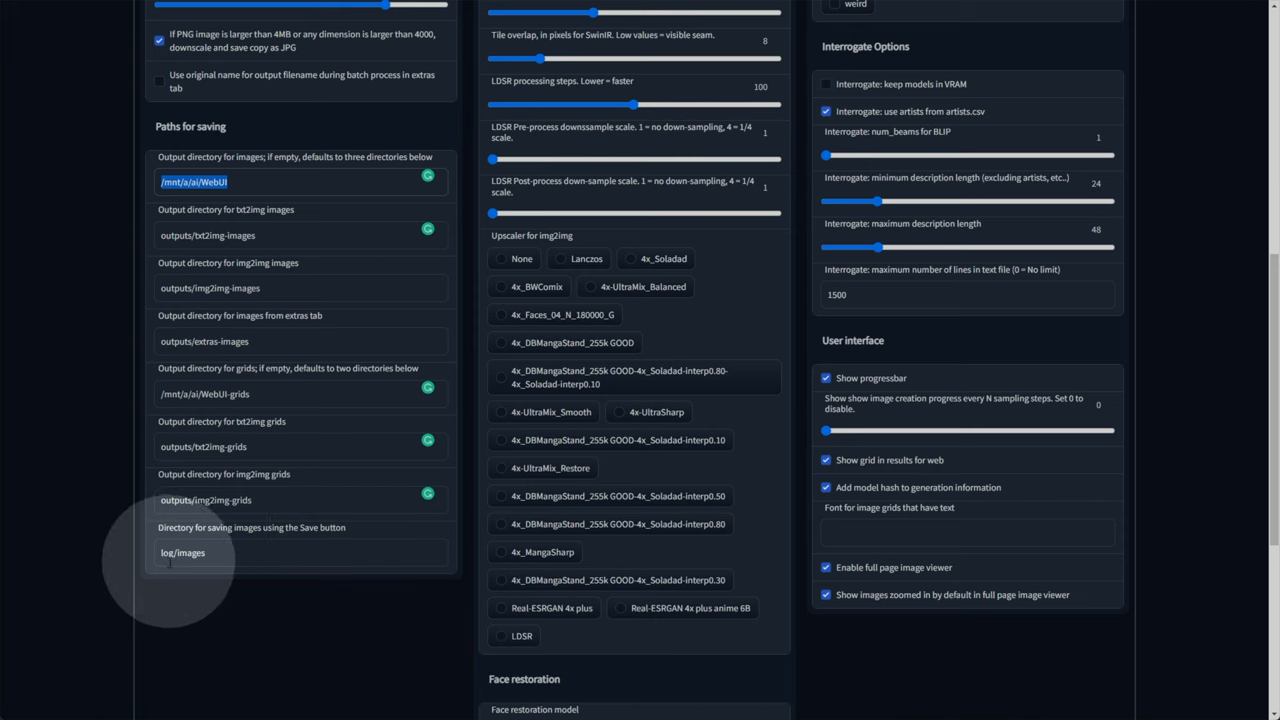
text(/mnt/a/ai/WebUI/images)
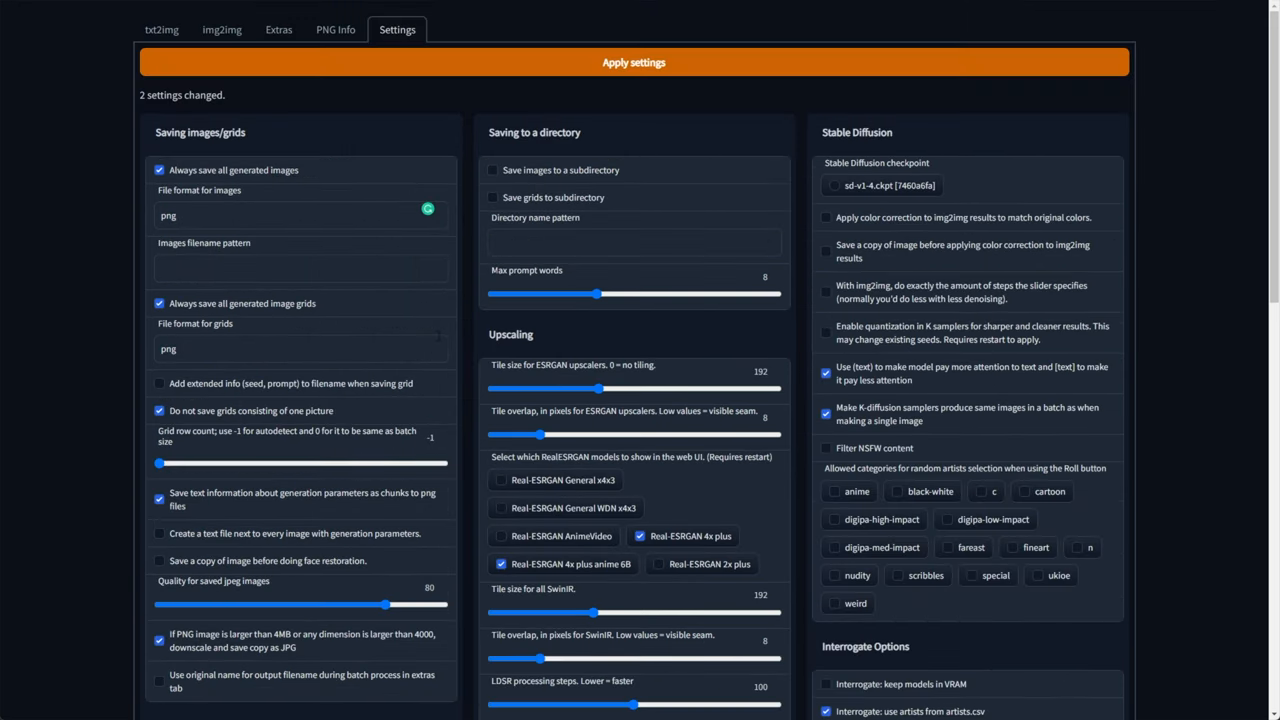
click(492, 170)
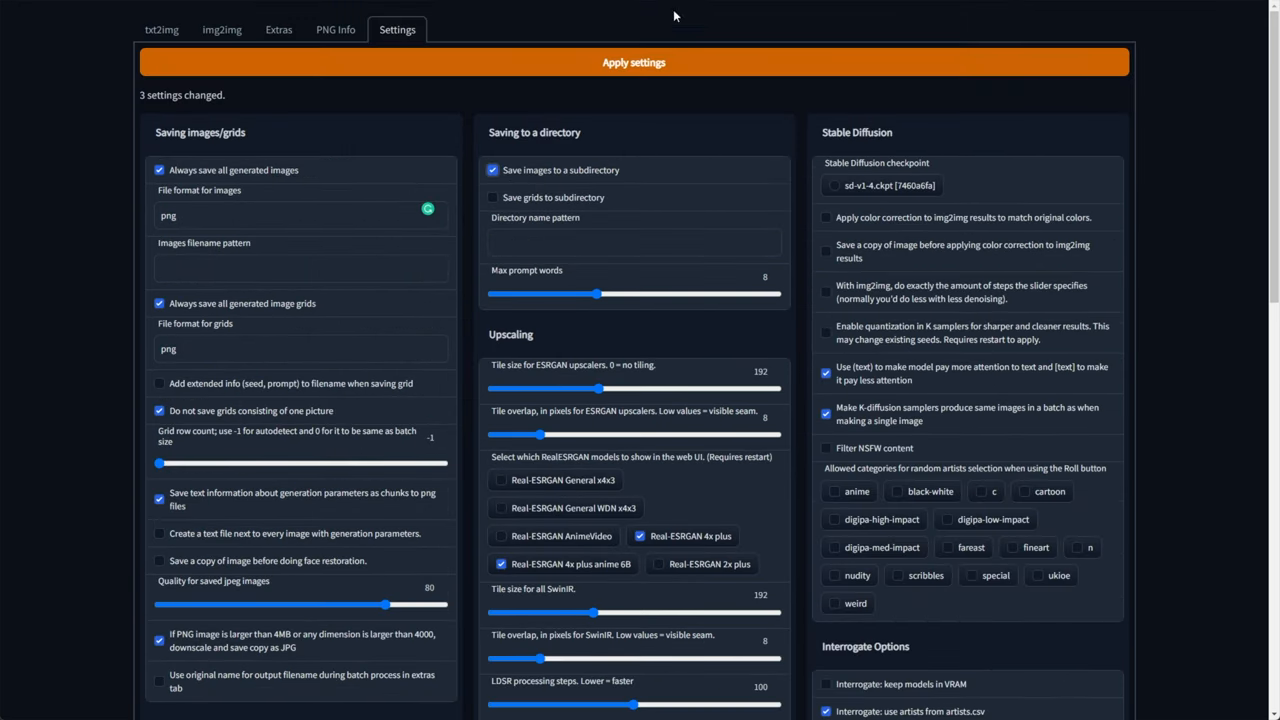
click(492, 198)
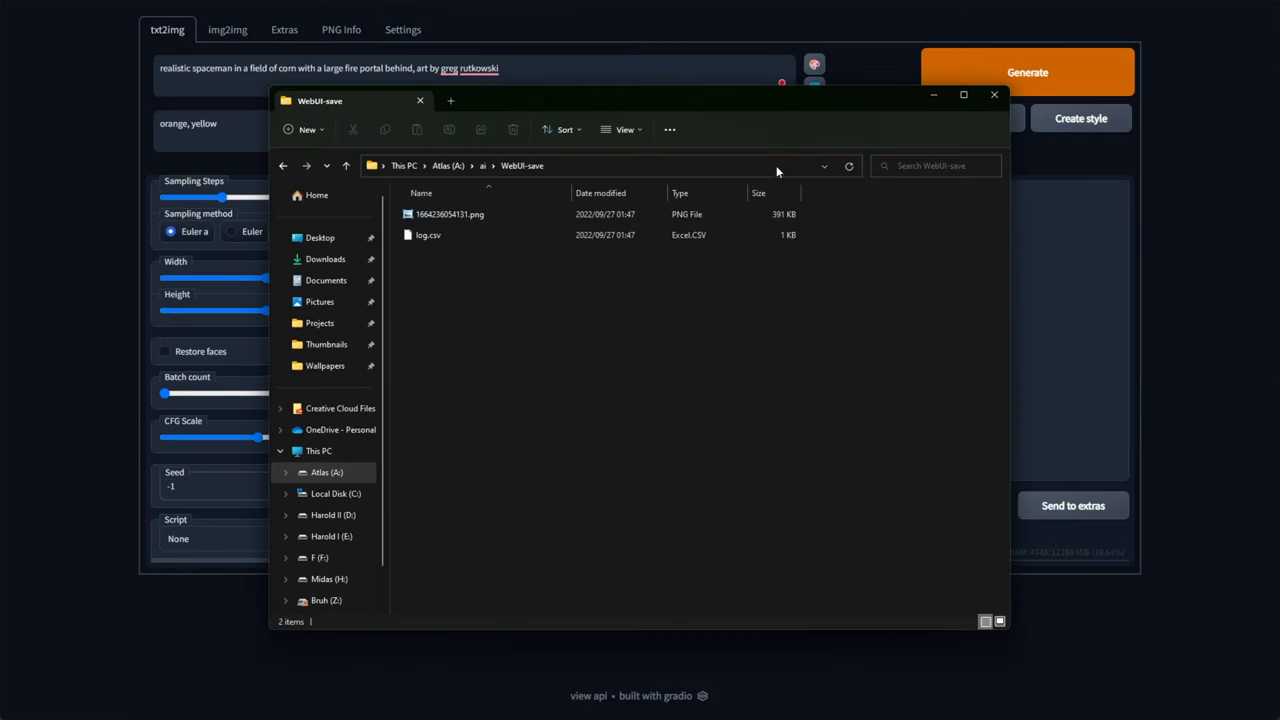
click(450, 214)
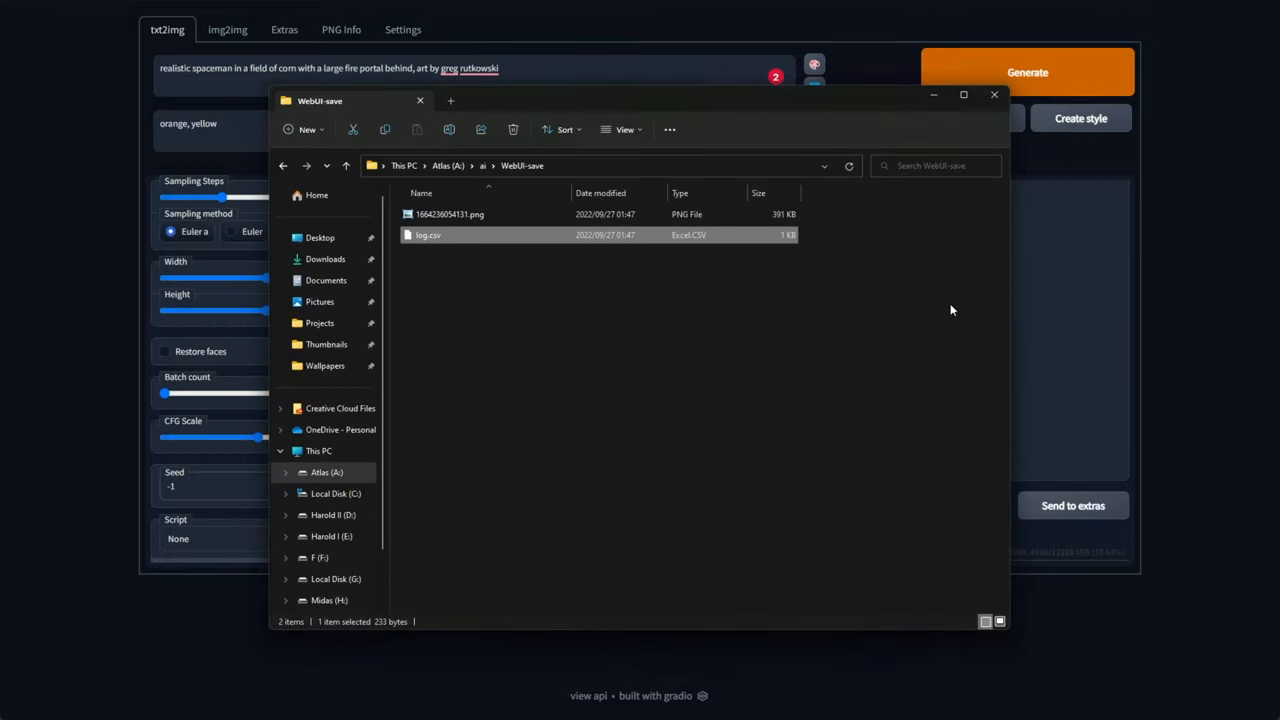
Step: Go up to the ai folder, into WebUI, and into the folder named after the spaceman prompt
click(994, 94)
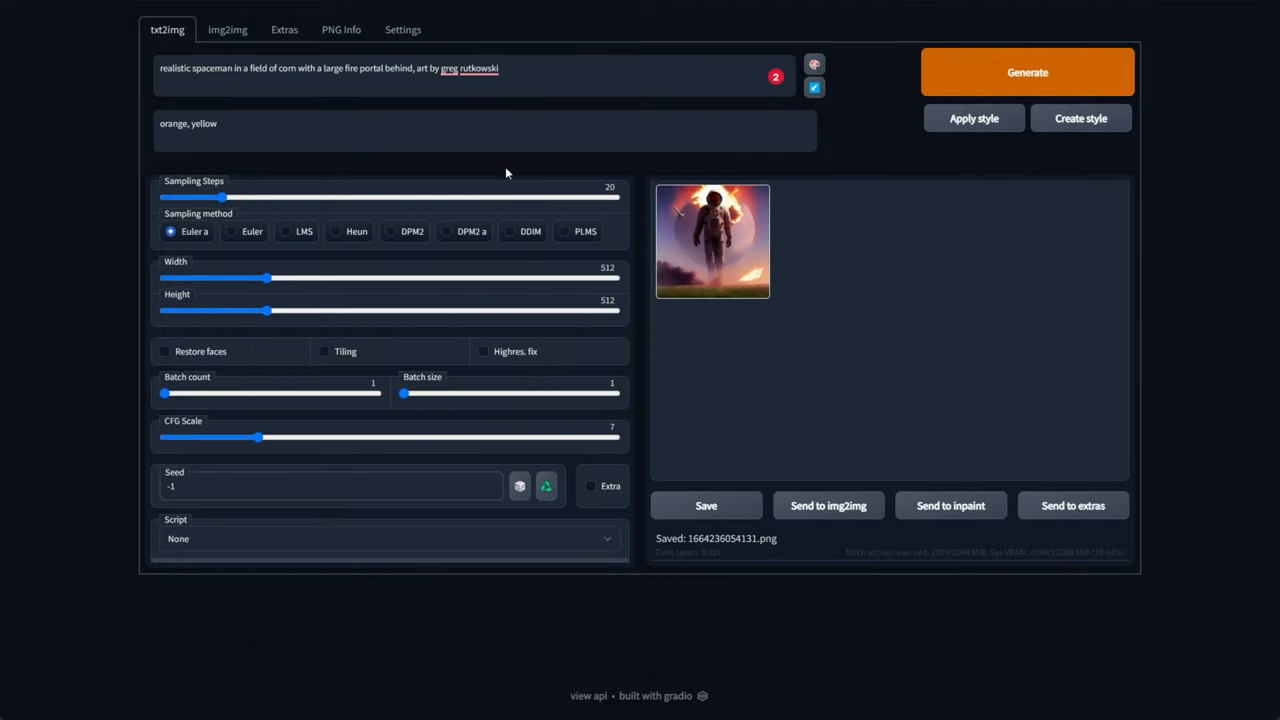
click(1028, 72)
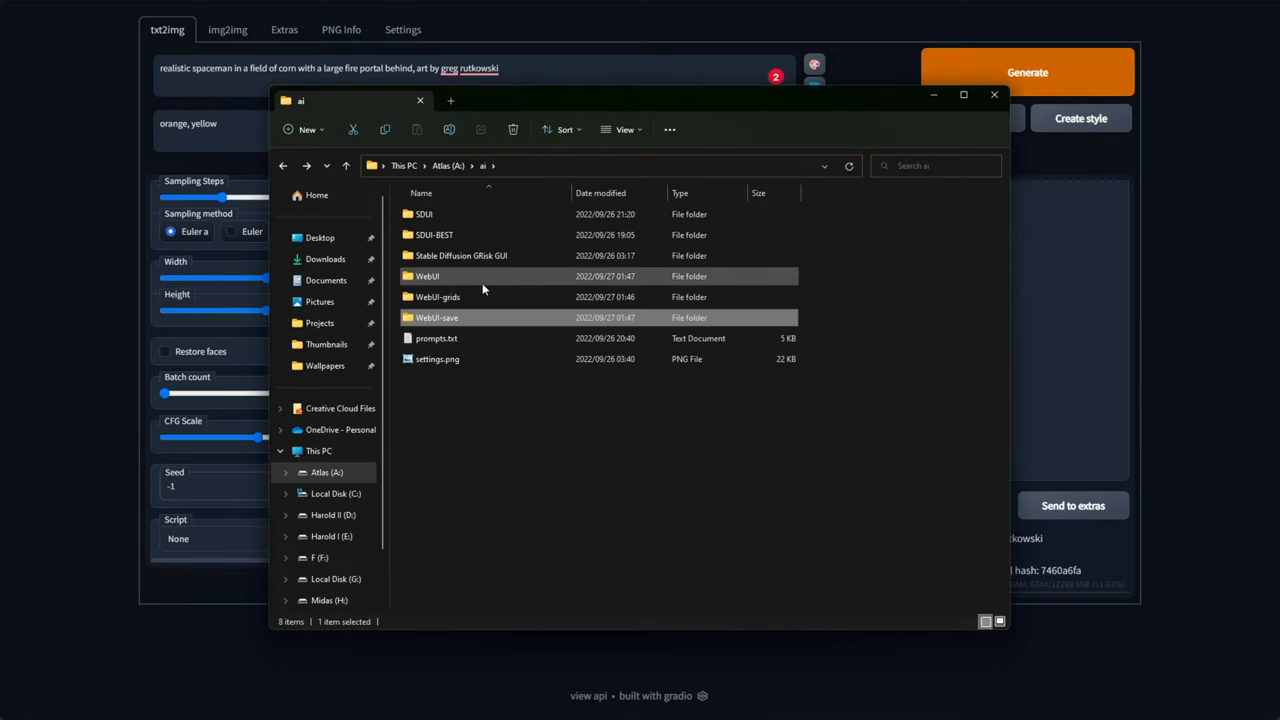
double_click(428, 276)
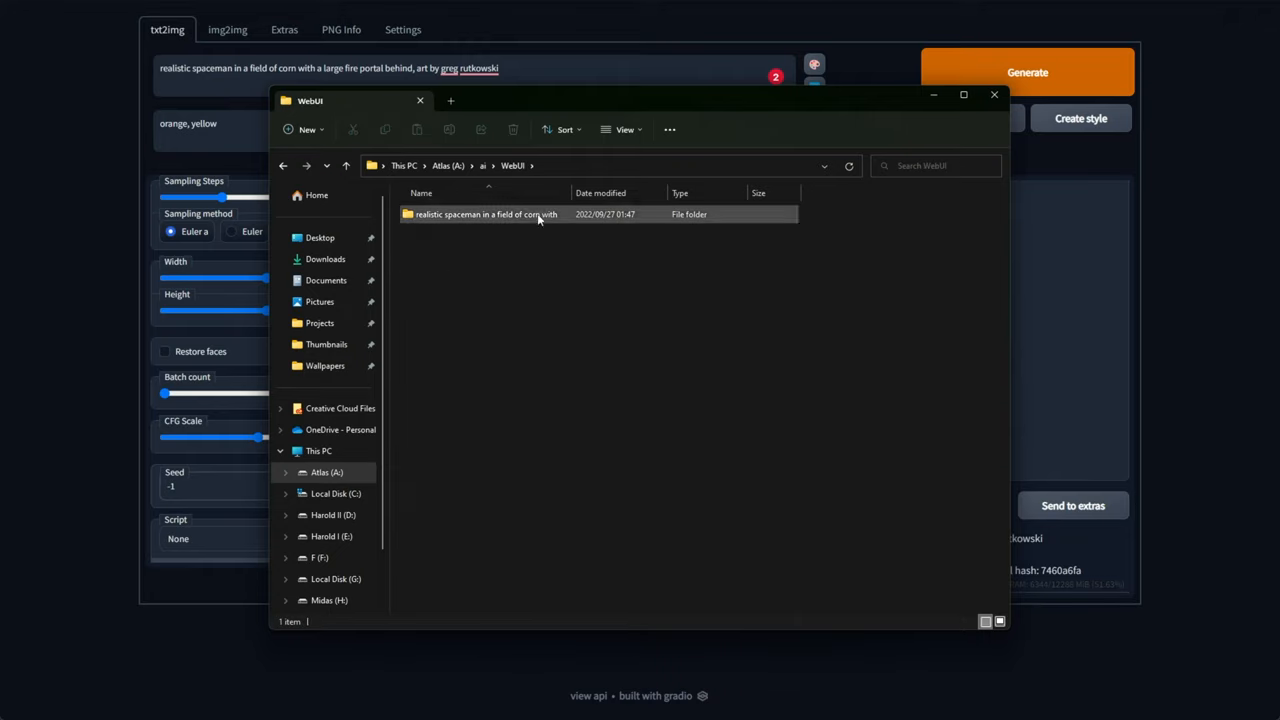
click(488, 214)
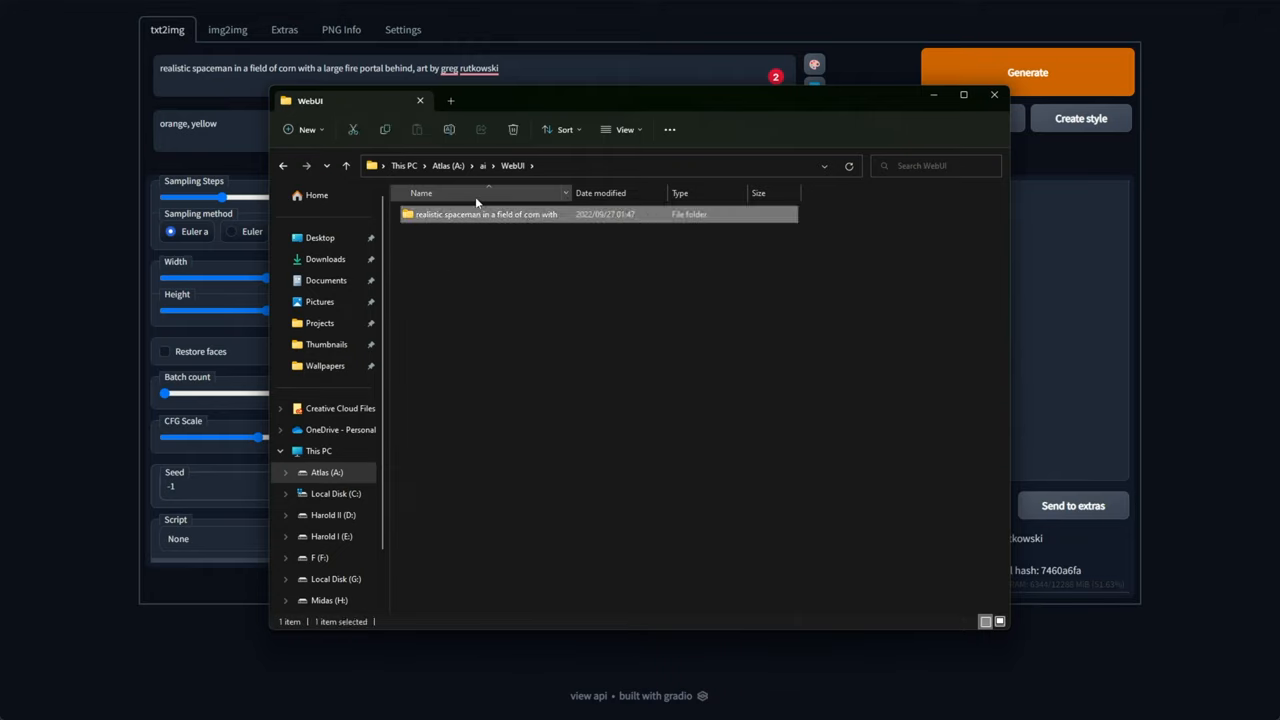
double_click(488, 214)
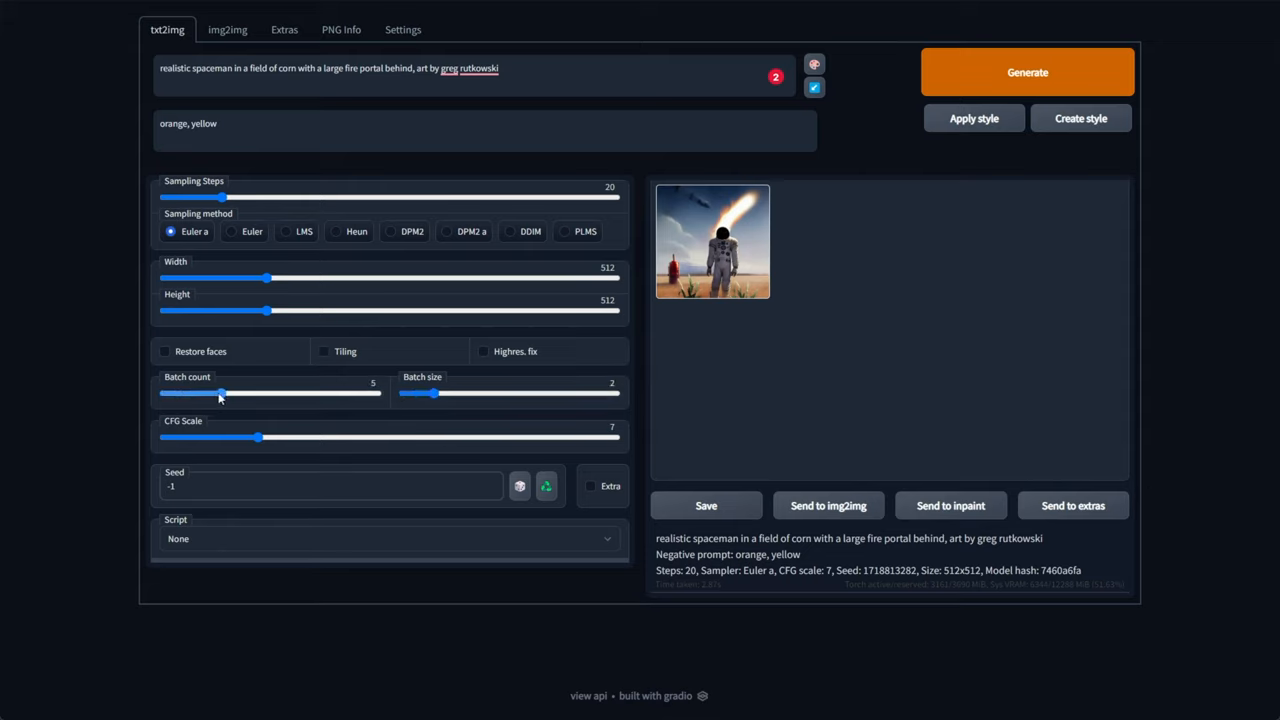
Step: Set batch count to 4 with batch size 2 and generate the spaceman images with their grid
drag(222, 392, 208, 392)
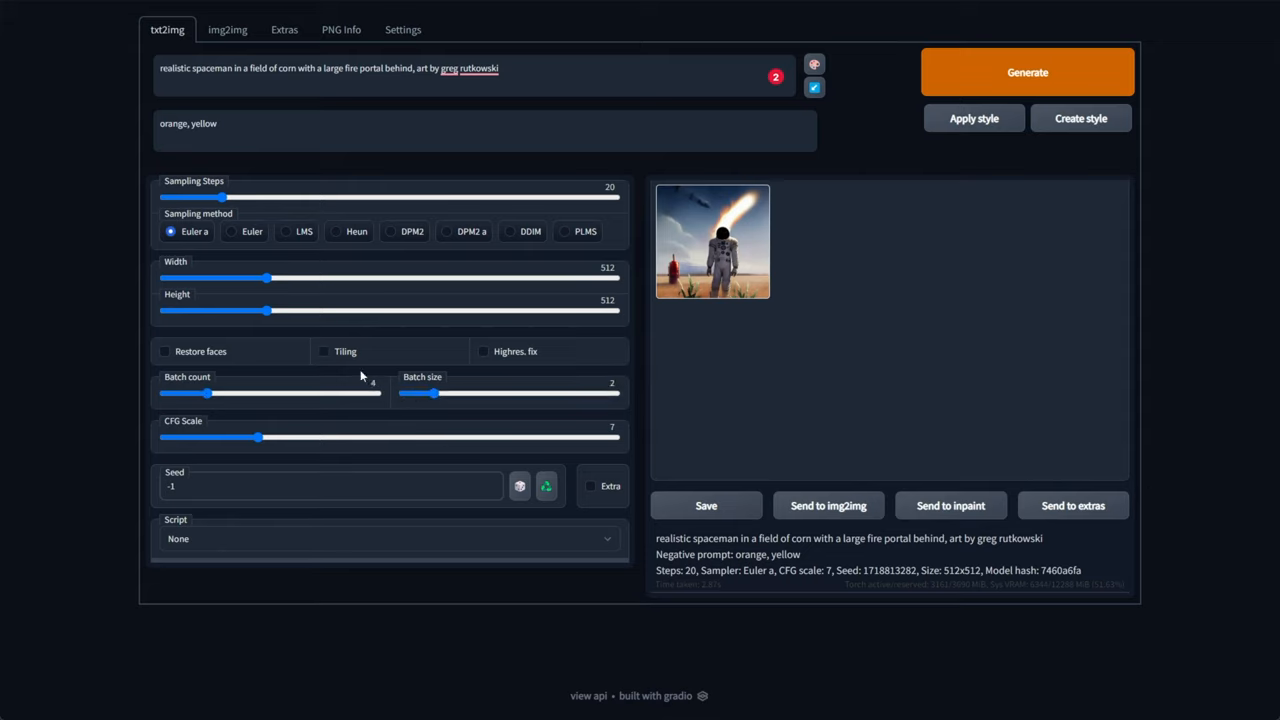
click(1028, 72)
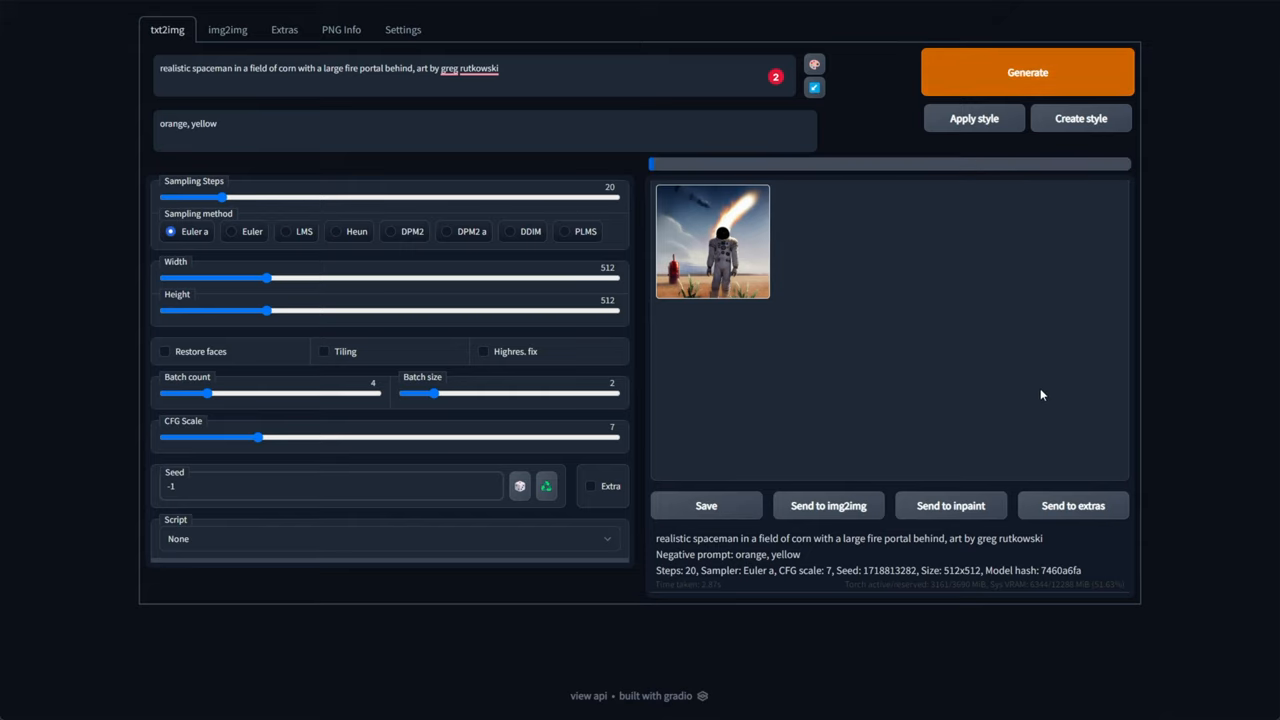
click(1028, 72)
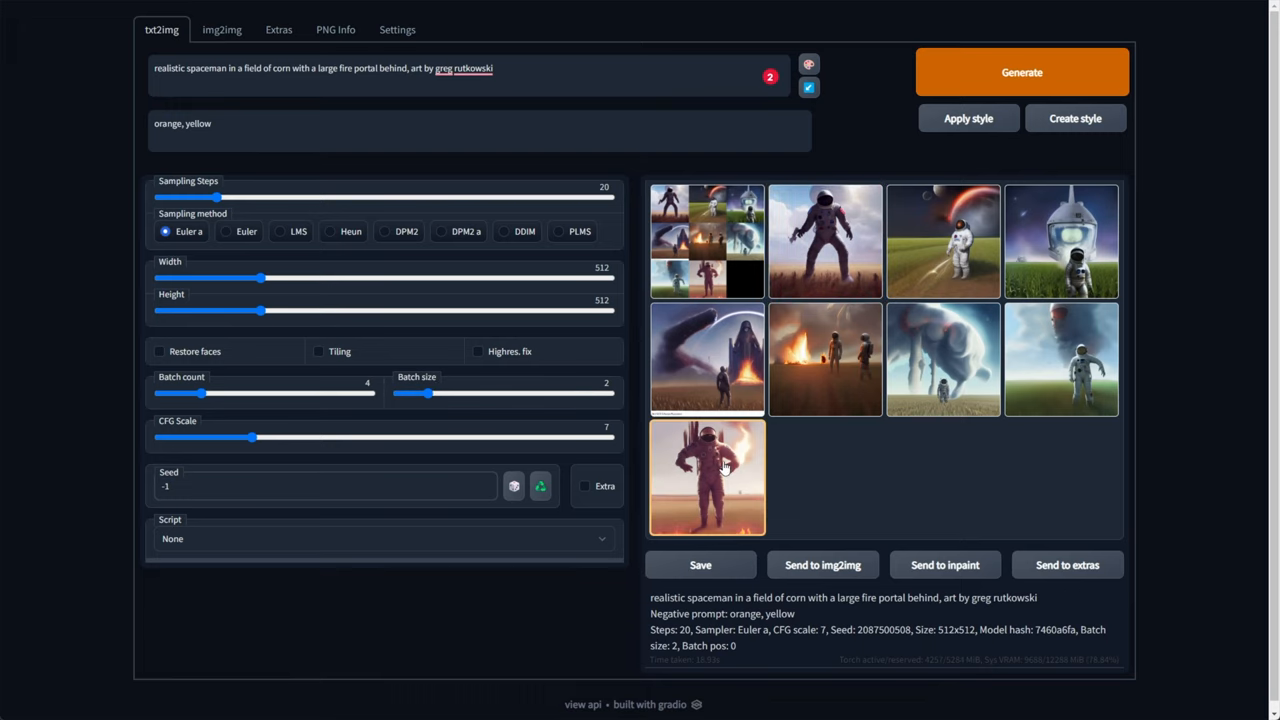
mouse_move(740, 456)
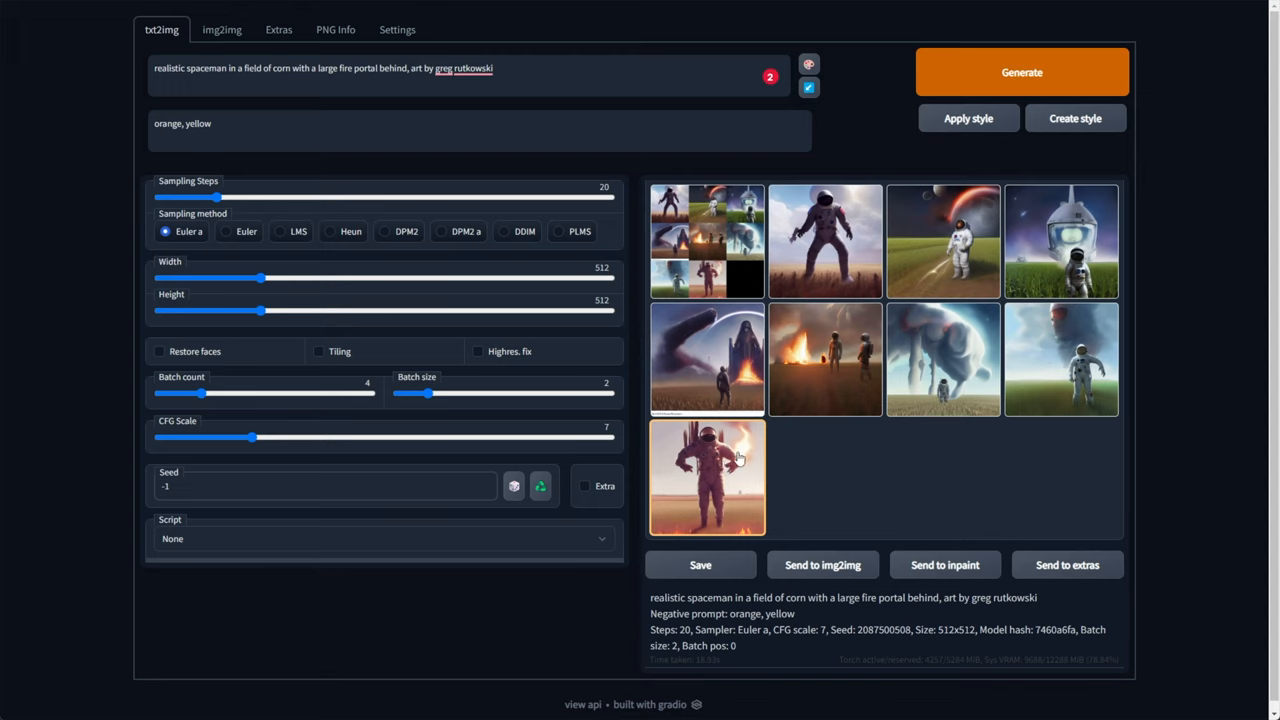
Step: Browse the saved spaceman PNGs in Windows Photo Viewer with Next, then close the viewer
click(708, 240)
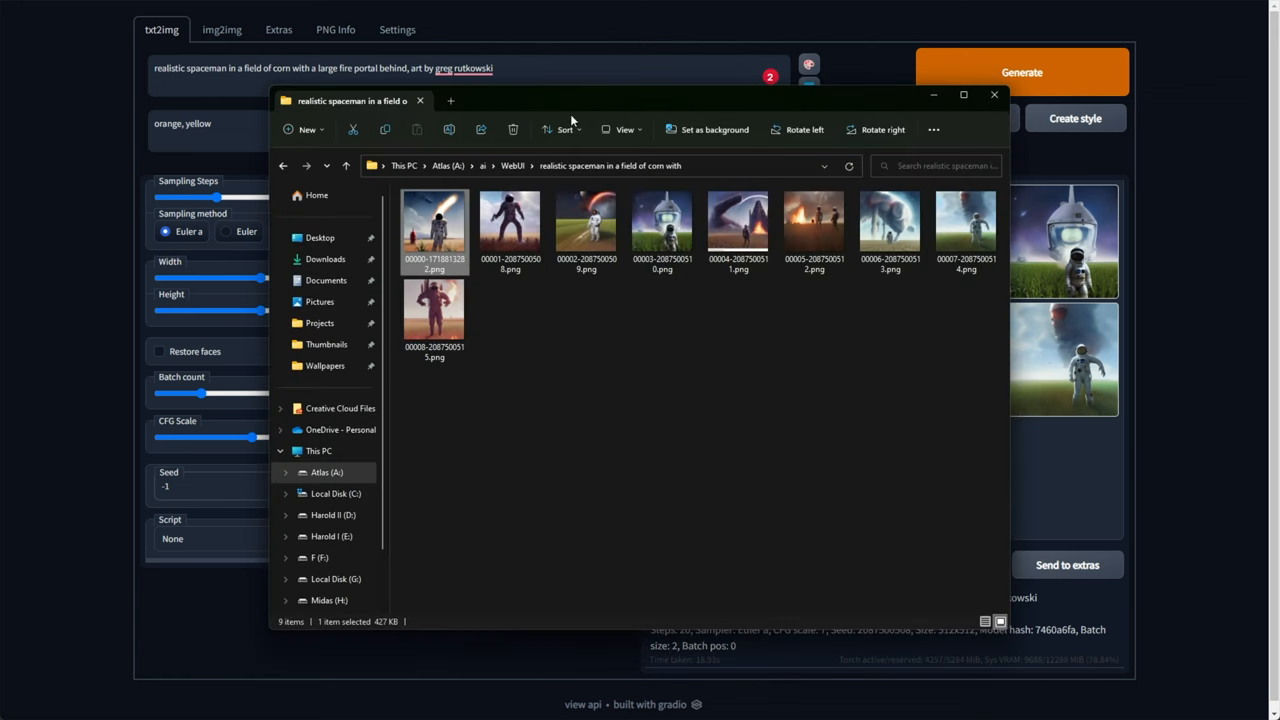
double_click(586, 224)
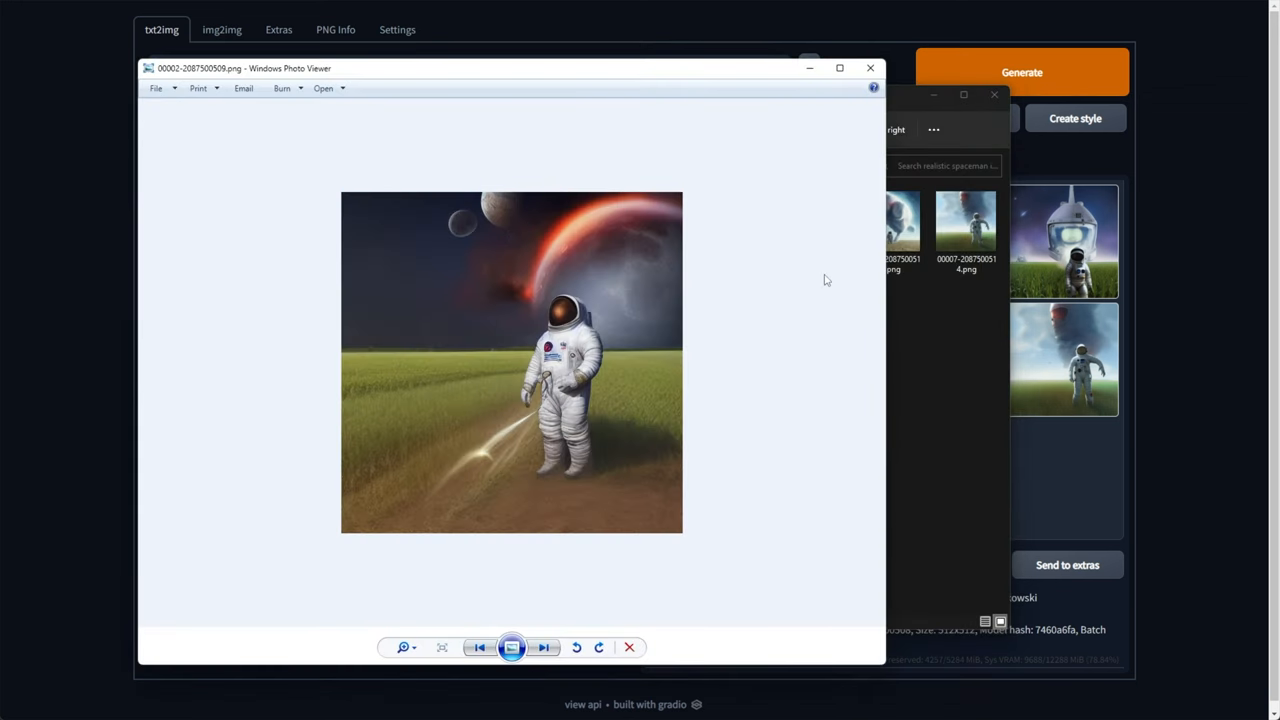
click(544, 648)
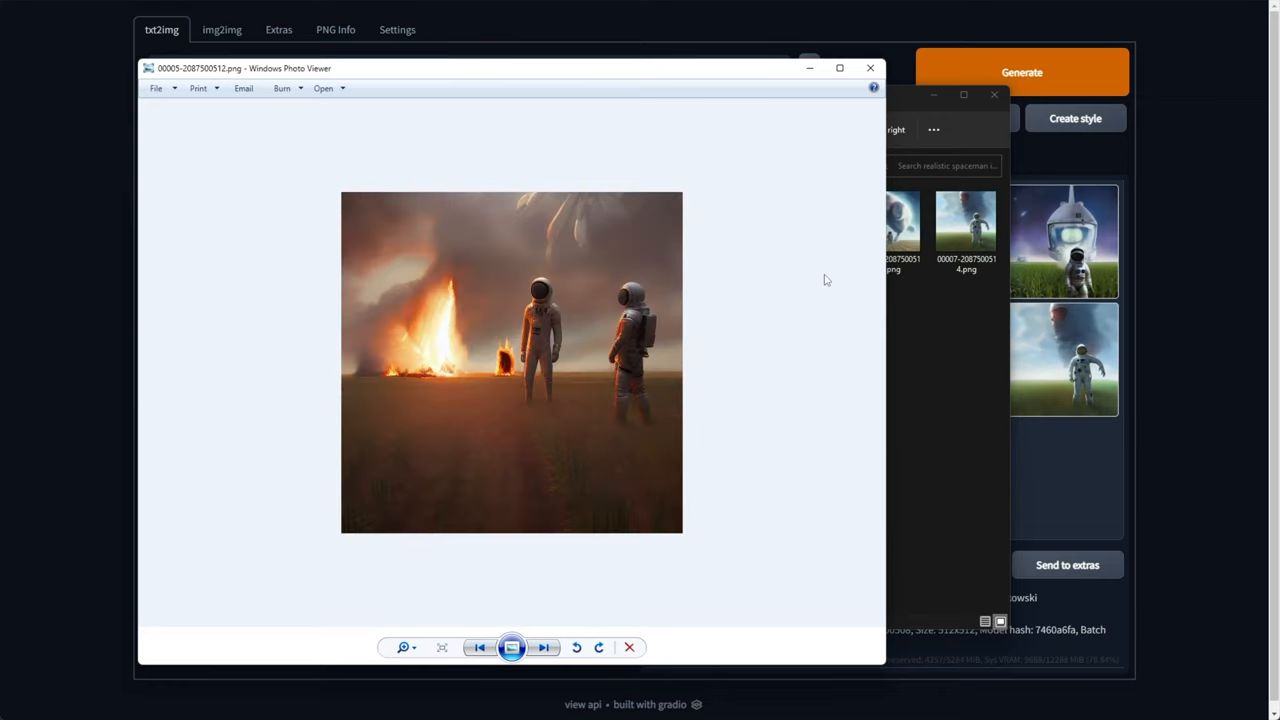
click(480, 648)
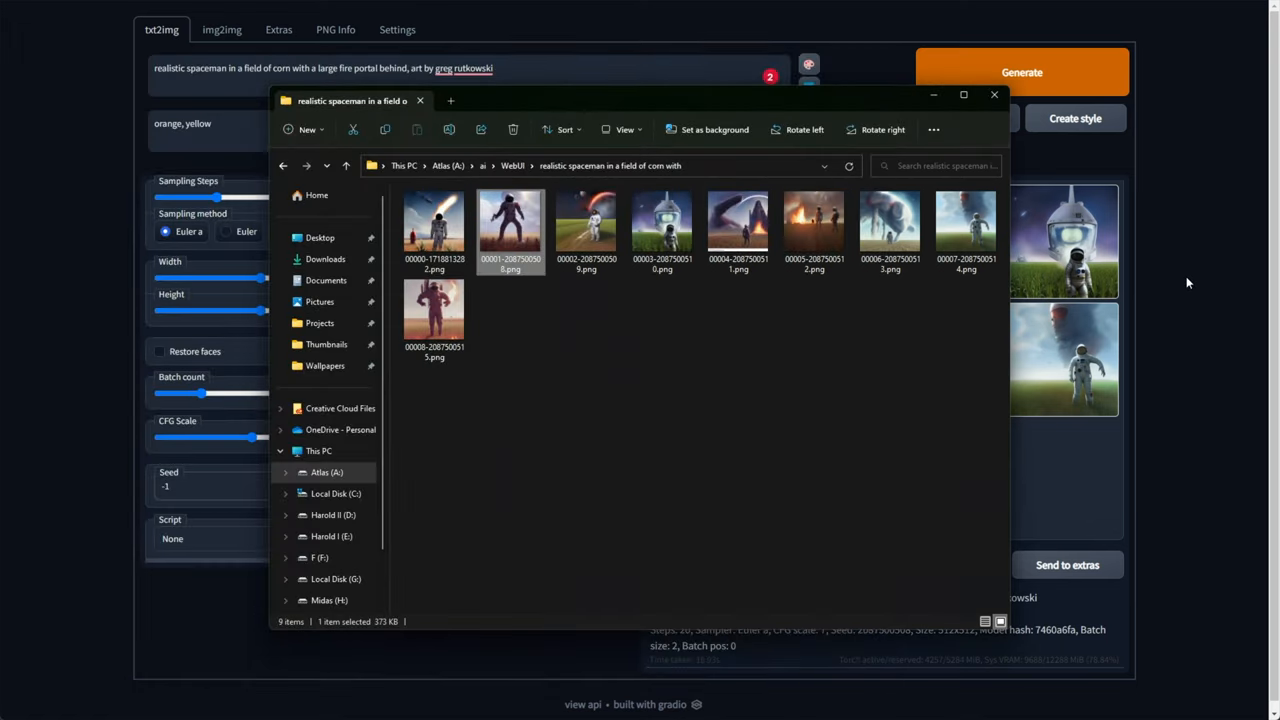
Step: Enable Highres. fix in txt2img and generate a new batch of fiery spaceman images
click(994, 94)
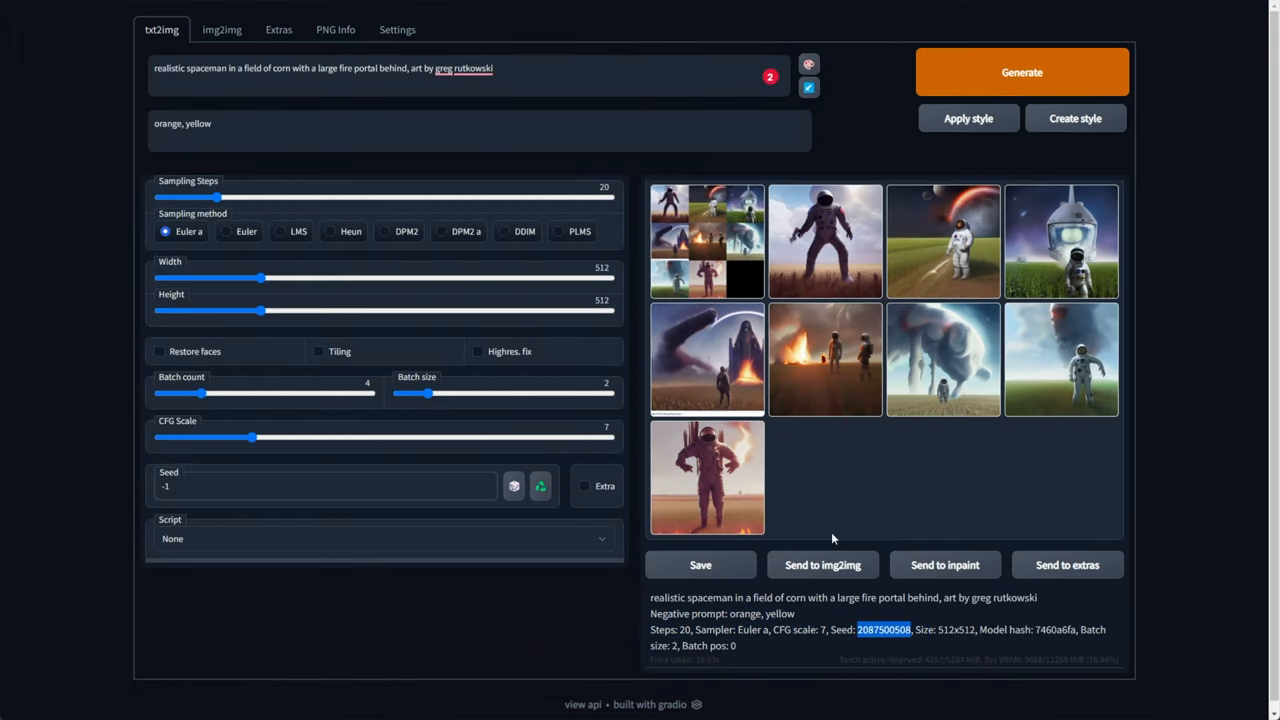
click(384, 538)
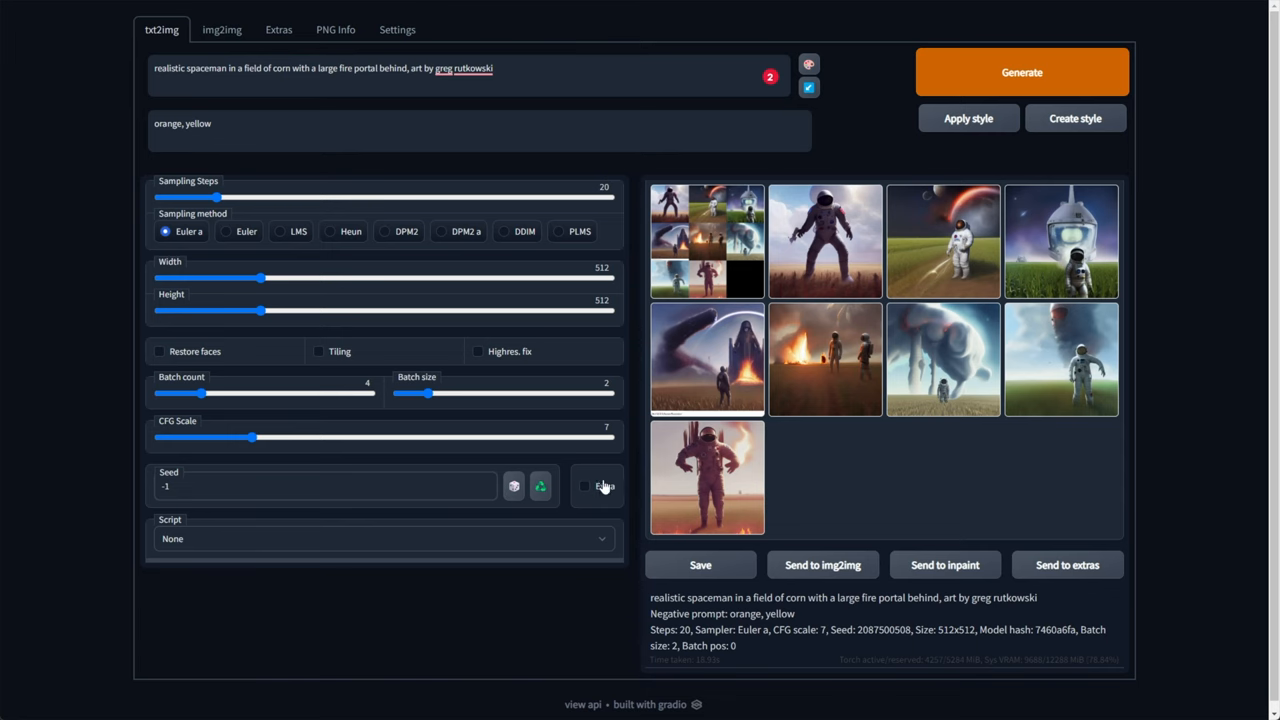
click(584, 476)
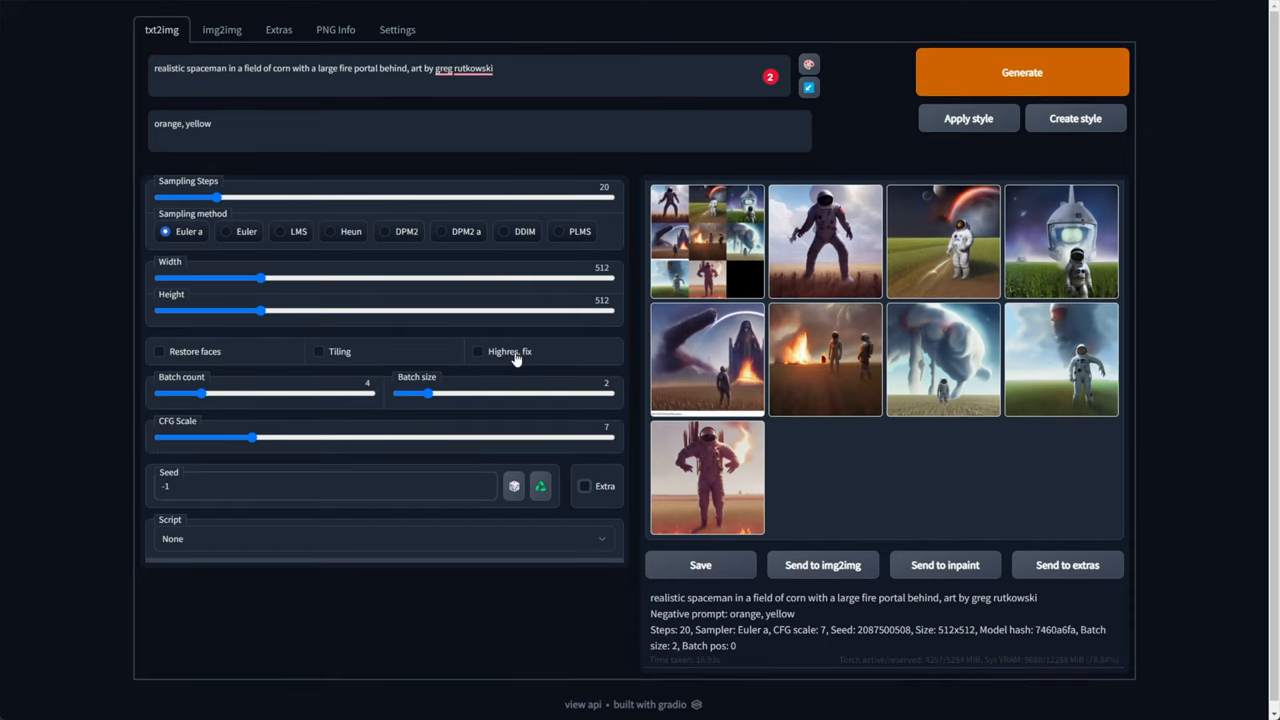
click(478, 352)
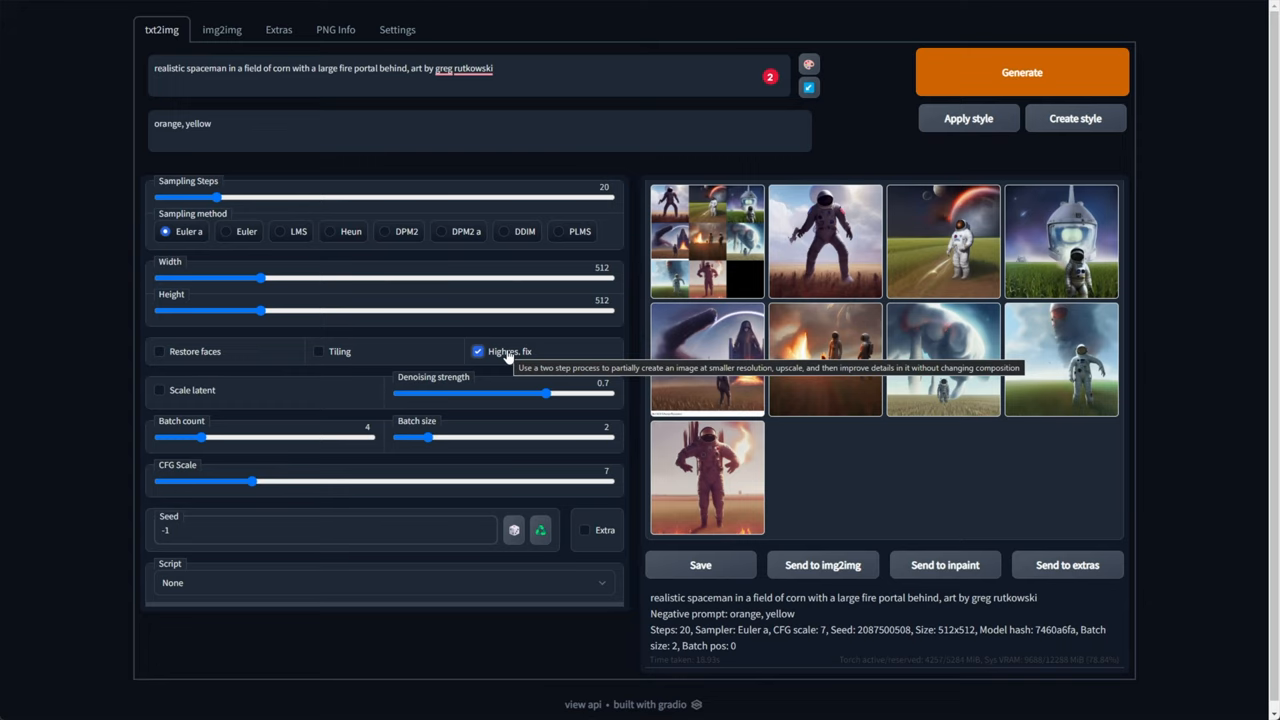
mouse_move(508, 336)
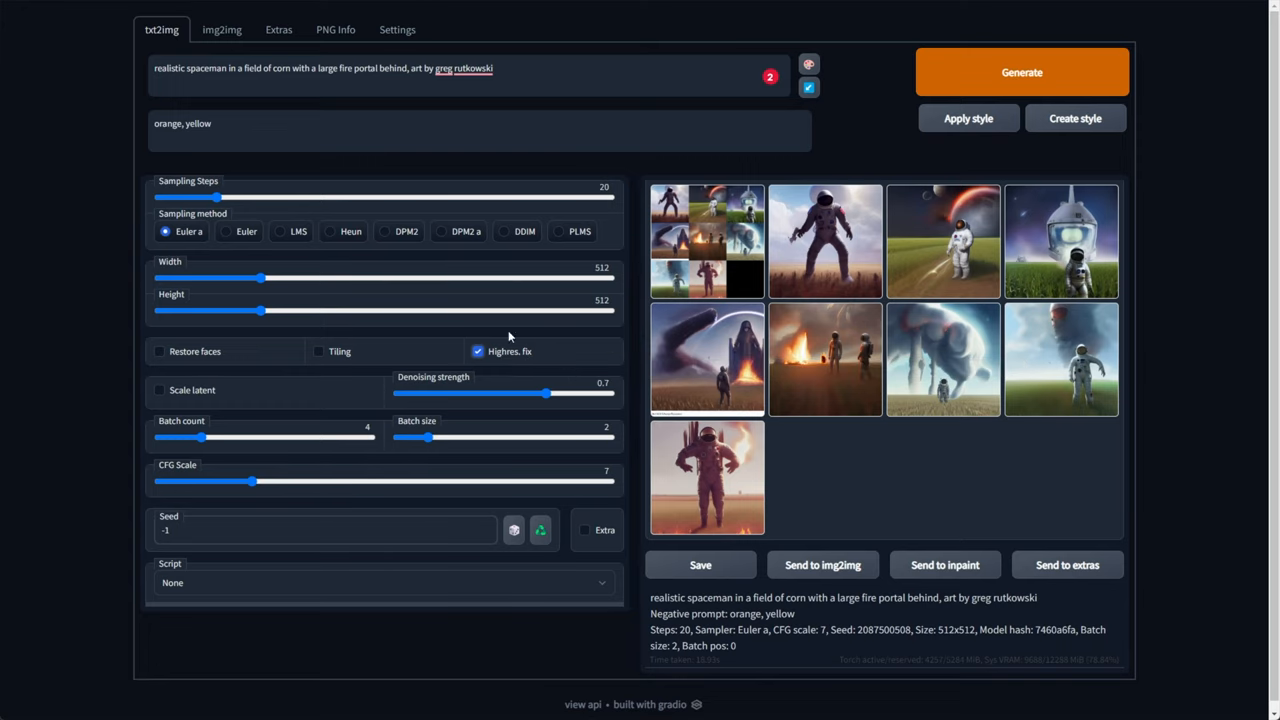
click(1020, 72)
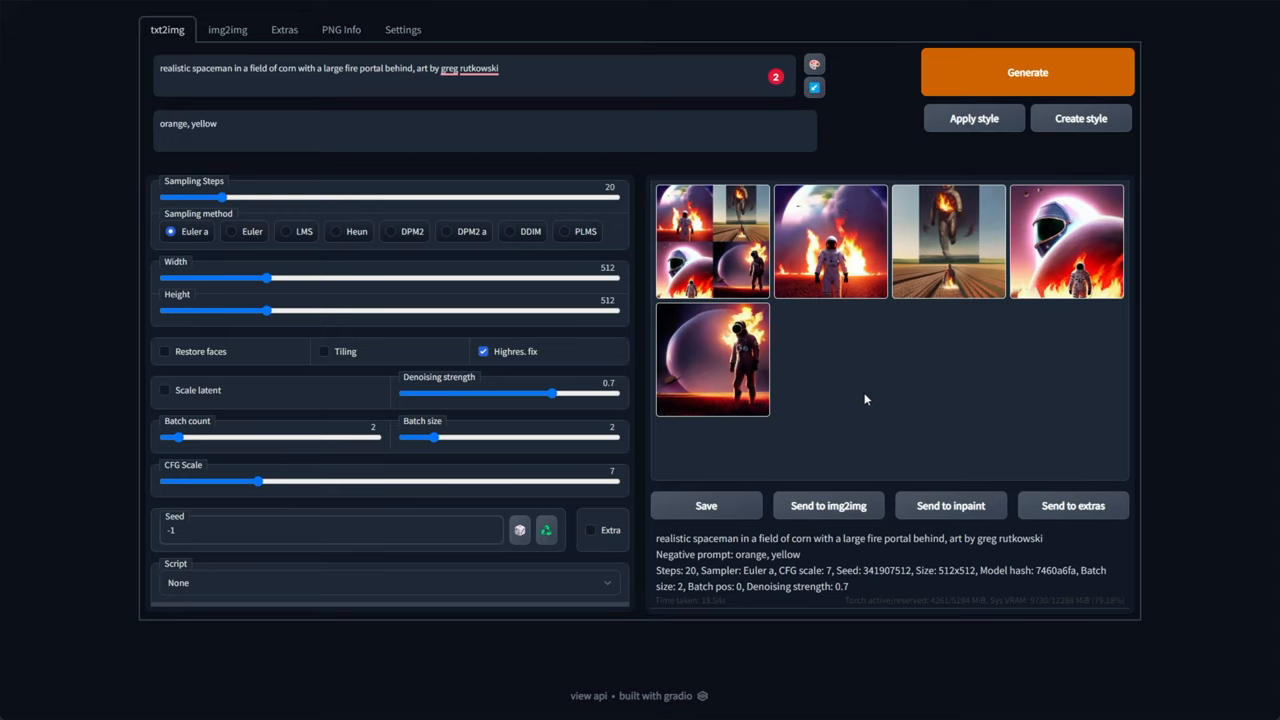
mouse_move(1008, 282)
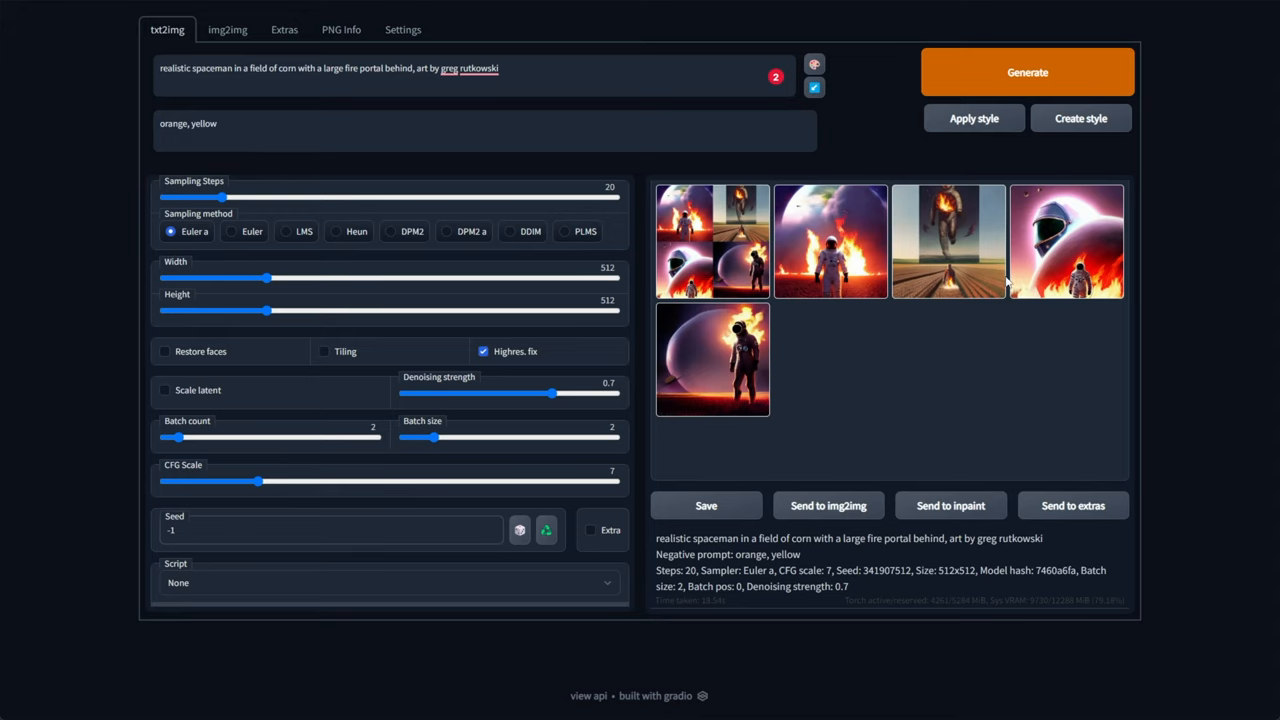
Step: Send a fiery spaceman result to img2img and Interrogate it to fill the prompt from the image
click(712, 360)
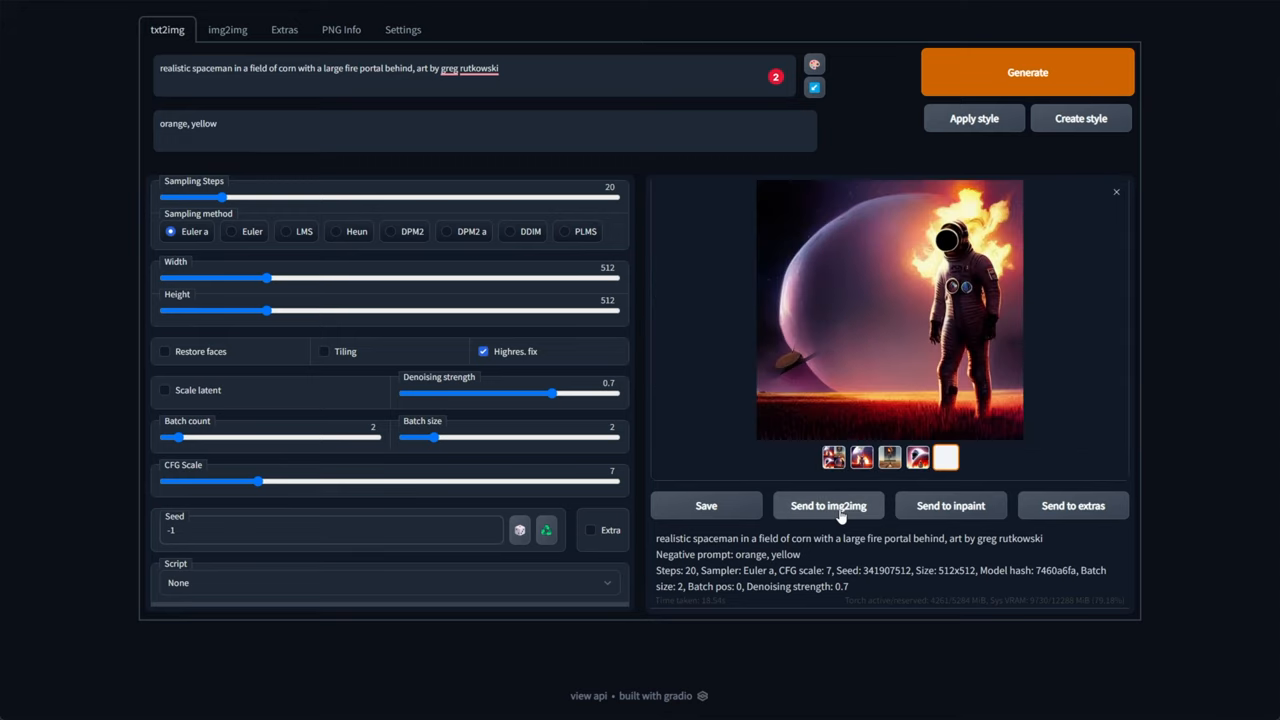
click(828, 504)
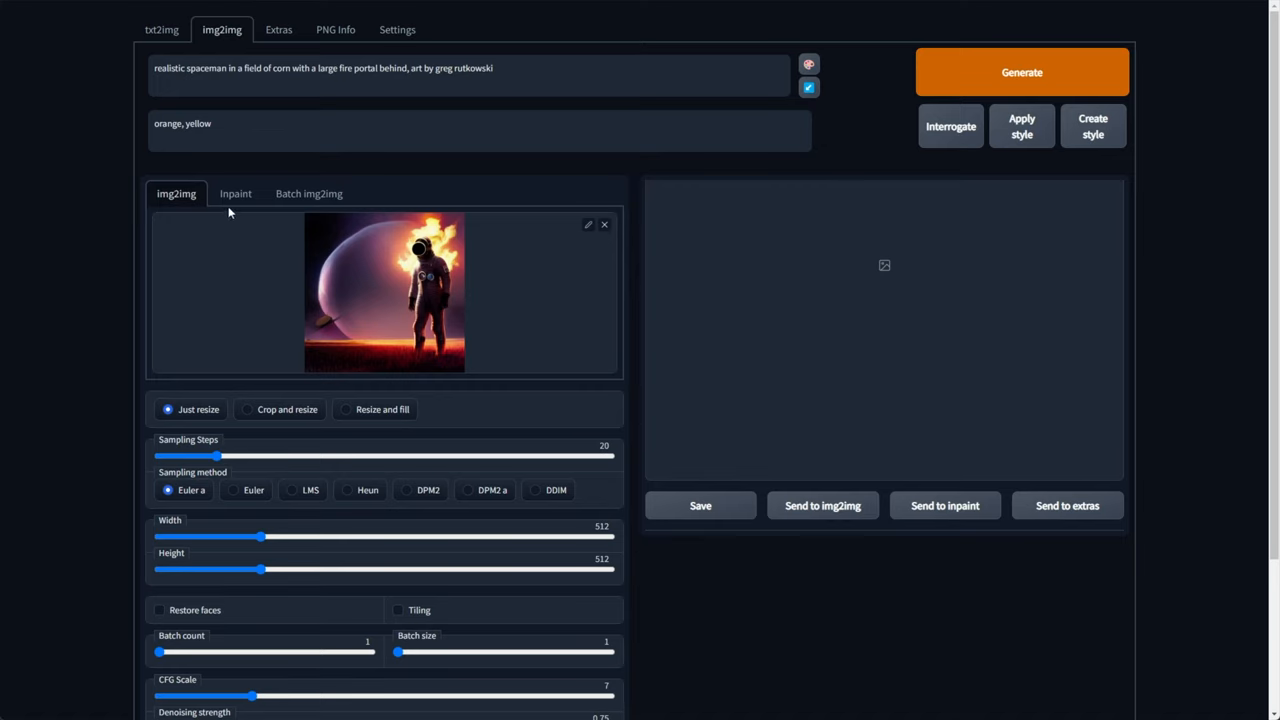
scroll(down, 3)
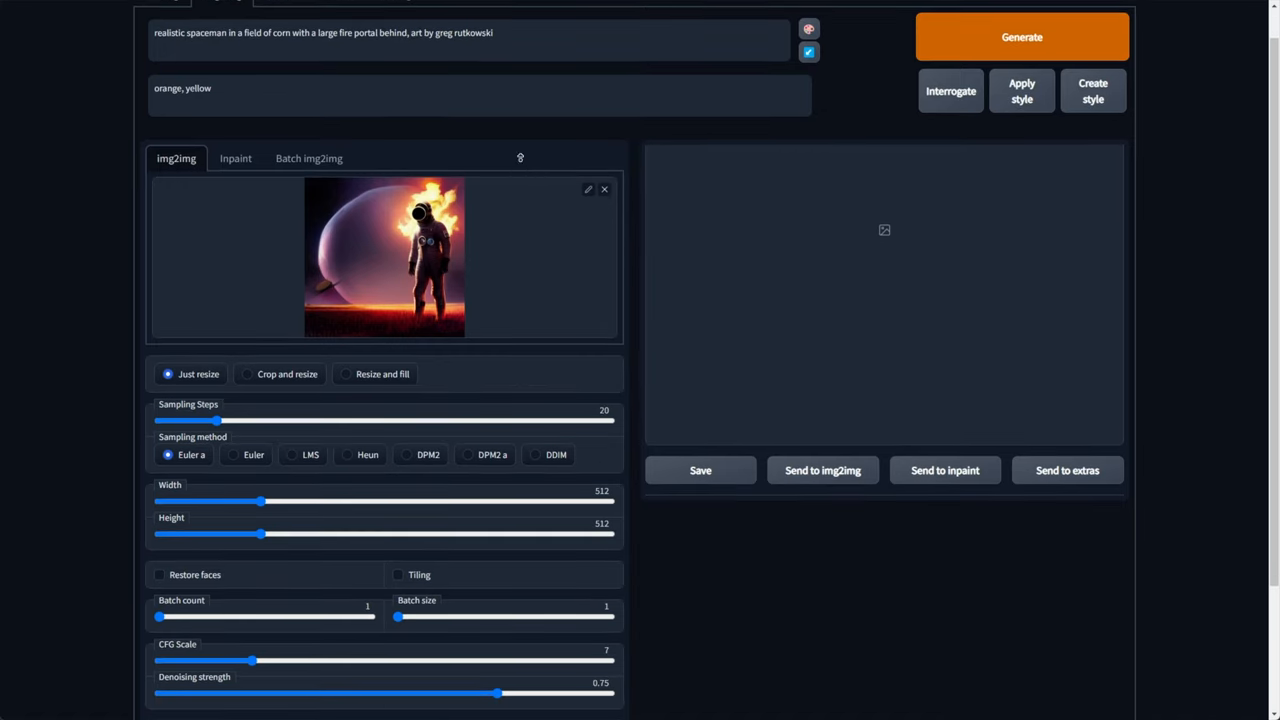
scroll(down, 3)
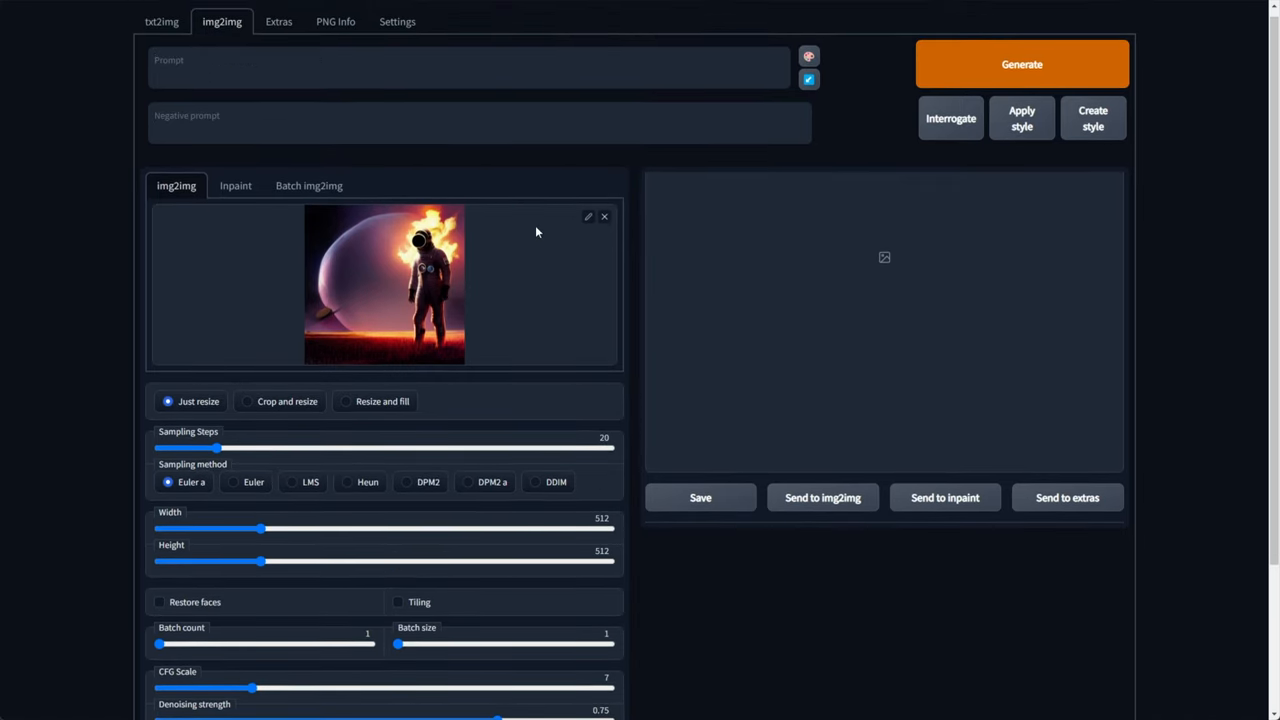
click(950, 118)
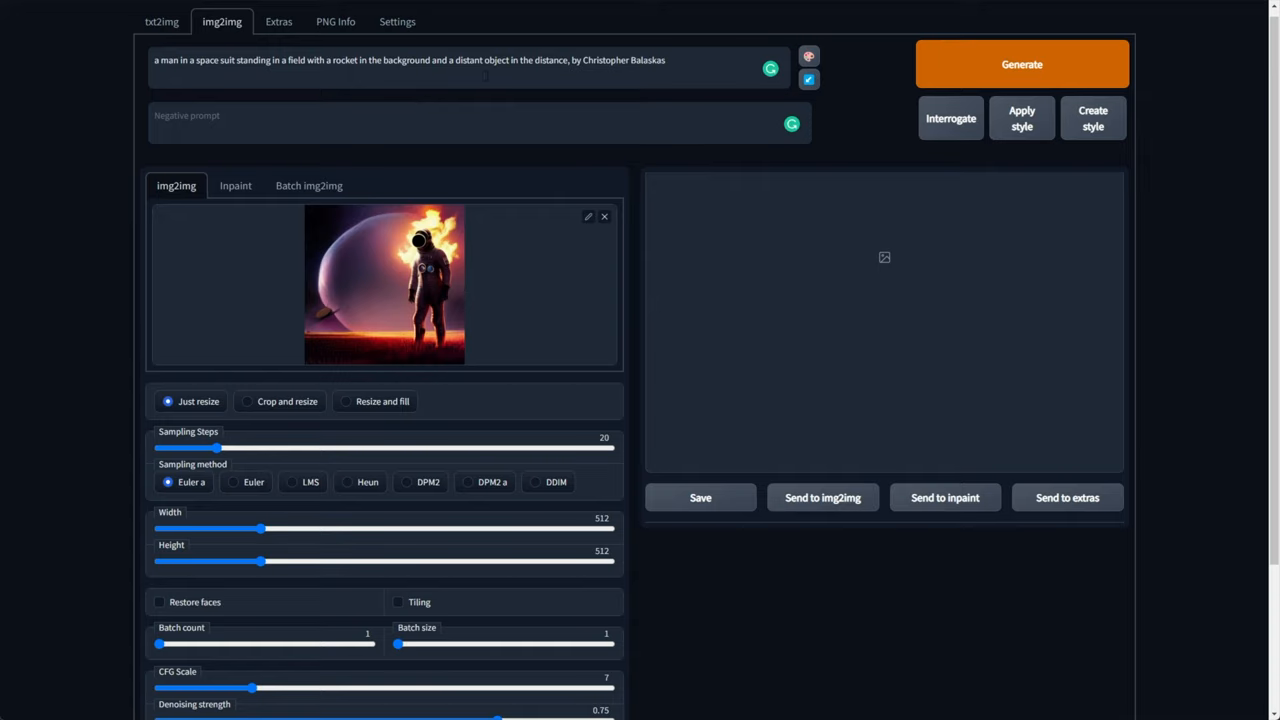
mouse_move(650, 100)
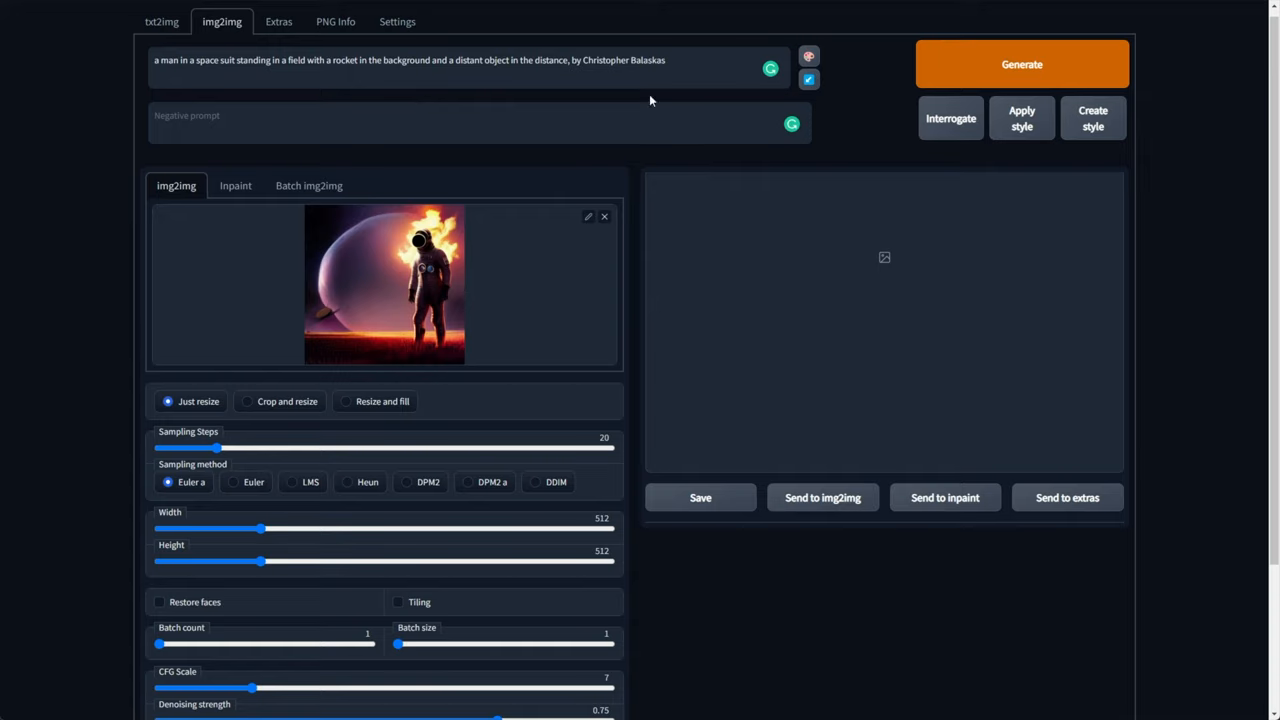
Step: Generate the silhouetted spaceman from the interrogated prompt, preview it full-size, and send it to Inpaint
click(1020, 64)
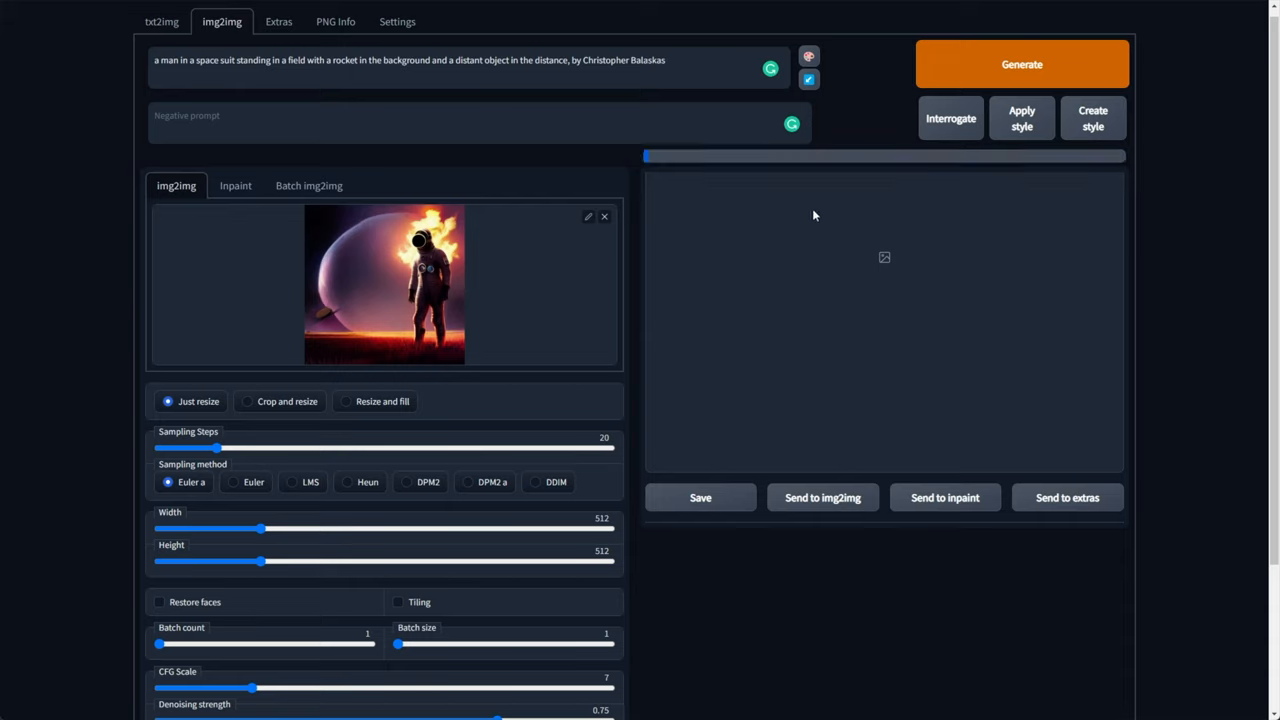
click(1020, 64)
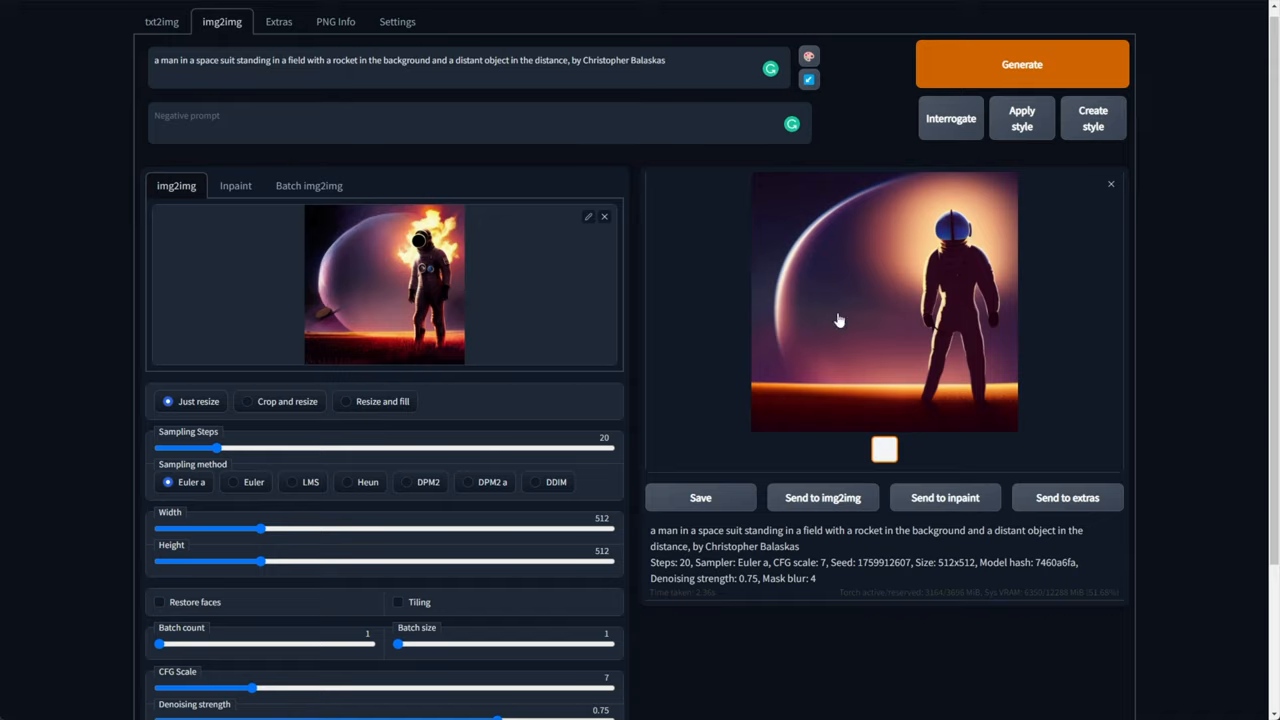
click(884, 300)
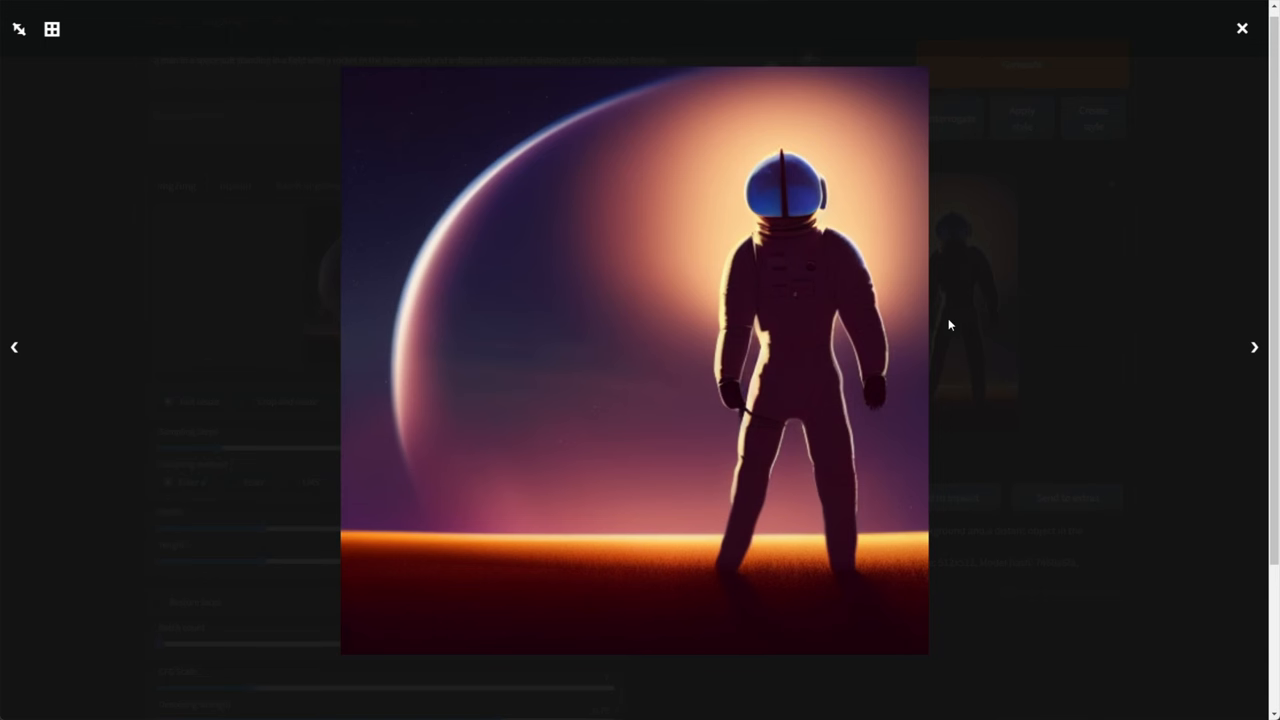
click(1242, 28)
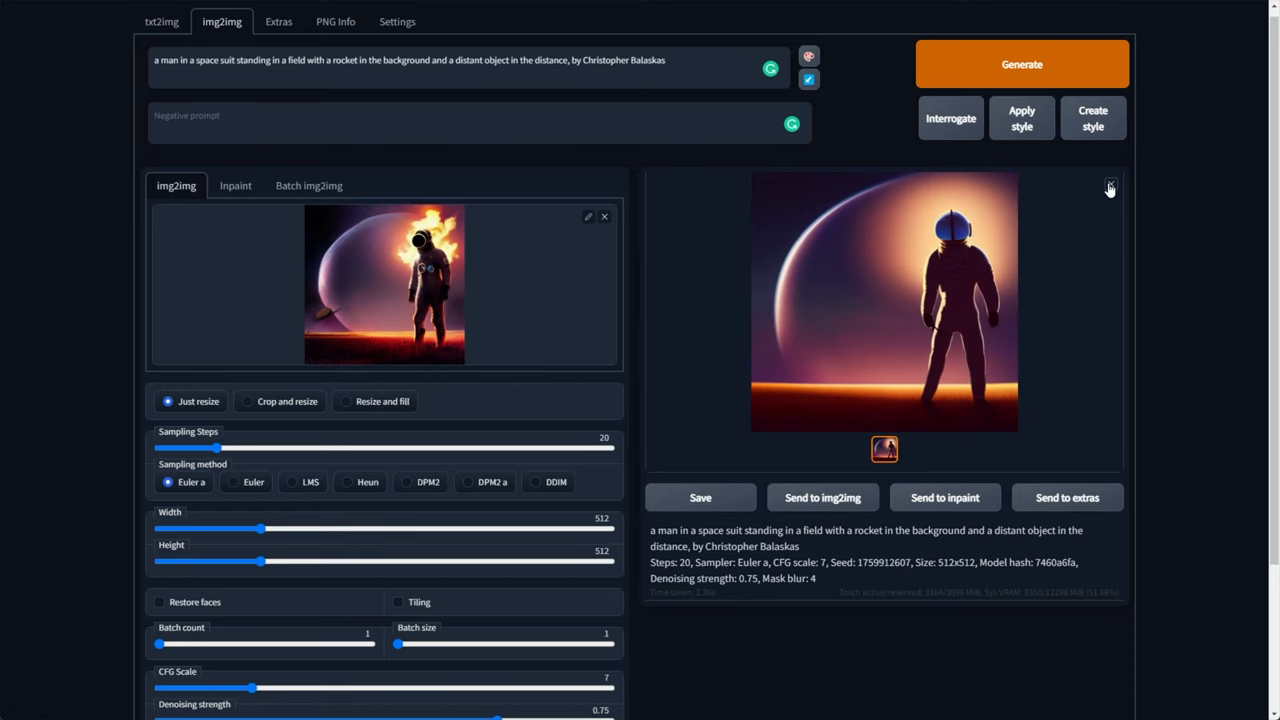
click(236, 184)
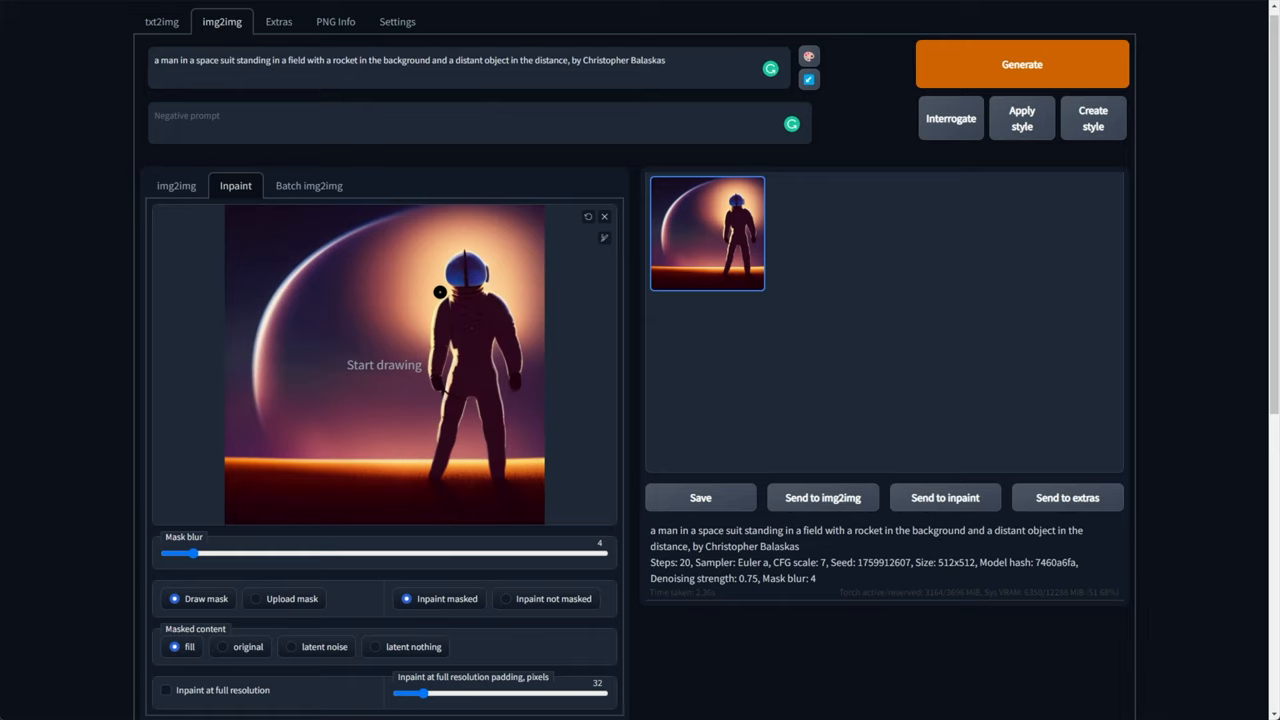
Step: Enlarge the mask brush and paint a mask over the whole spaceman figure
drag(456, 270, 484, 280)
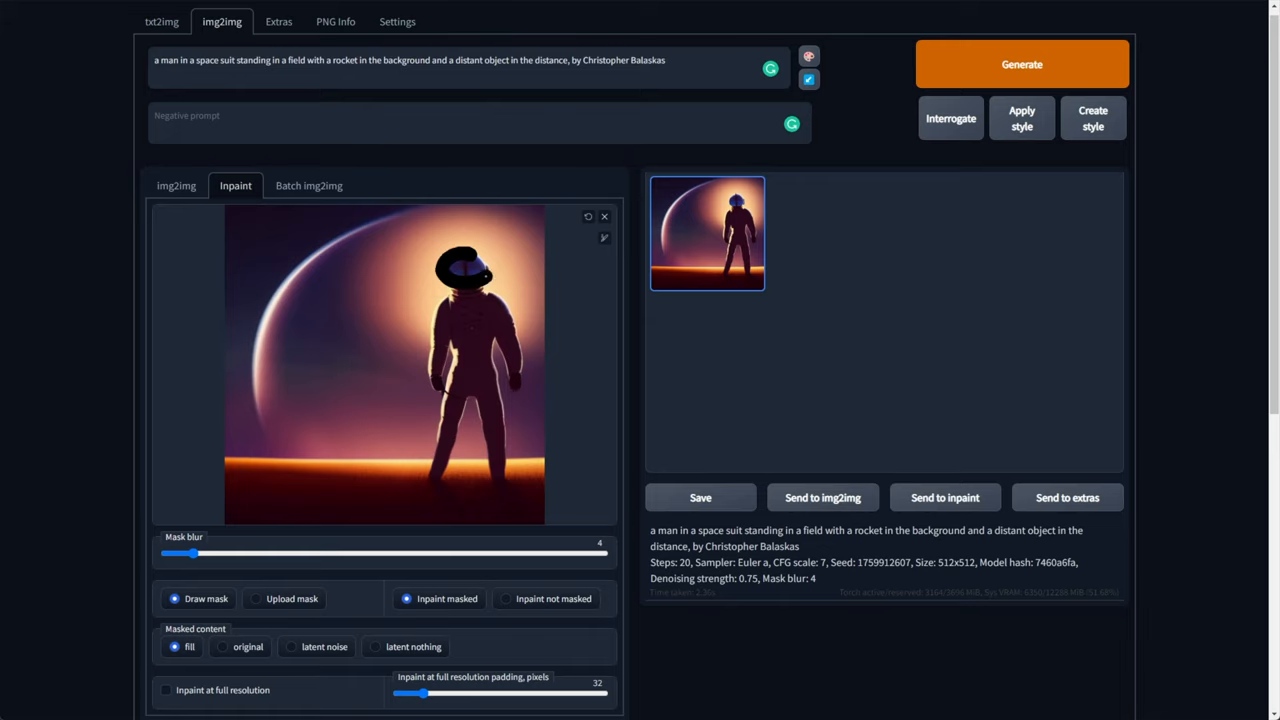
scroll(down, 3)
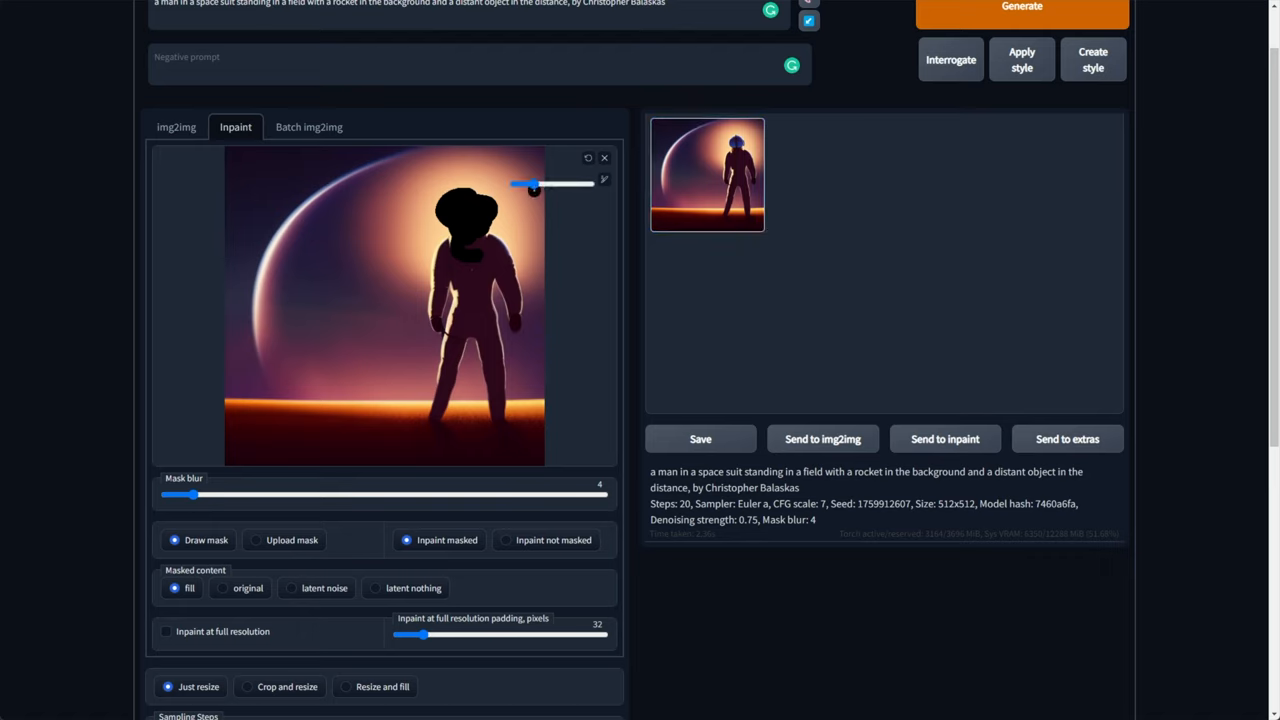
drag(536, 184, 584, 184)
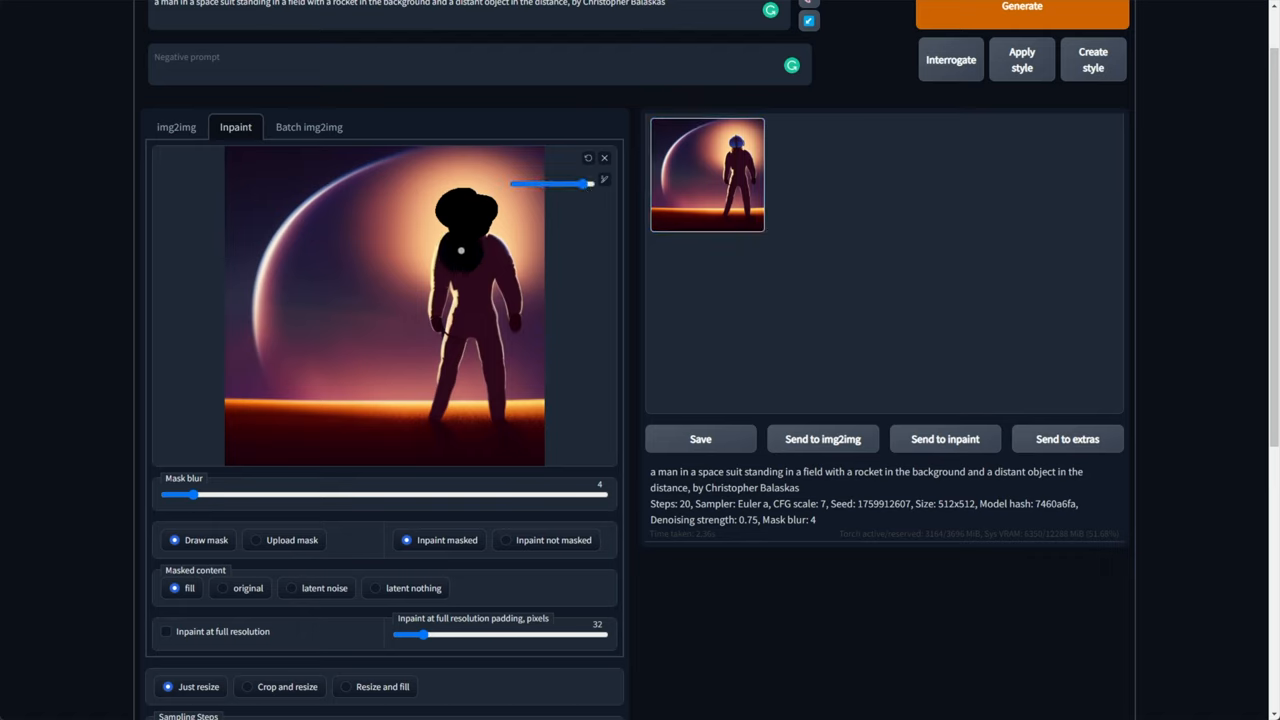
drag(460, 250, 492, 384)
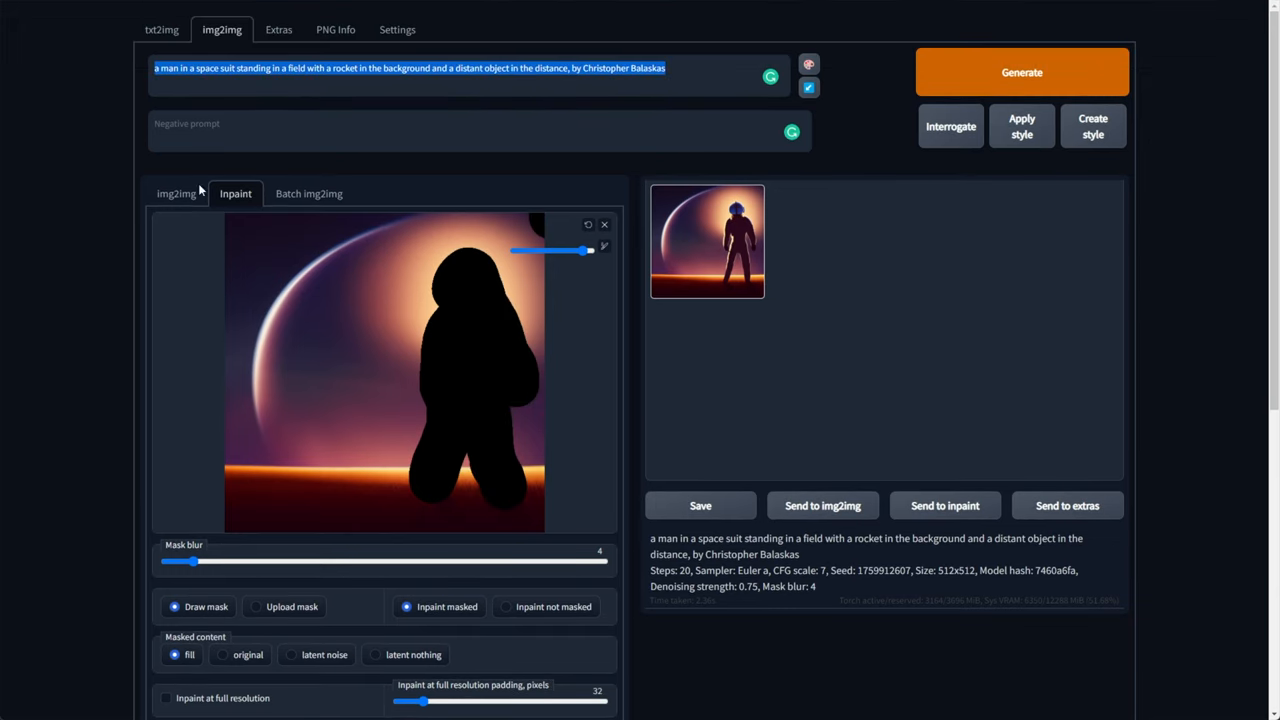
Step: Inpaint the masked area with the prompt 'high school math teacher' and preview the result full screen
text(high school math teacher)
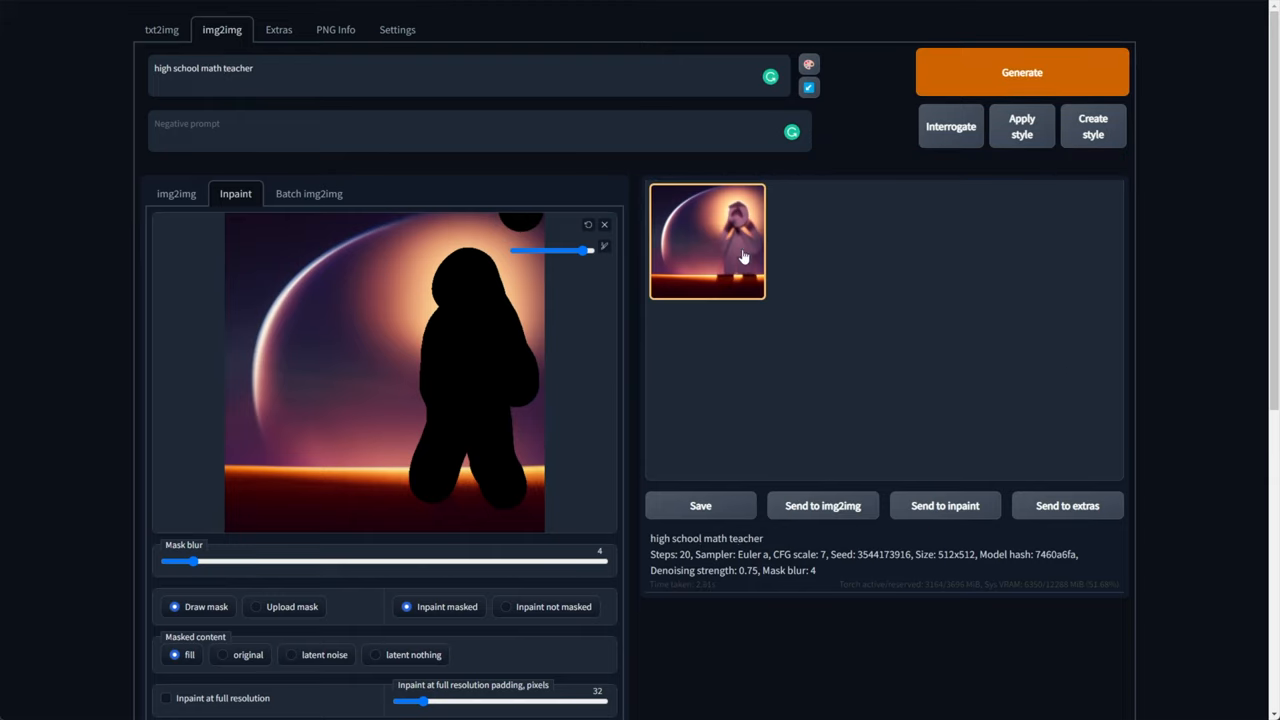
click(708, 240)
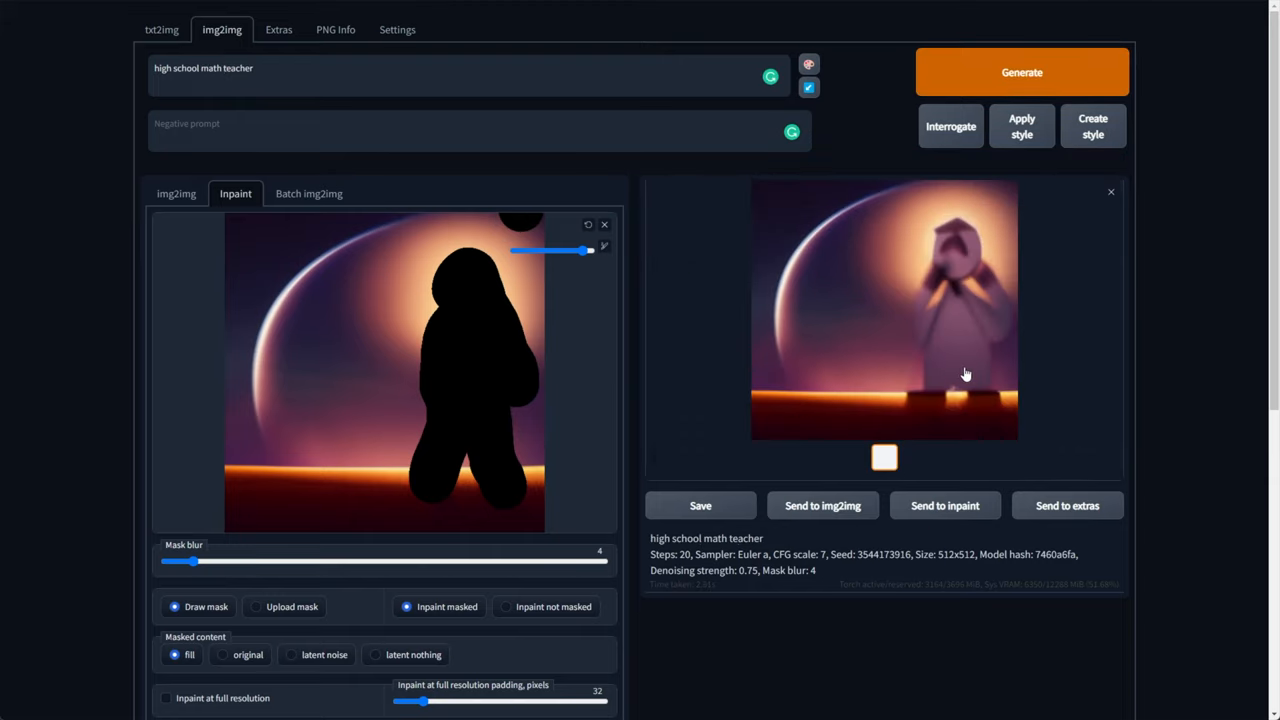
click(884, 310)
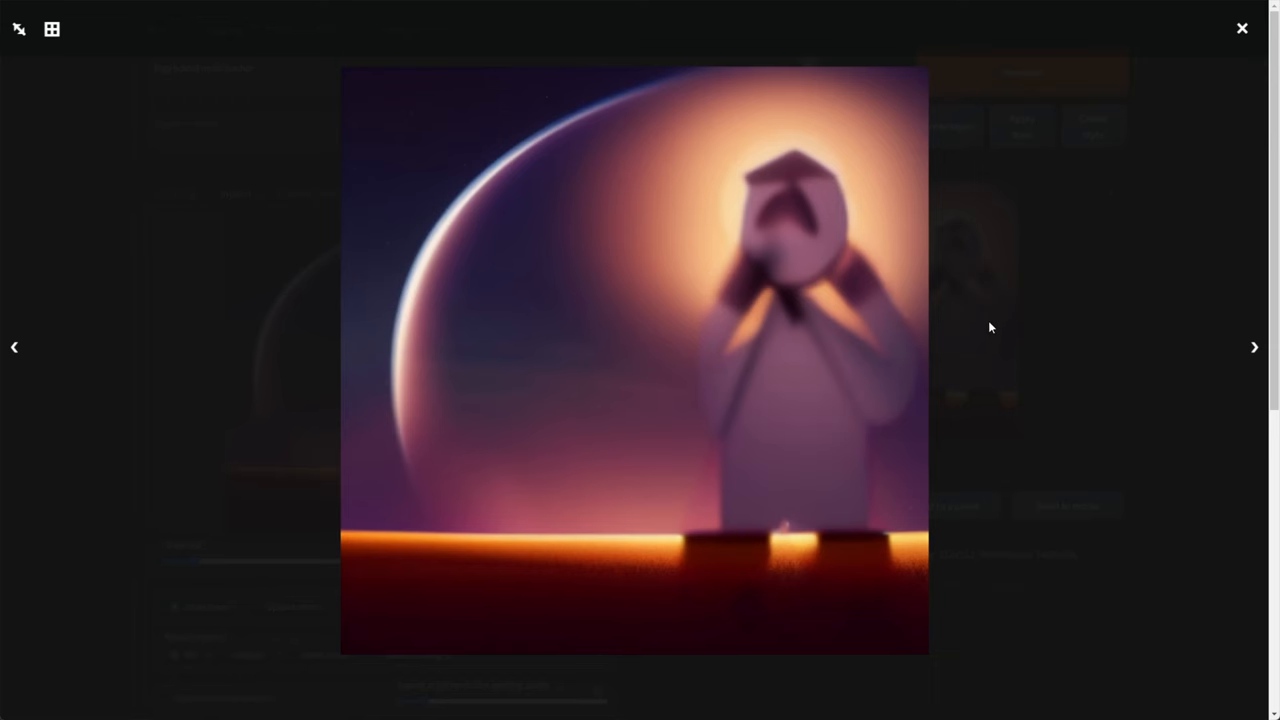
click(1242, 28)
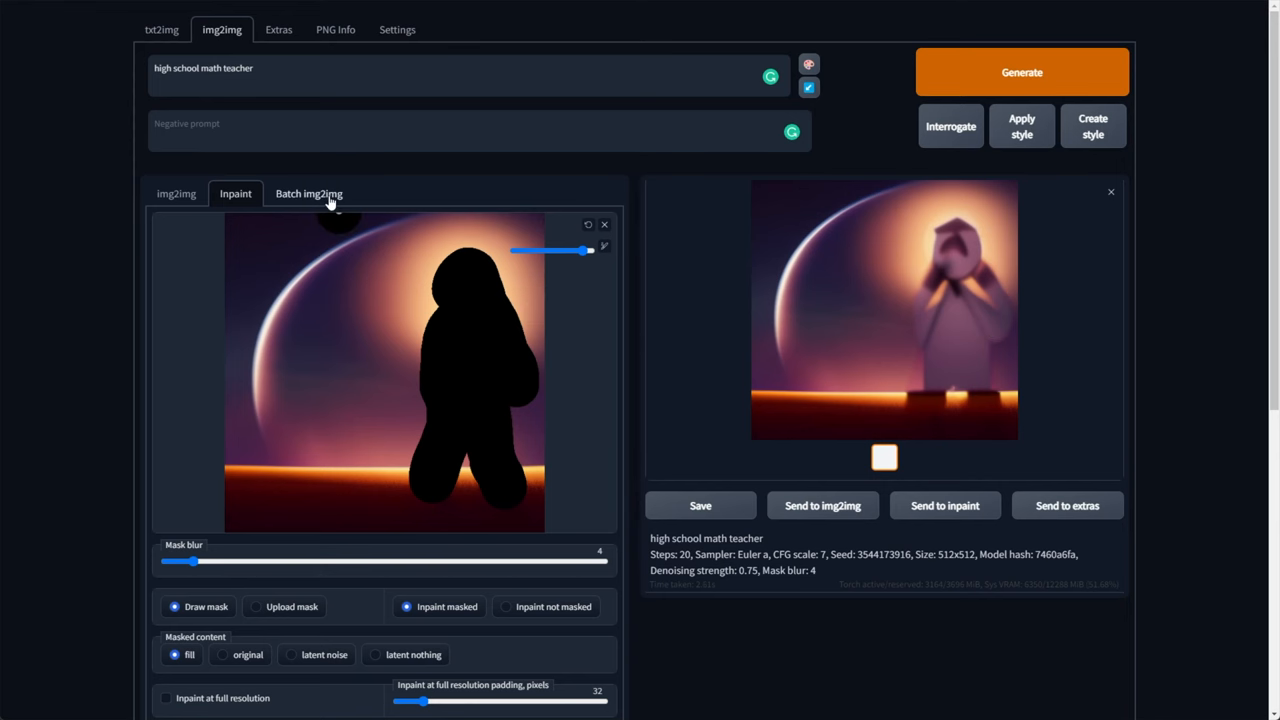
Step: Enable 'Inpaint at full resolution' and regenerate with the 'upside-down high school math teacher' prompt
scroll(down, 3)
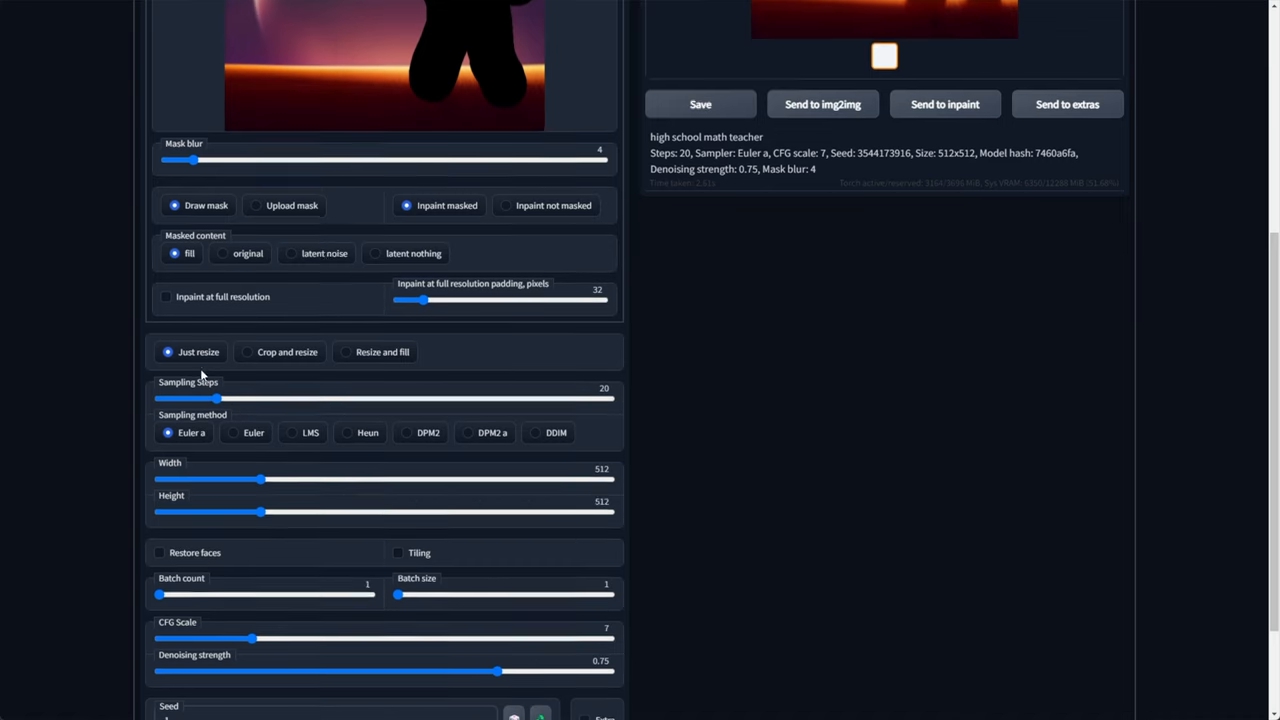
scroll(down, 3)
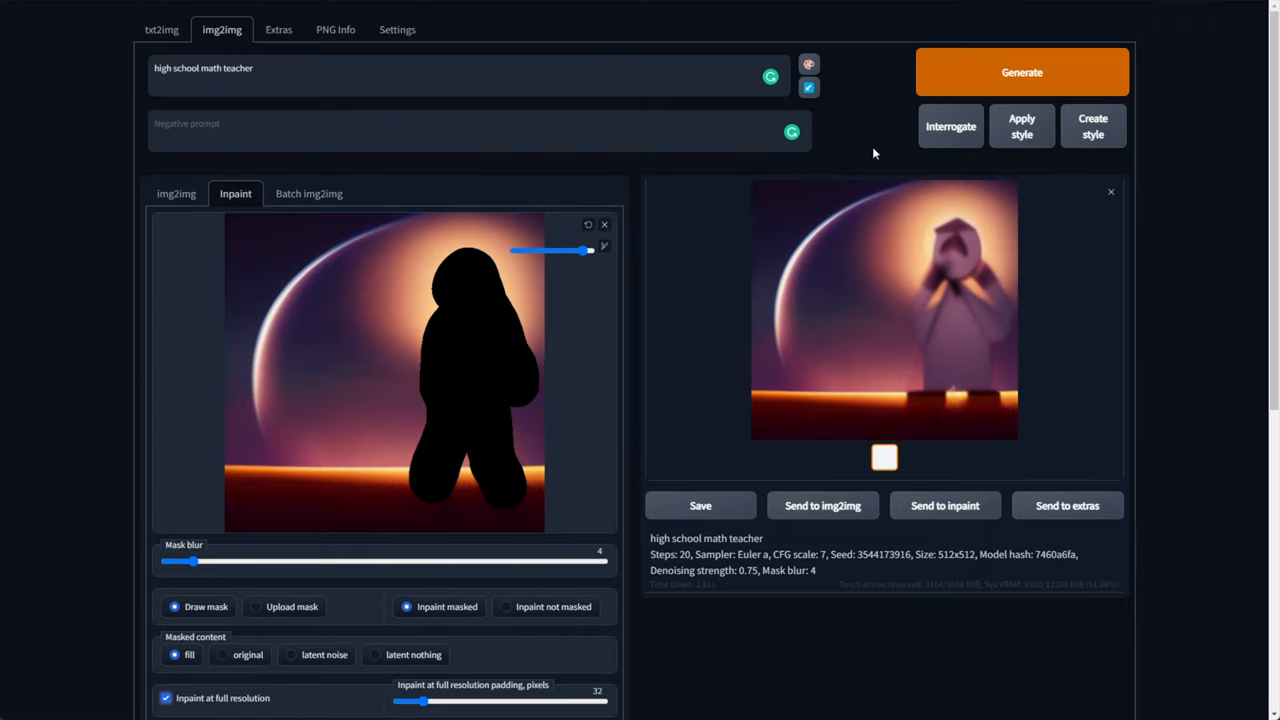
scroll(down, 3)
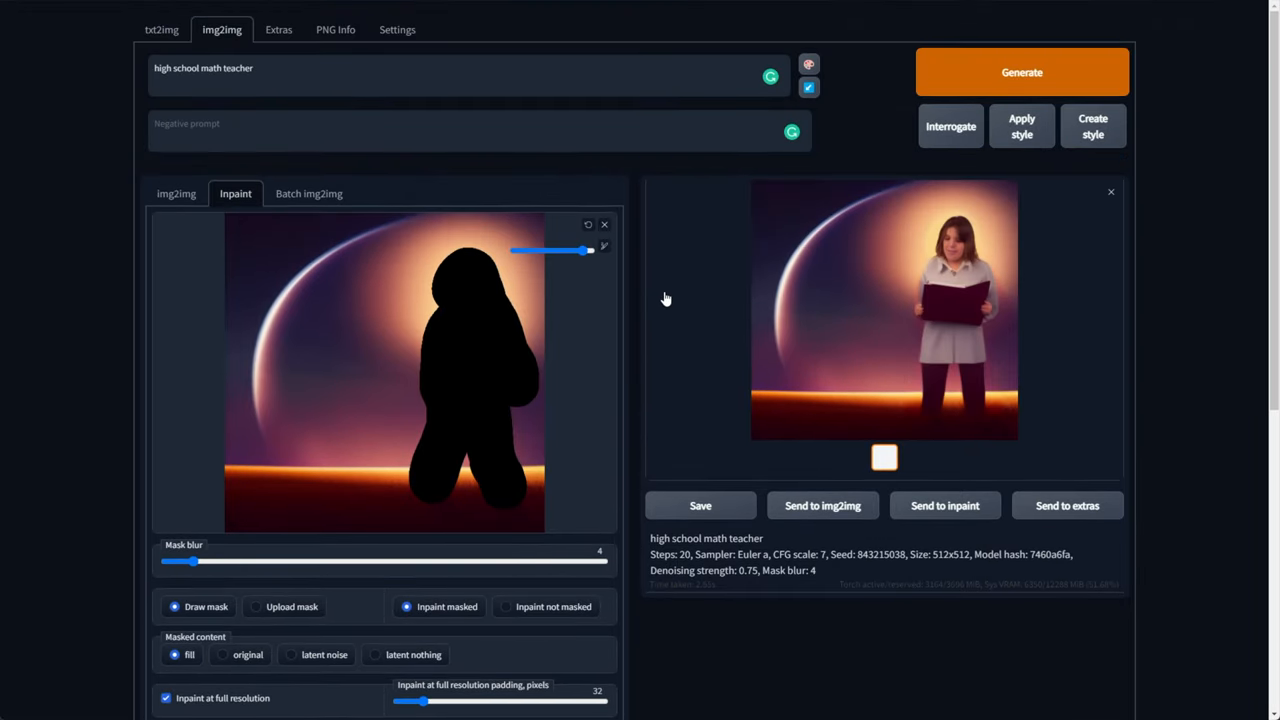
click(884, 310)
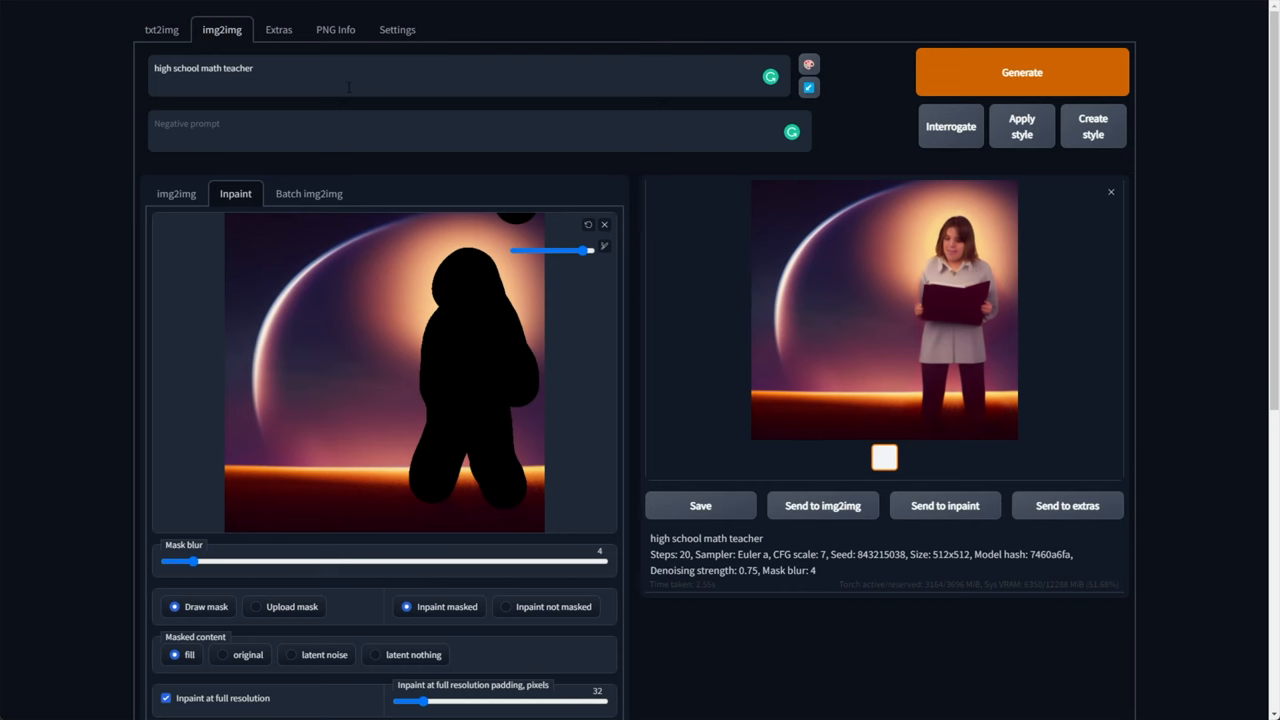
text(ups)
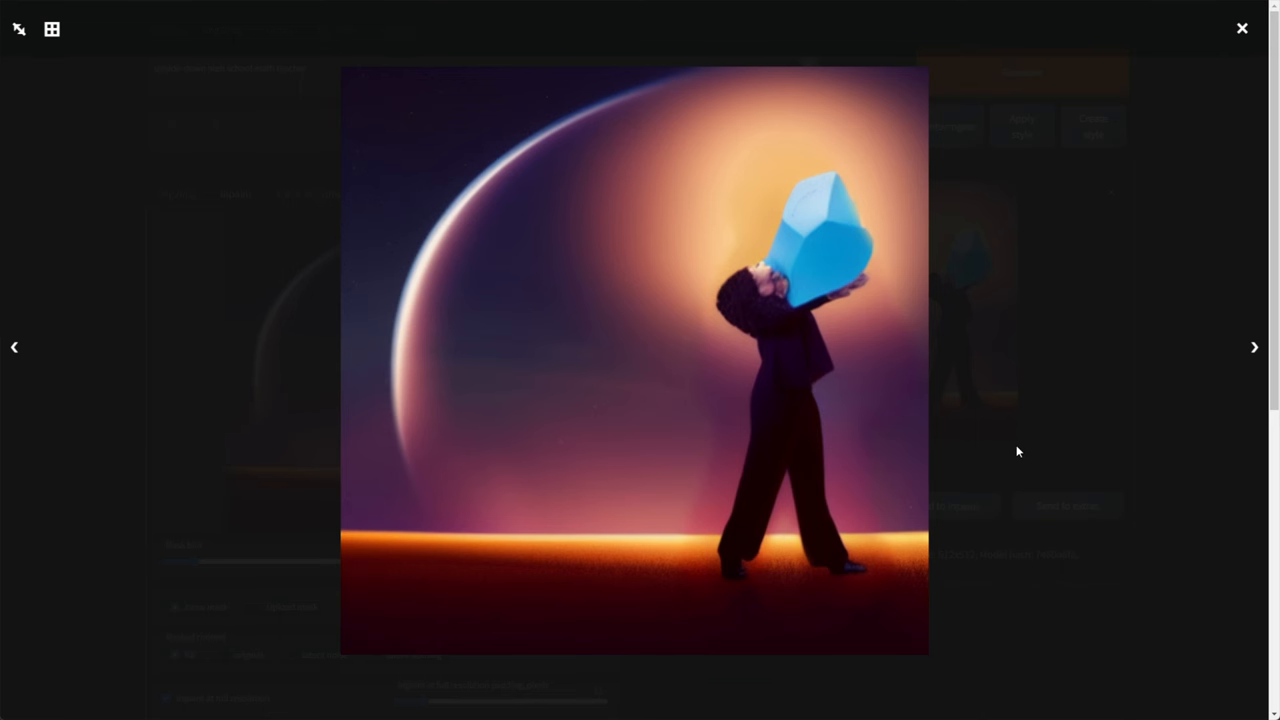
Step: Preview the 'beatles' inpaint result full screen, then switch to Batch img2img
click(1242, 28)
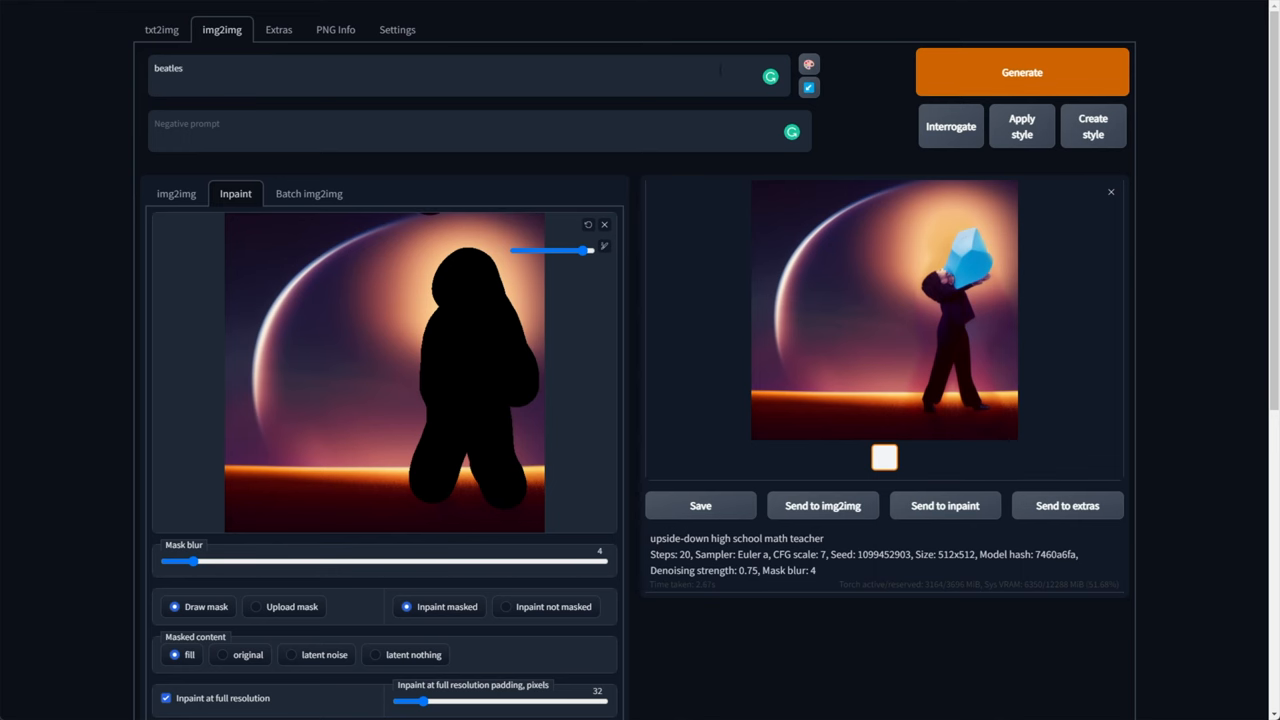
click(884, 310)
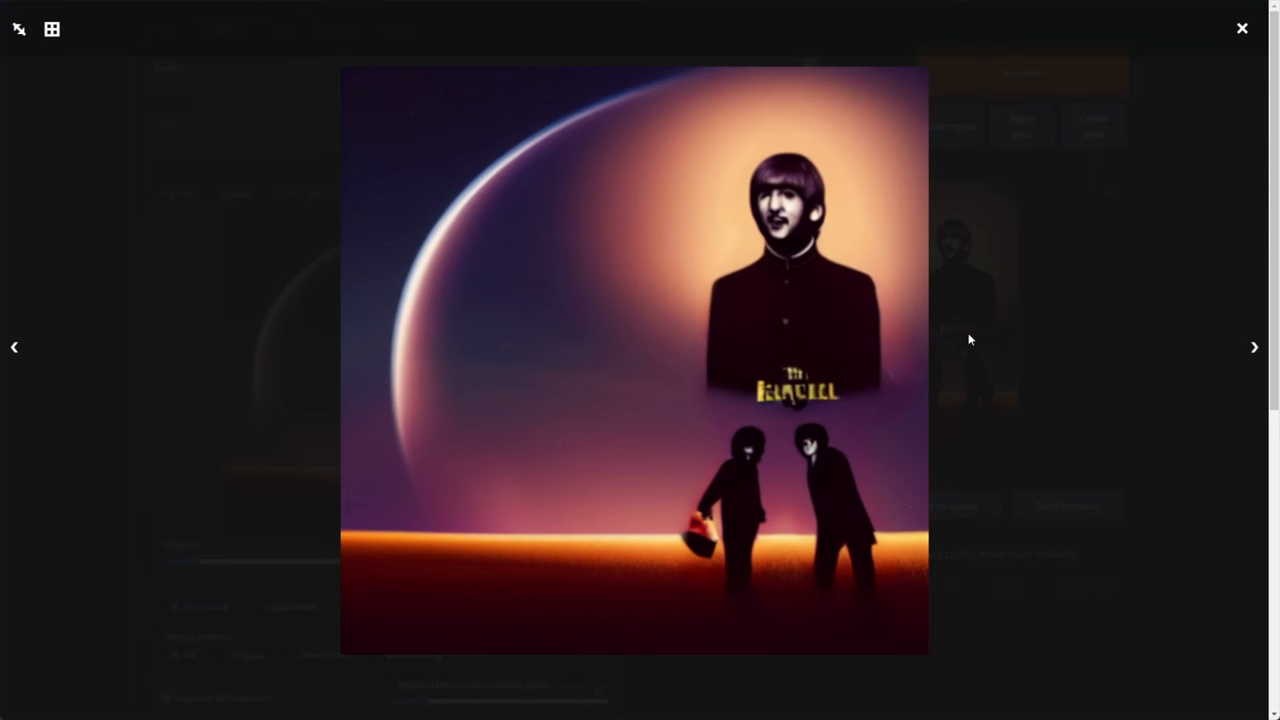
click(1242, 28)
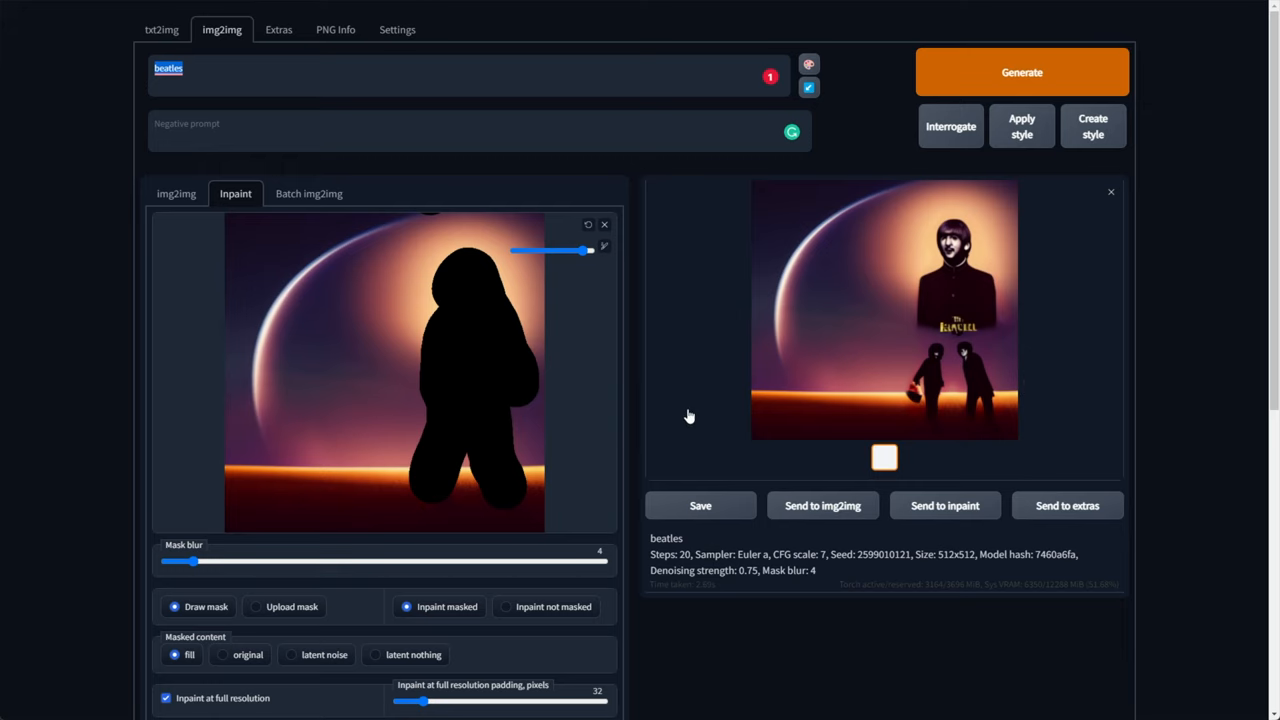
click(308, 192)
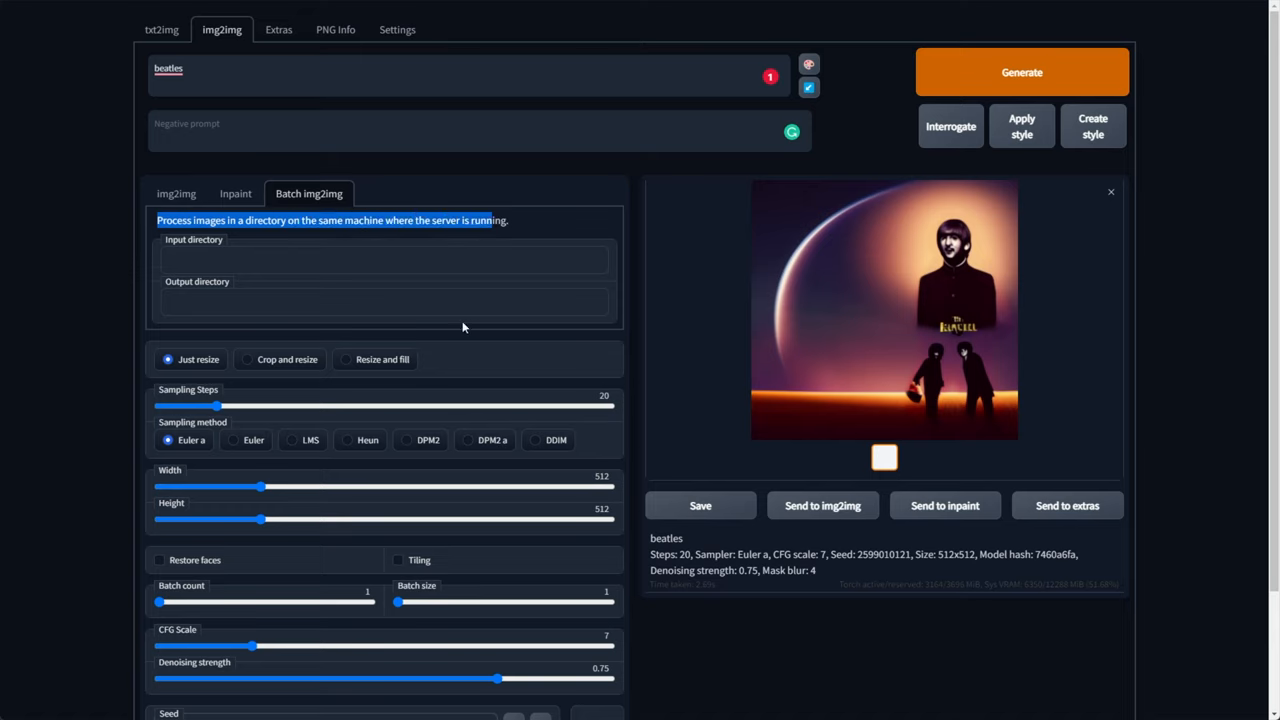
Step: Start typing an input directory path in Batch img2img, then return to single-image img2img
text(/mnt/a/)
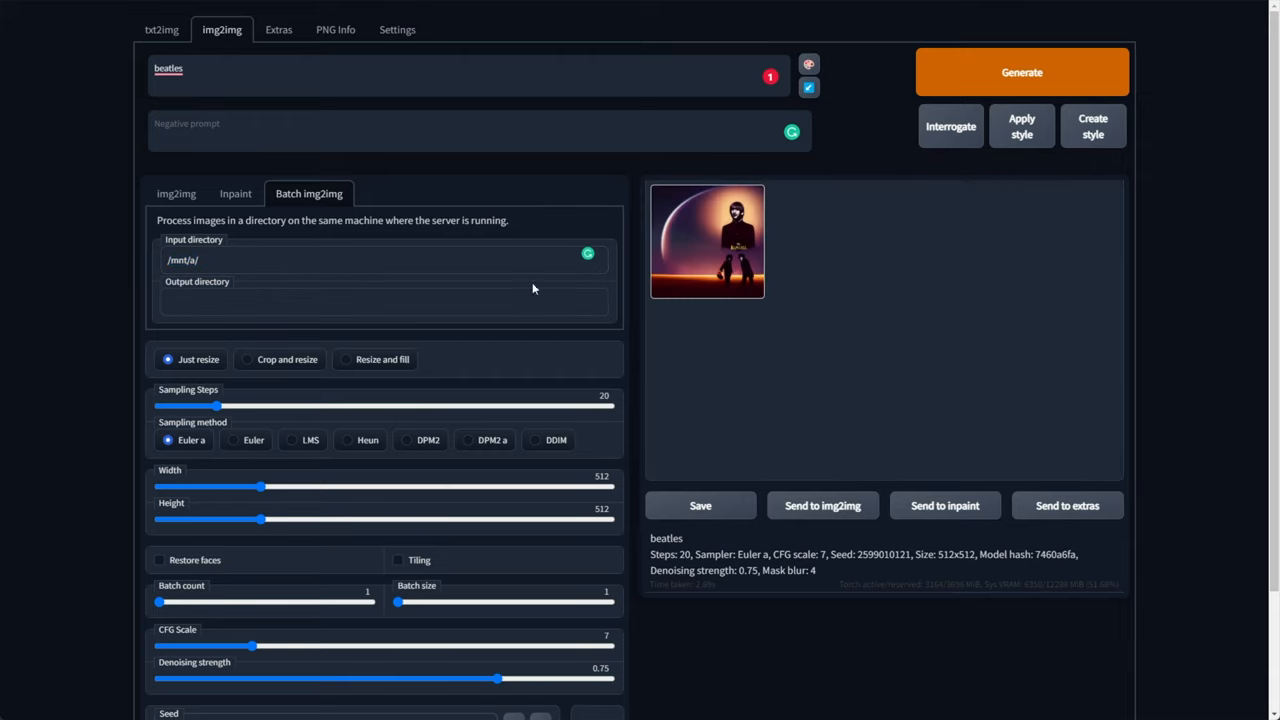
click(176, 192)
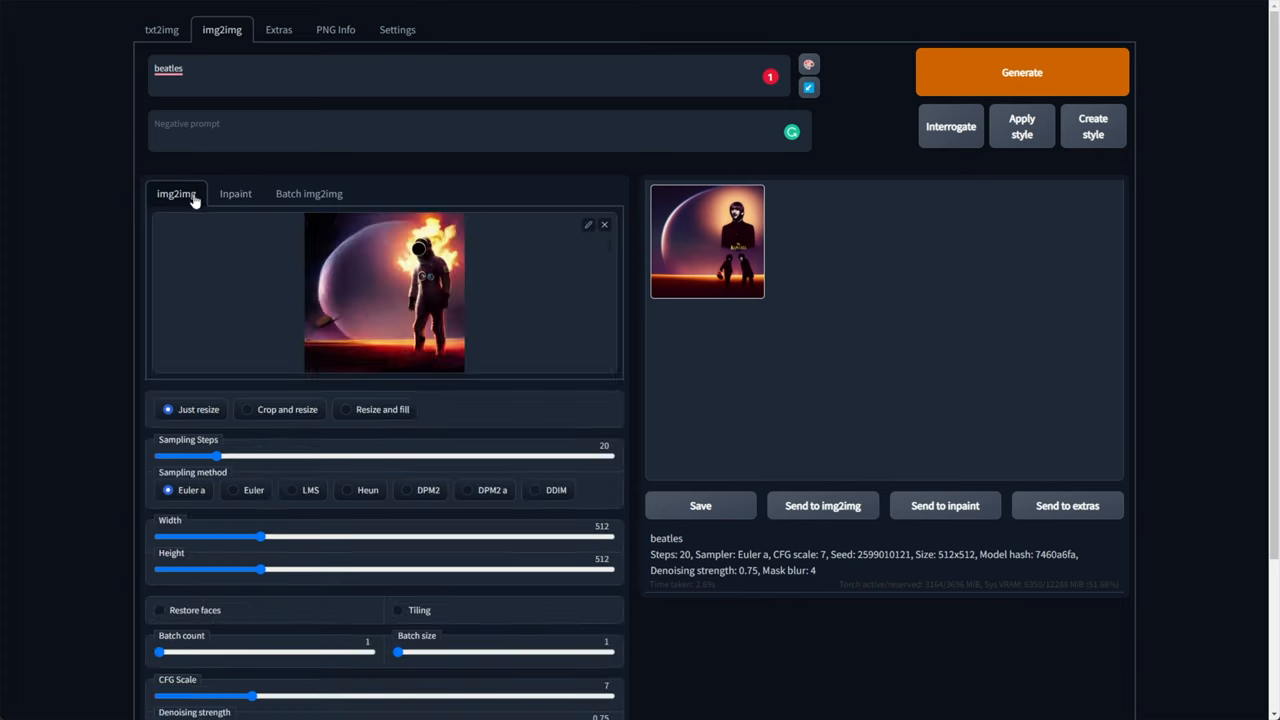
Step: Load the spaceman image into Extras Single Image and choose 4x-UltraSharp as Upscaler 1
click(278, 30)
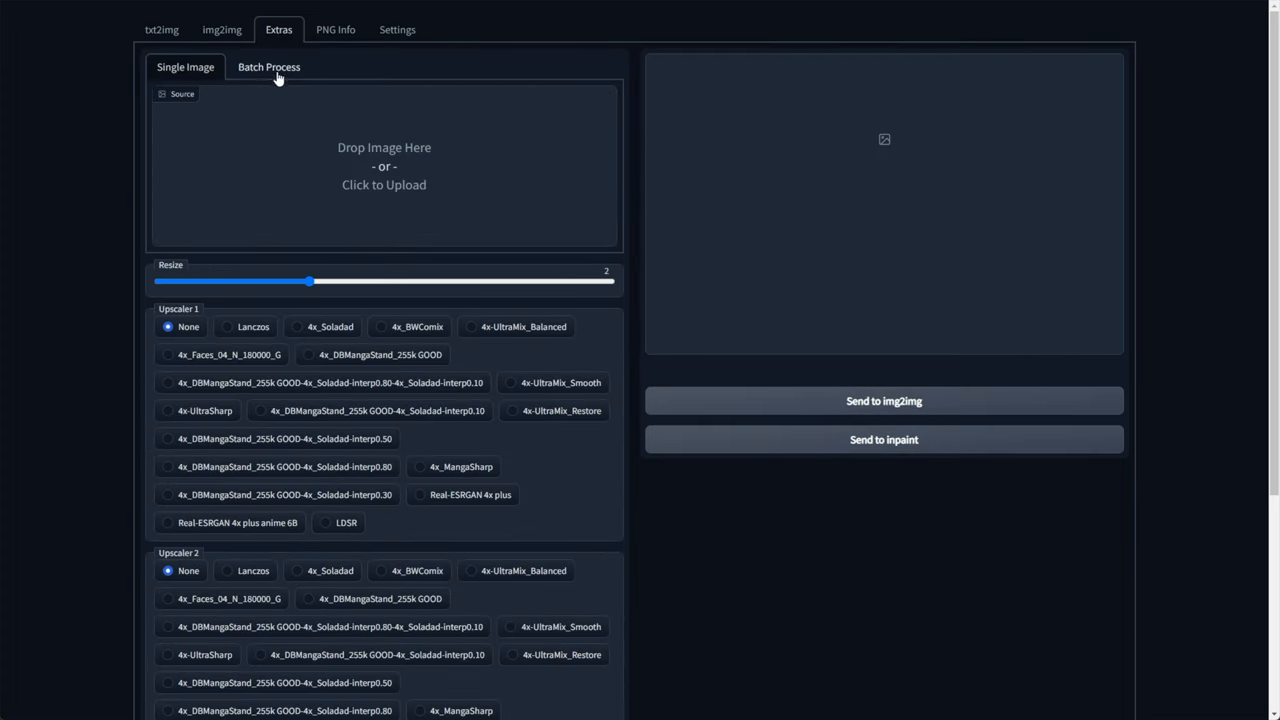
click(384, 164)
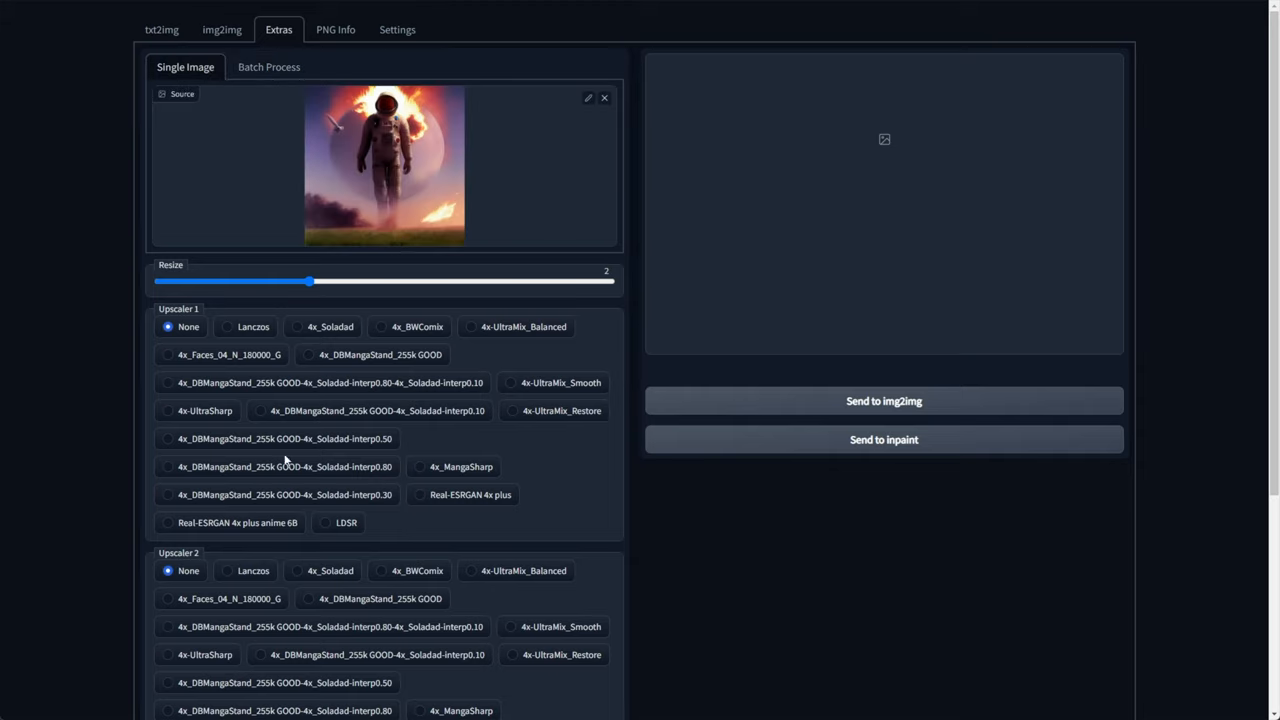
mouse_move(348, 504)
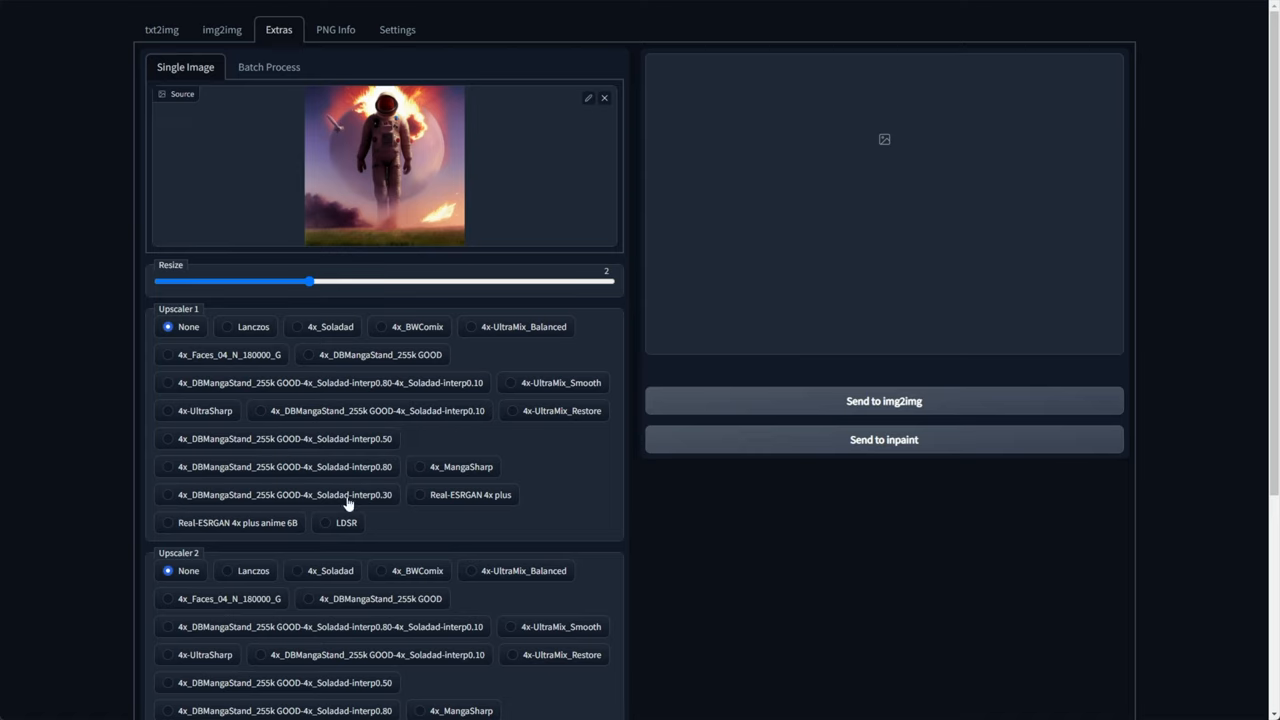
click(168, 466)
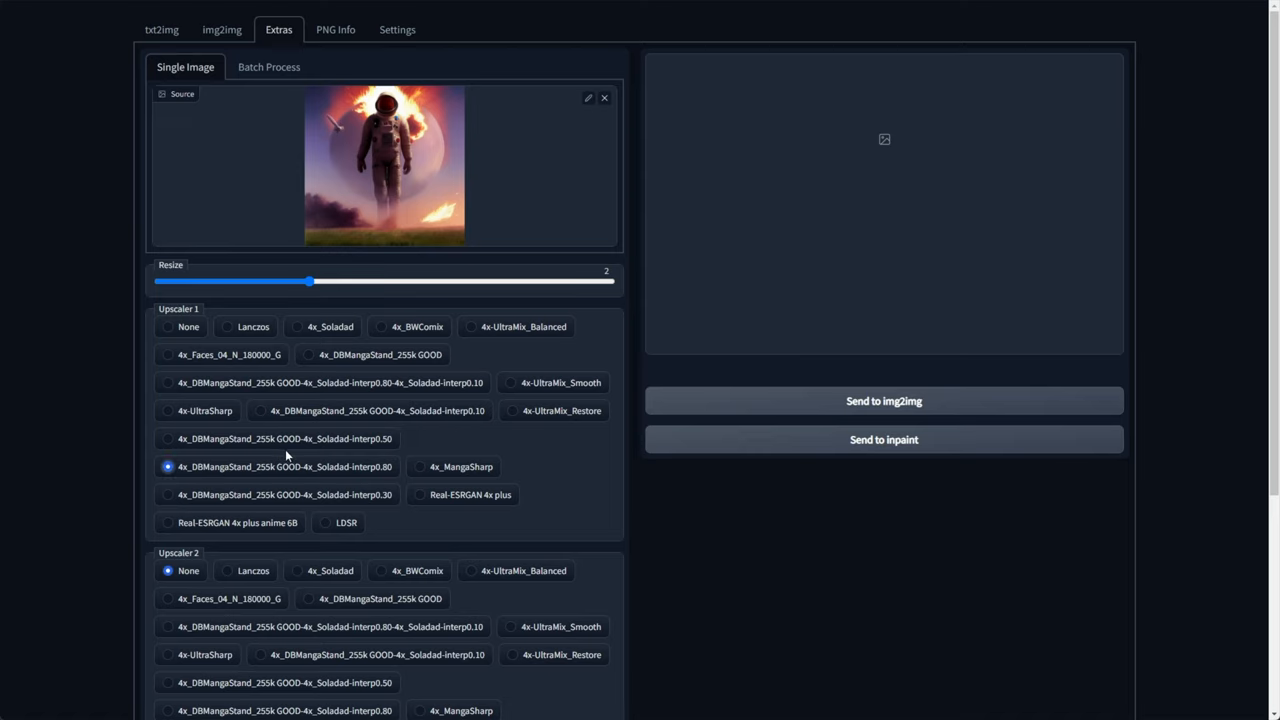
mouse_move(224, 418)
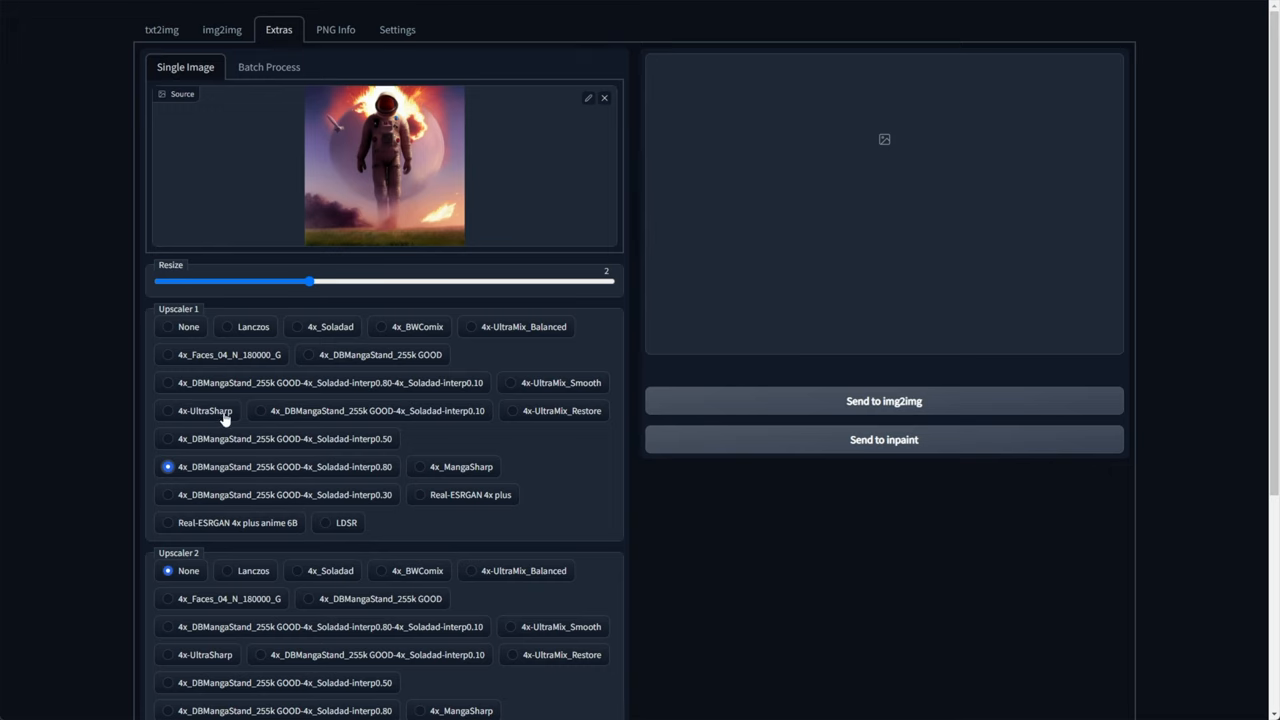
click(168, 410)
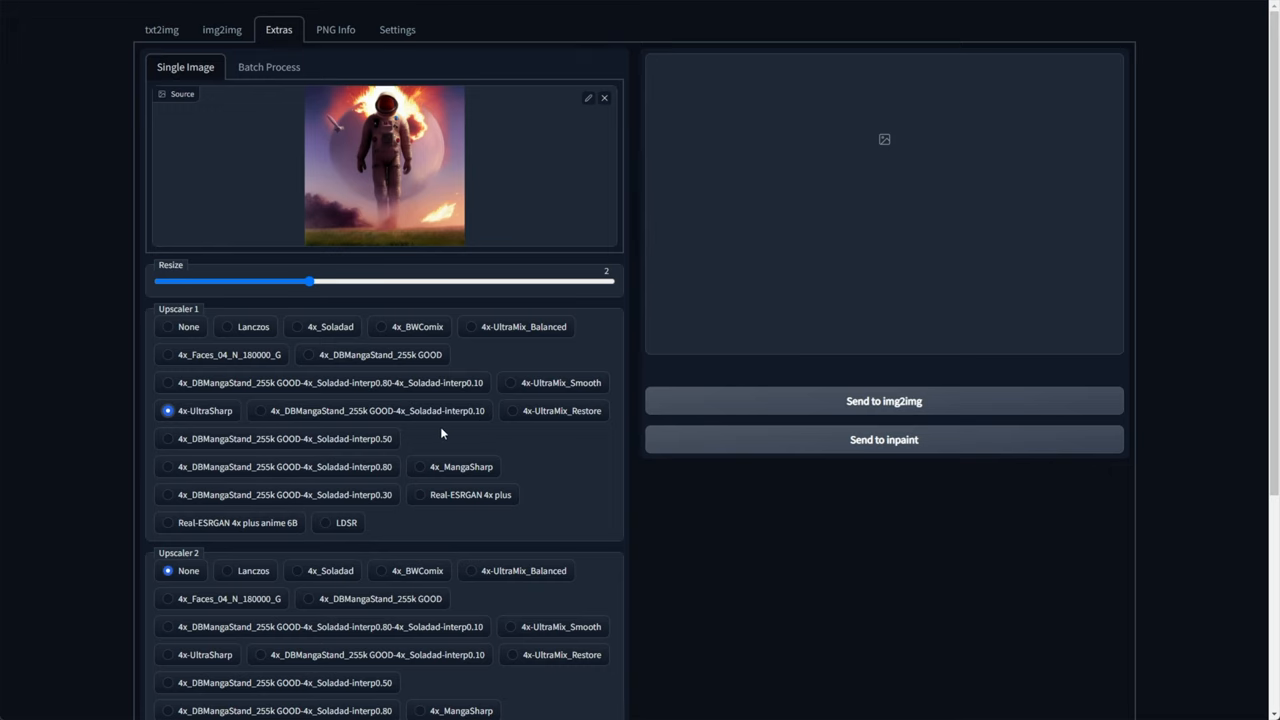
scroll(down, 3)
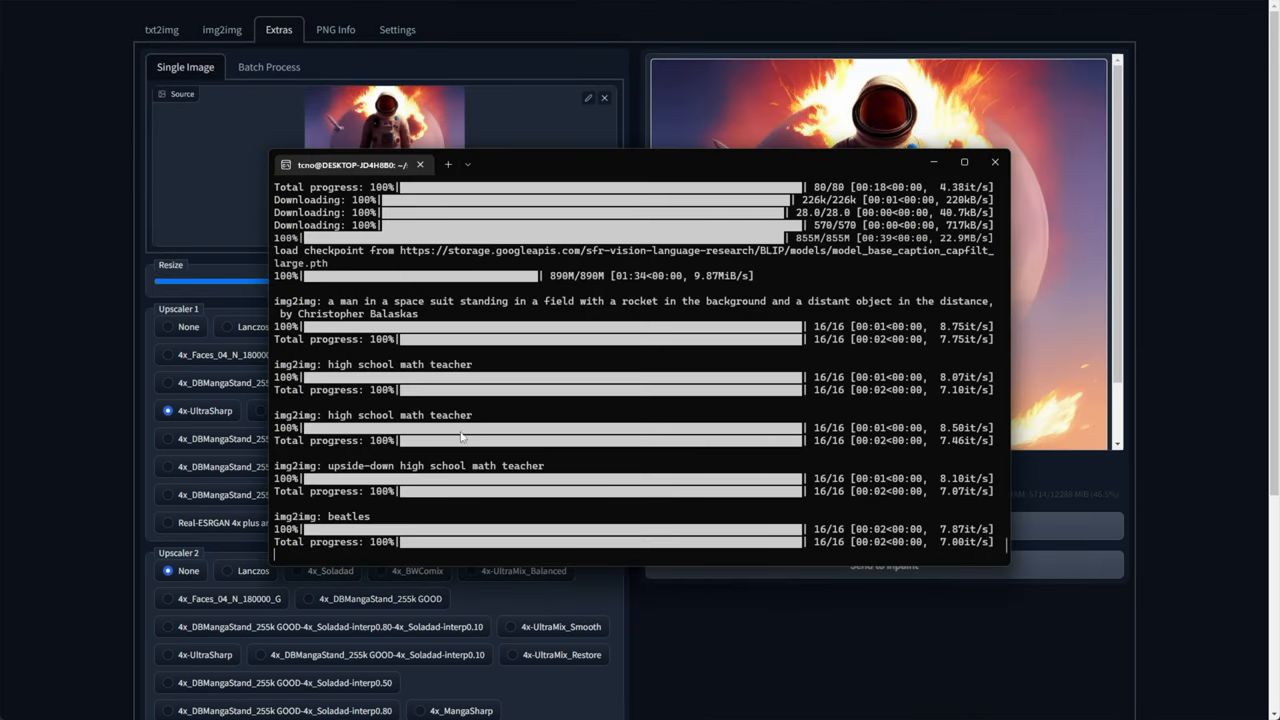
Step: View the 4x-UltraSharp upscaled spaceman full screen, then raise the Resize factor to 2.8
click(994, 160)
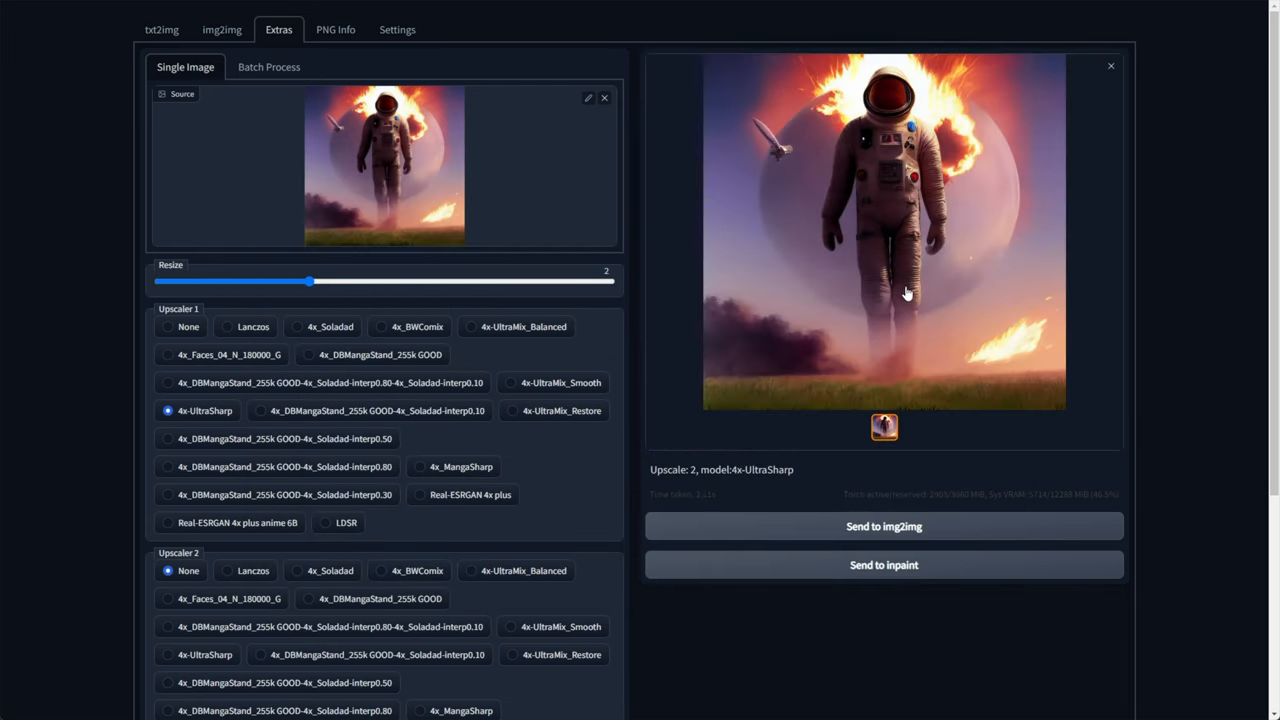
click(884, 230)
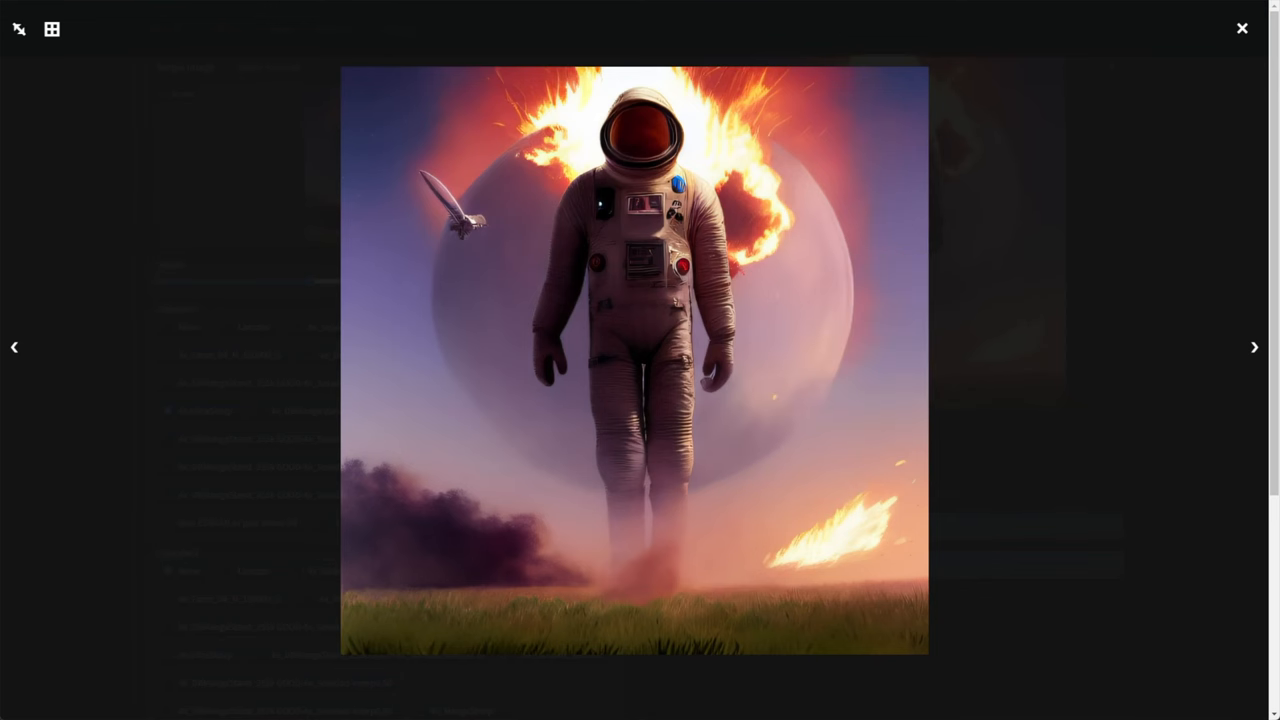
click(1242, 28)
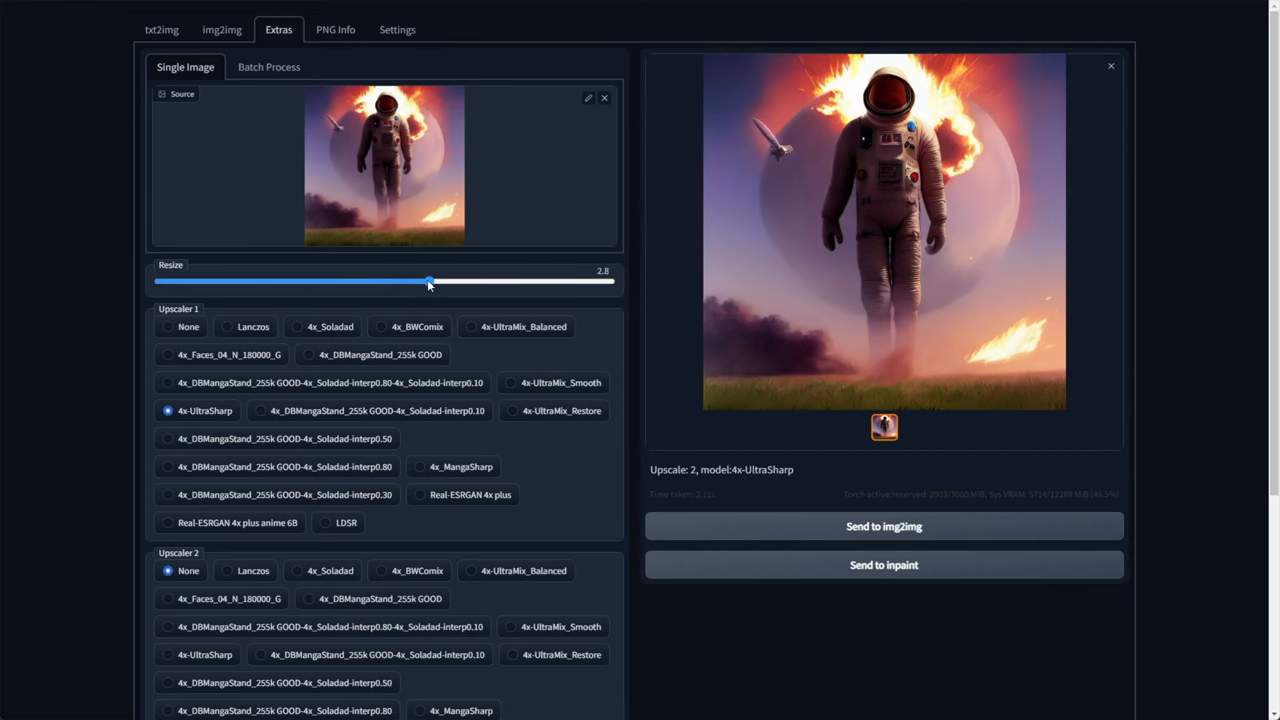
scroll(down, 3)
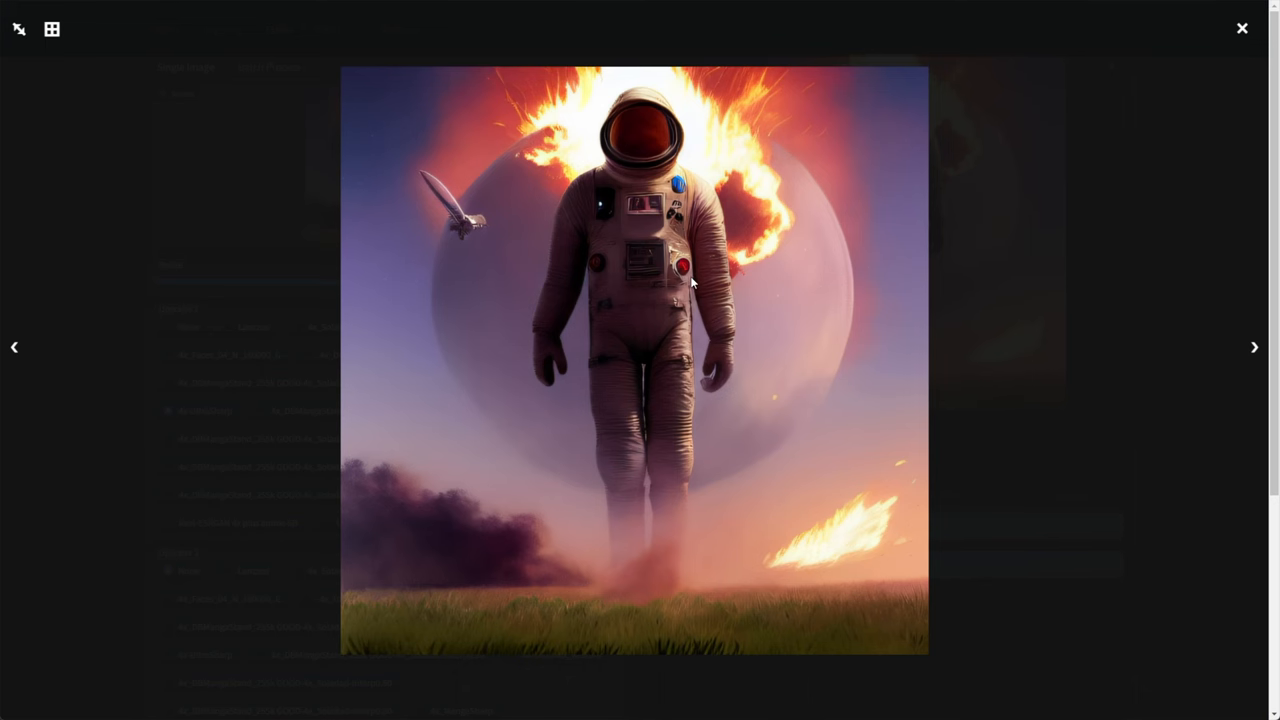
mouse_move(1000, 226)
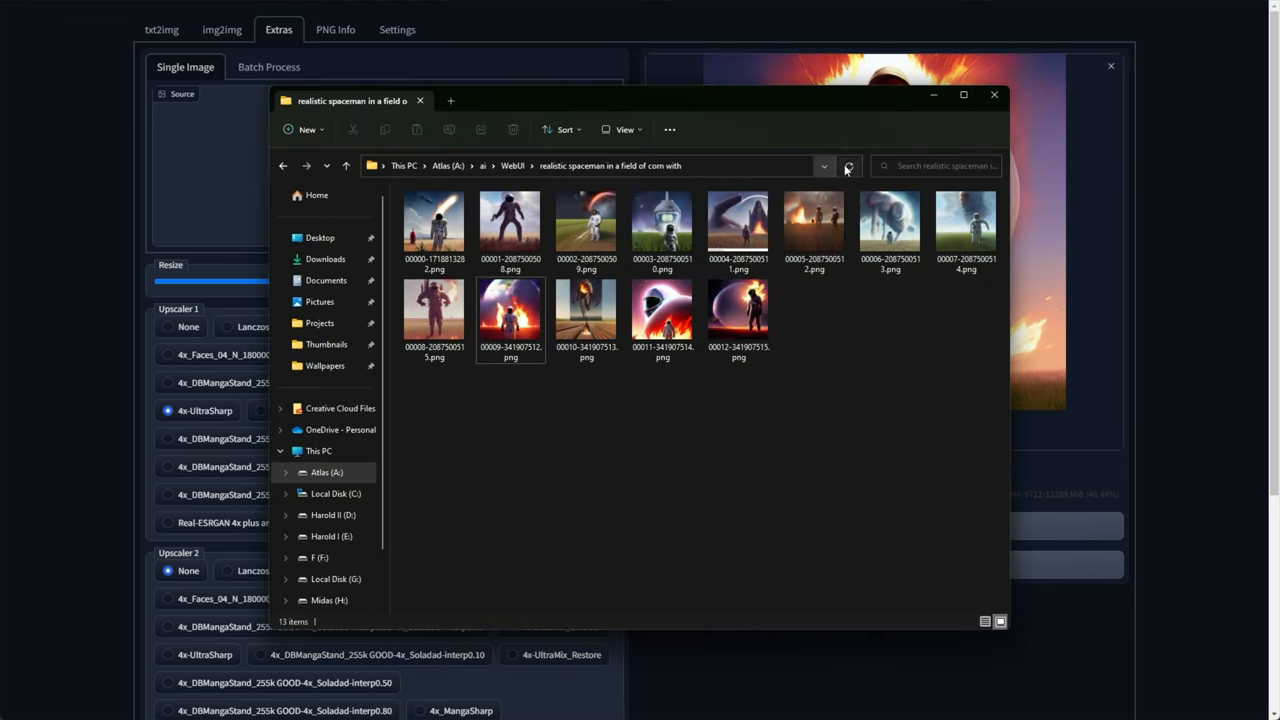
Step: Open the first spaceman PNG from the Webui outputs folder in Windows Photo Viewer
click(346, 164)
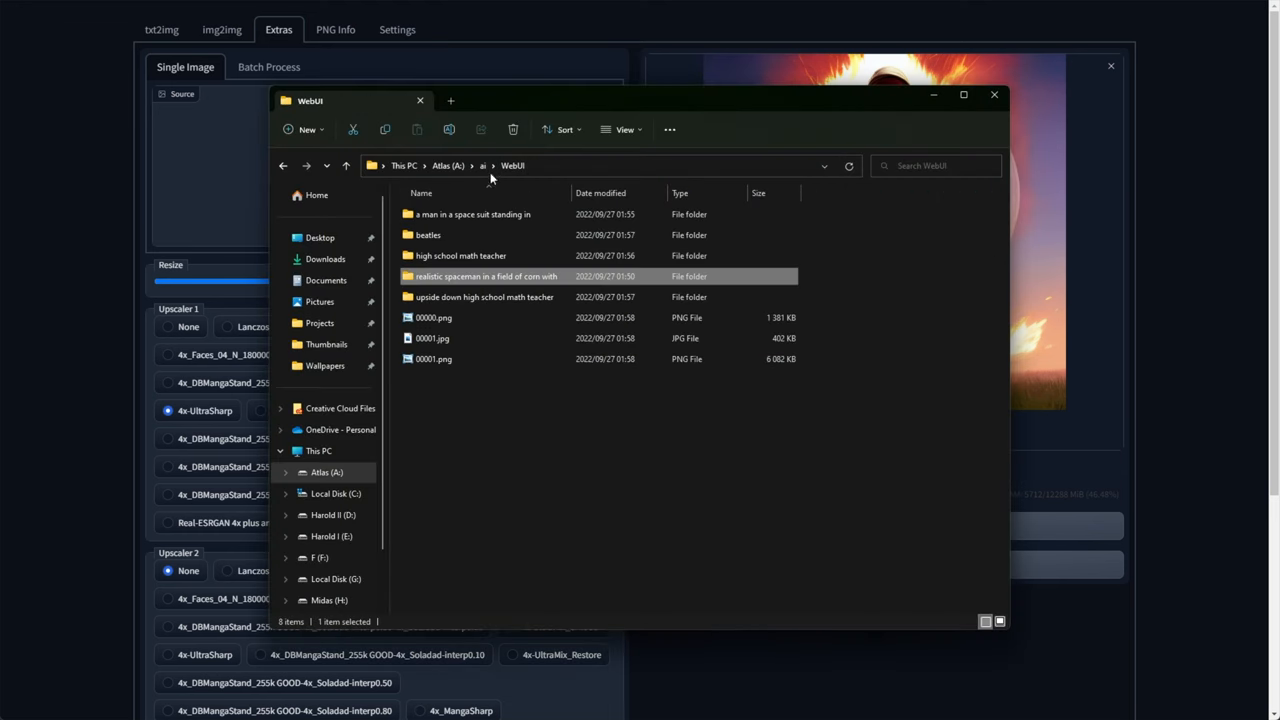
mouse_move(460, 256)
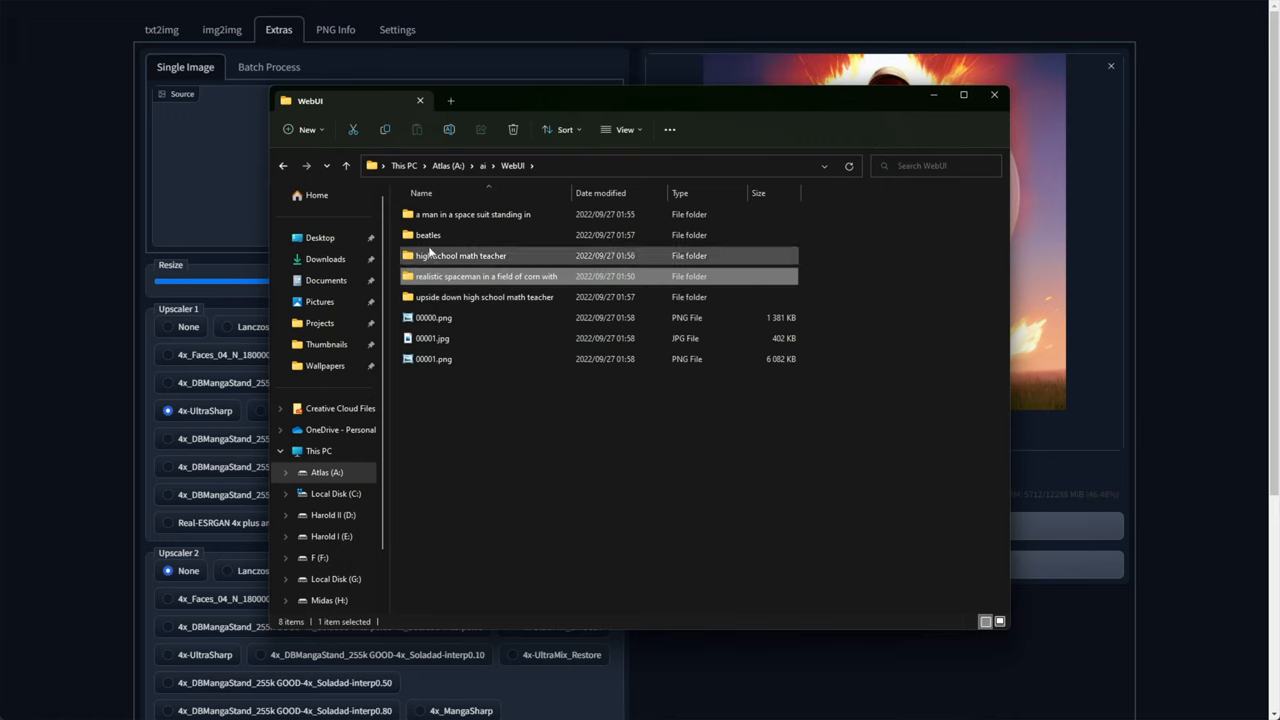
click(434, 316)
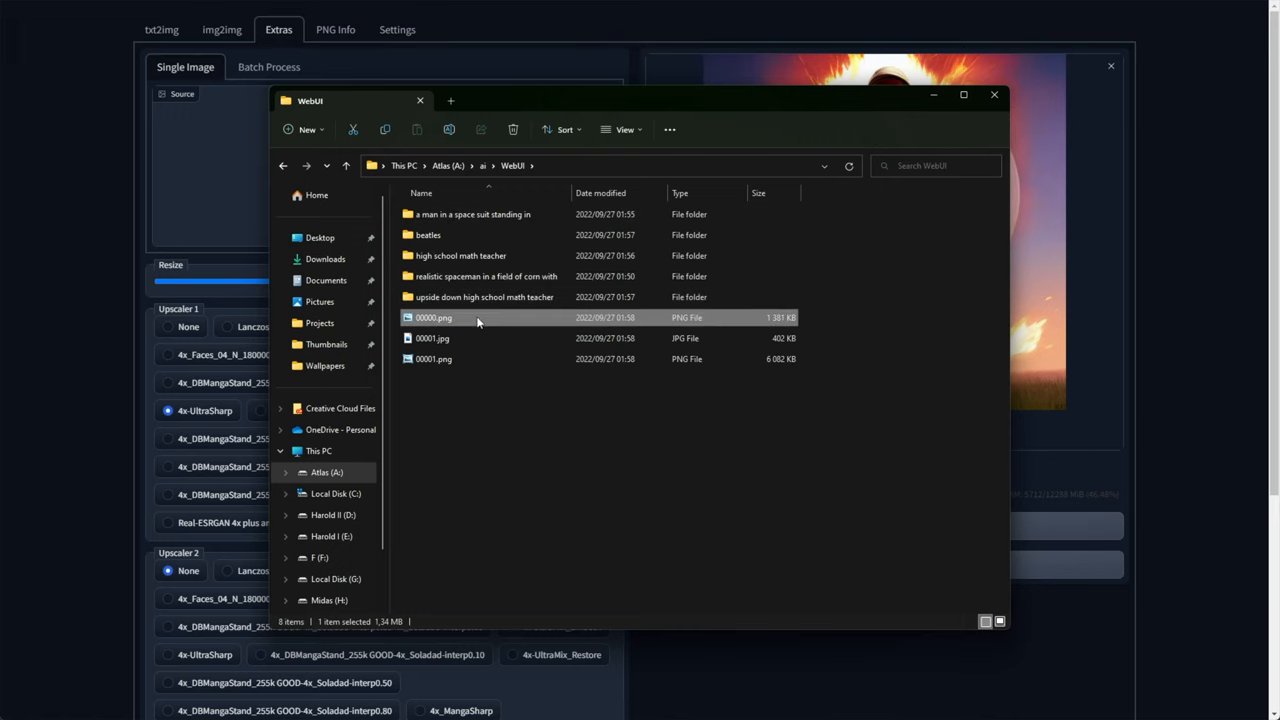
double_click(434, 316)
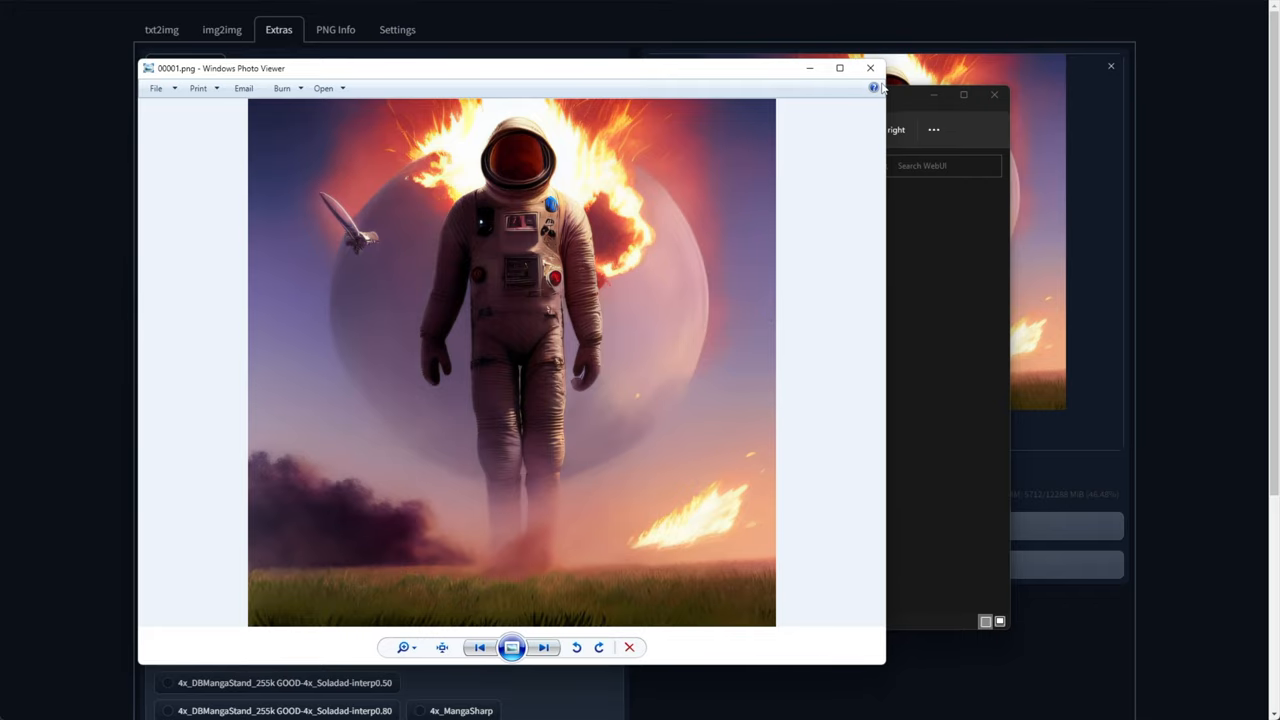
click(868, 68)
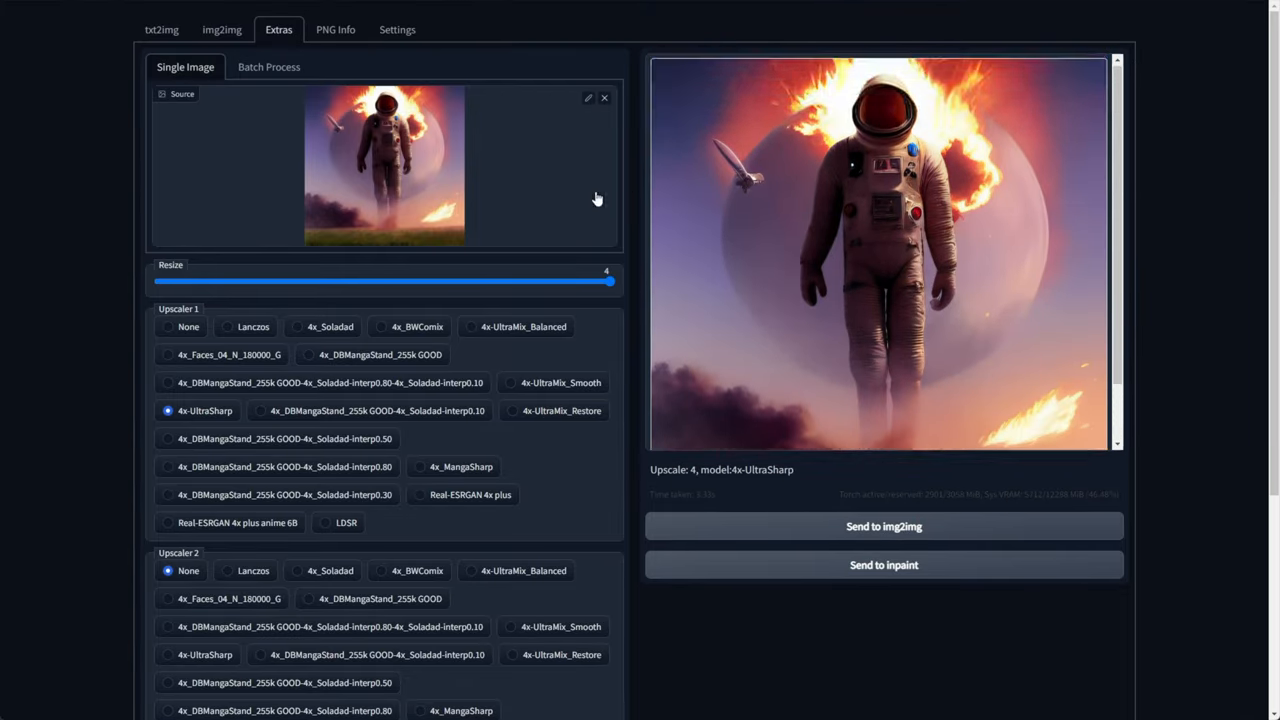
Step: Zoom into the spaceship detail, fit the image back, then close the viewer
scroll(down, 3)
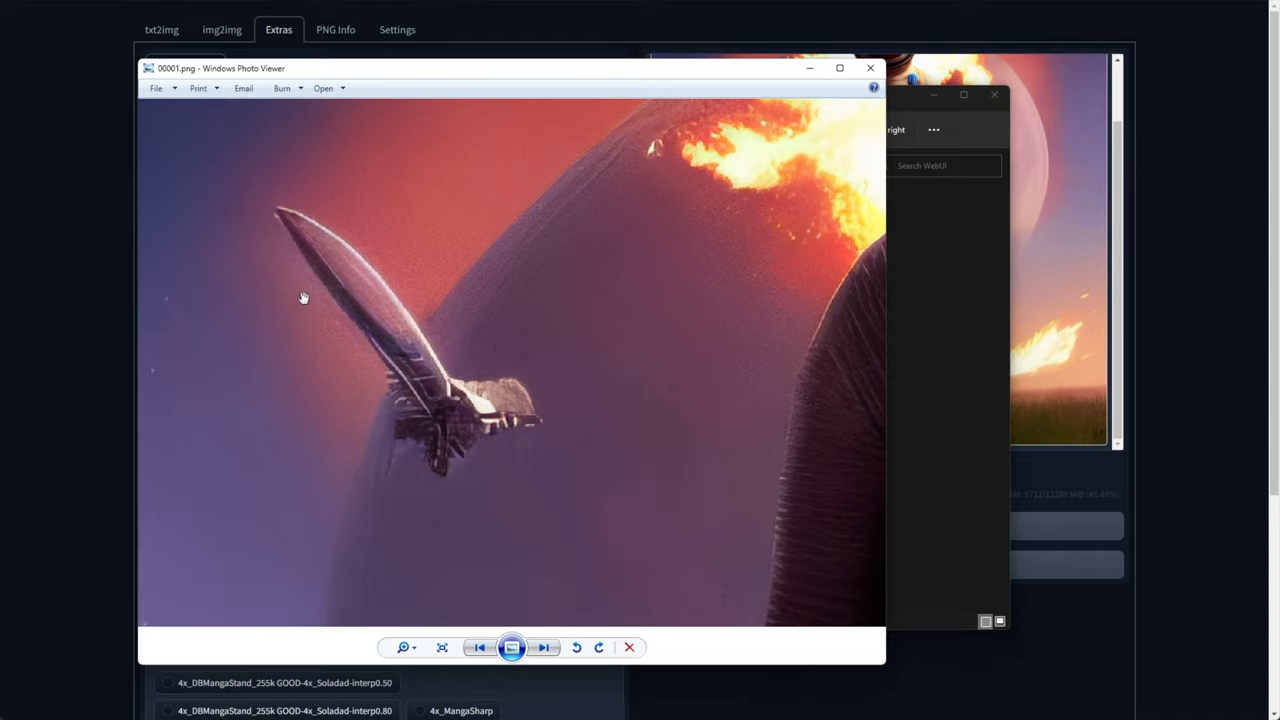
click(544, 648)
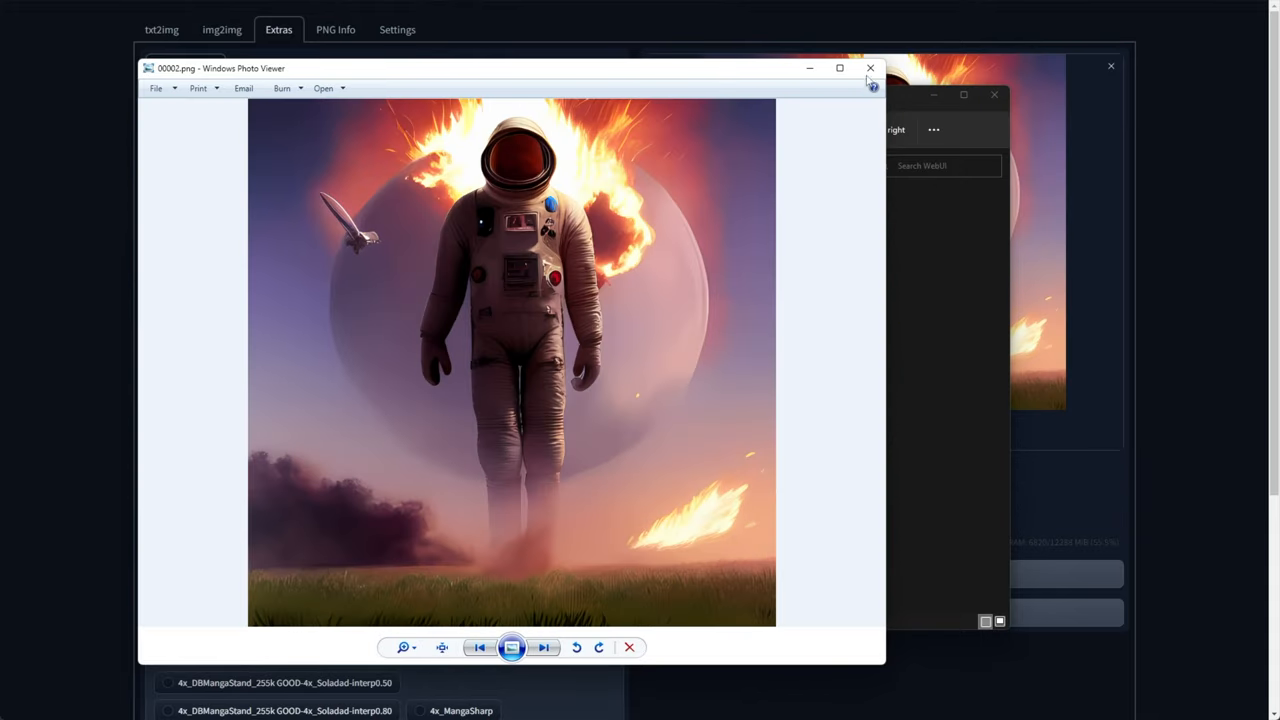
click(870, 68)
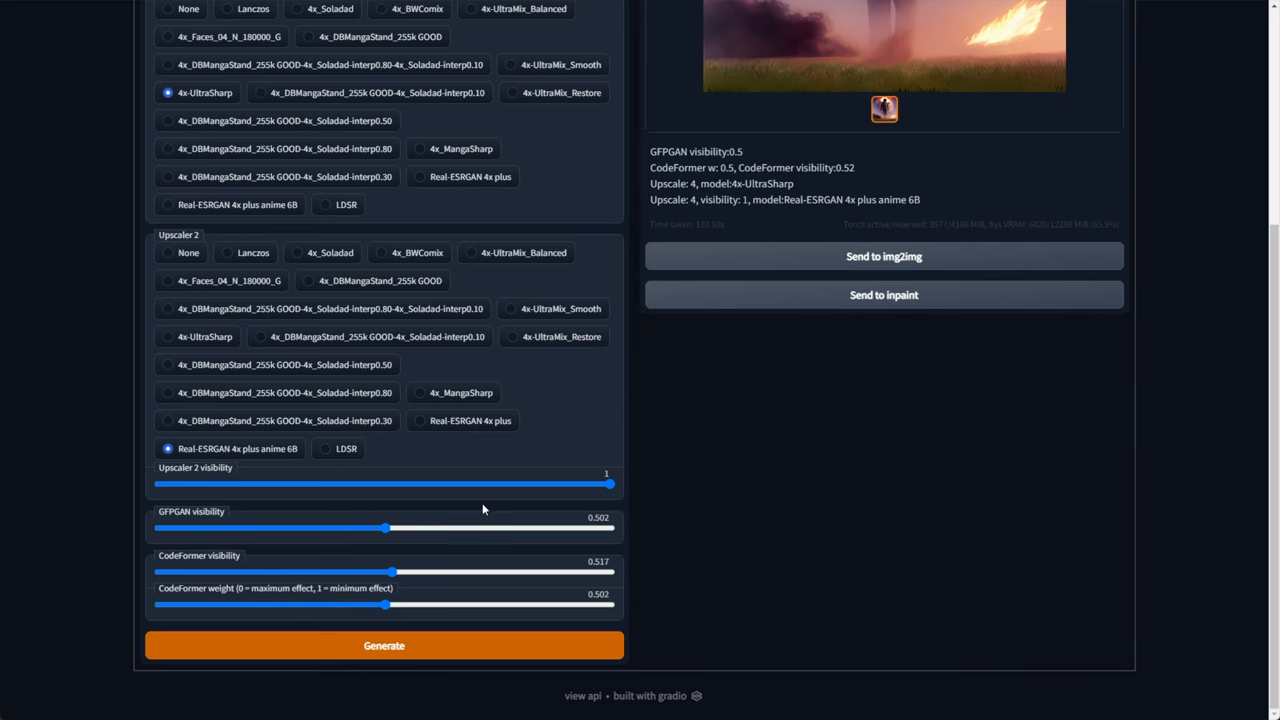
scroll(up, 3)
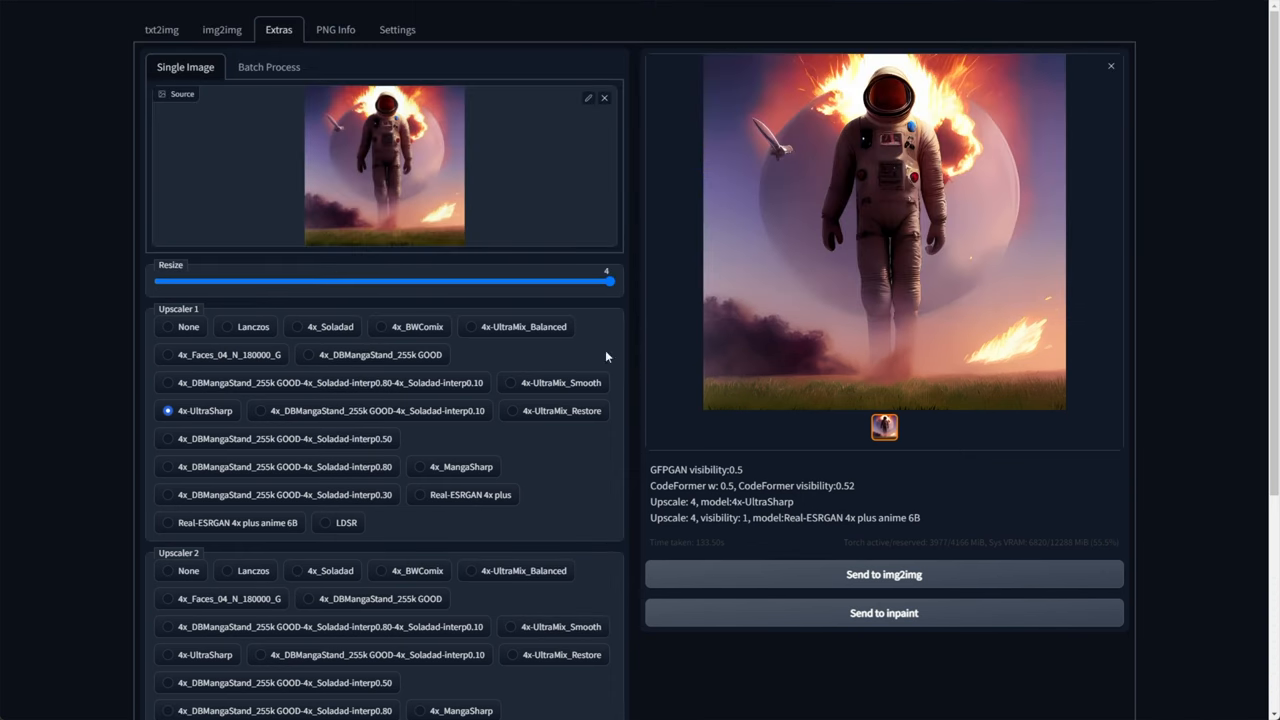
mouse_move(336, 38)
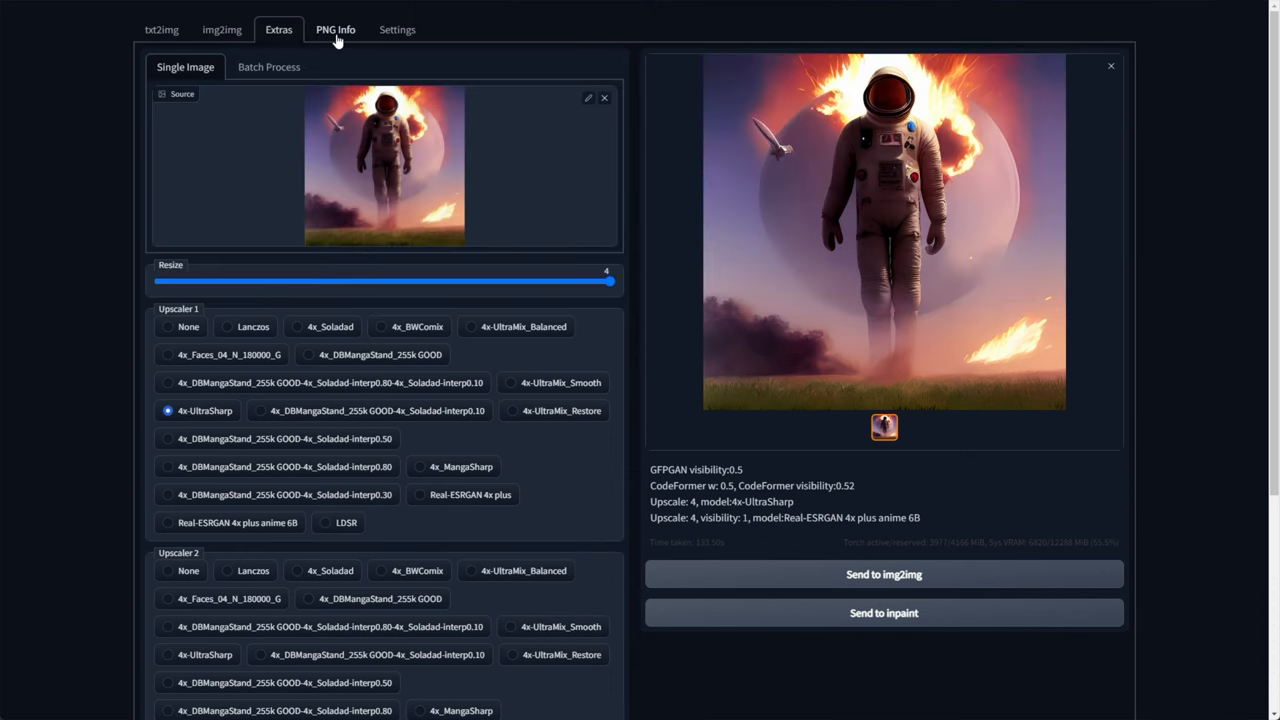
Step: Read the spaceman PNG's embedded prompt, negative prompt 'orange, yellow' and seed in PNG Info
click(336, 30)
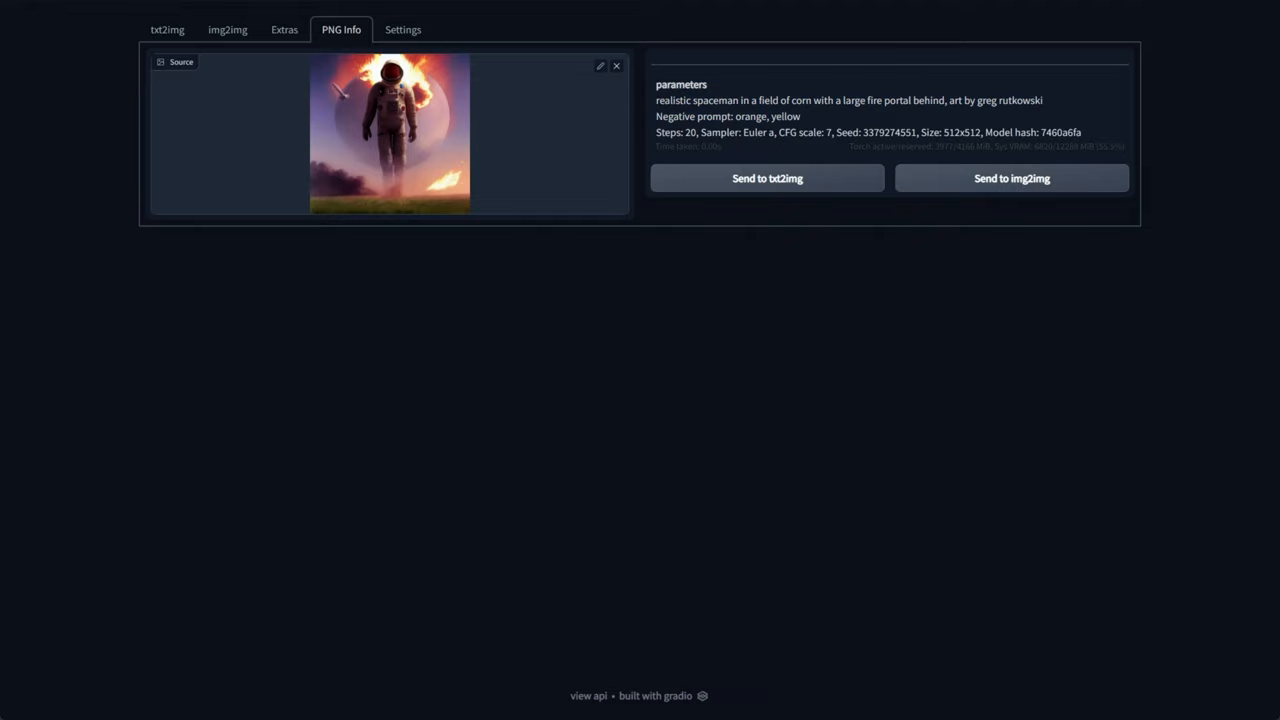
mouse_move(906, 318)
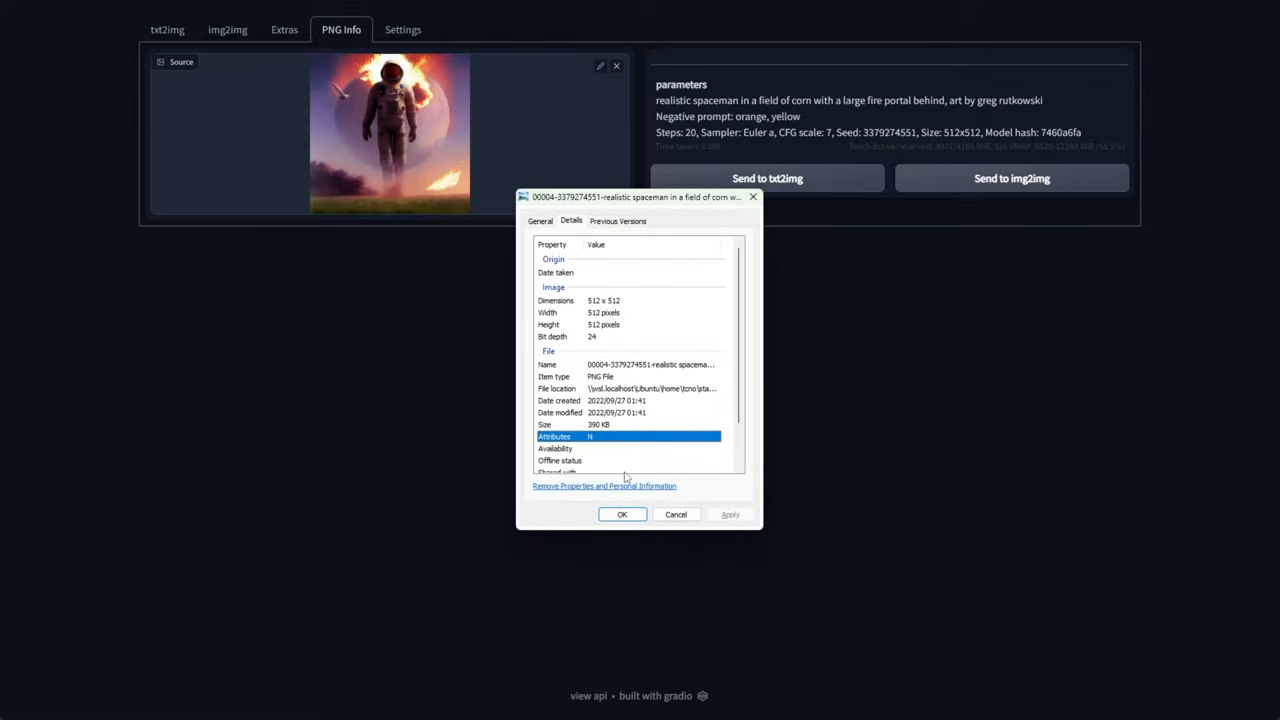
click(540, 220)
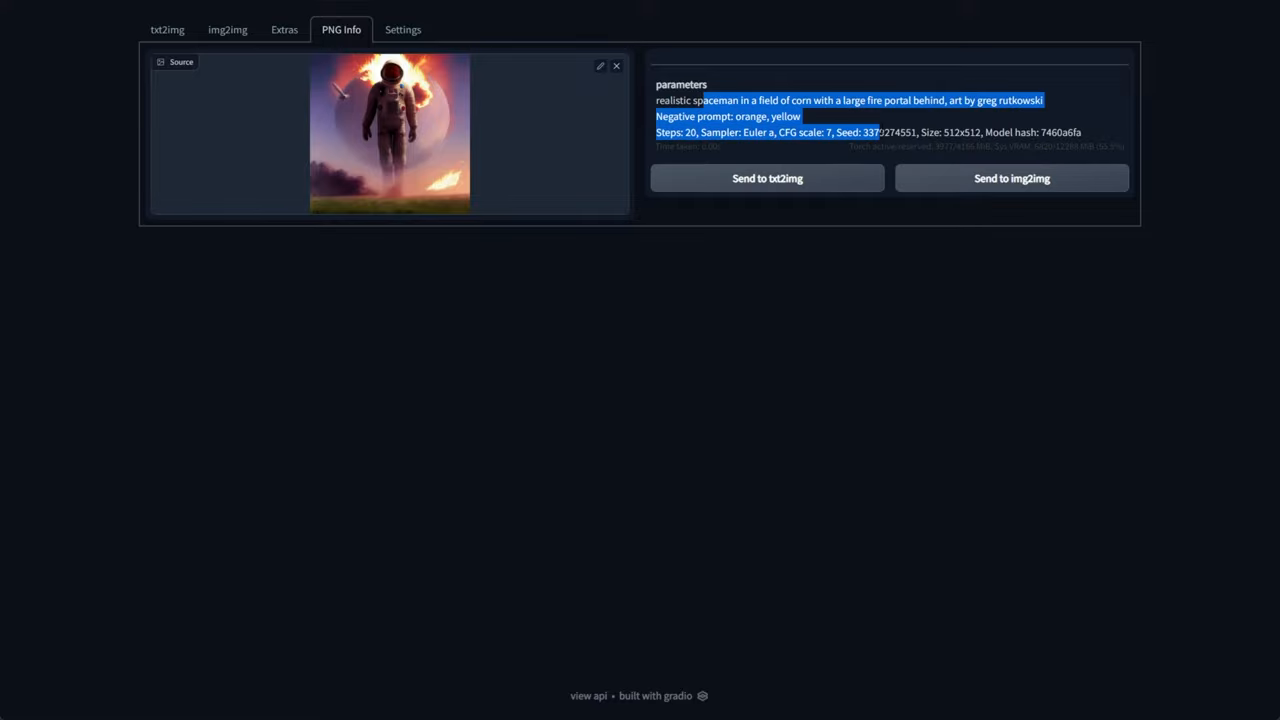
mouse_move(774, 160)
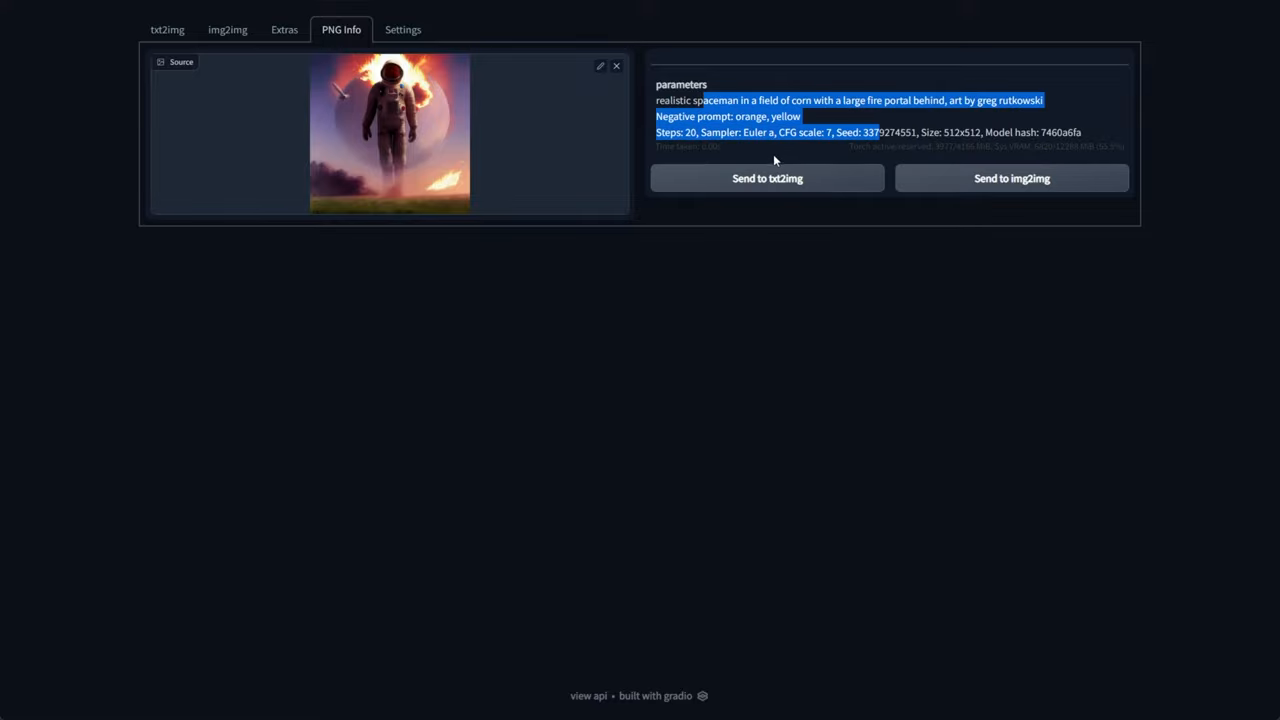
mouse_move(638, 168)
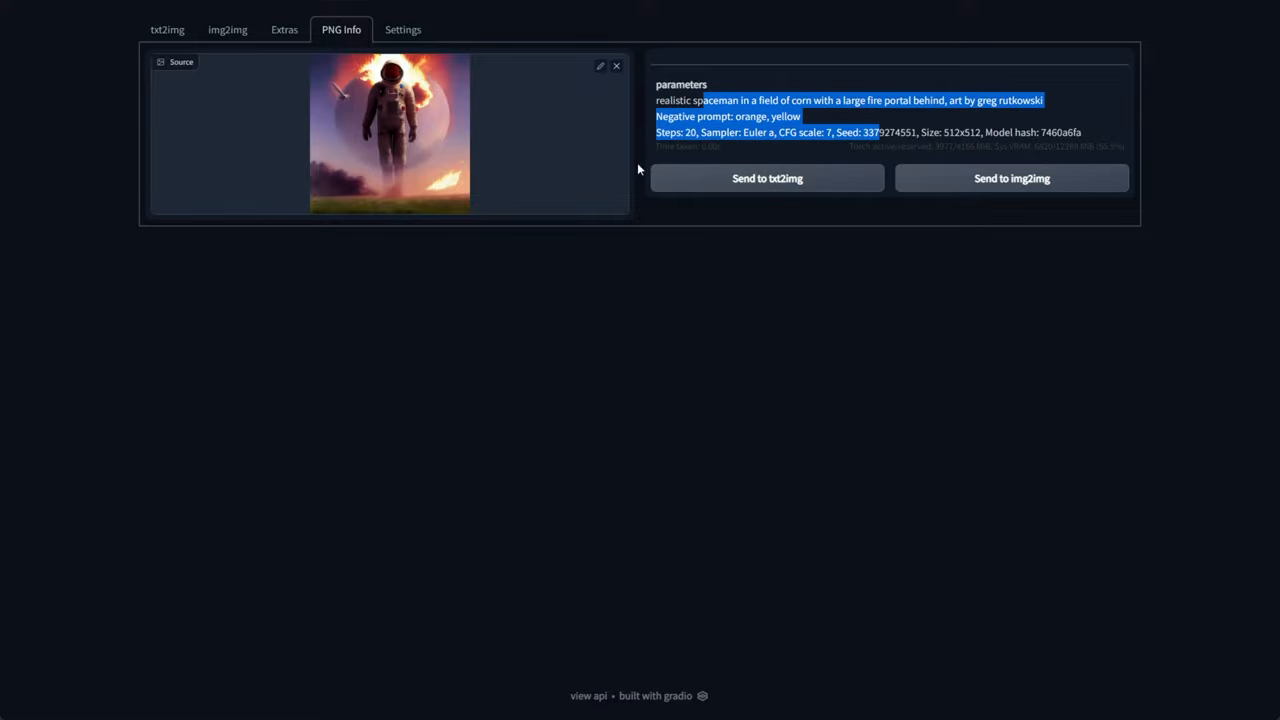
Step: Go to Settings and scroll down to the Interrogate Options section
click(396, 30)
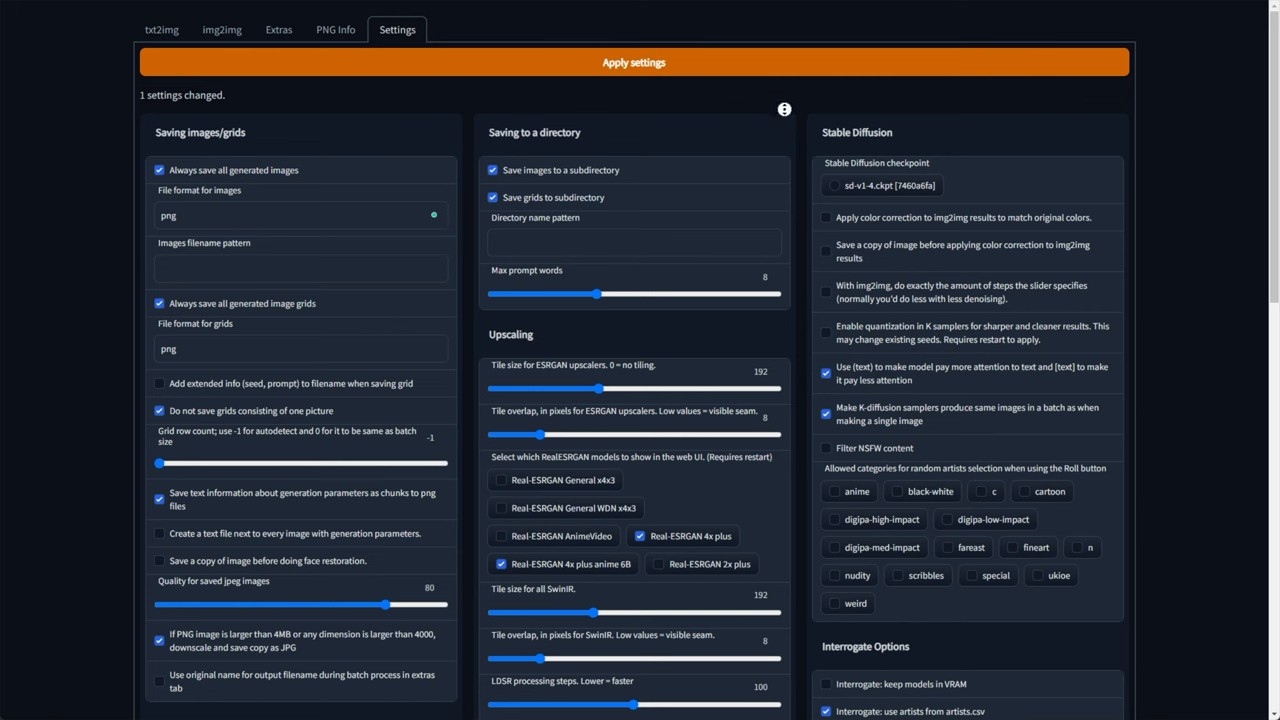
scroll(down, 3)
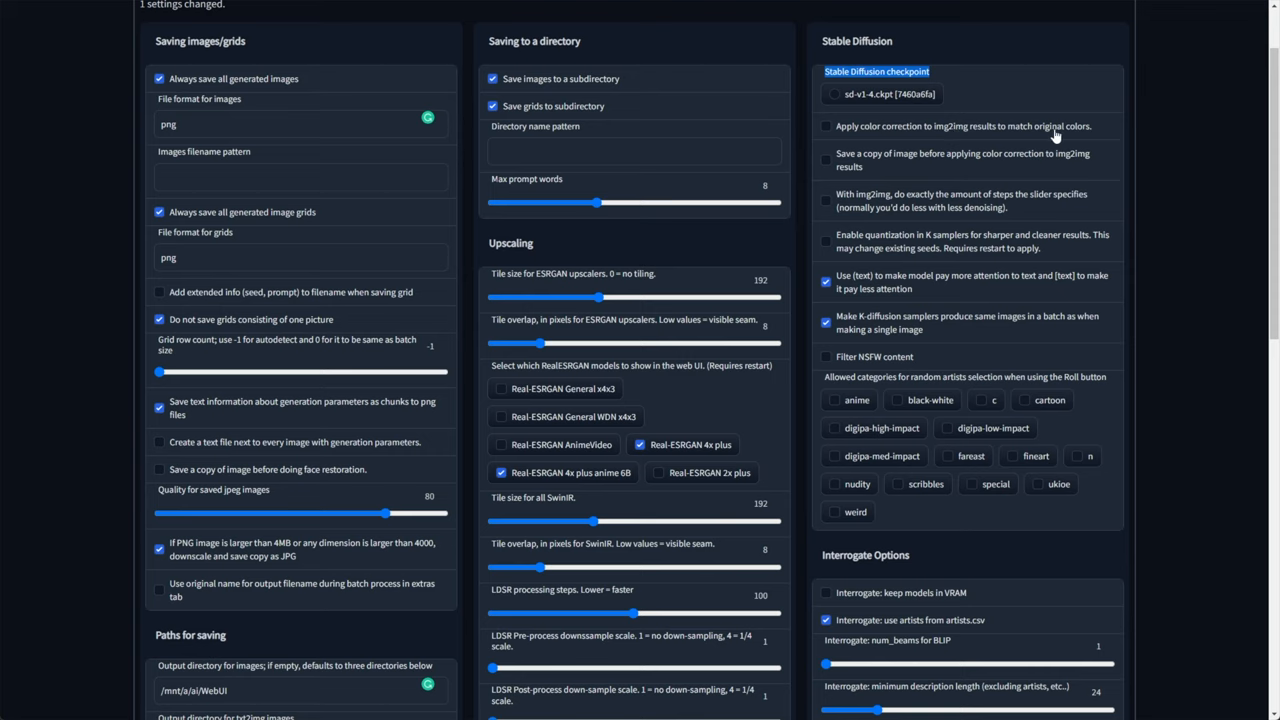
mouse_move(1000, 160)
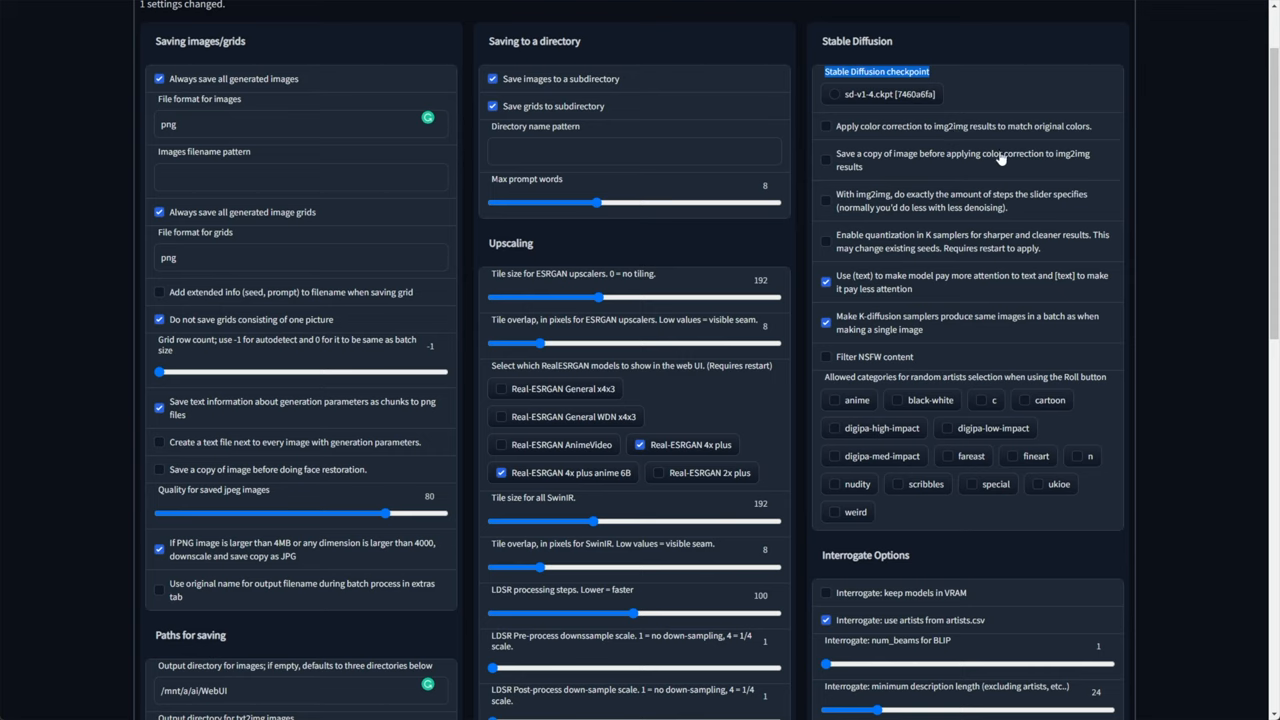
click(826, 160)
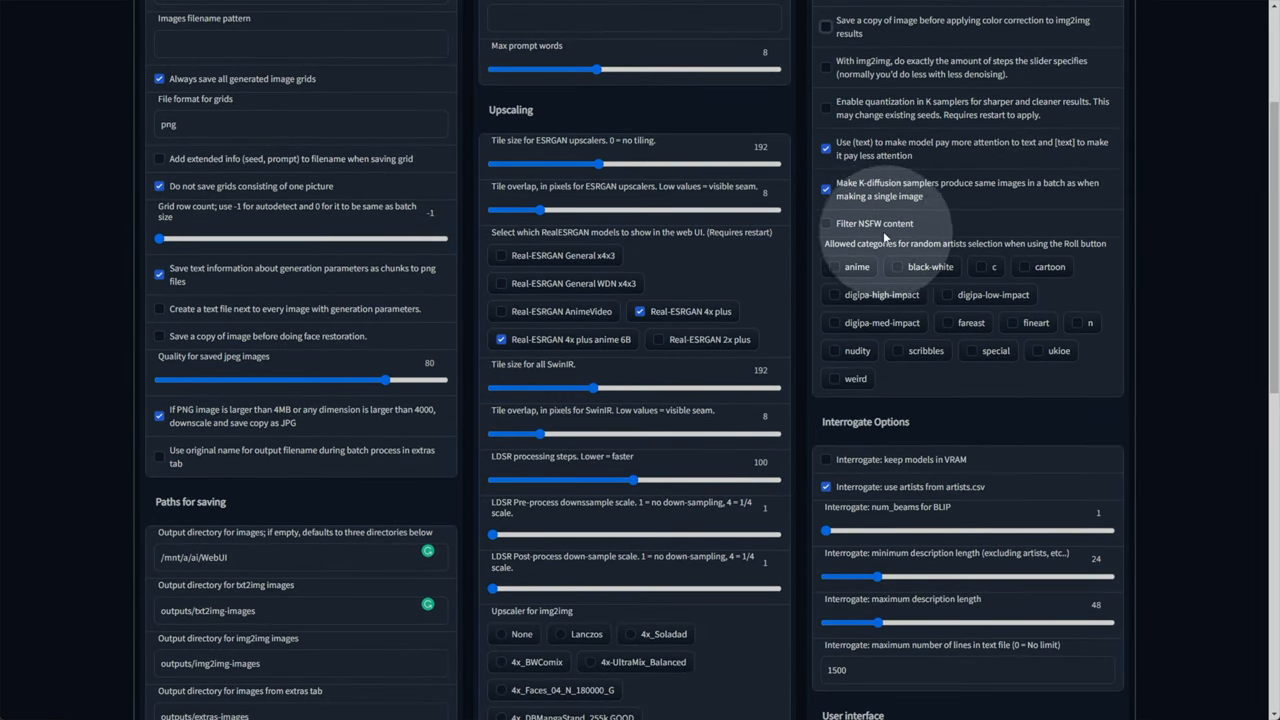
scroll(down, 3)
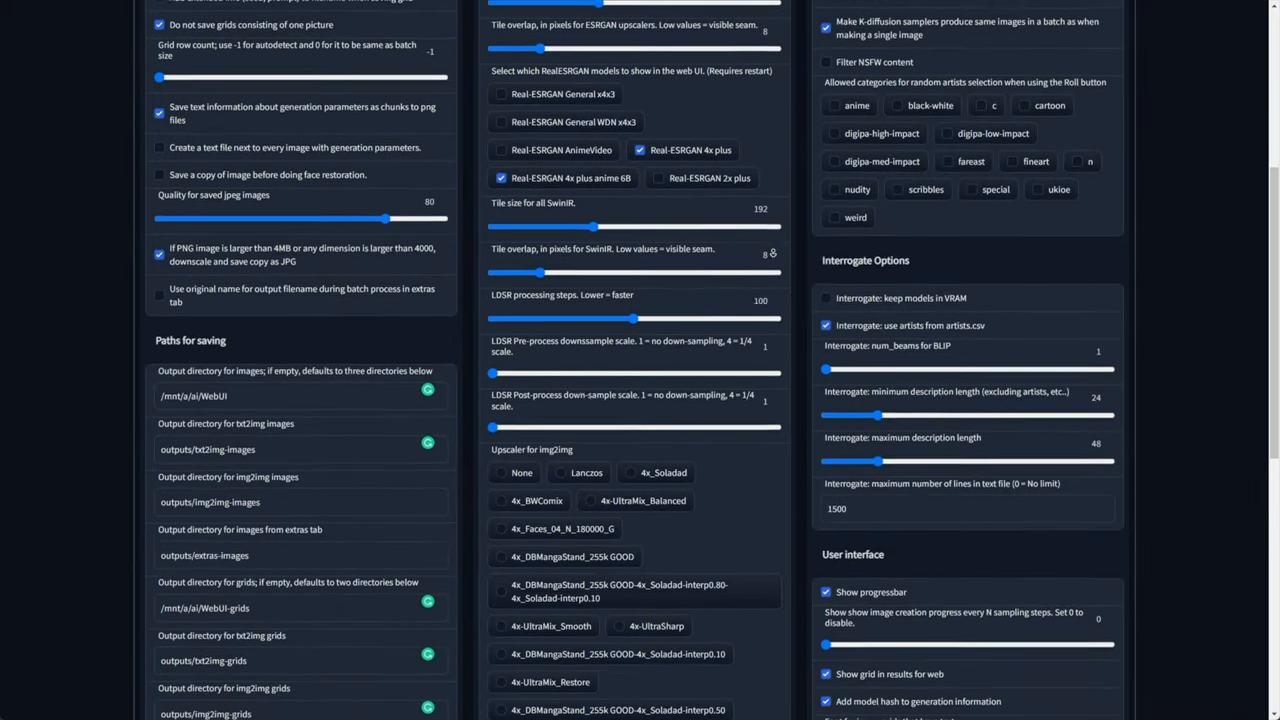
scroll(down, 3)
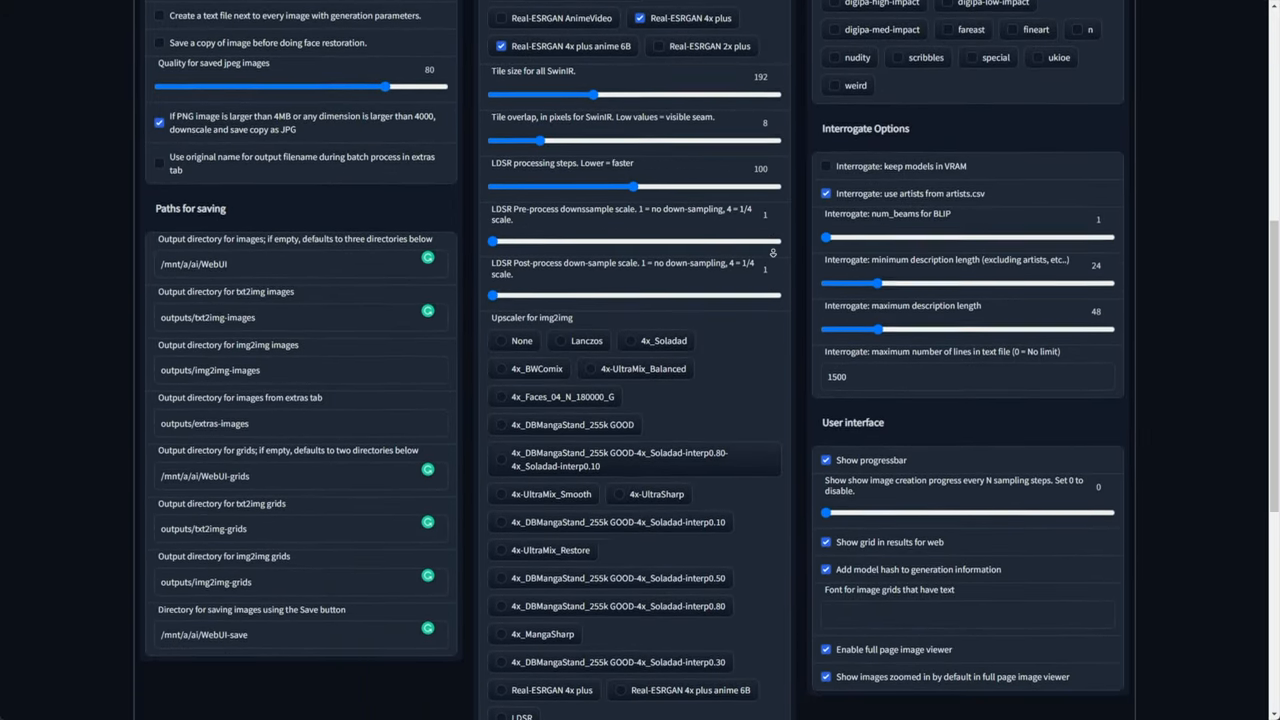
scroll(down, 3)
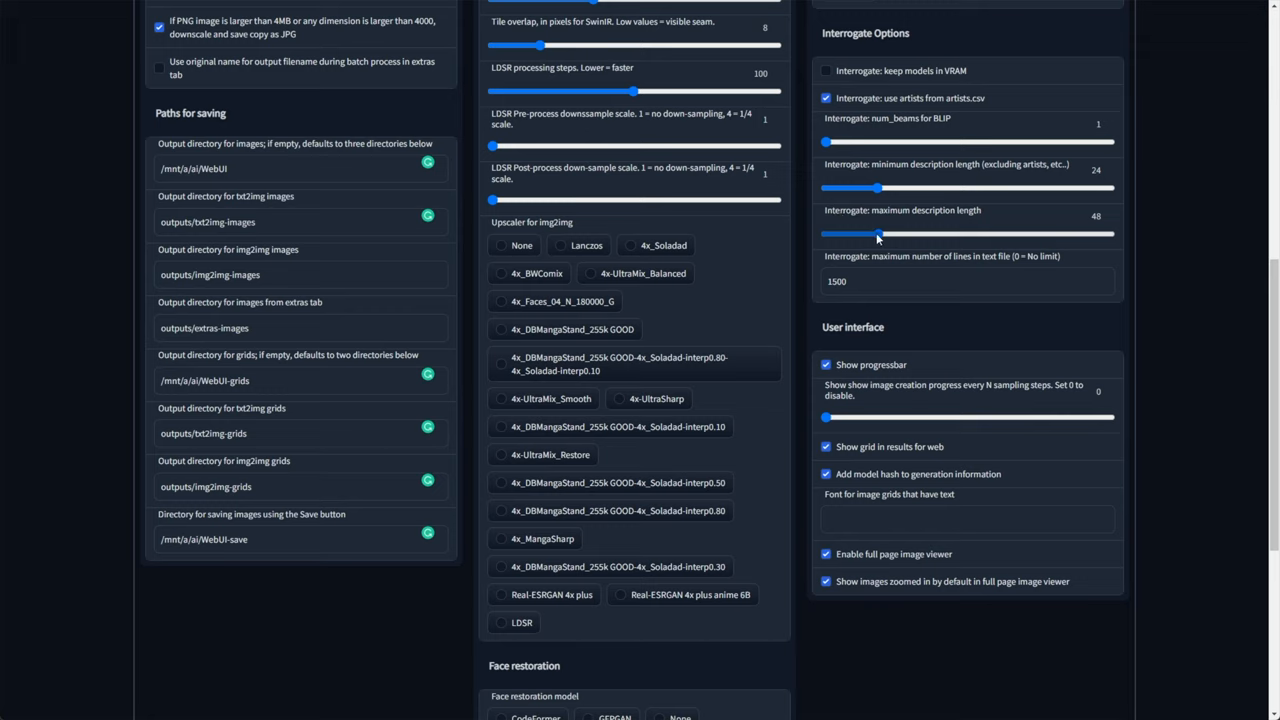
Step: Drag the interrogate maximum description length slider from 40 to 128
drag(878, 234, 952, 234)
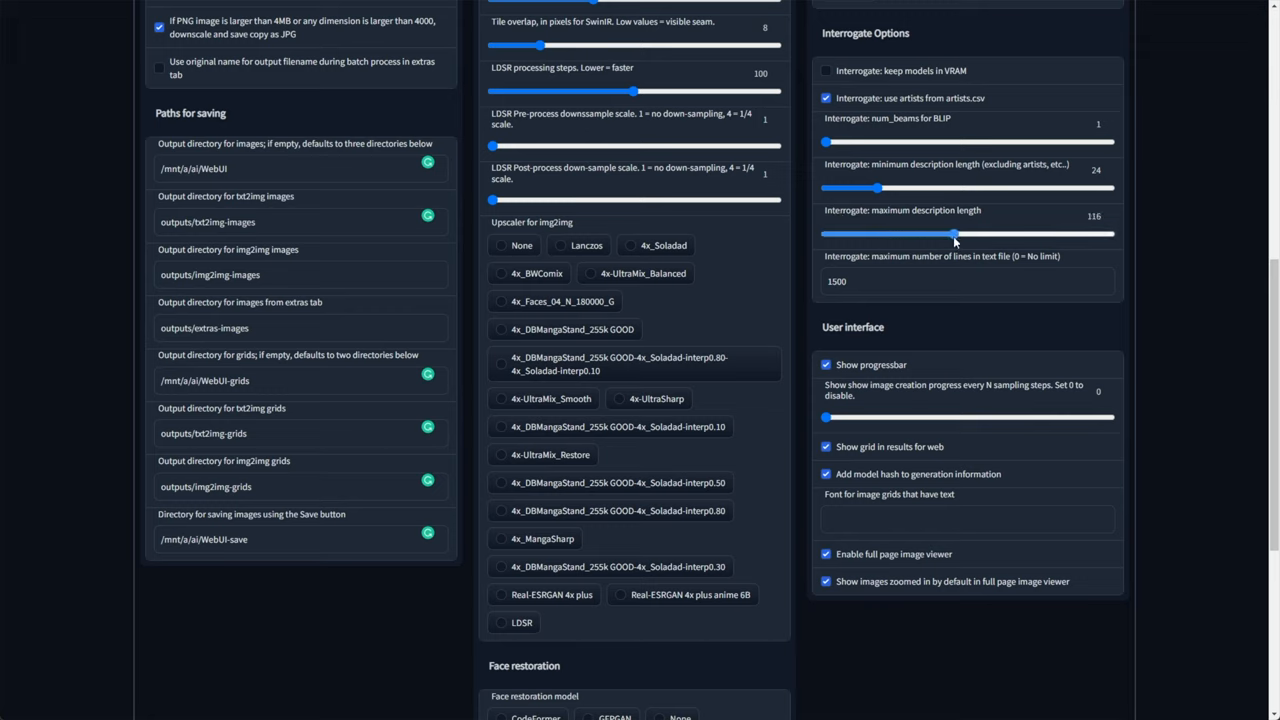
drag(952, 234, 966, 234)
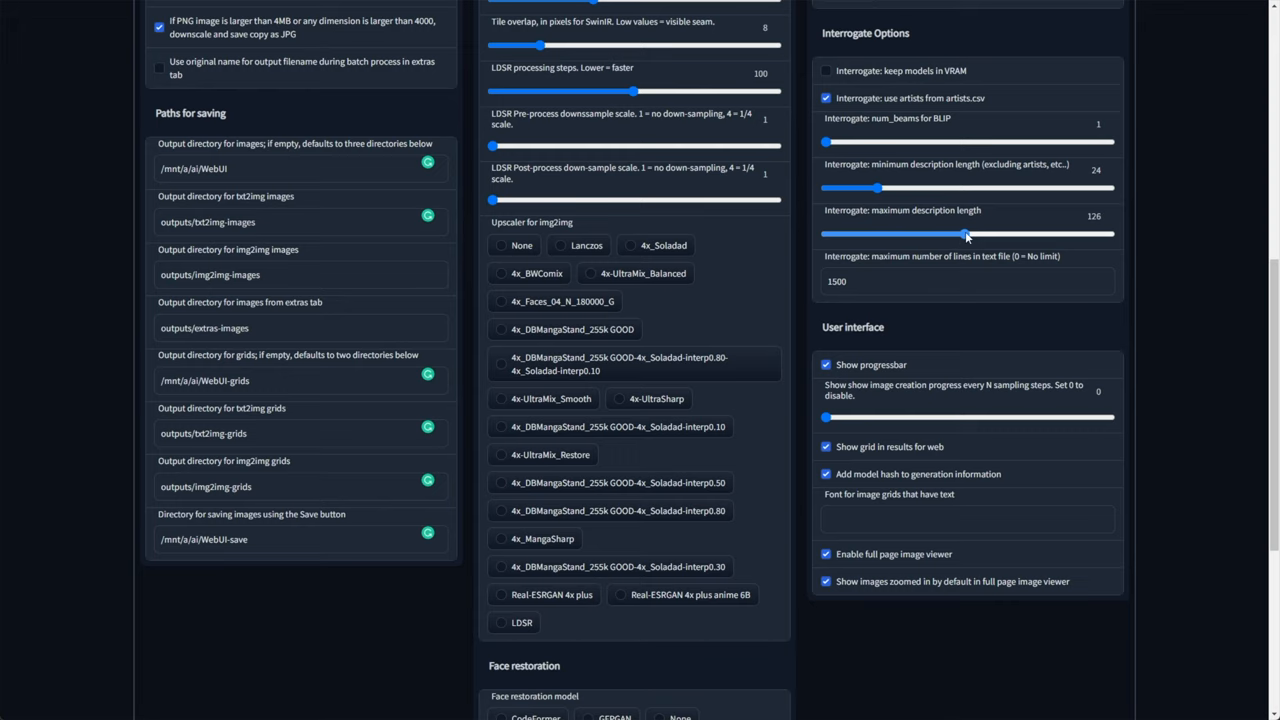
drag(964, 234, 968, 234)
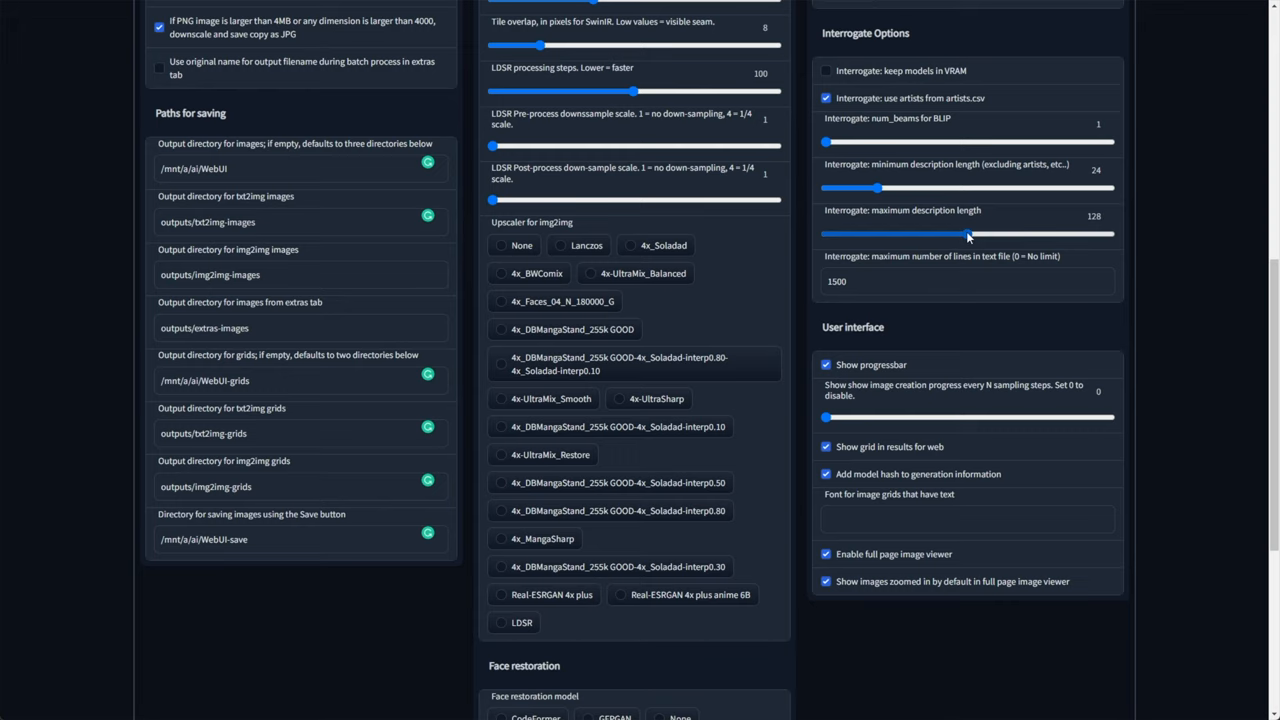
scroll(down, 3)
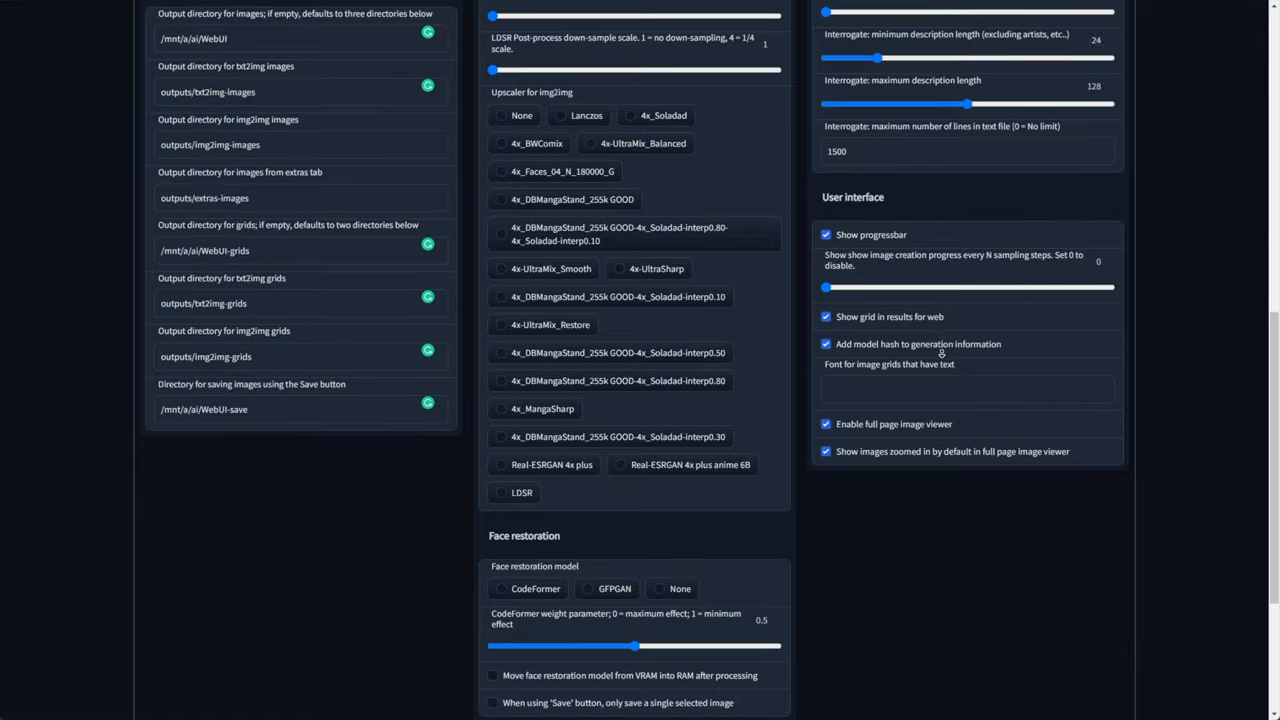
scroll(down, 3)
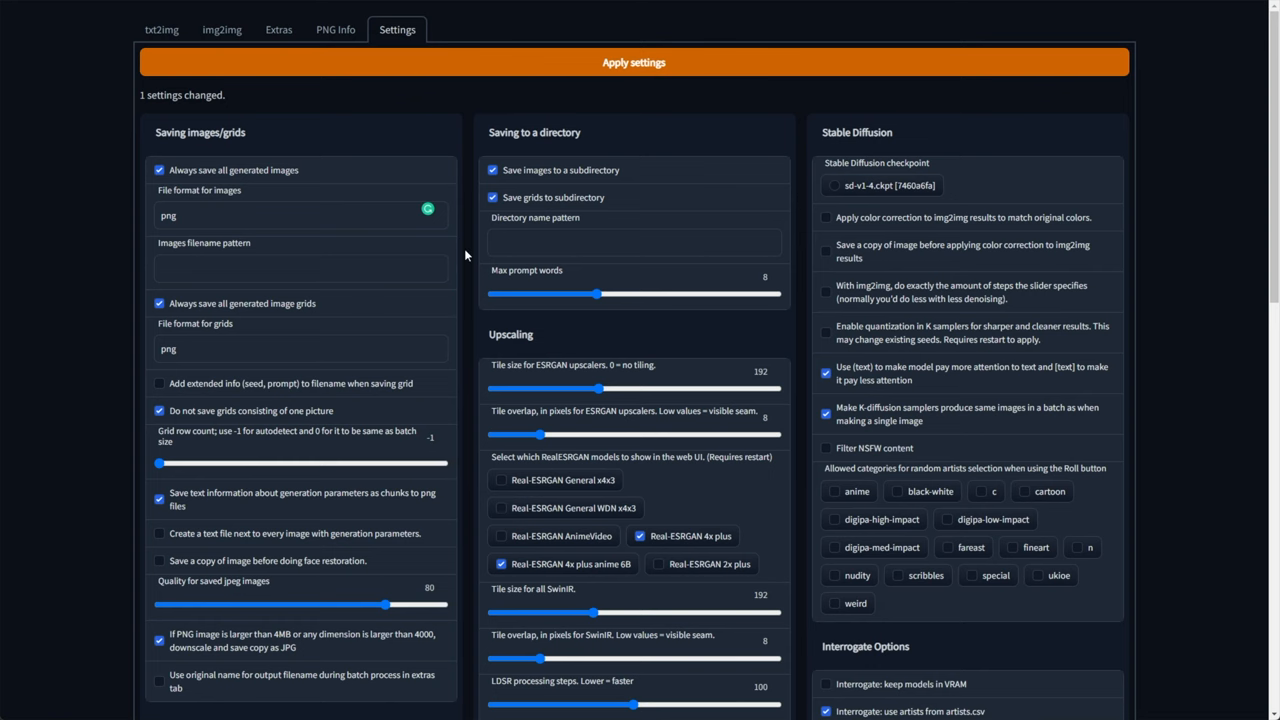
Step: Return to txt2img showing the fiery cornfield spaceman batch and its prompt
click(160, 30)
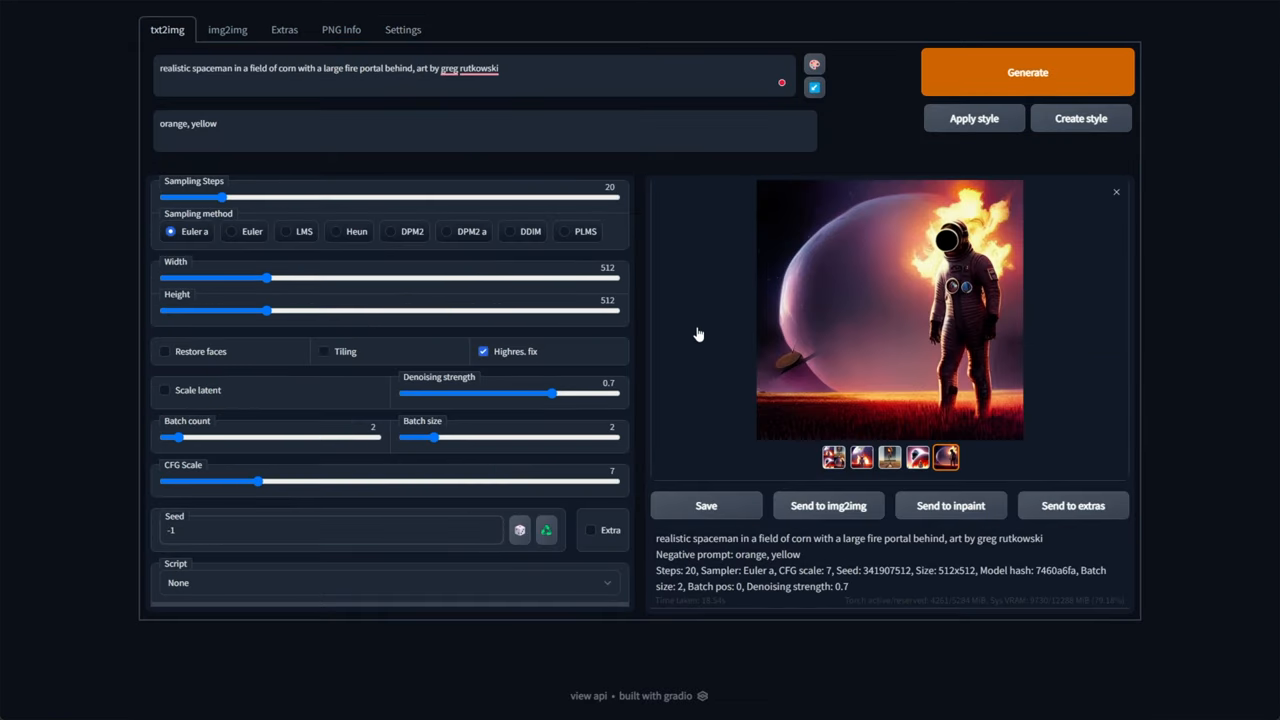
mouse_move(676, 328)
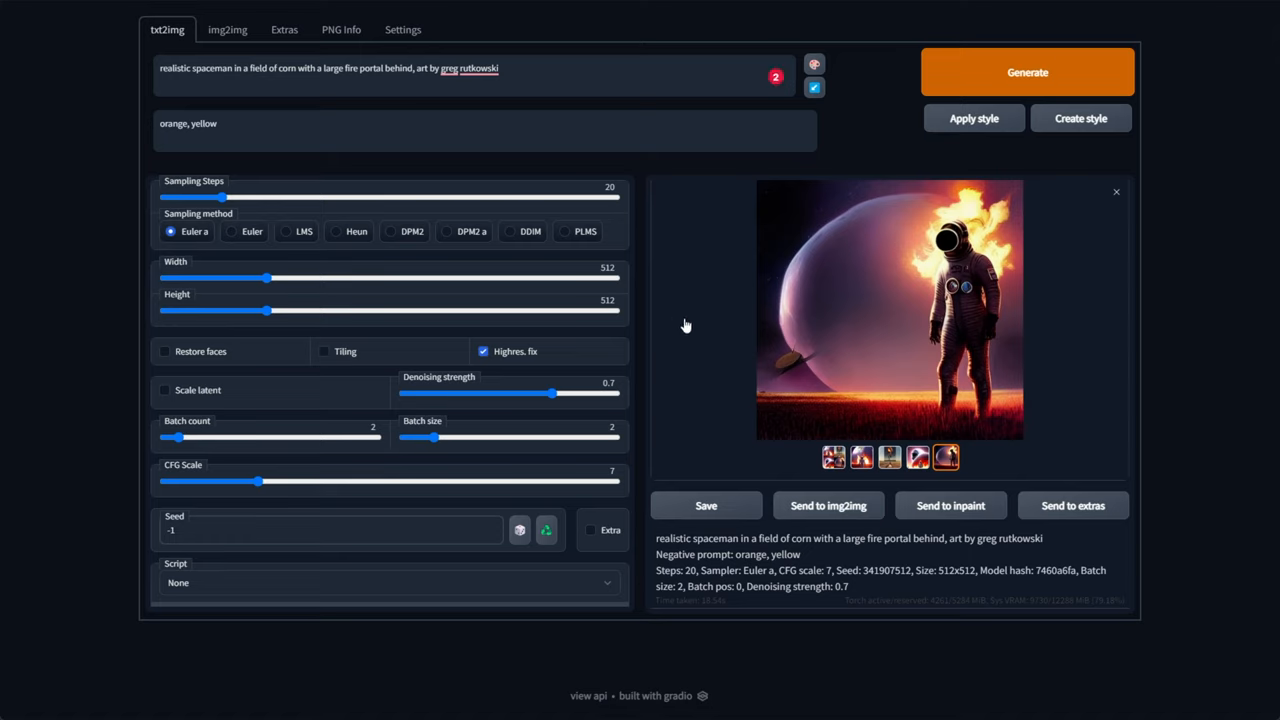
mouse_move(978, 476)
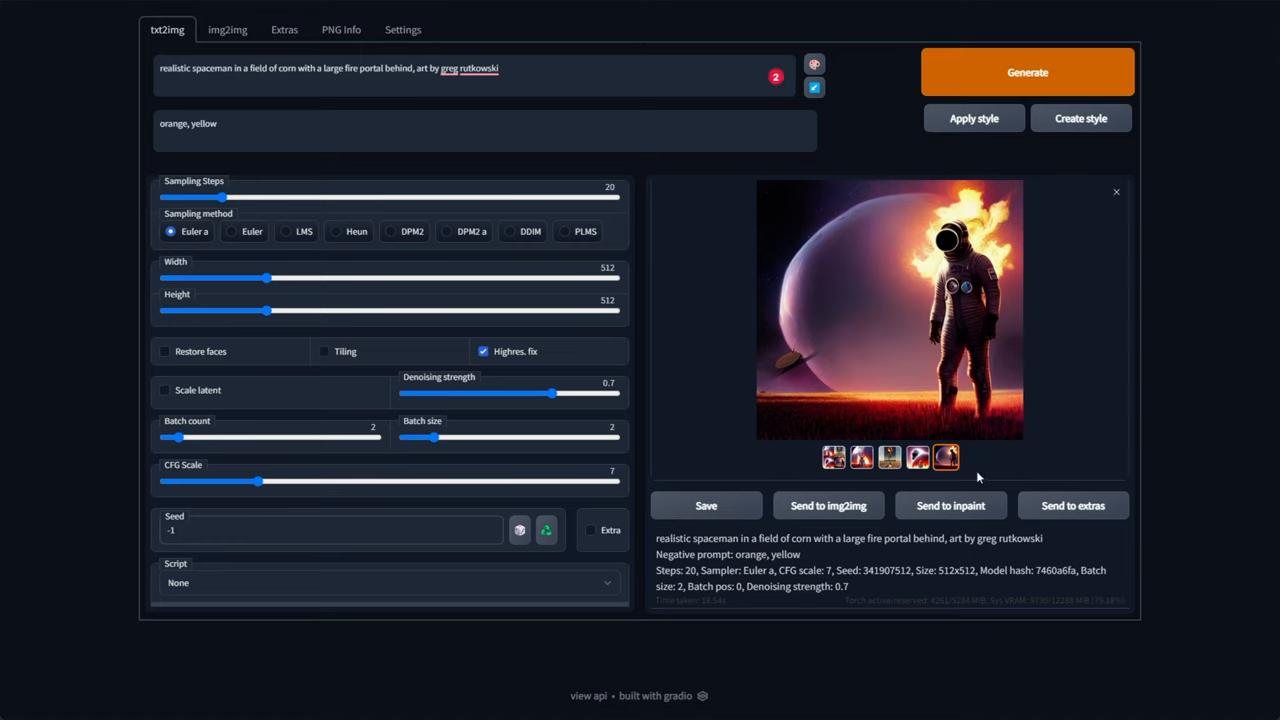
mouse_move(1136, 400)
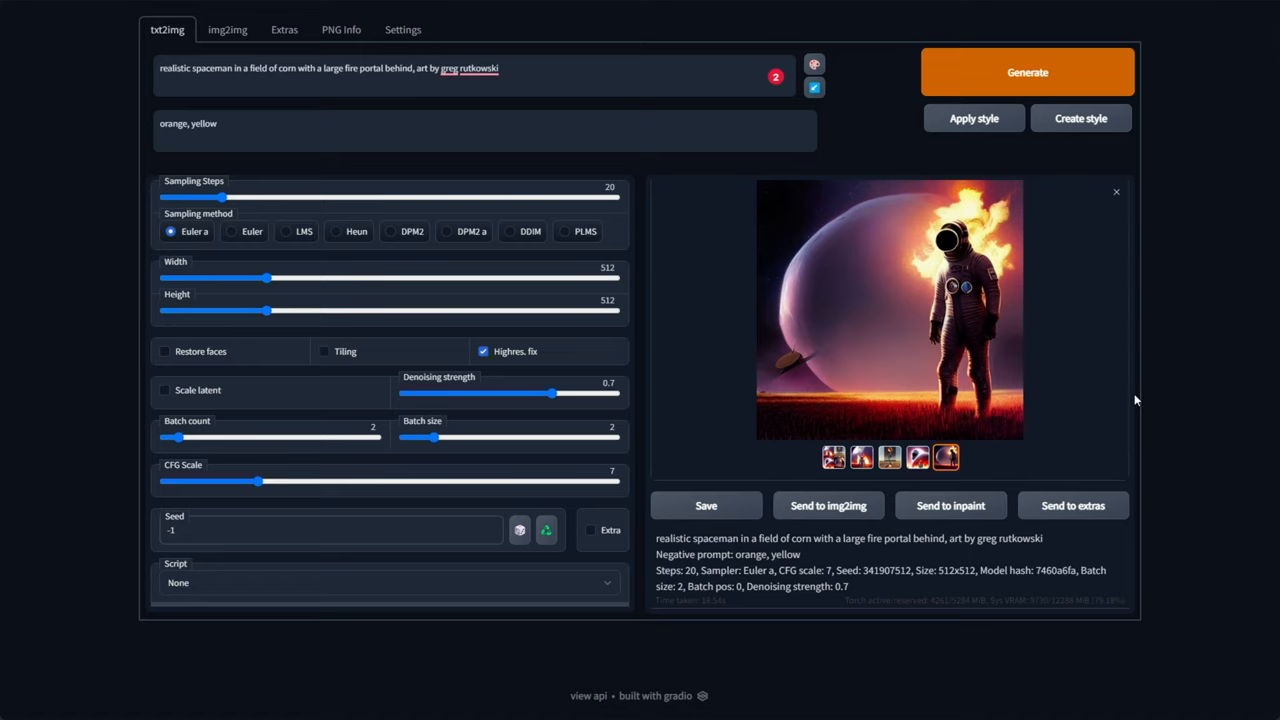
mouse_move(1012, 44)
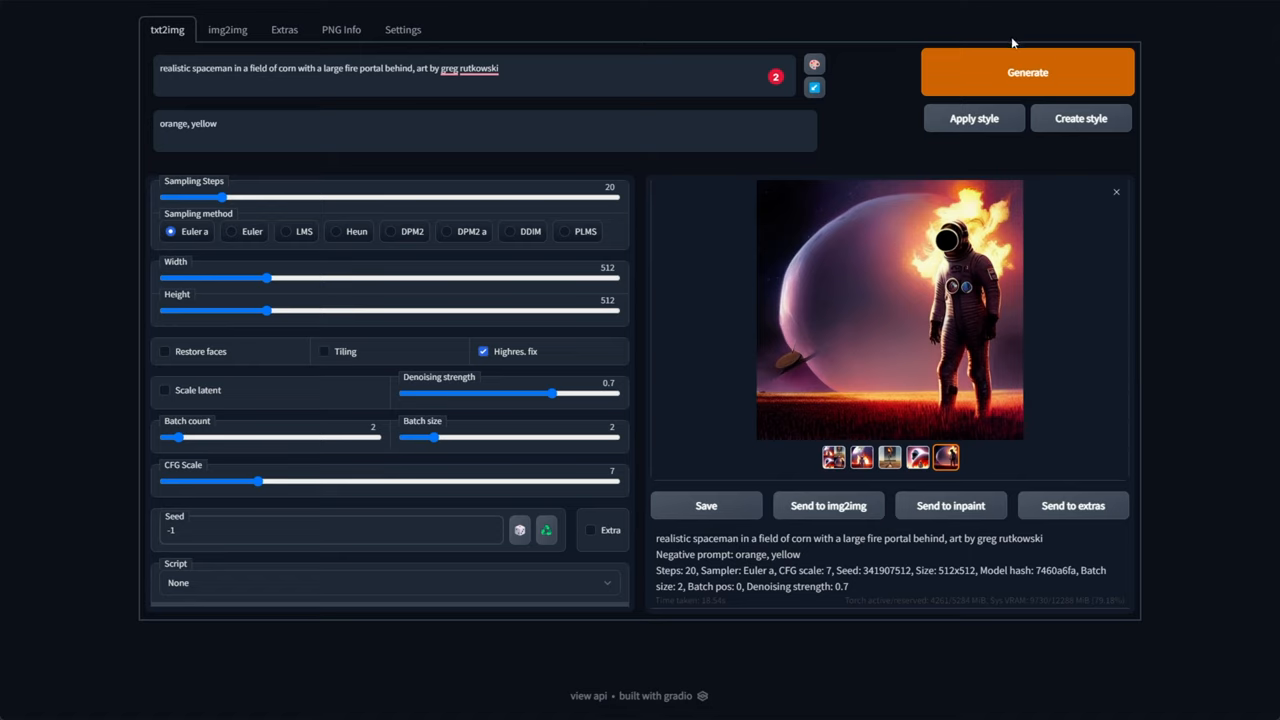